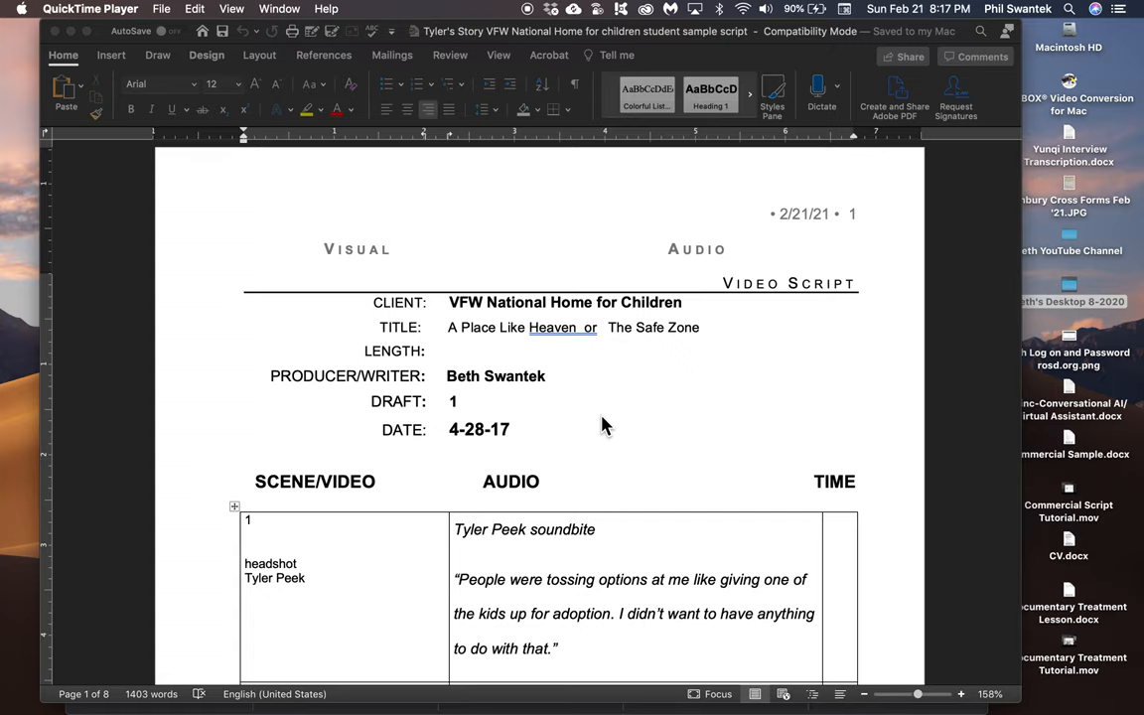
{"action": "mouse_move", "coordinate": [538, 378]}
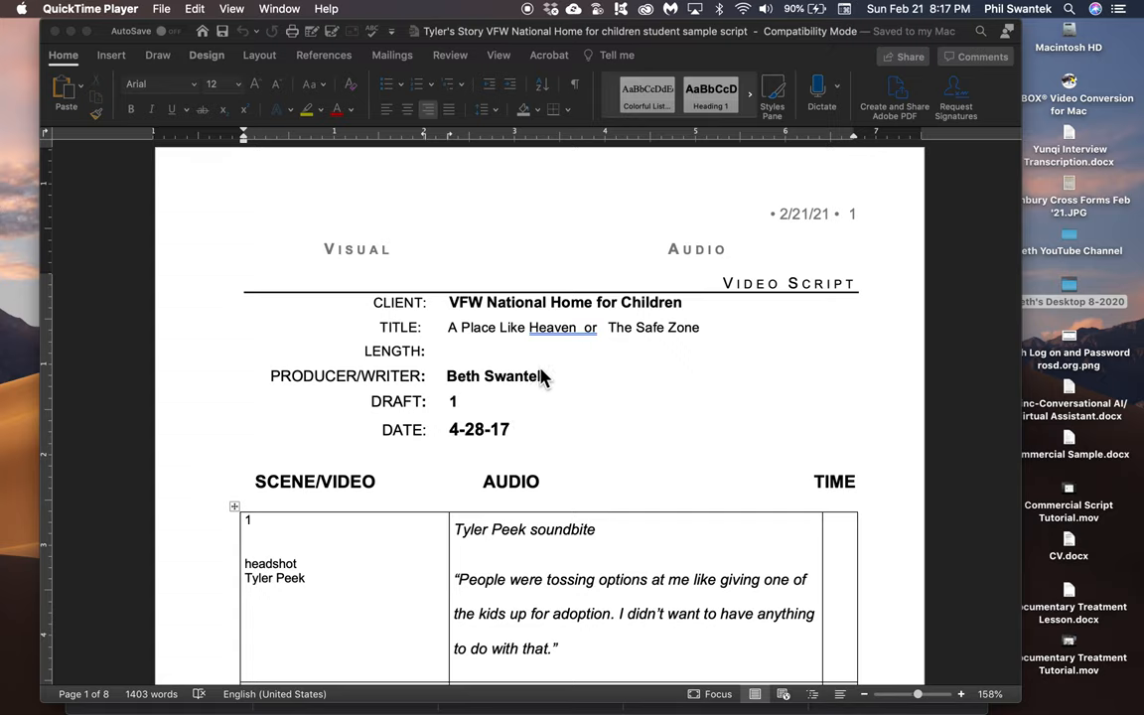
{"action": "mouse_move", "coordinate": [540, 410]}
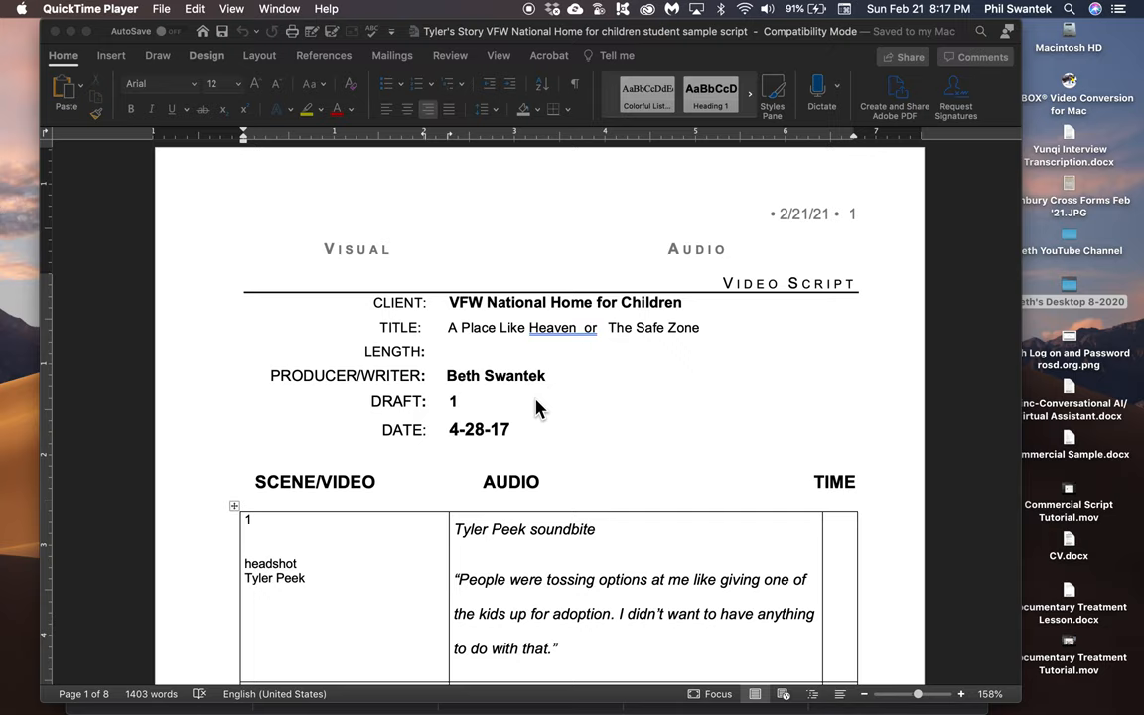
{"action": "scroll", "scroll_direction": "down", "scroll_amount": 3}
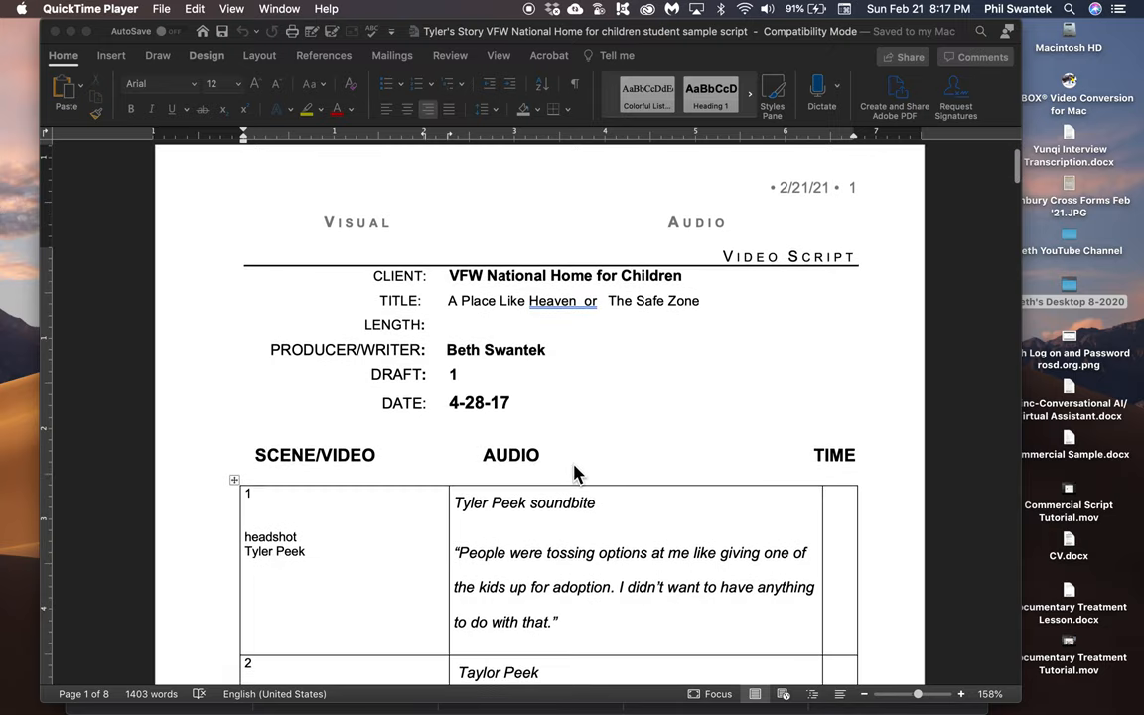
{"action": "scroll", "scroll_direction": "down", "scroll_amount": 3}
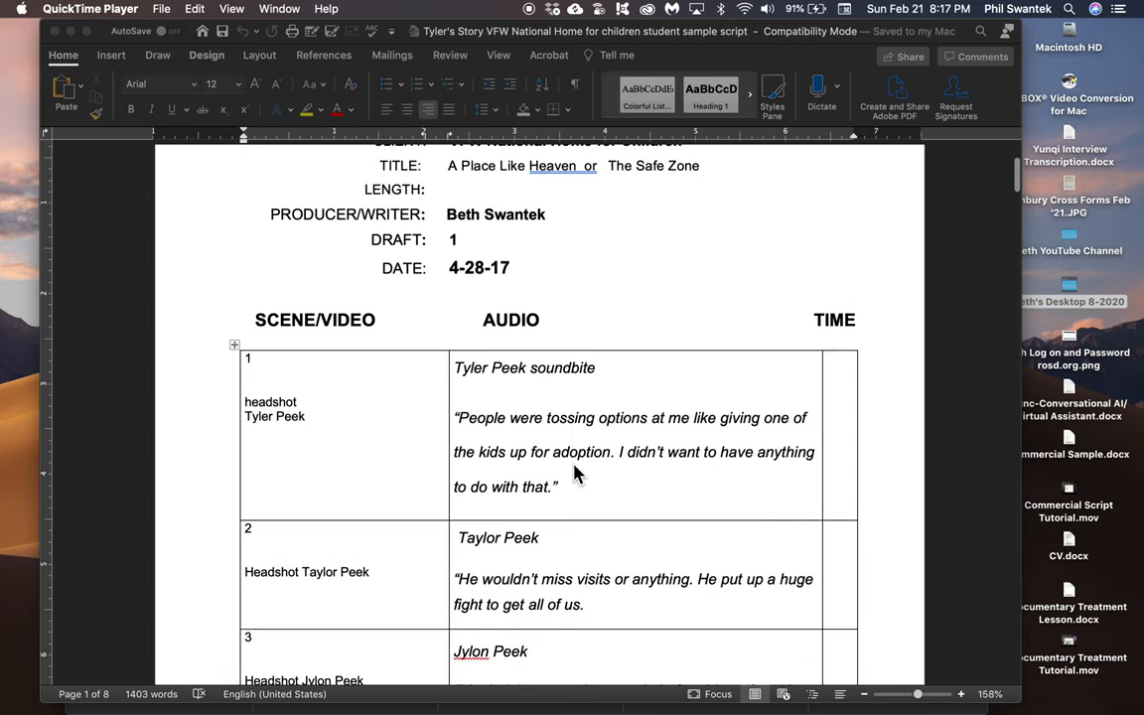
{"action": "scroll", "scroll_direction": "down", "scroll_amount": 3}
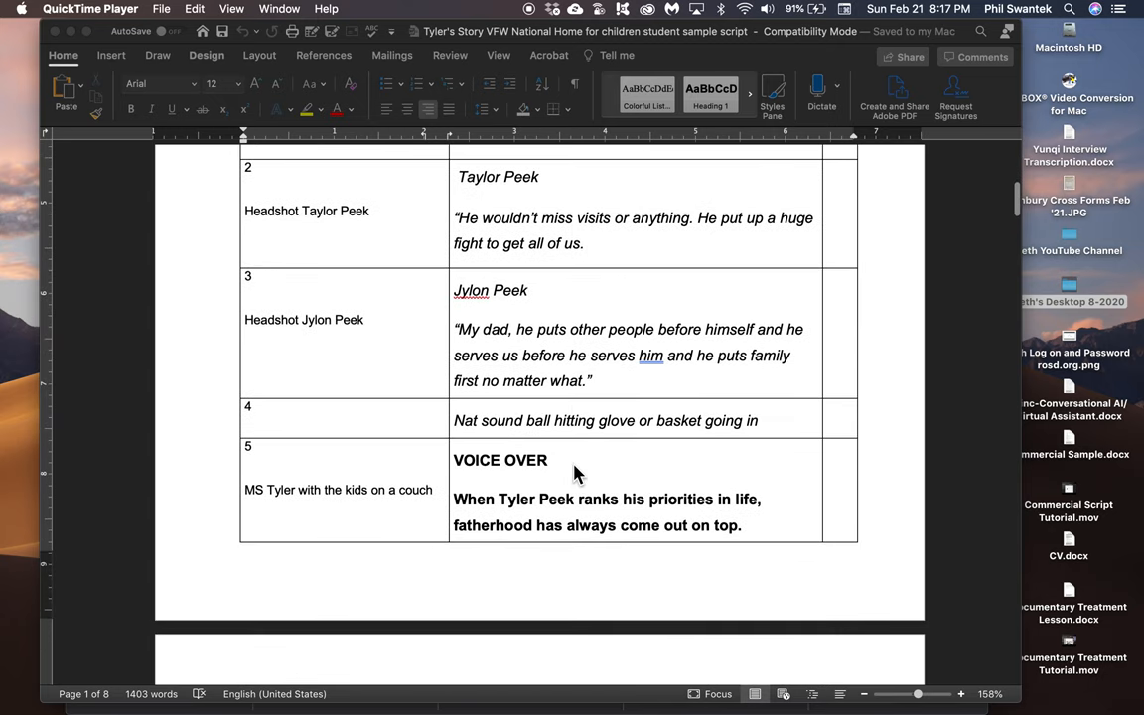
{"action": "scroll", "scroll_direction": "down", "scroll_amount": 3}
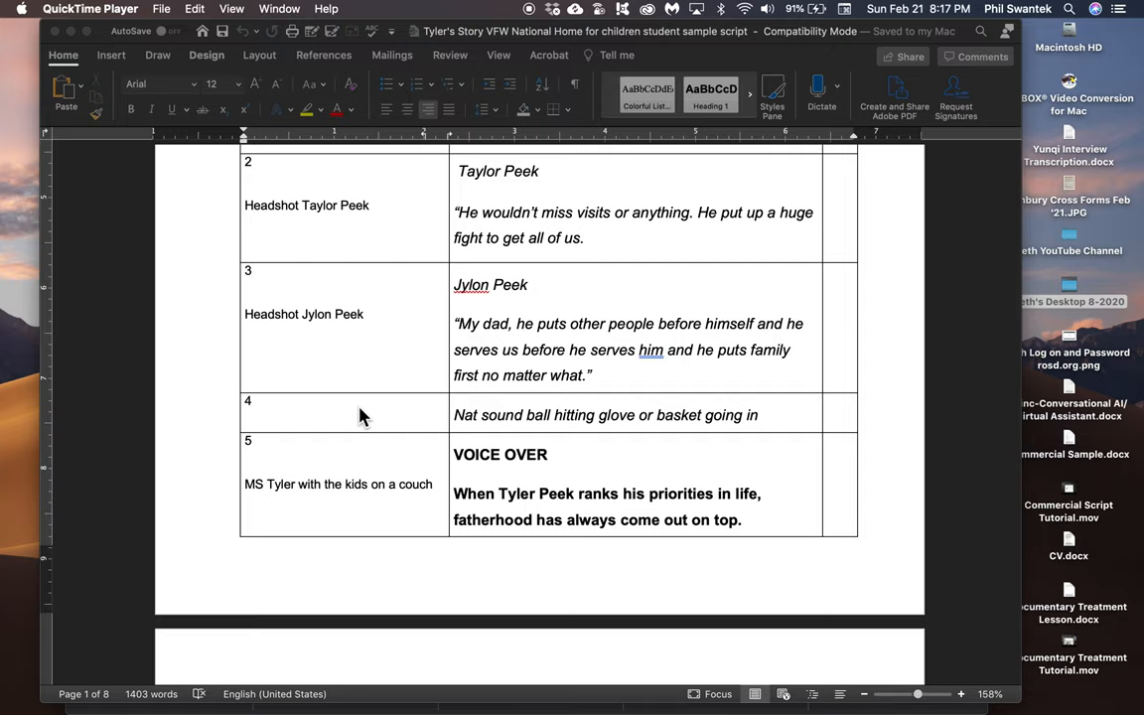
{"action": "mouse_move", "coordinate": [472, 406]}
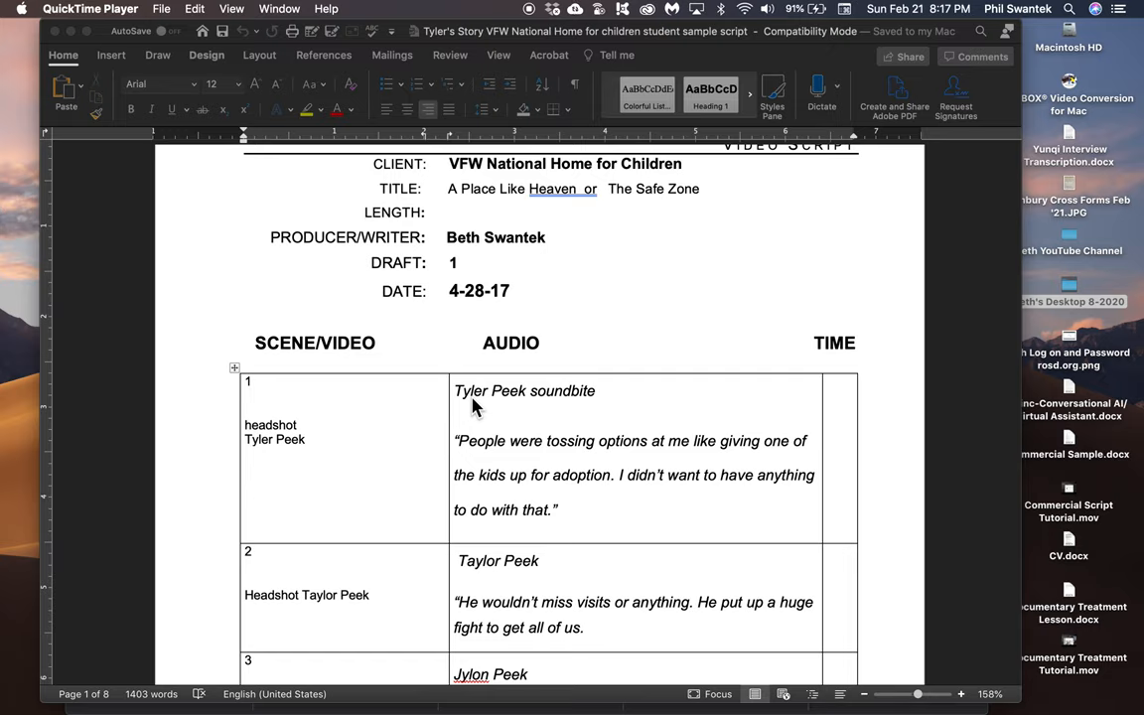
{"action": "mouse_move", "coordinate": [433, 369]}
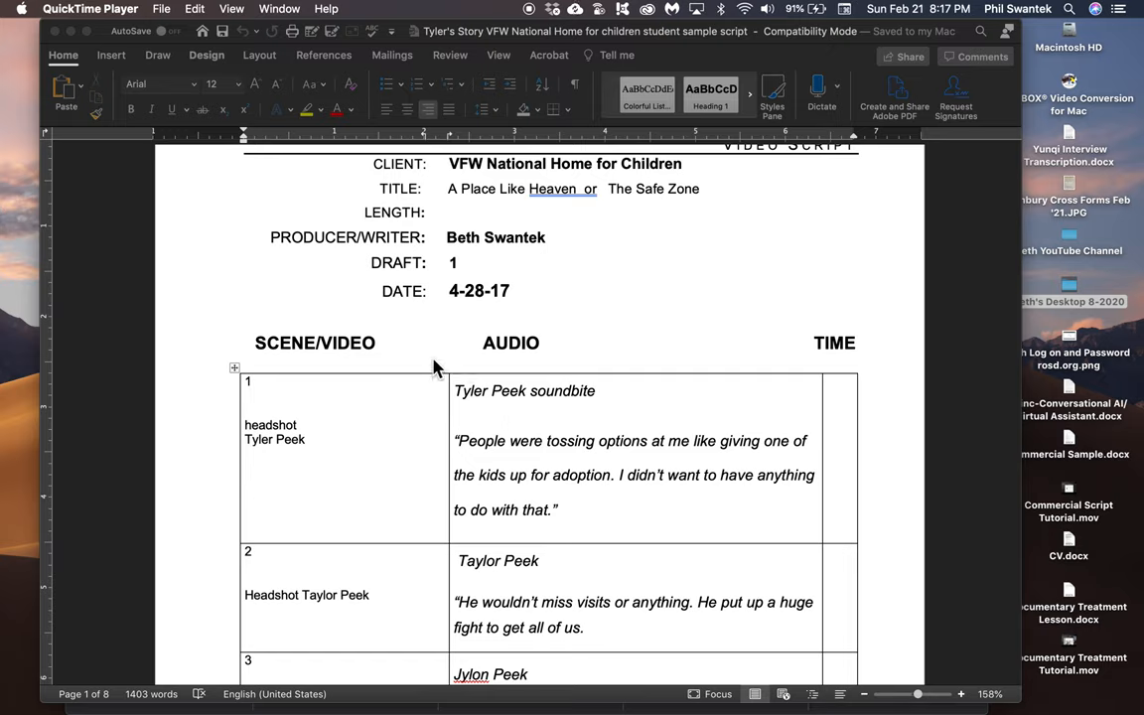
{"action": "mouse_move", "coordinate": [552, 431]}
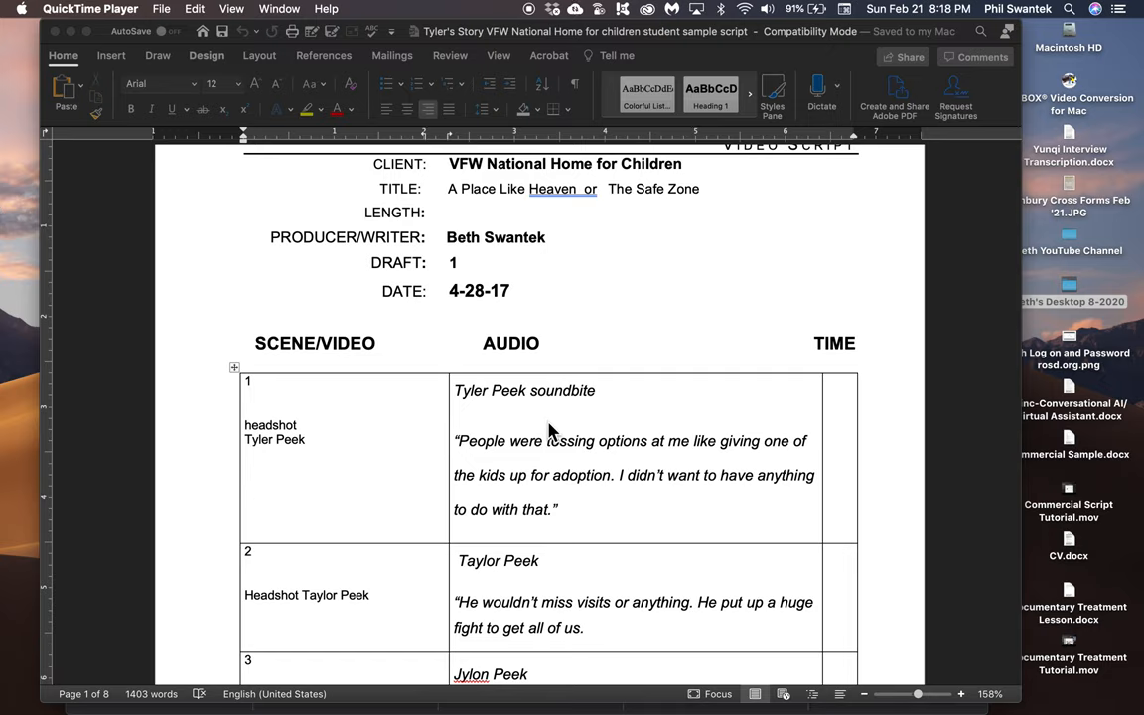
{"action": "mouse_move", "coordinate": [512, 536]}
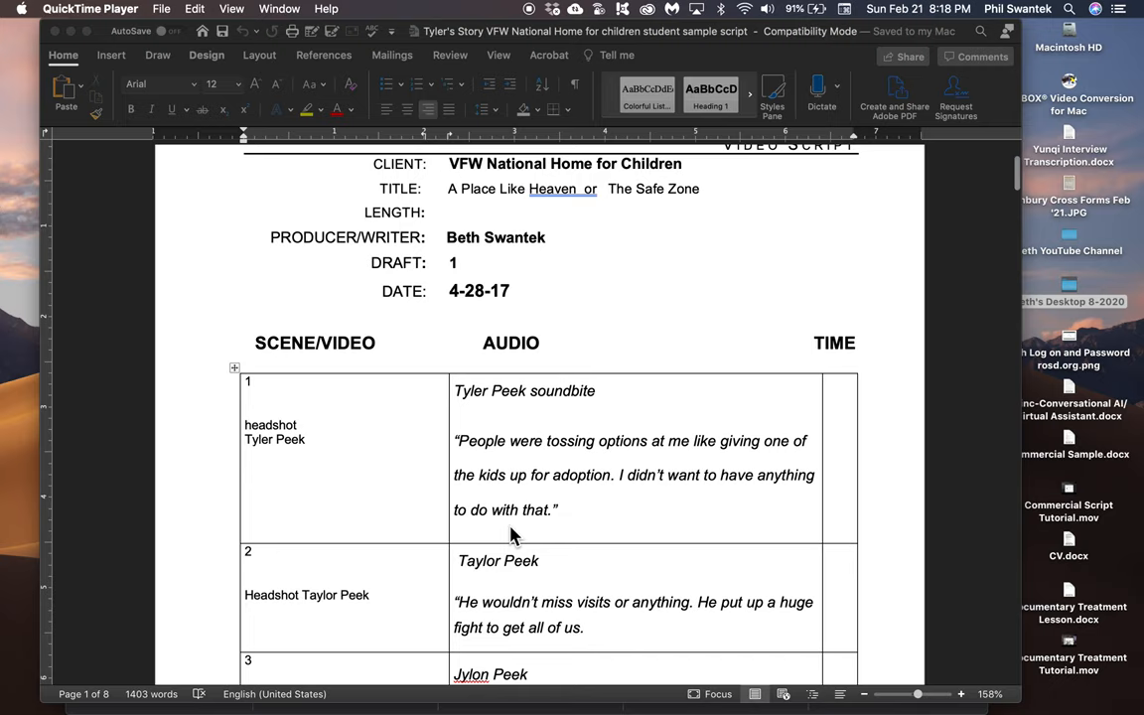
{"action": "scroll", "scroll_direction": "down", "scroll_amount": 3}
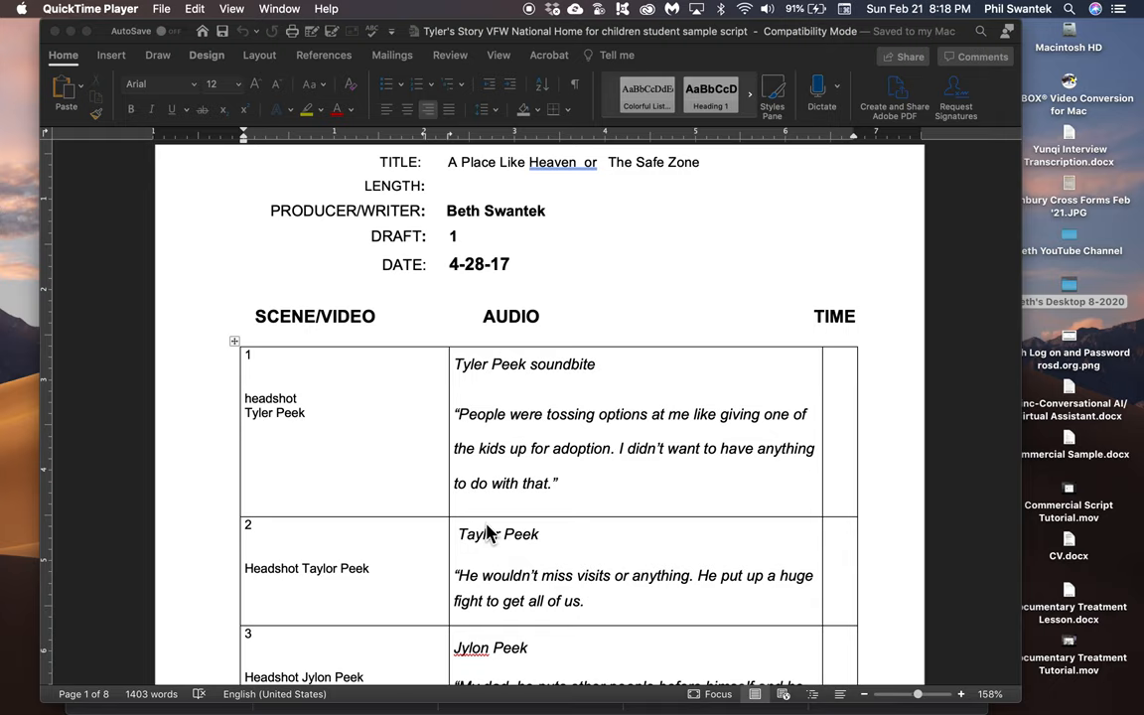
{"action": "scroll", "scroll_direction": "down", "scroll_amount": 3}
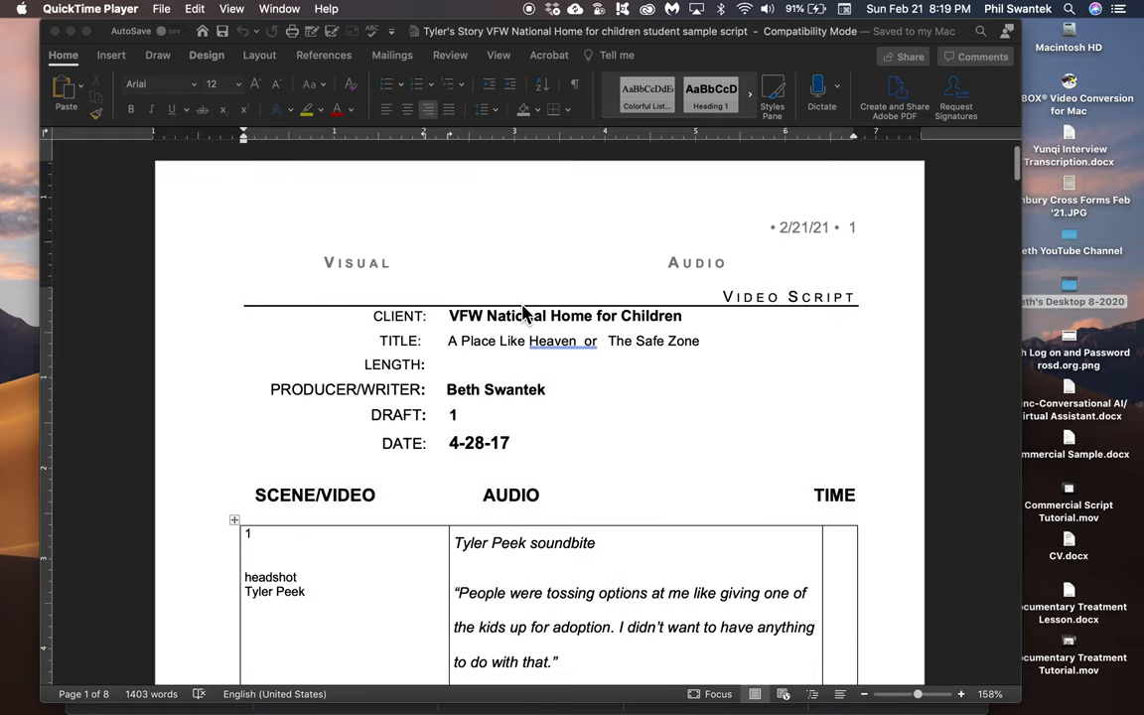
{"action": "mouse_move", "coordinate": [544, 361]}
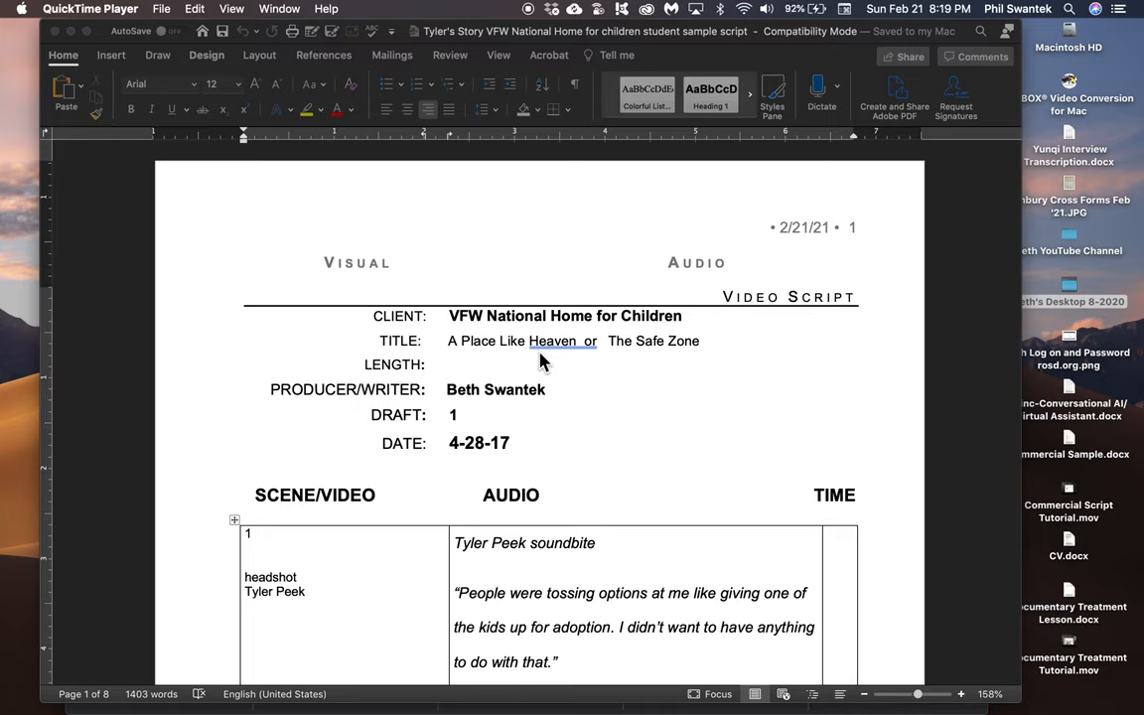
{"action": "mouse_move", "coordinate": [548, 445]}
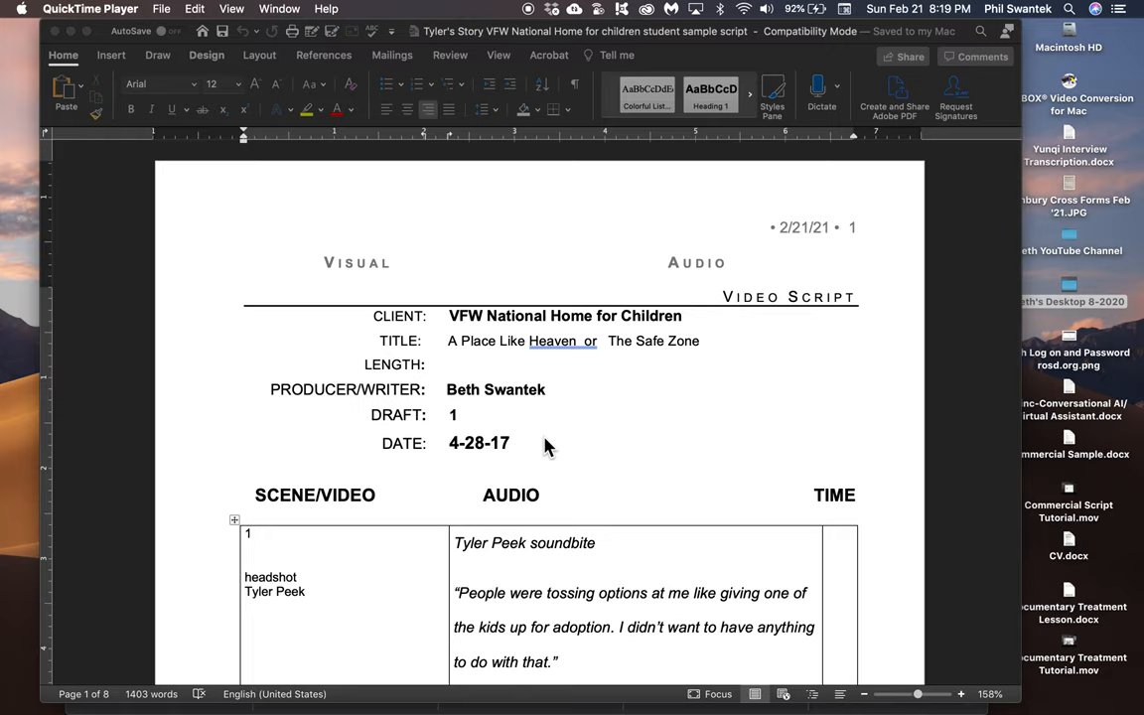
{"action": "mouse_move", "coordinate": [496, 564]}
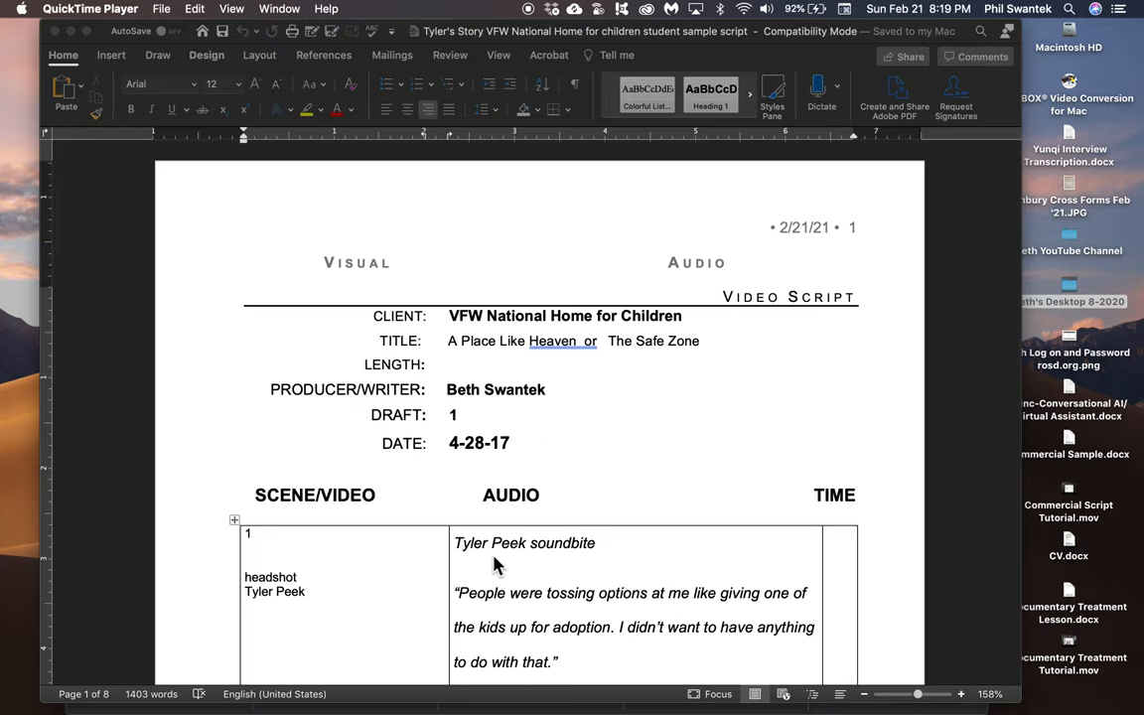
{"action": "mouse_move", "coordinate": [496, 553]}
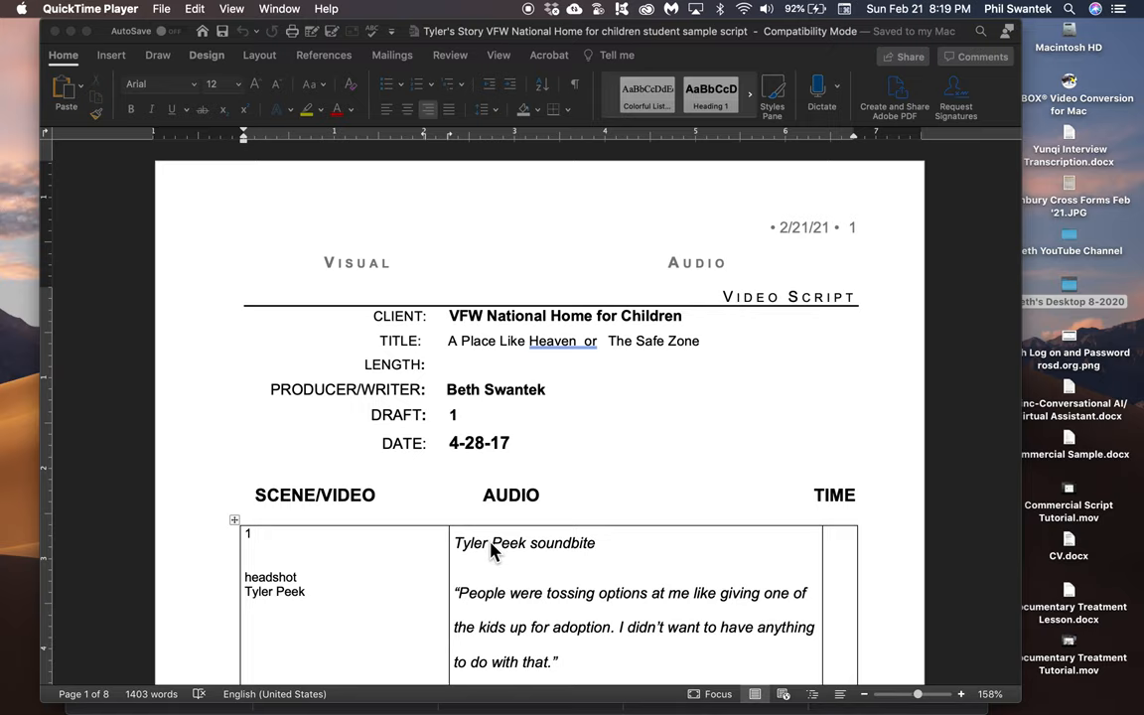
{"action": "mouse_move", "coordinate": [481, 564]}
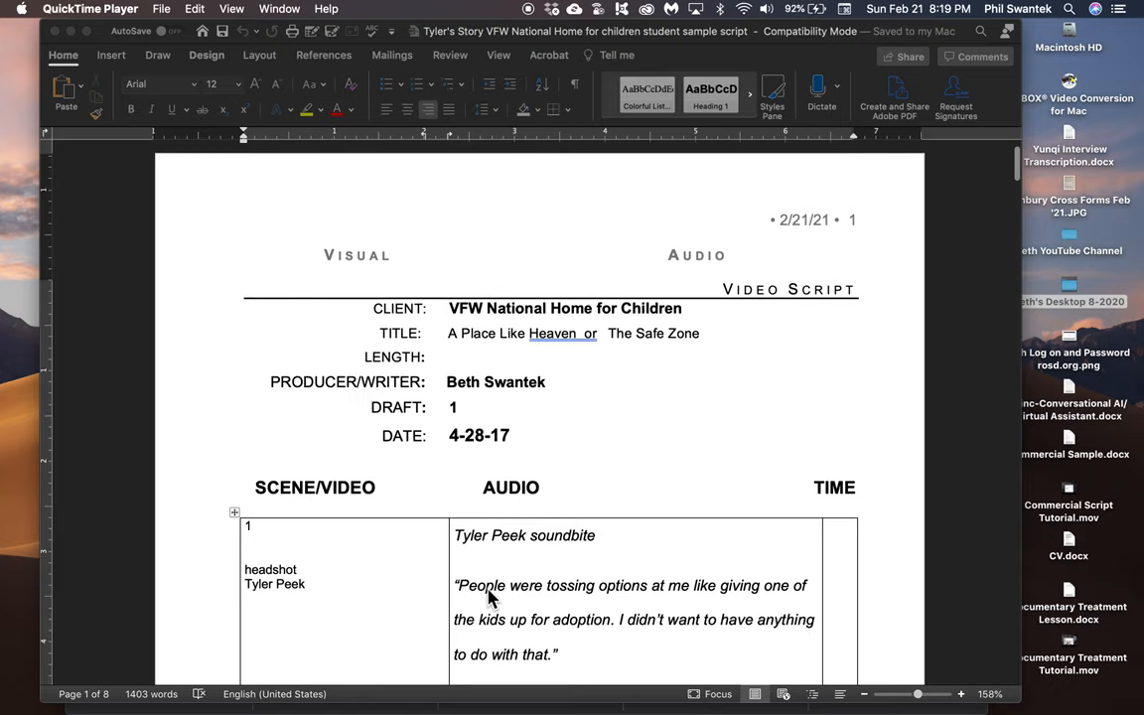
{"action": "scroll", "scroll_direction": "down", "scroll_amount": 3}
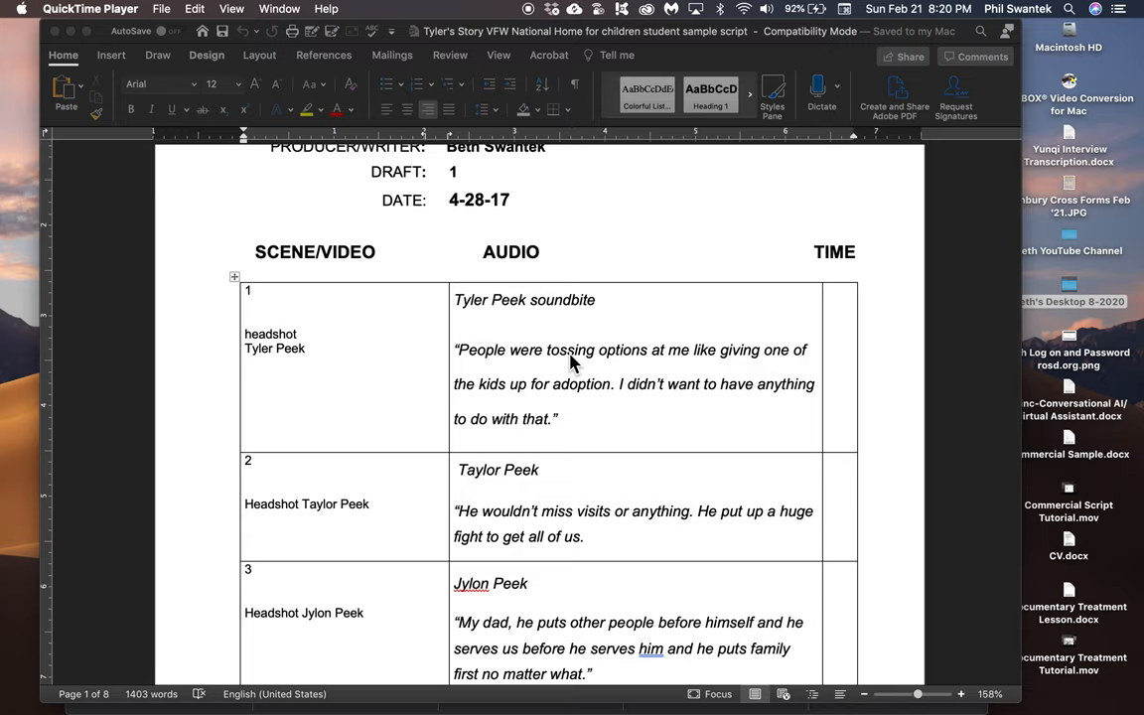
{"action": "mouse_move", "coordinate": [533, 346]}
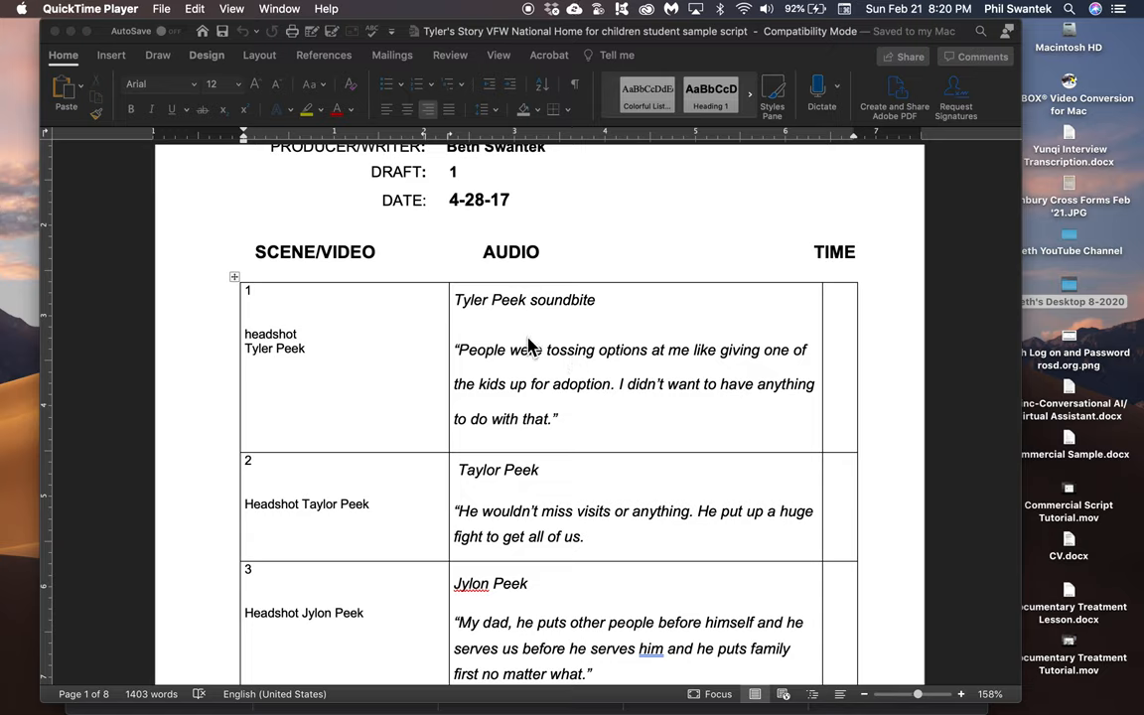
{"action": "mouse_move", "coordinate": [496, 362]}
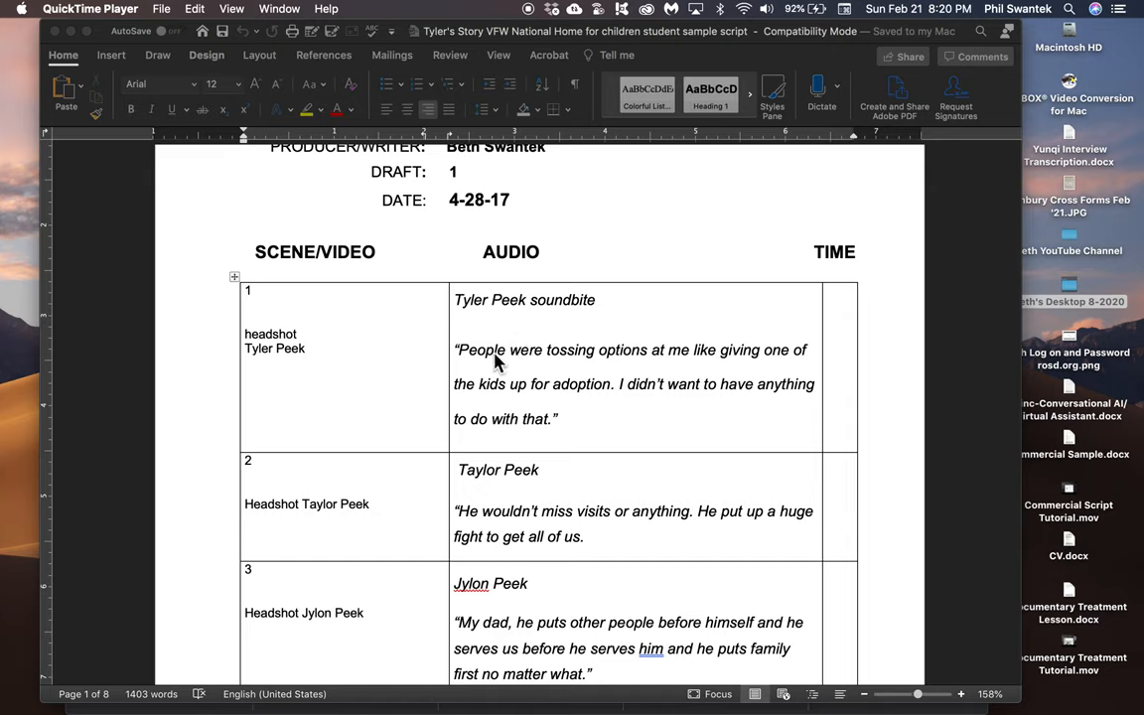
{"action": "mouse_move", "coordinate": [739, 361]}
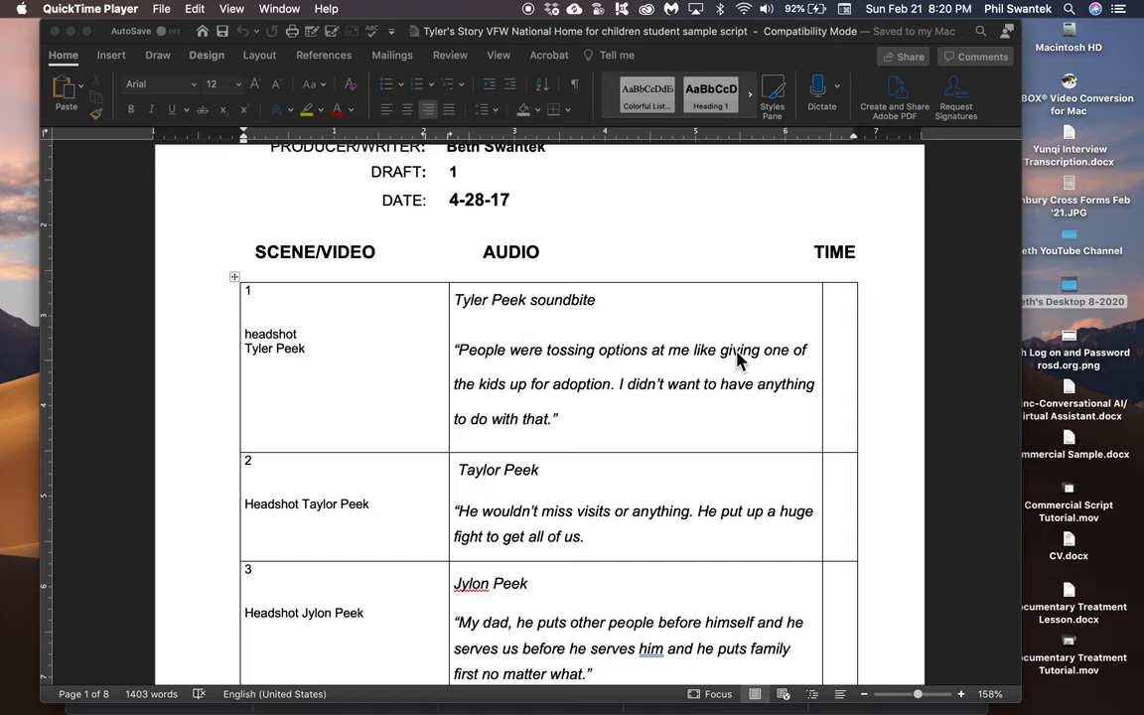
{"action": "mouse_move", "coordinate": [576, 424]}
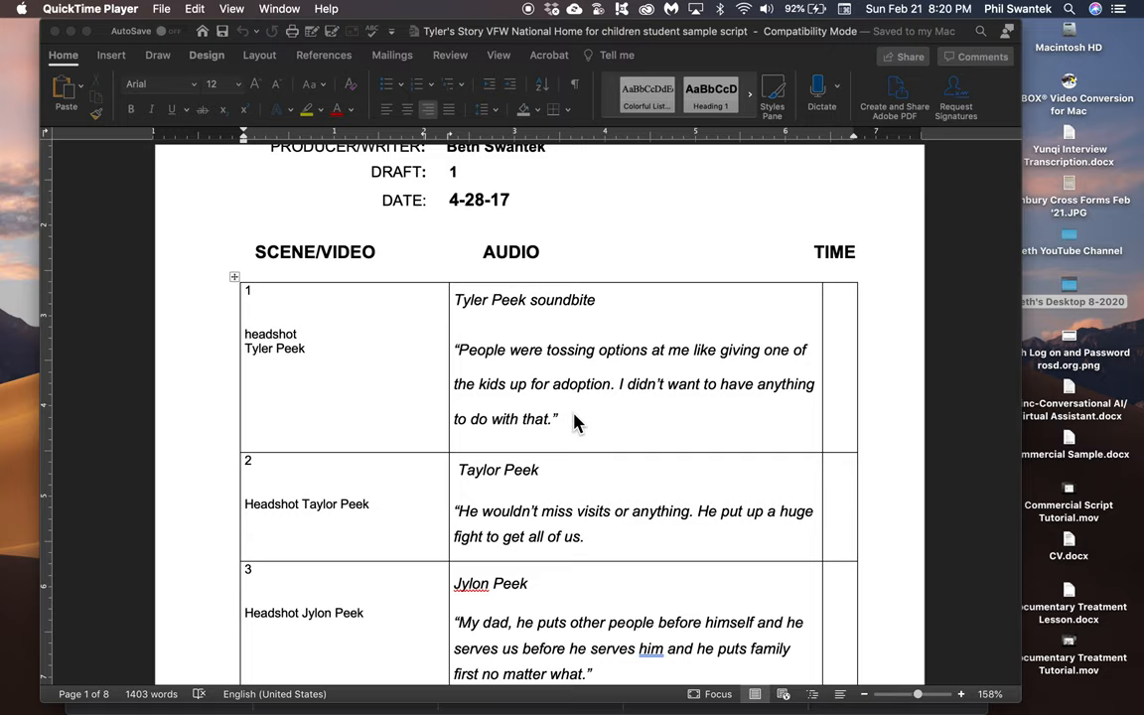
{"action": "mouse_move", "coordinate": [532, 409]}
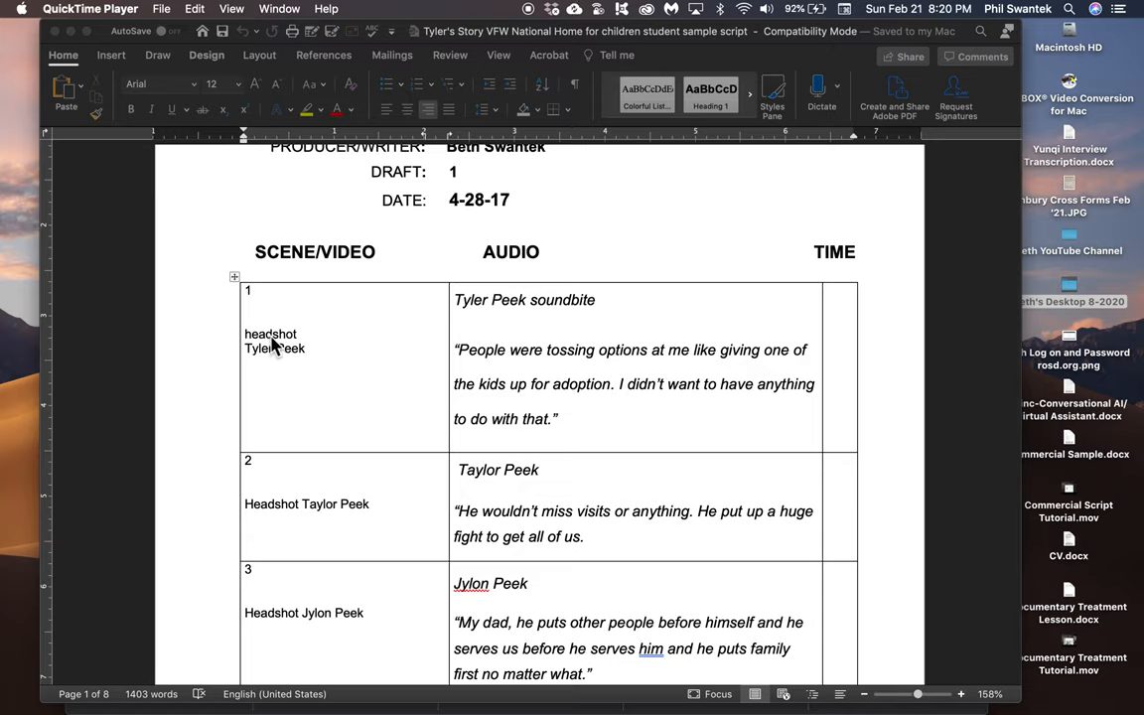
{"action": "mouse_move", "coordinate": [501, 342]}
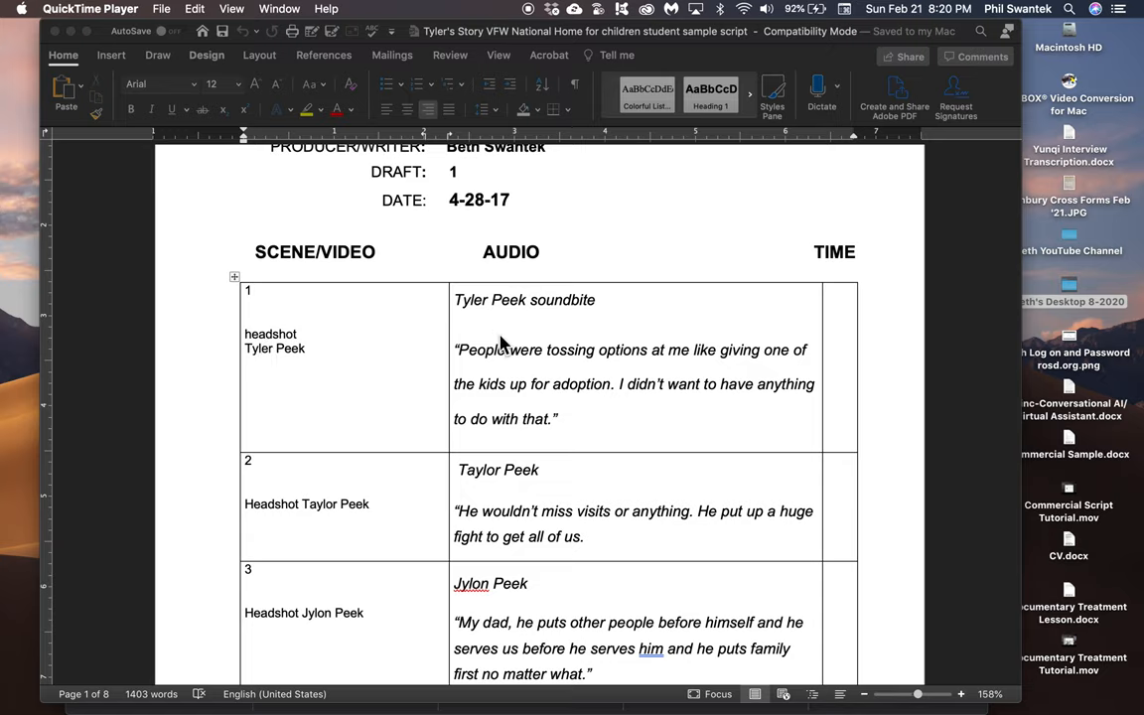
{"action": "mouse_move", "coordinate": [306, 338]}
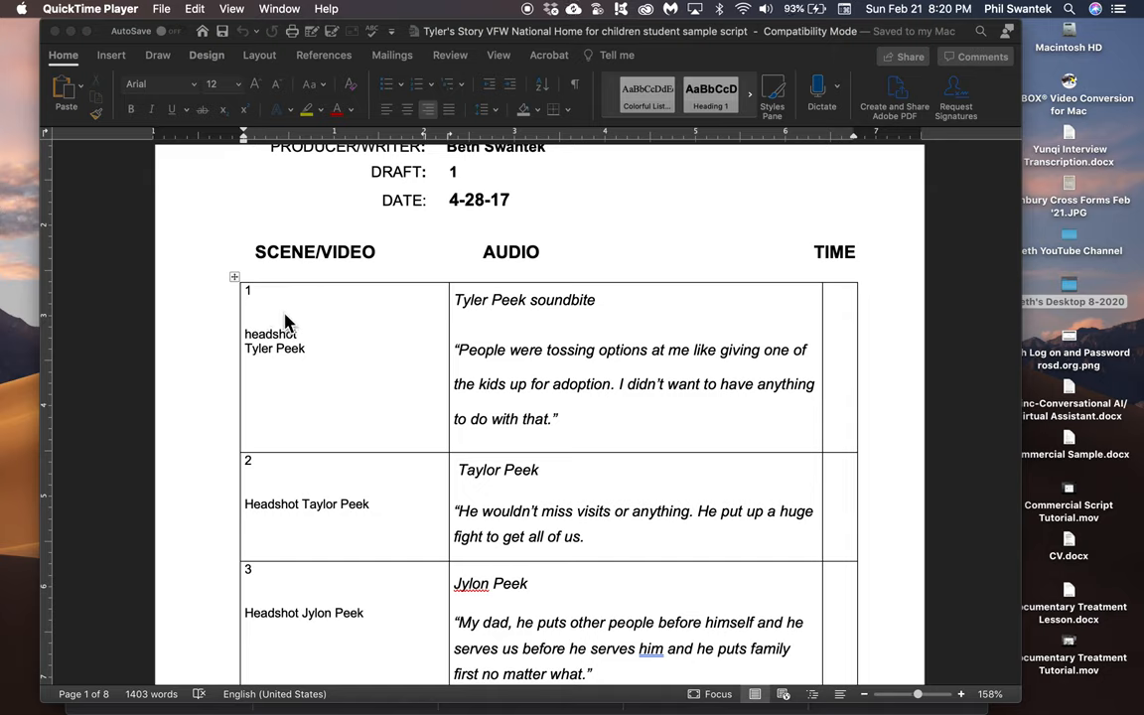
{"action": "mouse_move", "coordinate": [302, 318]}
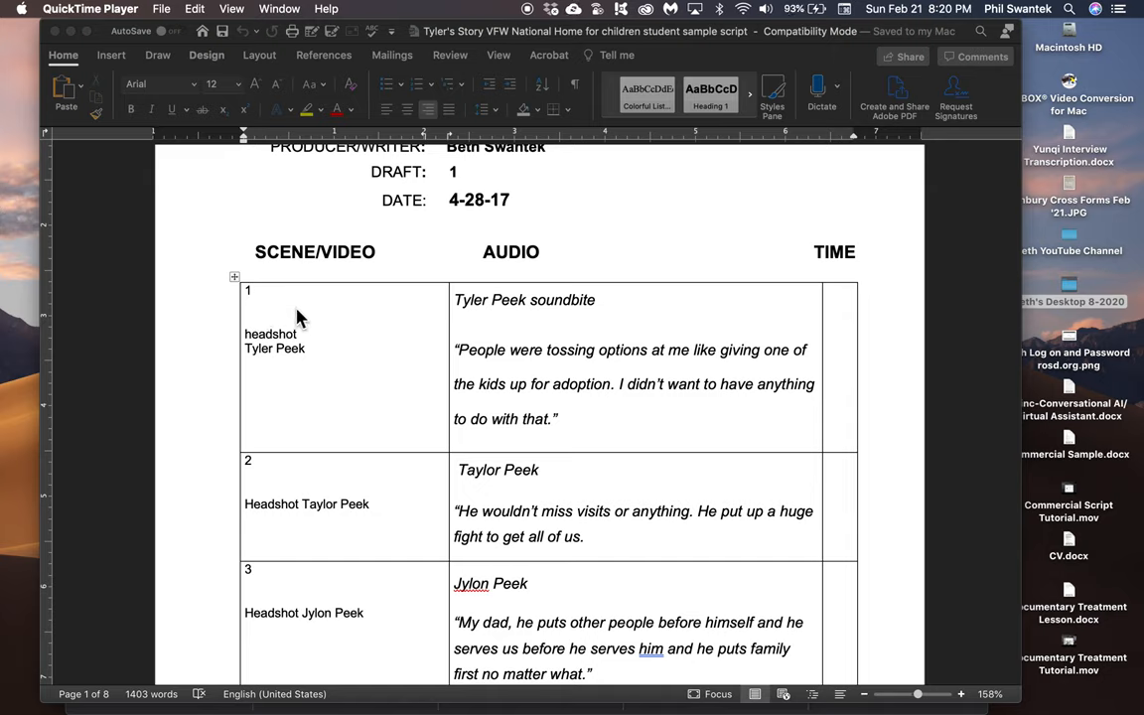
{"action": "mouse_move", "coordinate": [455, 385]}
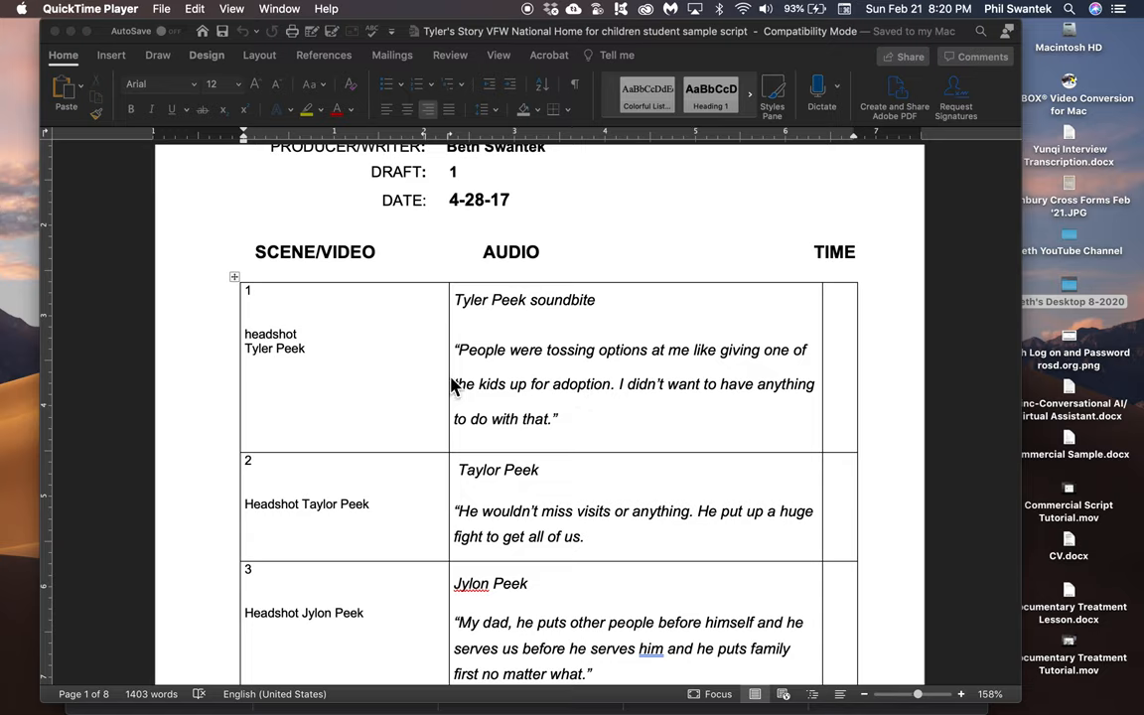
{"action": "mouse_move", "coordinate": [481, 385]}
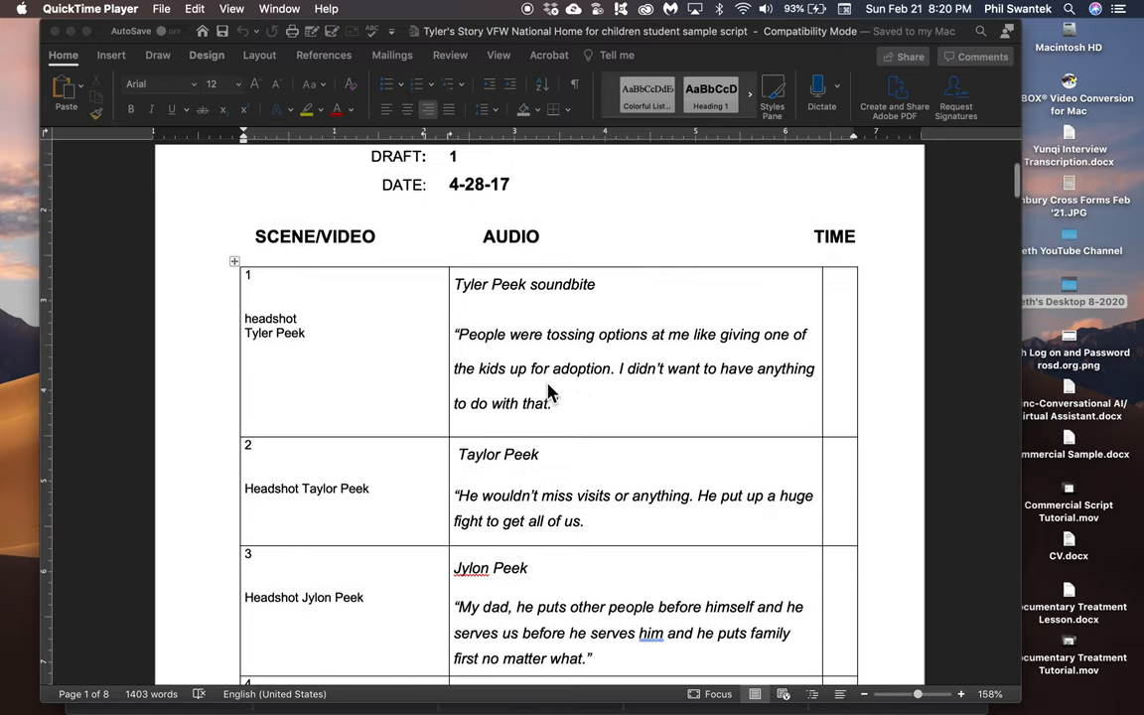
{"action": "scroll", "scroll_direction": "down", "scroll_amount": 3}
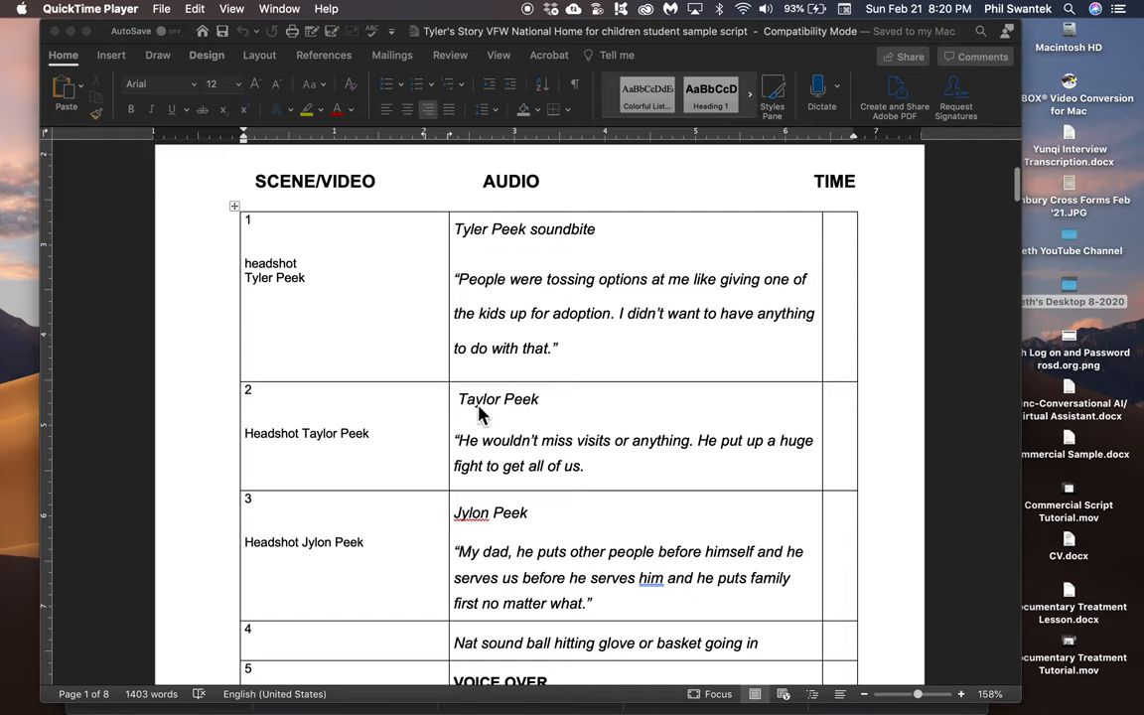
{"action": "mouse_move", "coordinate": [480, 455]}
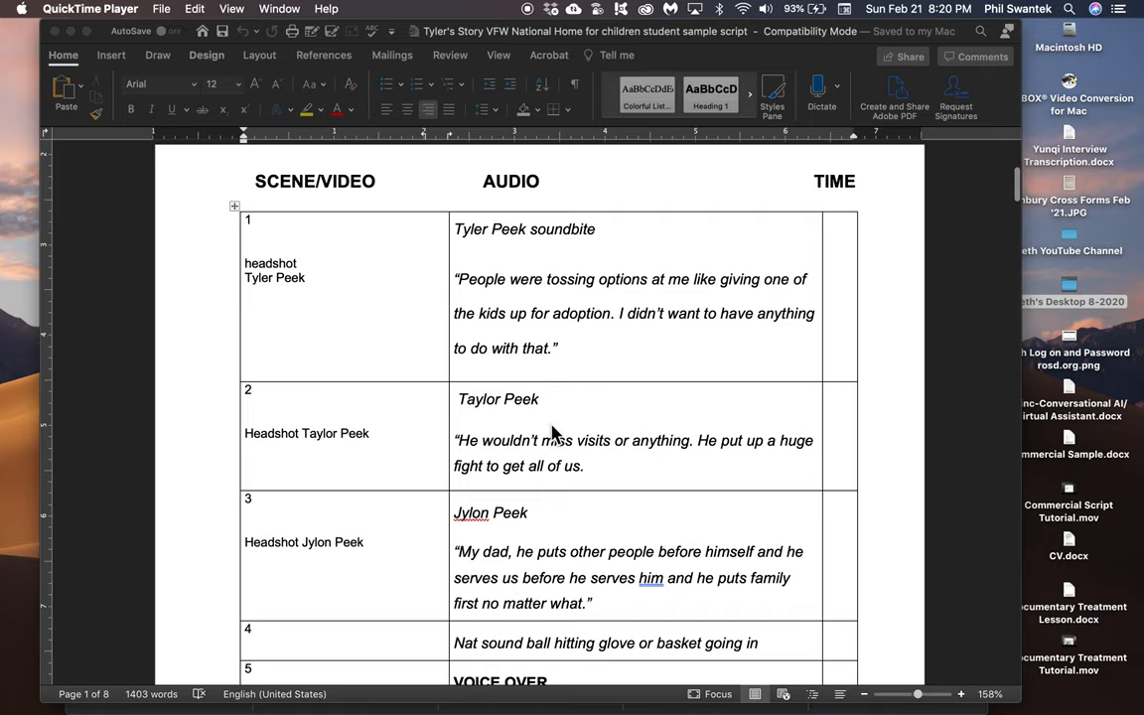
{"action": "mouse_move", "coordinate": [552, 461]}
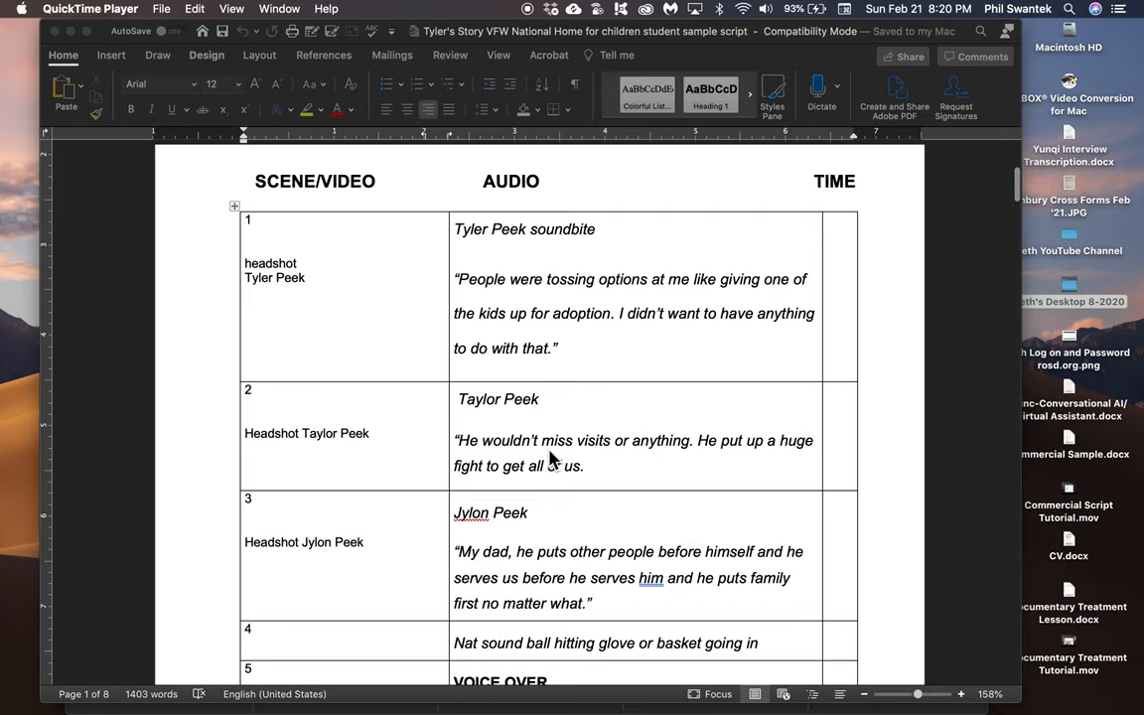
{"action": "mouse_move", "coordinate": [544, 302]}
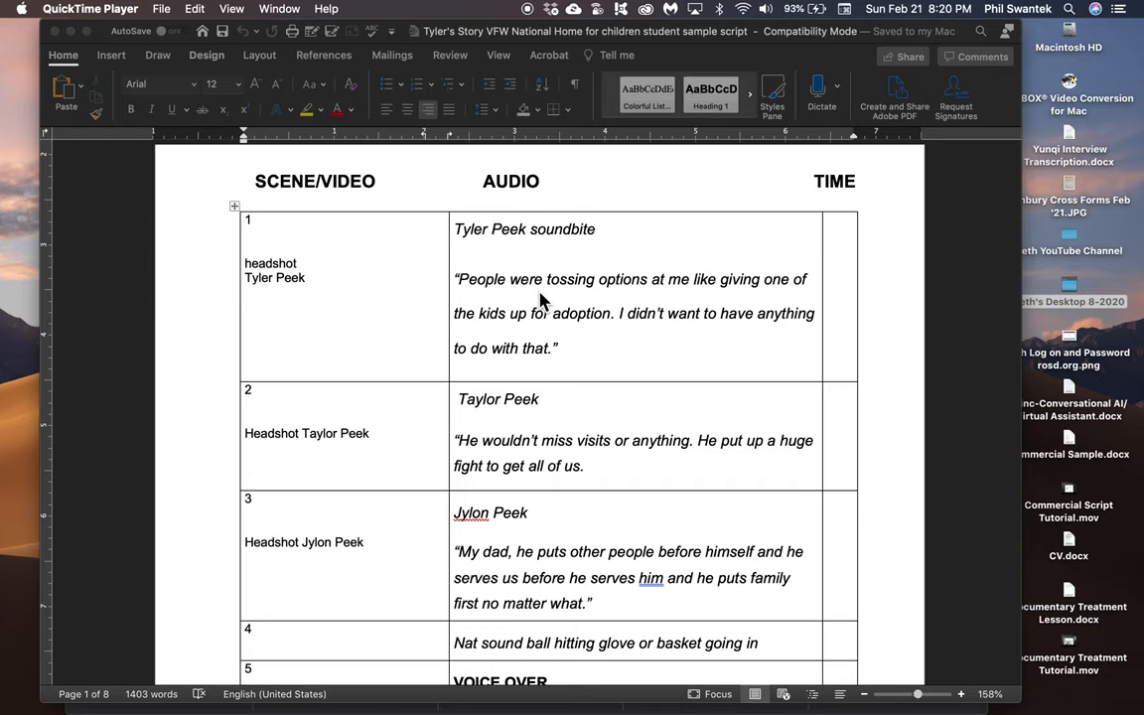
{"action": "scroll", "scroll_direction": "down", "scroll_amount": 3}
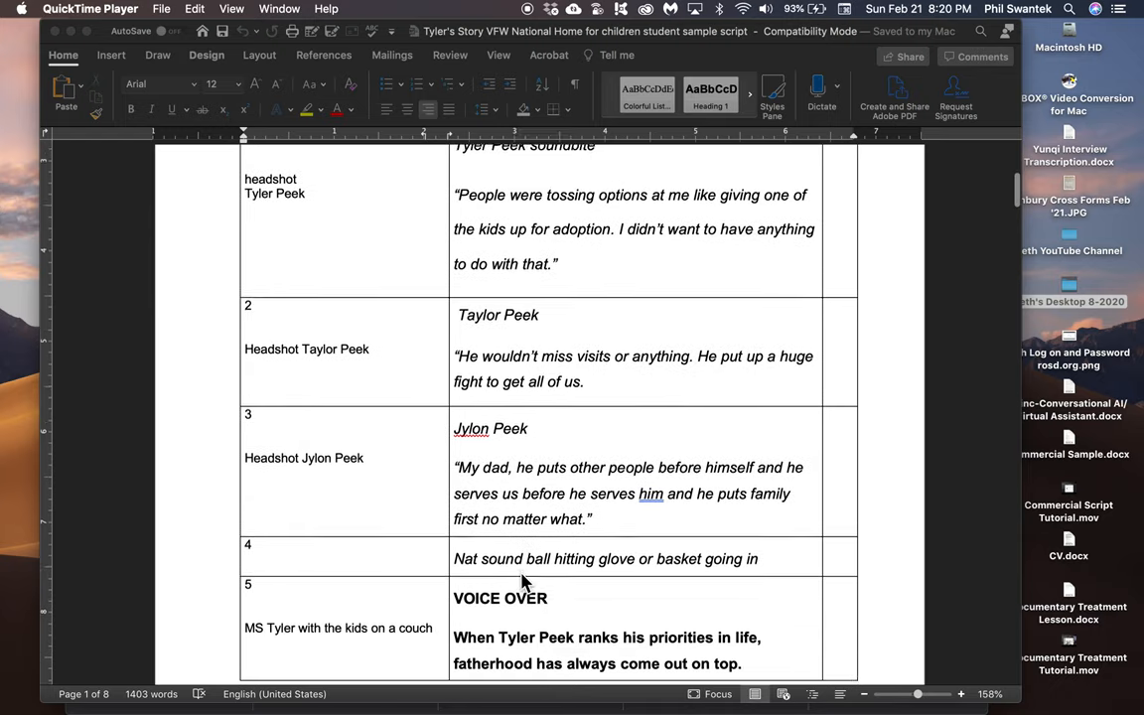
{"action": "scroll", "scroll_direction": "down", "scroll_amount": 3}
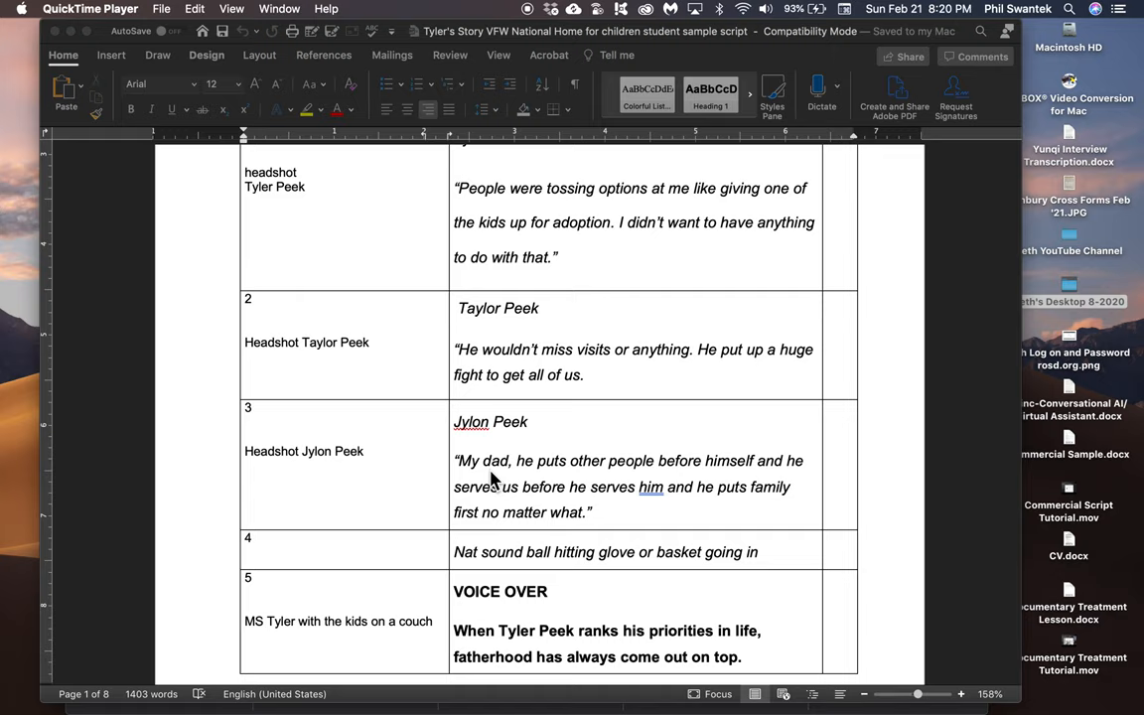
{"action": "mouse_move", "coordinate": [534, 497]}
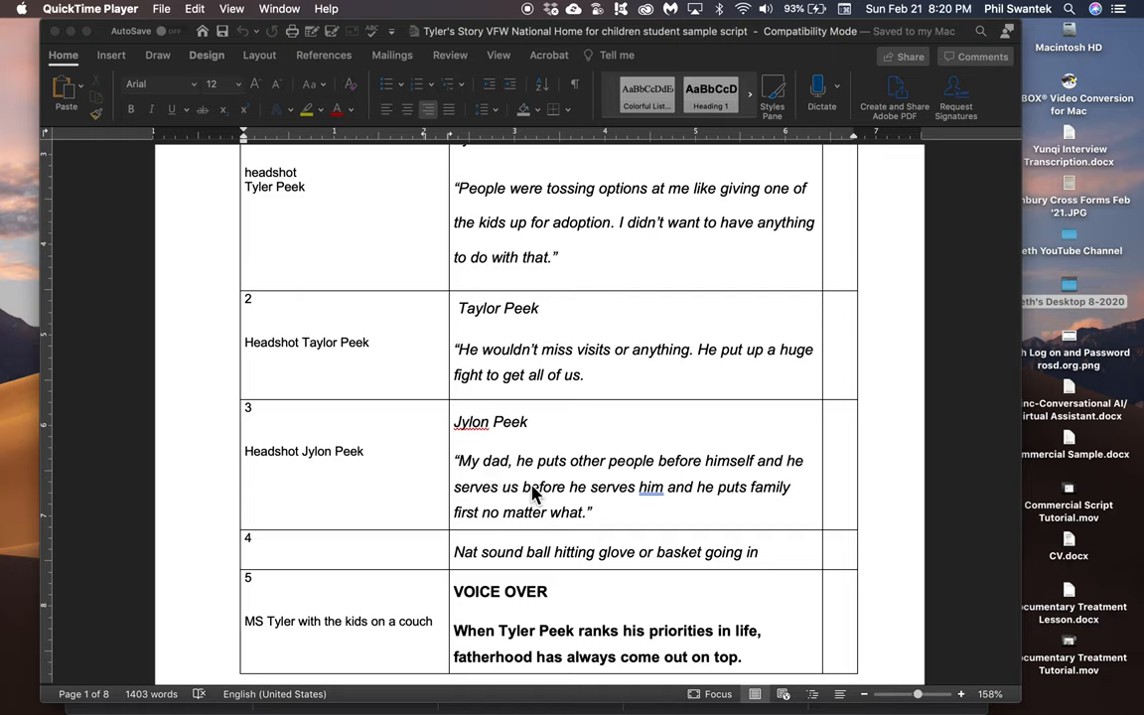
{"action": "mouse_move", "coordinate": [606, 510]}
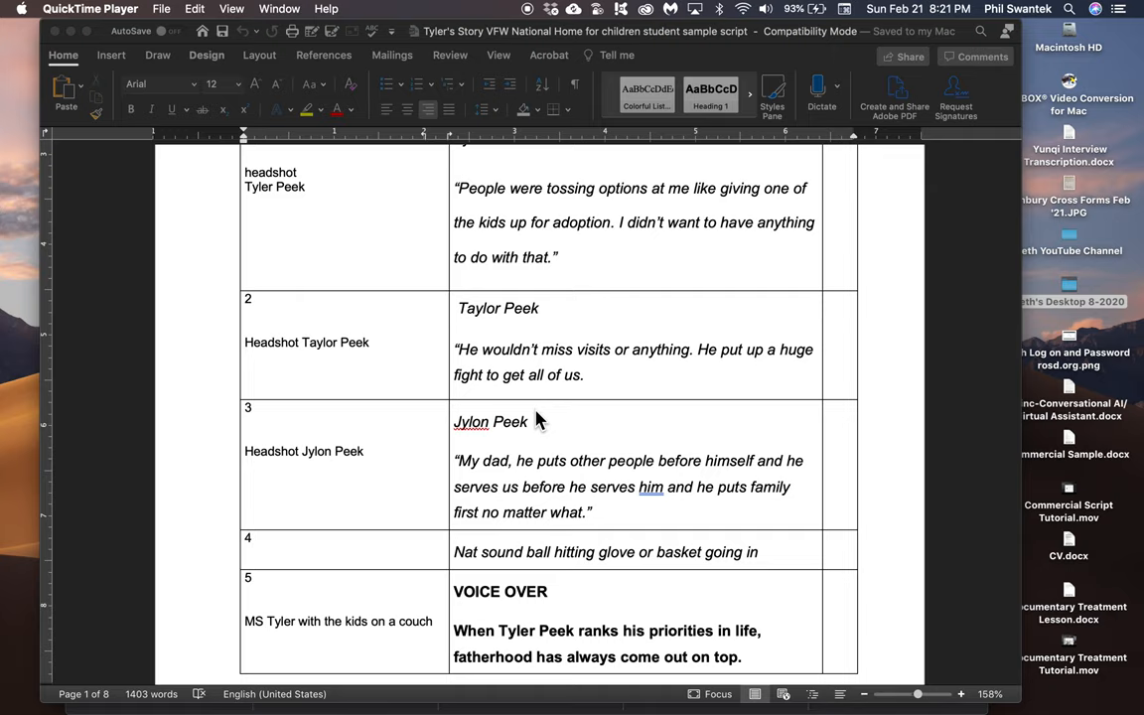
{"action": "mouse_move", "coordinate": [529, 243]}
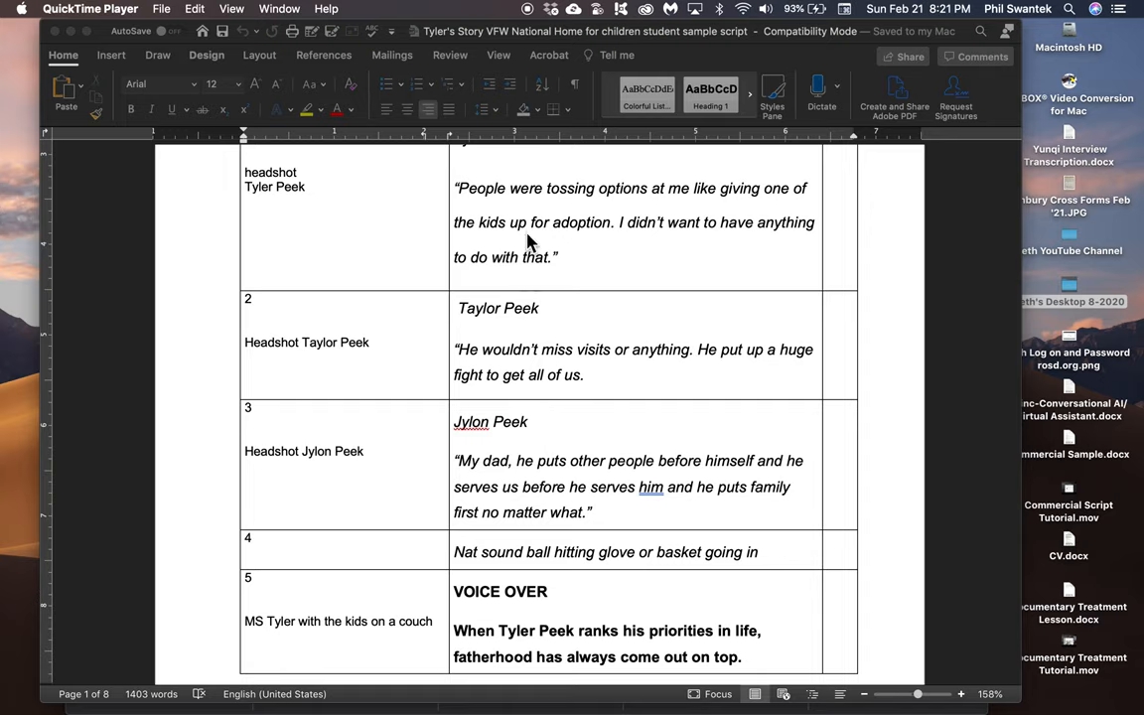
{"action": "mouse_move", "coordinate": [508, 468]}
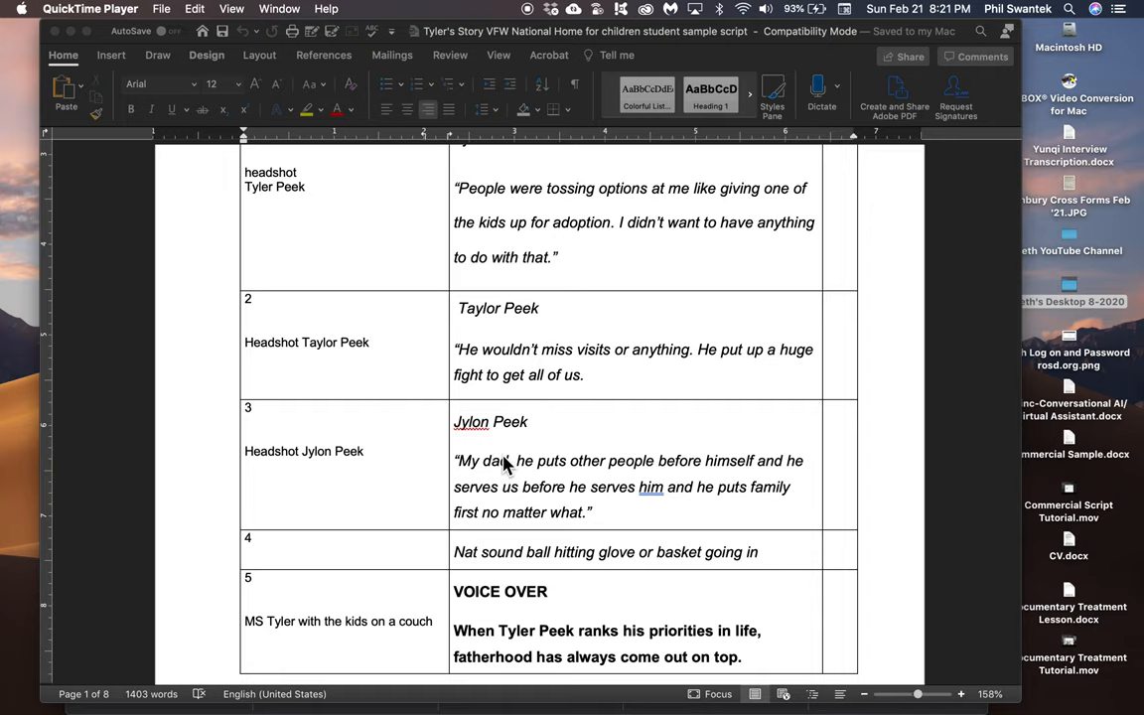
{"action": "scroll", "scroll_direction": "down", "scroll_amount": 3}
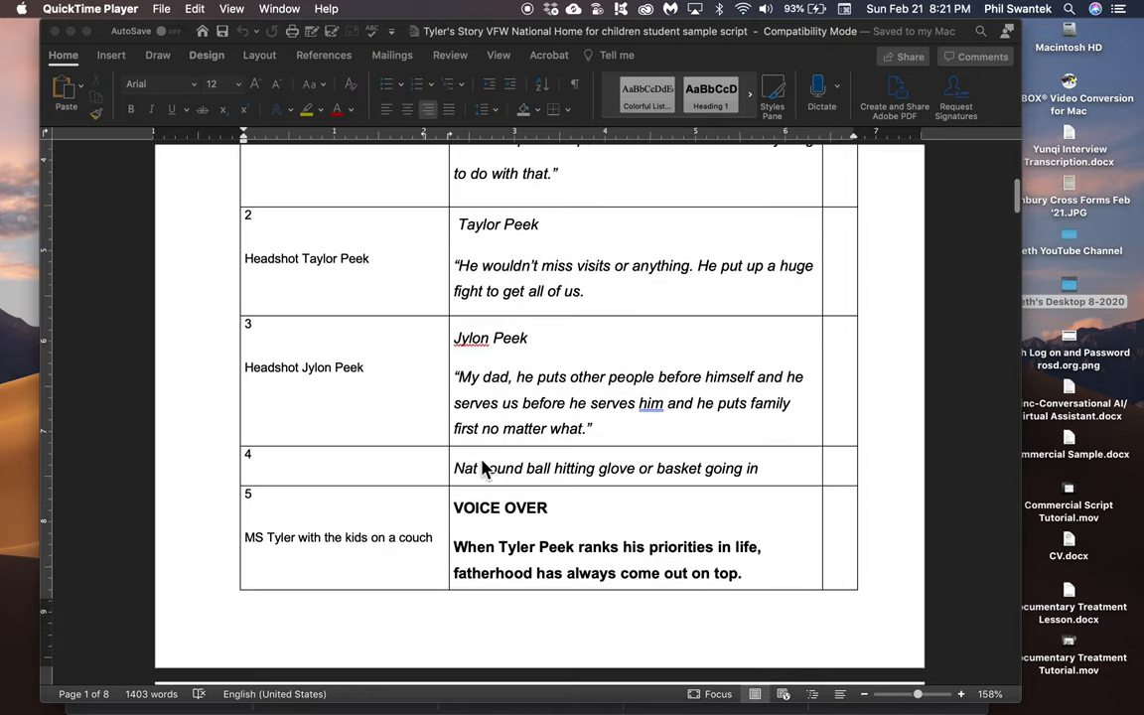
{"action": "mouse_move", "coordinate": [511, 483]}
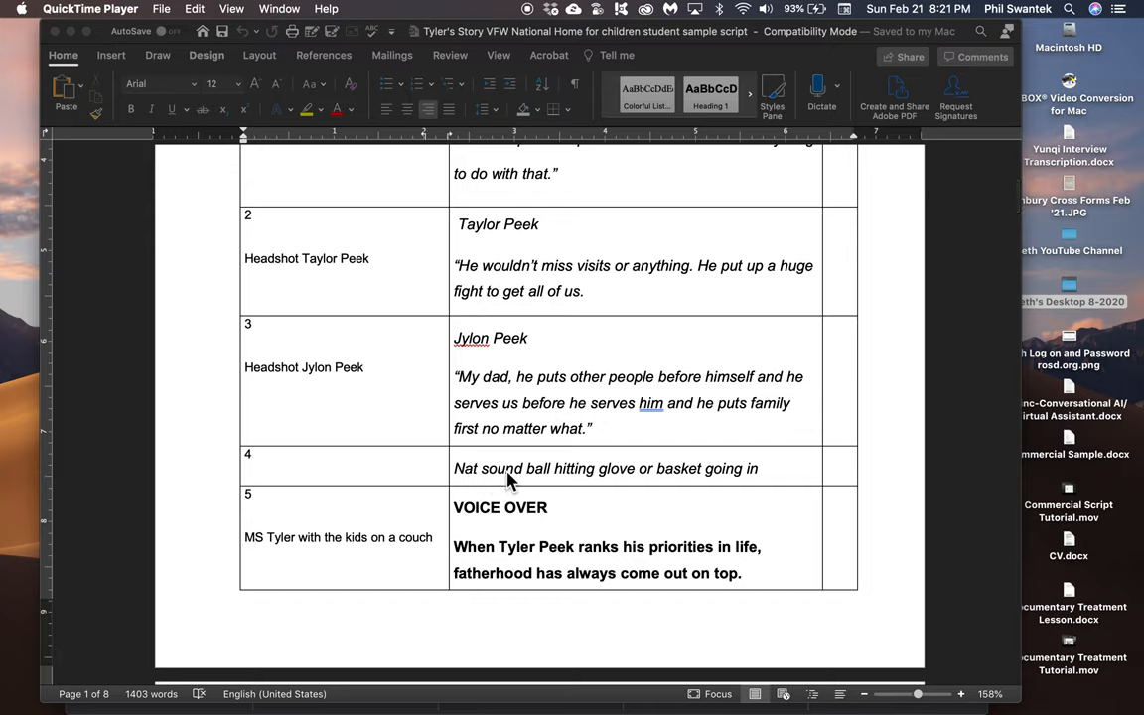
{"action": "mouse_move", "coordinate": [473, 475]}
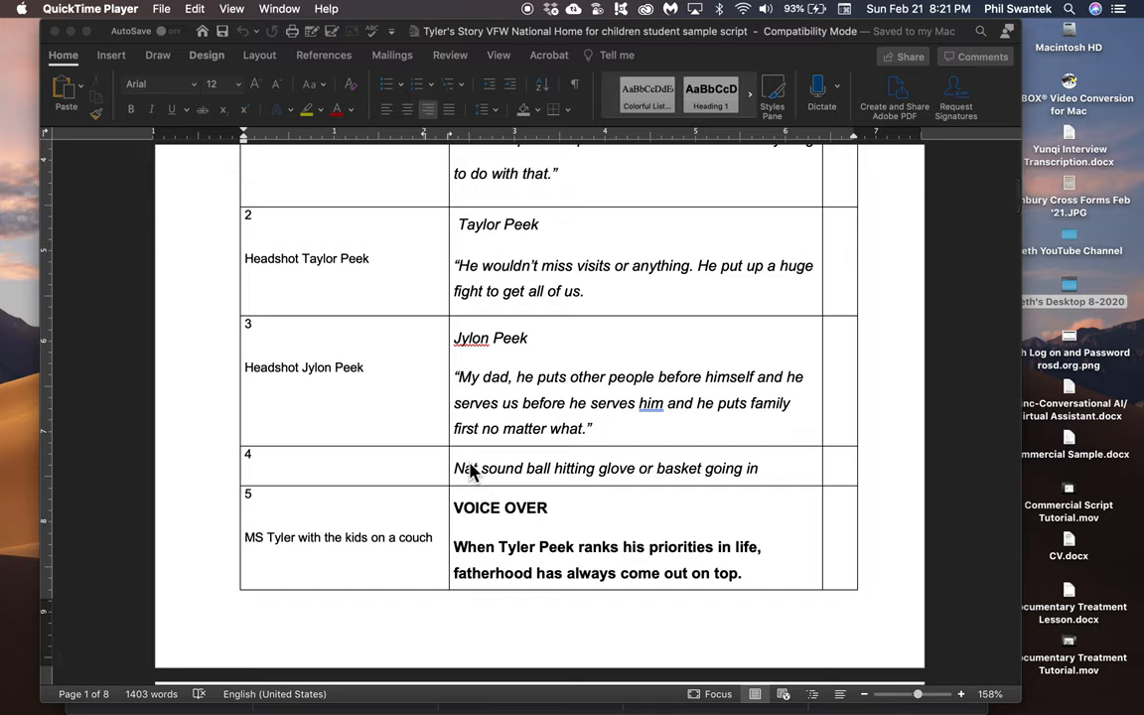
{"action": "mouse_move", "coordinate": [540, 473]}
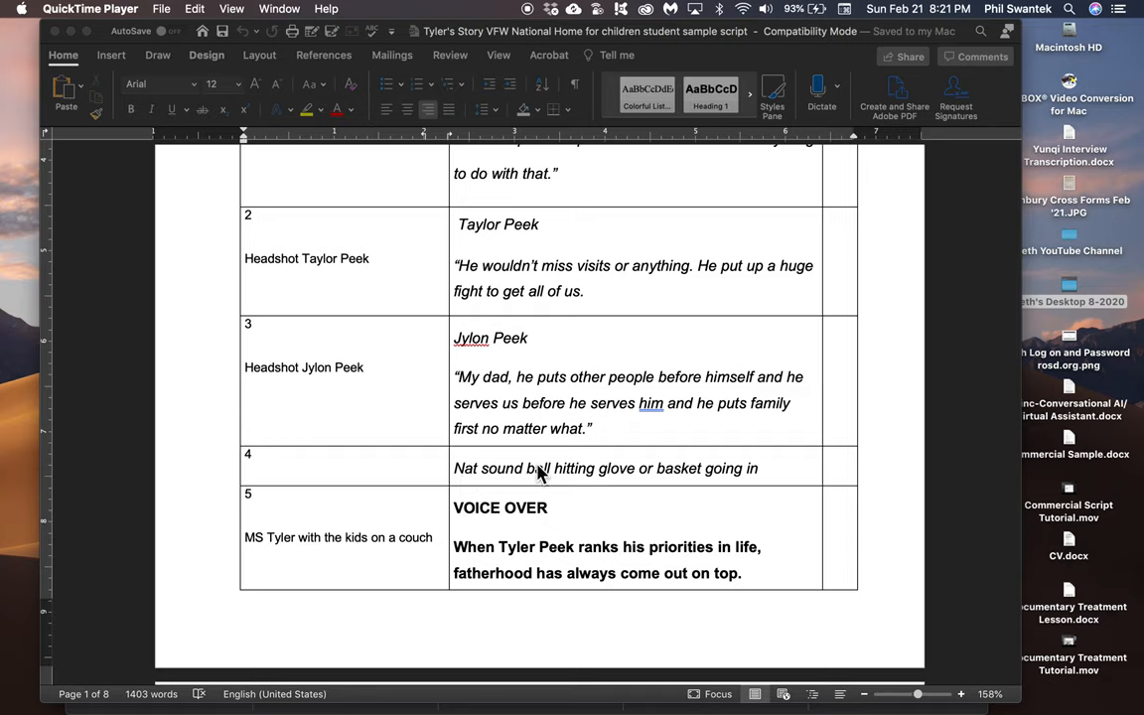
{"action": "mouse_move", "coordinate": [485, 476]}
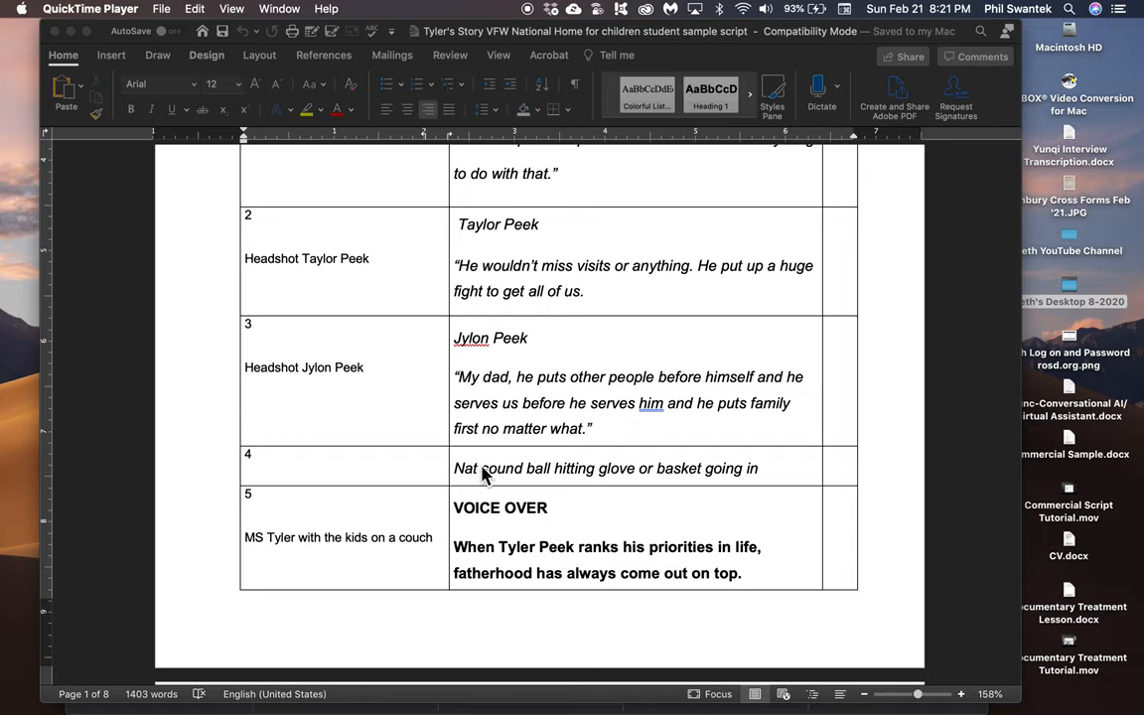
{"action": "mouse_move", "coordinate": [548, 477]}
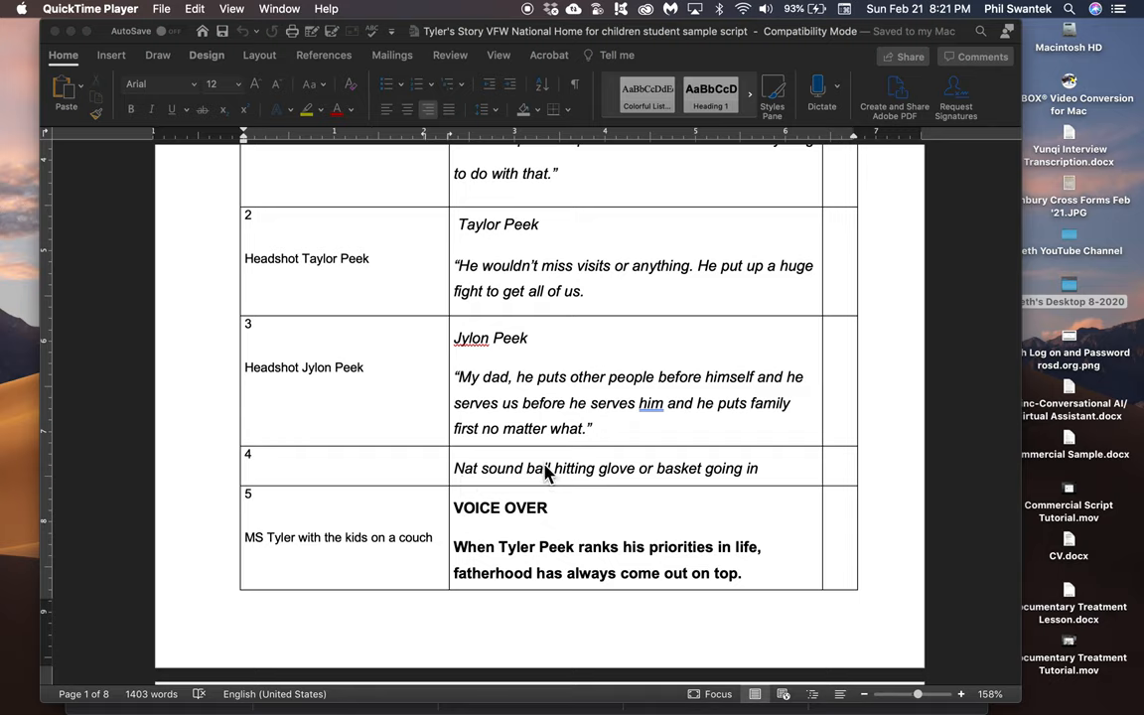
{"action": "mouse_move", "coordinate": [711, 473]}
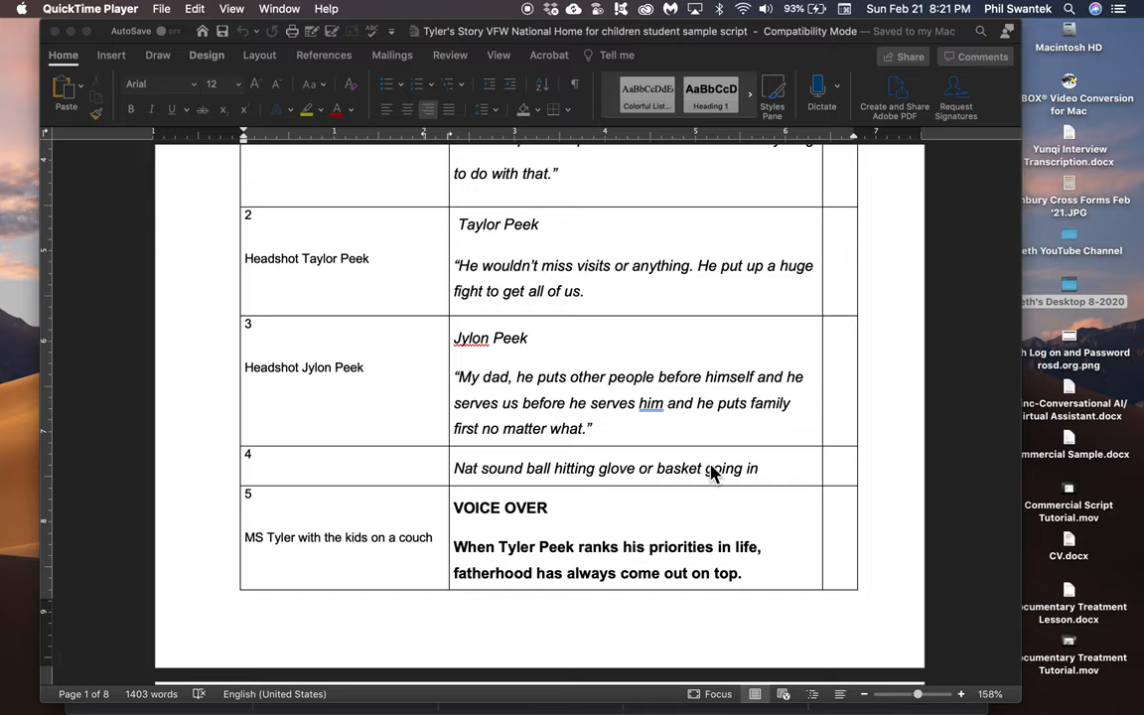
{"action": "mouse_move", "coordinate": [387, 477]}
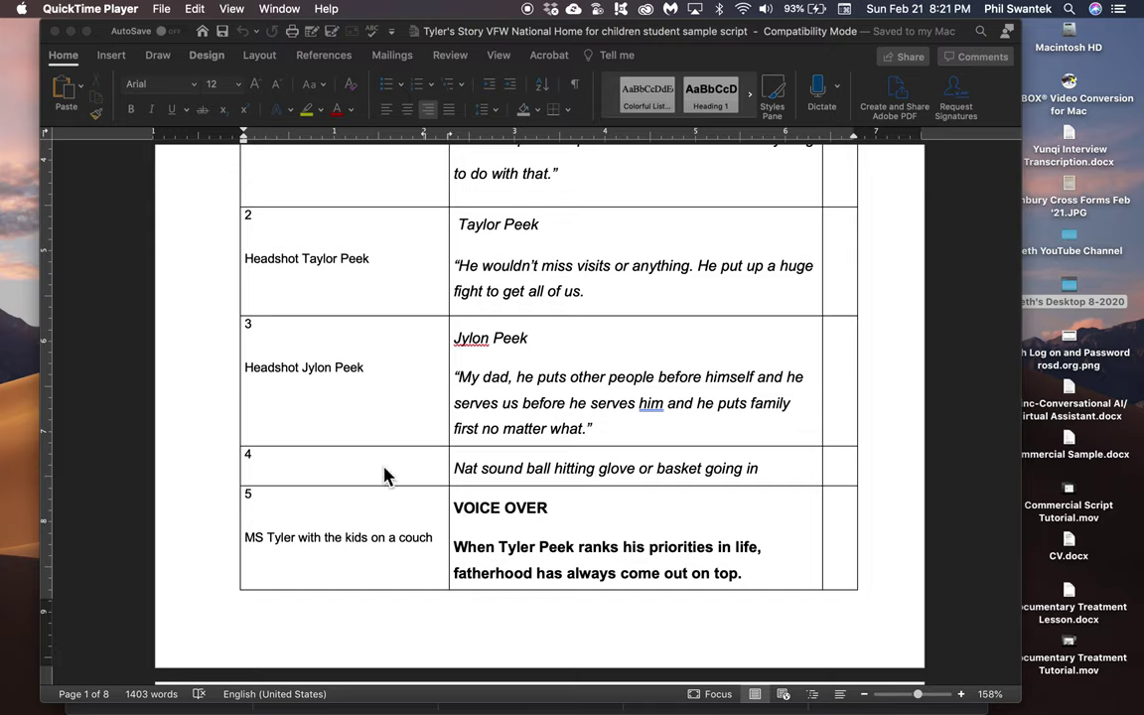
{"action": "mouse_move", "coordinate": [309, 479]}
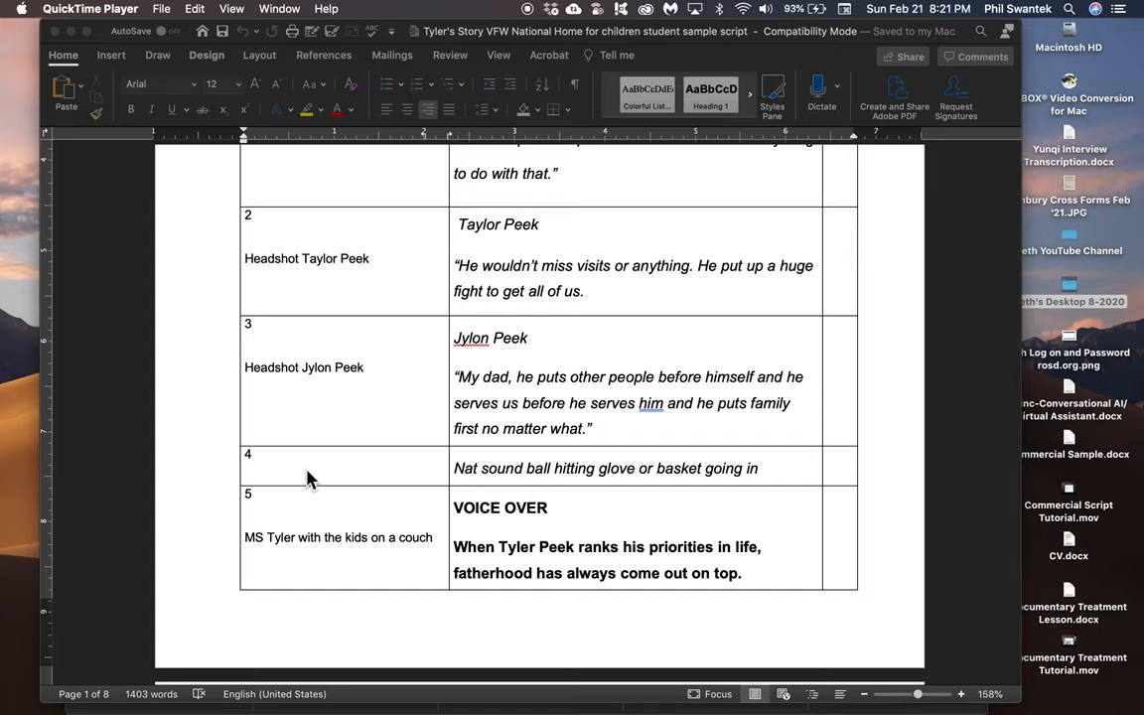
{"action": "mouse_move", "coordinate": [334, 467]}
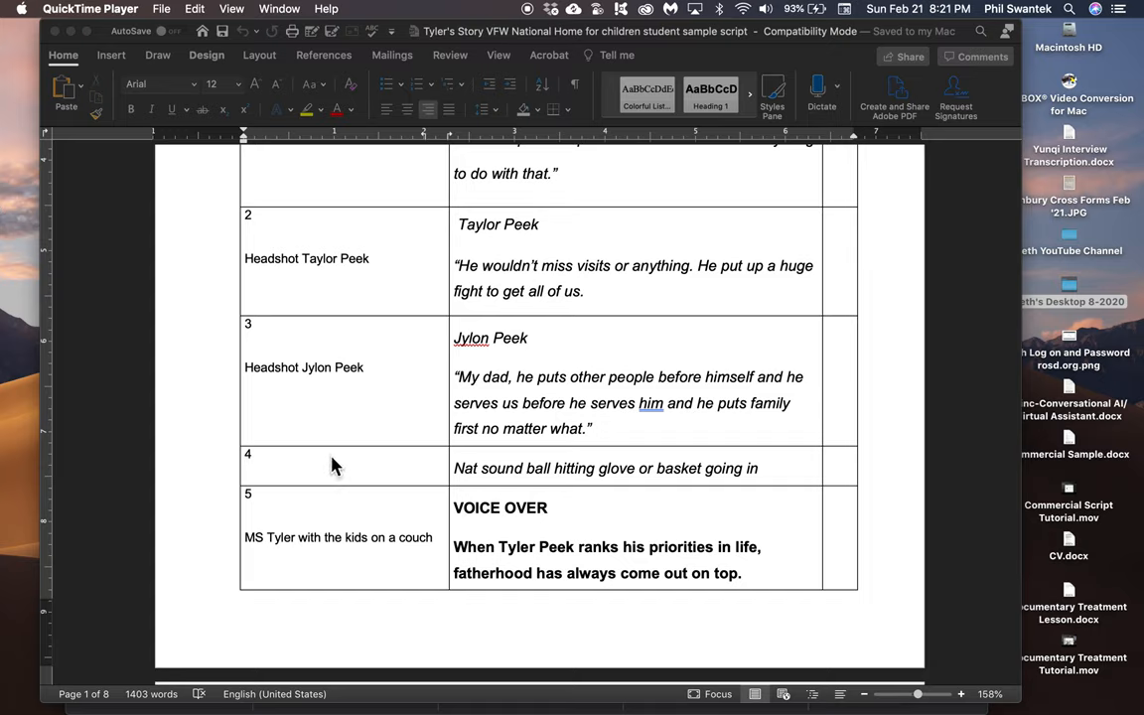
{"action": "mouse_move", "coordinate": [342, 473]}
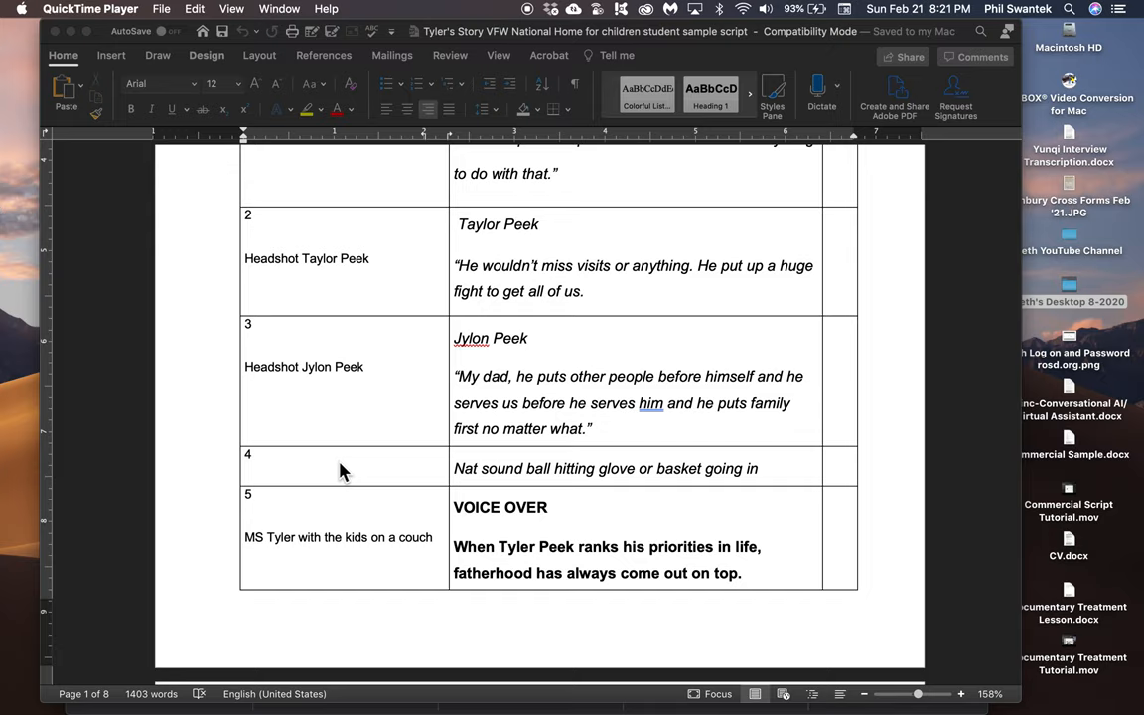
{"action": "mouse_move", "coordinate": [596, 481]}
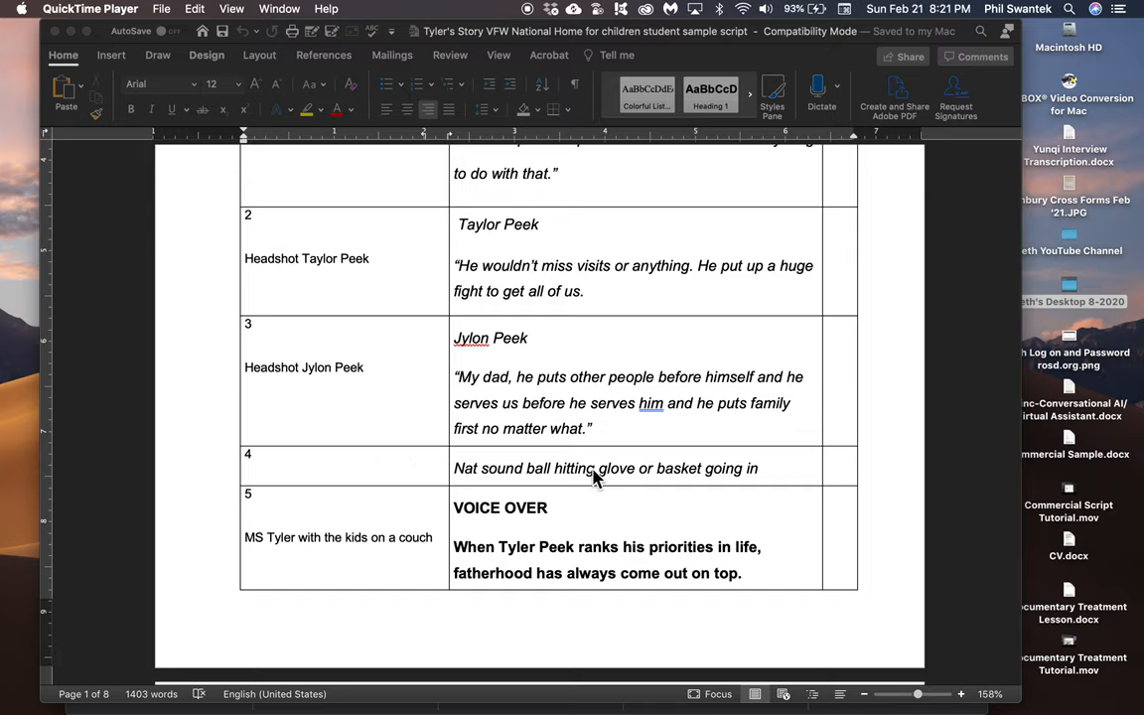
{"action": "mouse_move", "coordinate": [580, 482]}
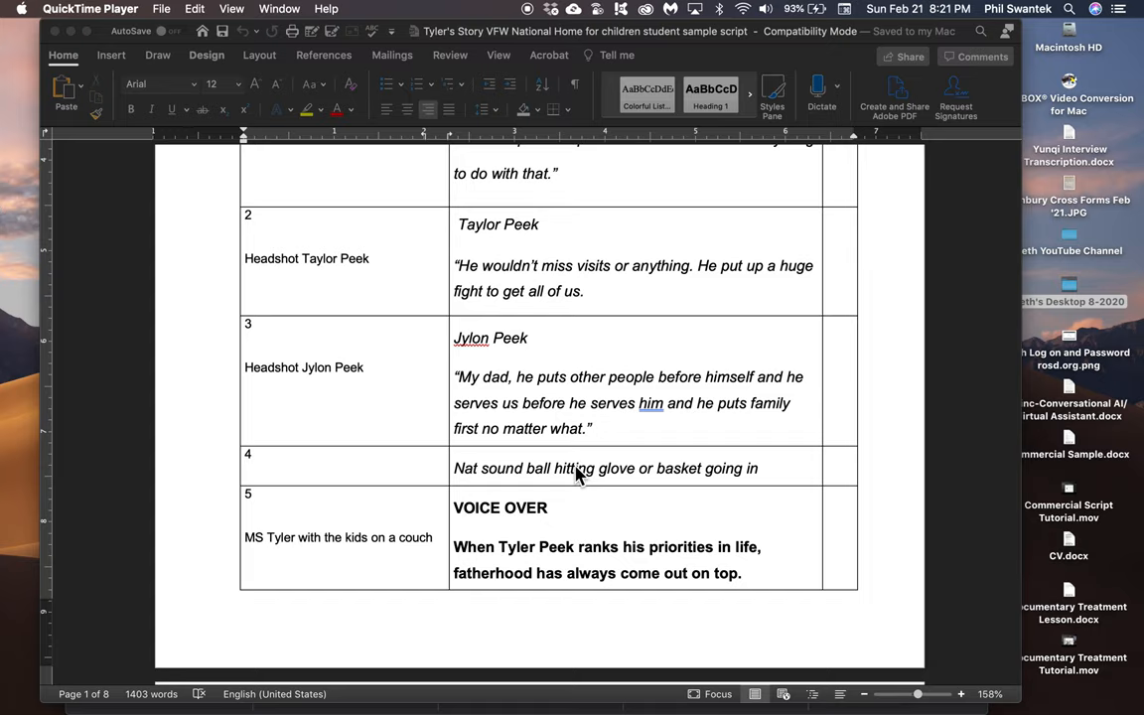
{"action": "mouse_move", "coordinate": [688, 485]}
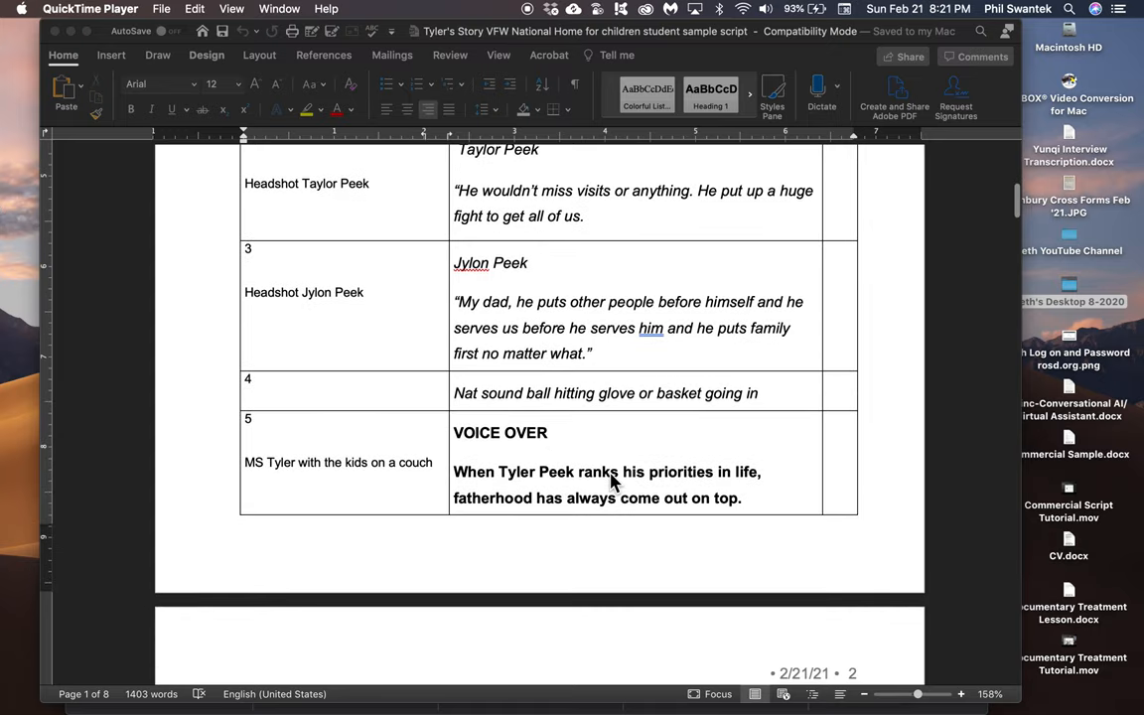
{"action": "scroll", "scroll_direction": "down", "scroll_amount": 3}
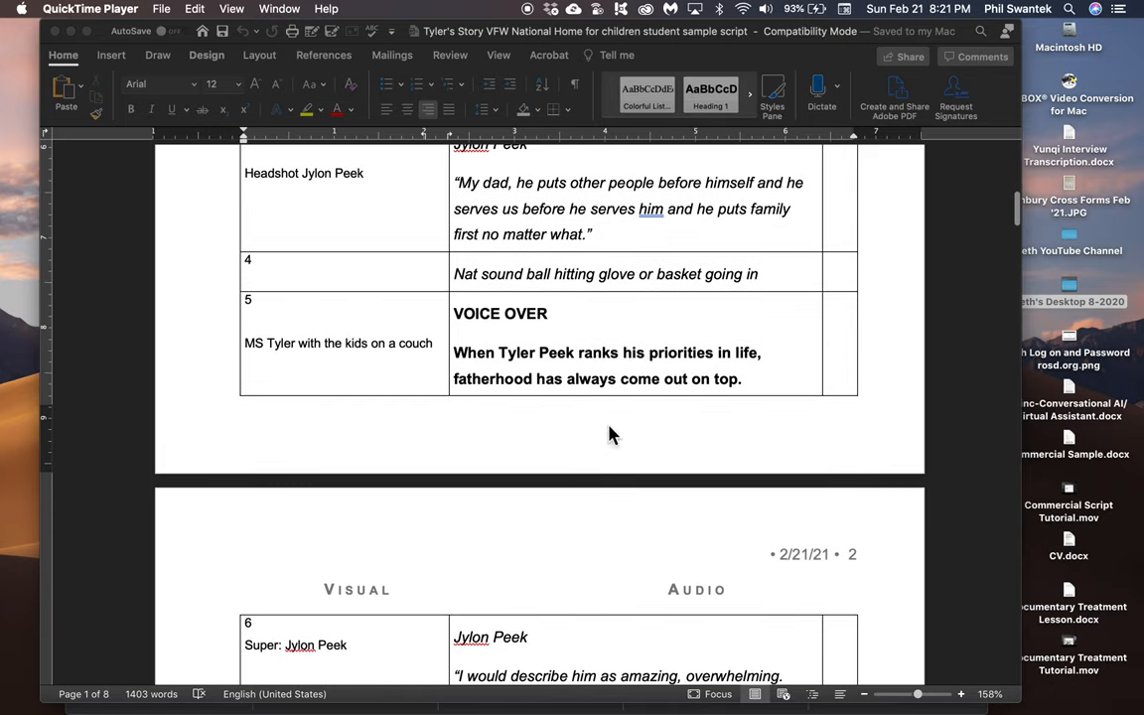
{"action": "mouse_move", "coordinate": [616, 399]}
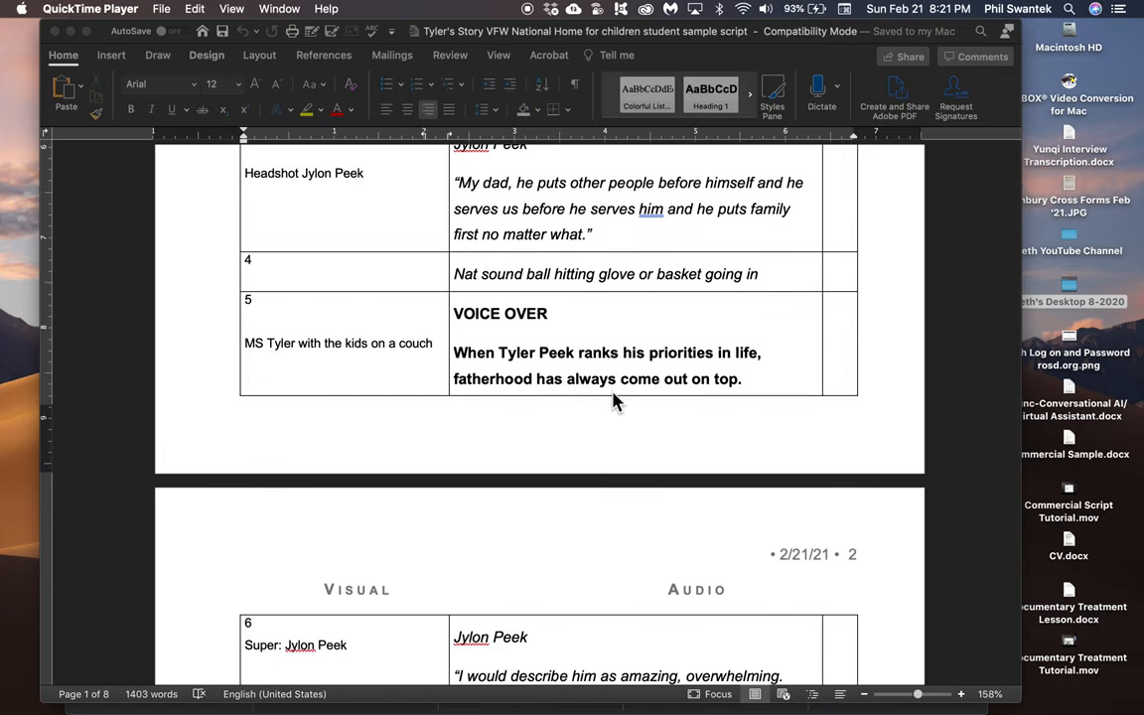
{"action": "scroll", "scroll_direction": "down", "scroll_amount": 3}
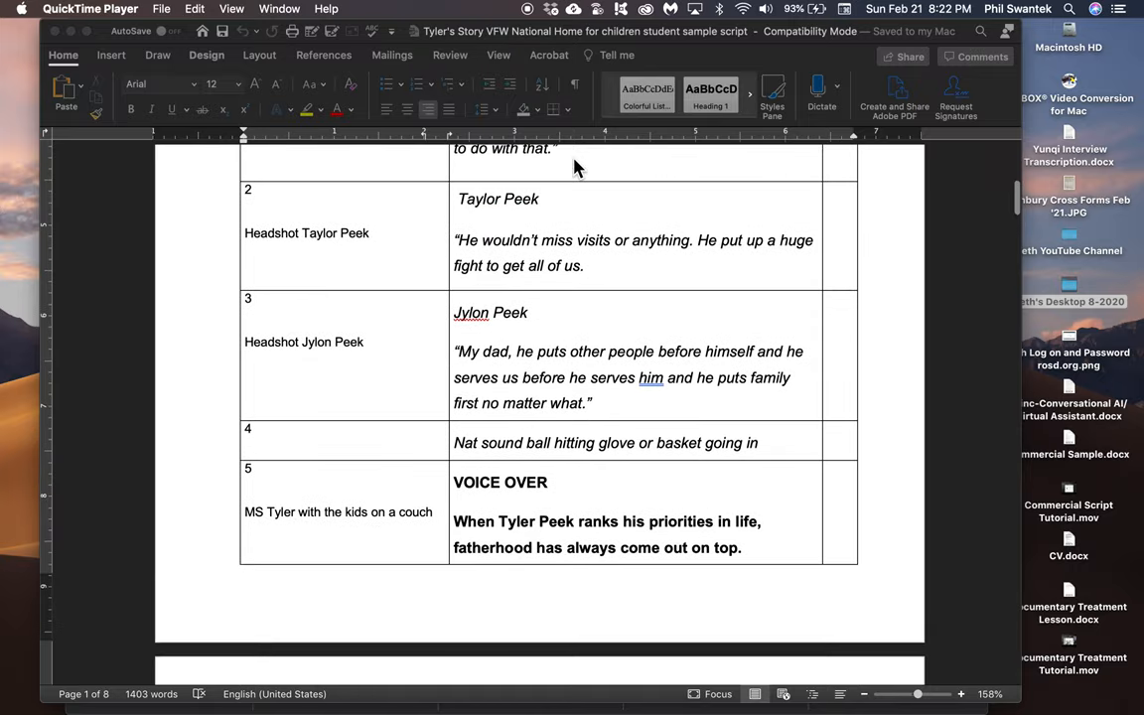
{"action": "scroll", "scroll_direction": "down", "scroll_amount": 3}
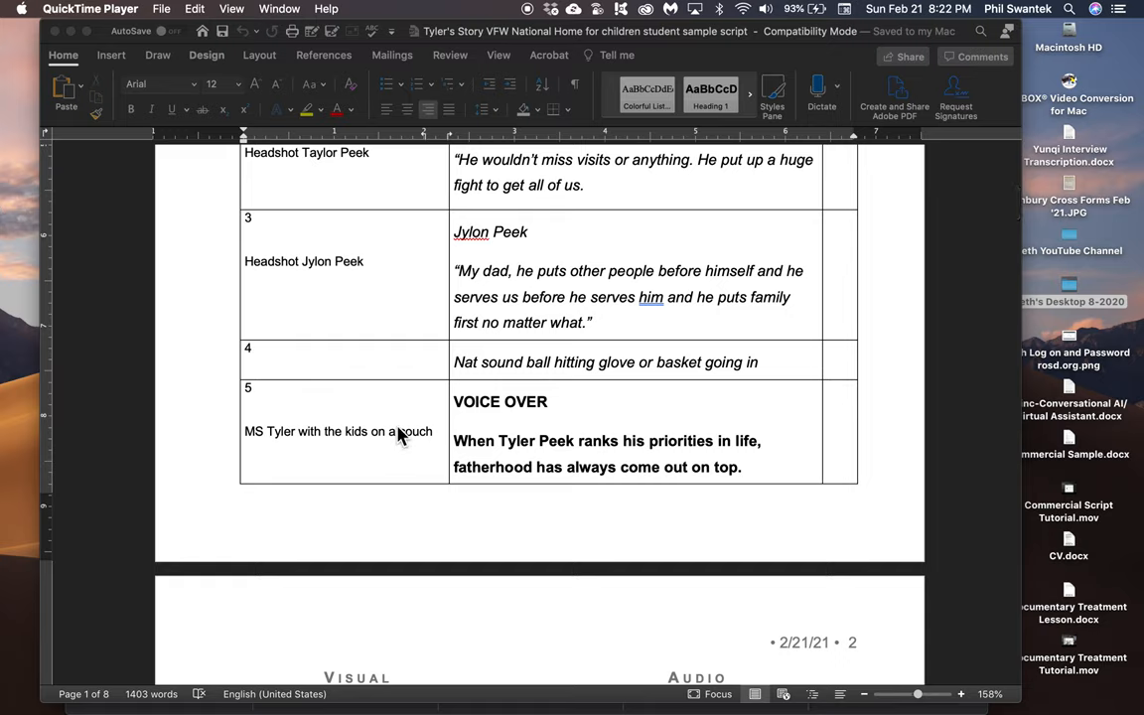
{"action": "mouse_move", "coordinate": [373, 425]}
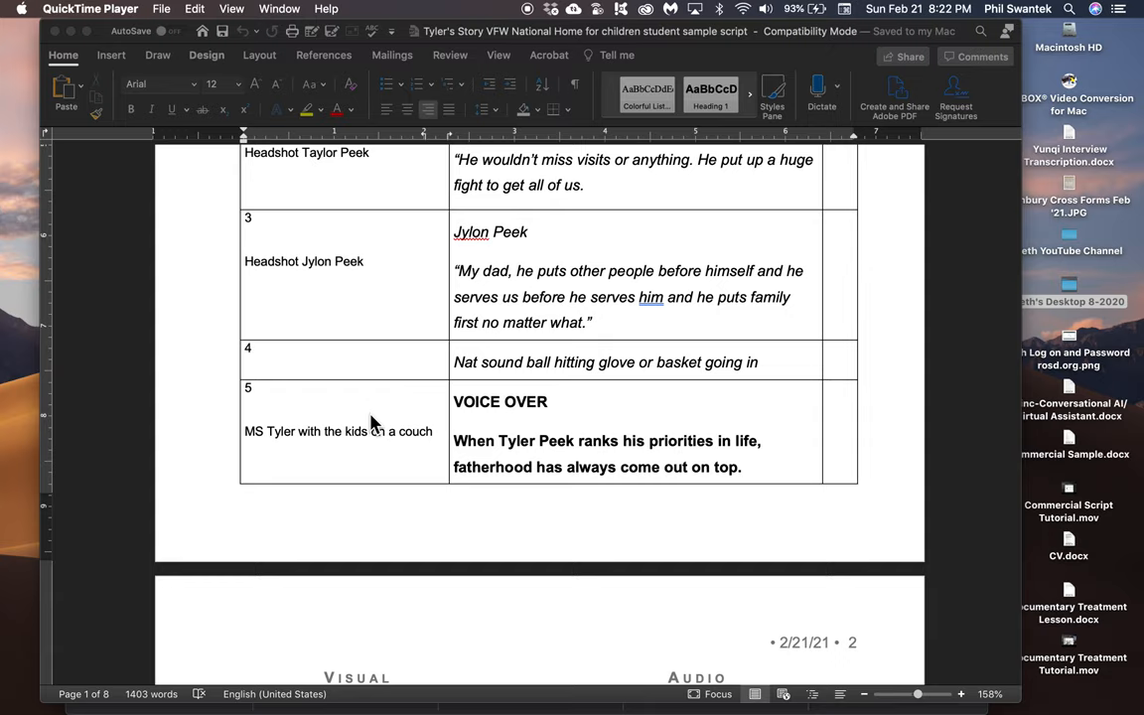
{"action": "mouse_move", "coordinate": [320, 413]}
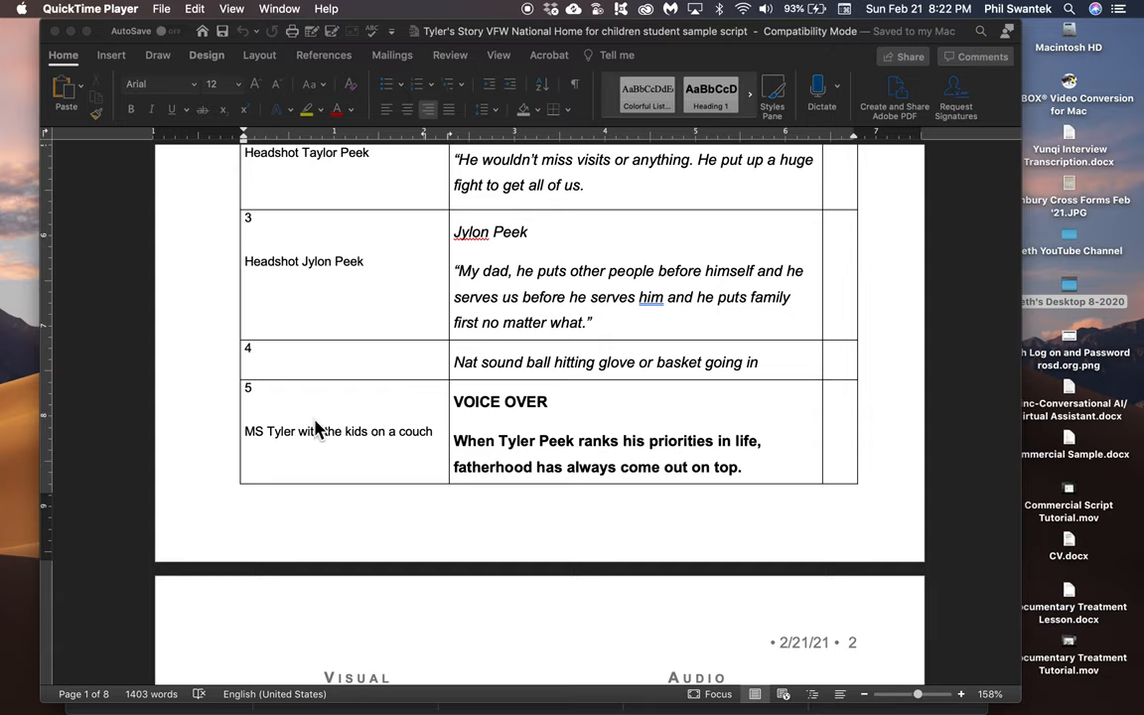
{"action": "mouse_move", "coordinate": [286, 448]}
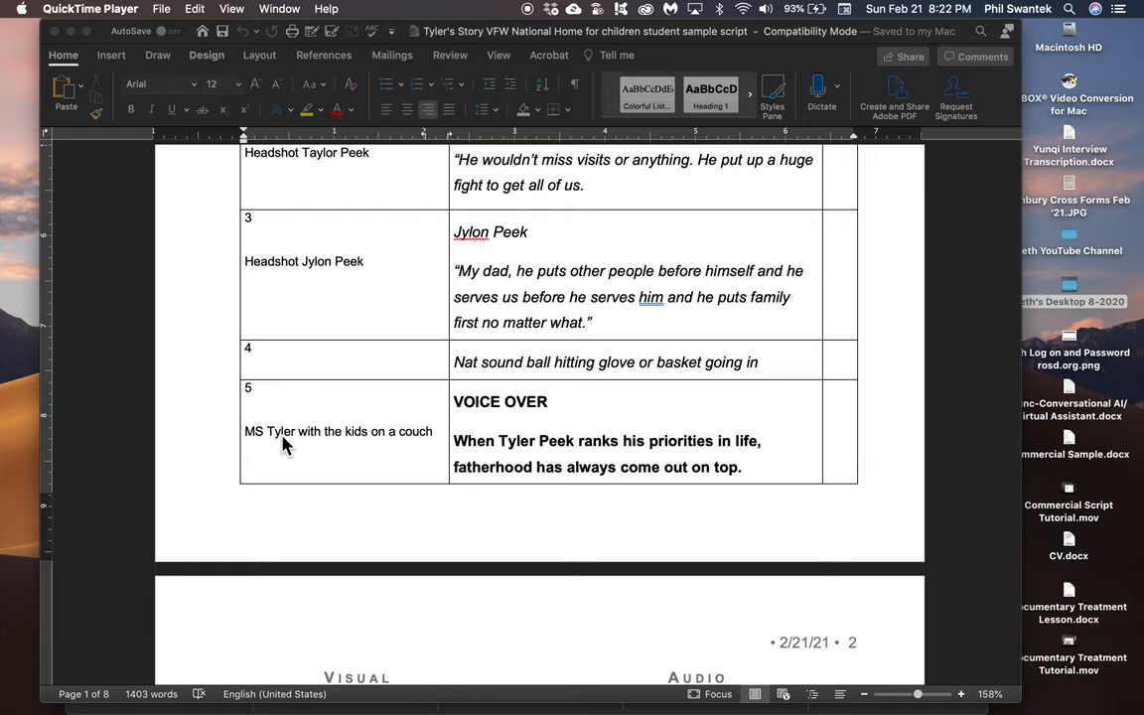
{"action": "mouse_move", "coordinate": [368, 463]}
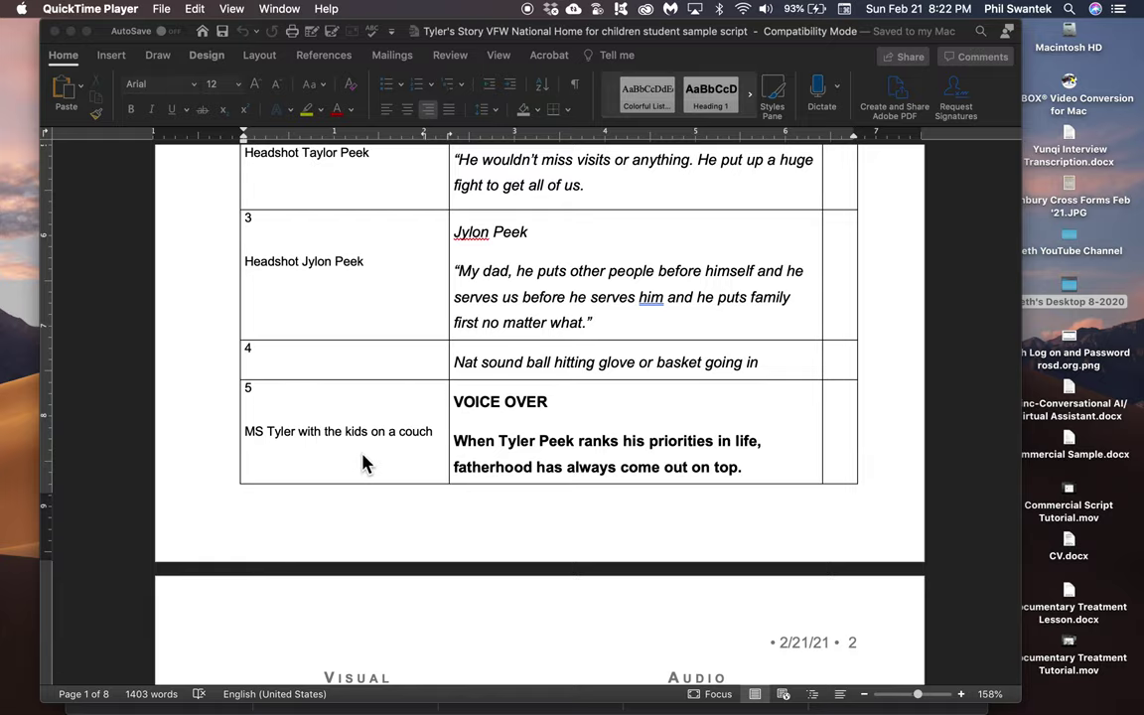
{"action": "scroll", "scroll_direction": "down", "scroll_amount": 3}
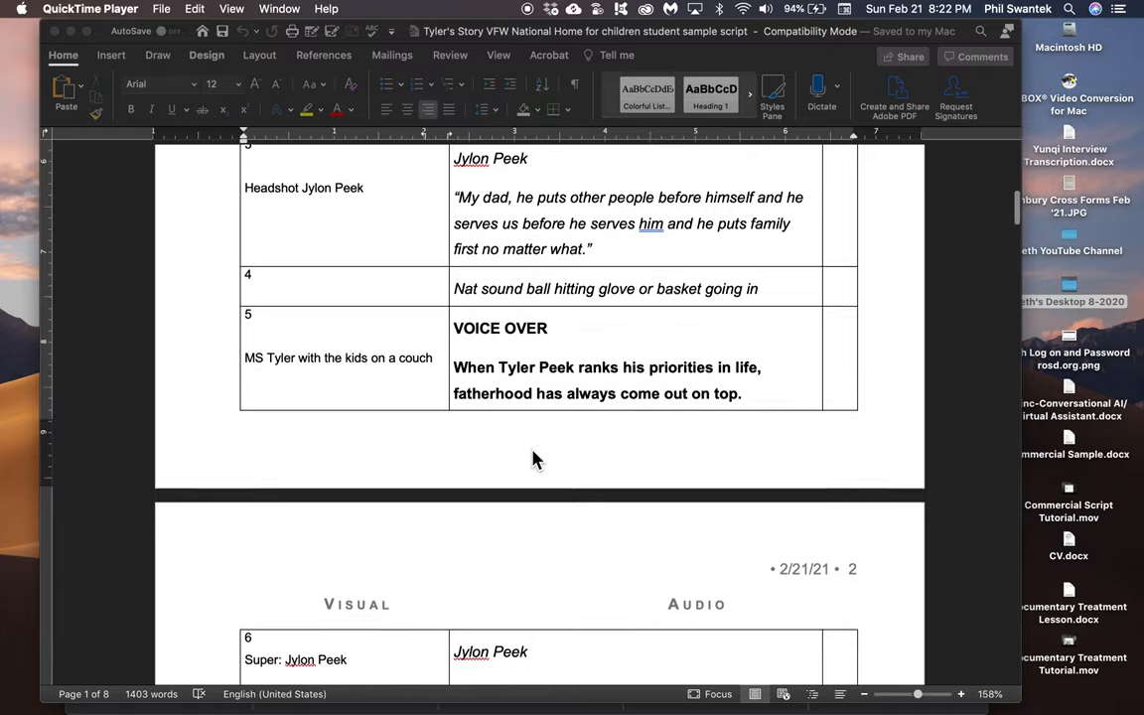
{"action": "scroll", "scroll_direction": "down", "scroll_amount": 3}
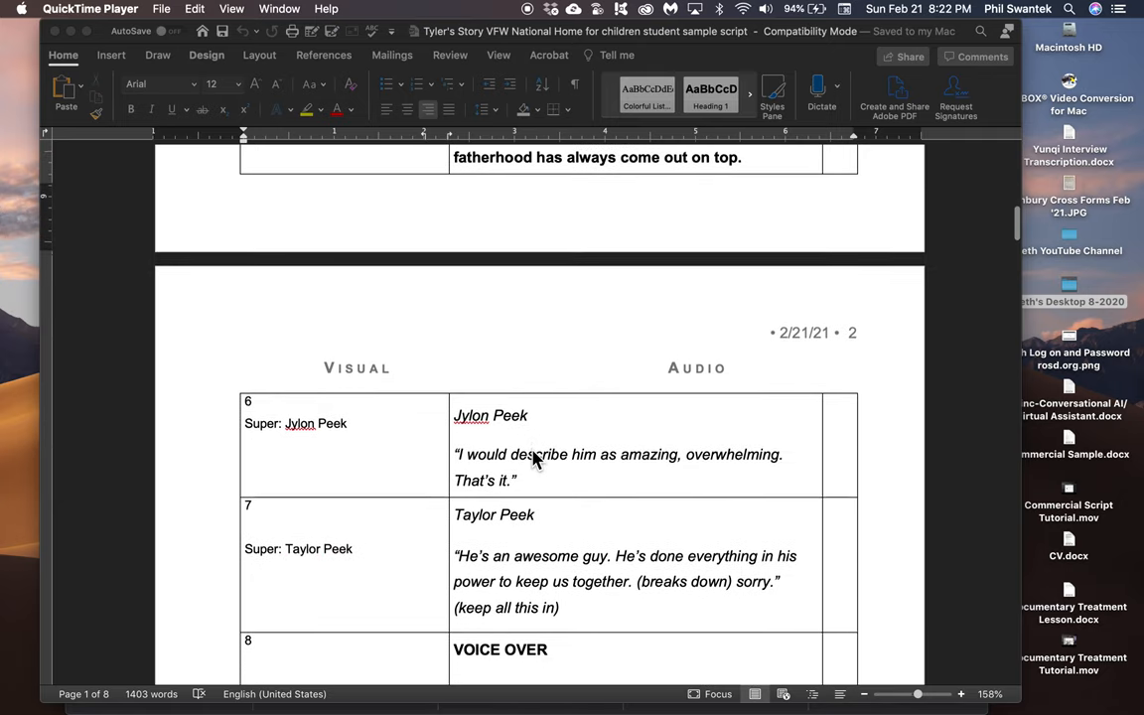
{"action": "mouse_move", "coordinate": [540, 471]}
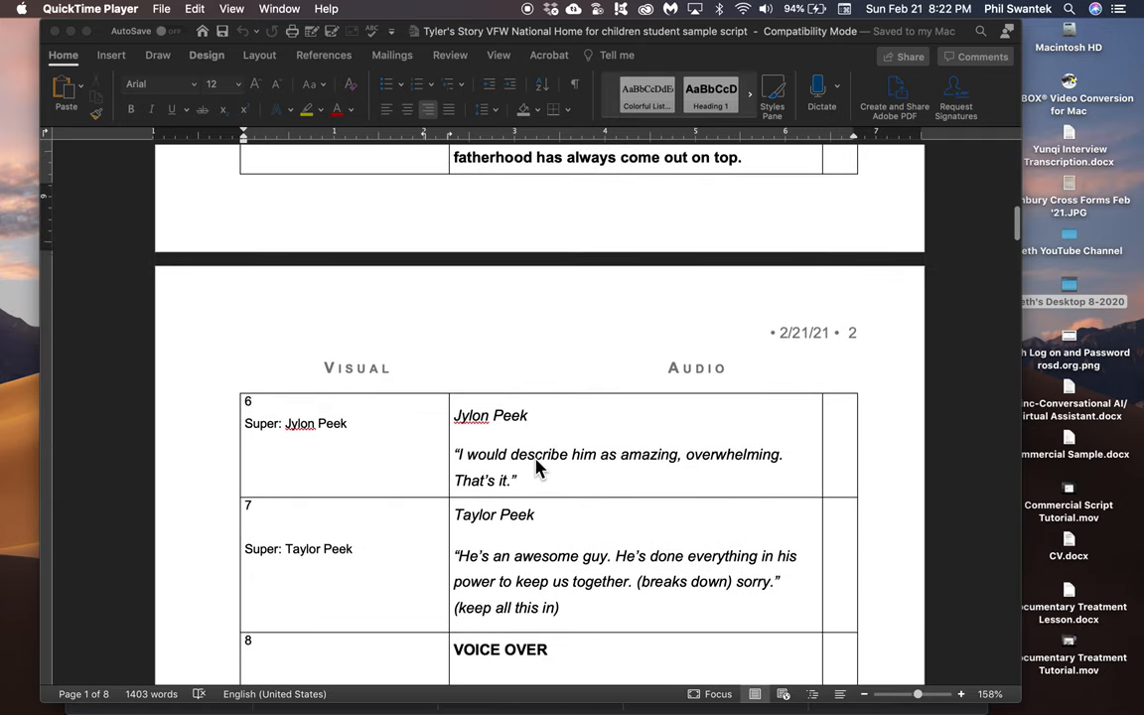
{"action": "mouse_move", "coordinate": [509, 580]}
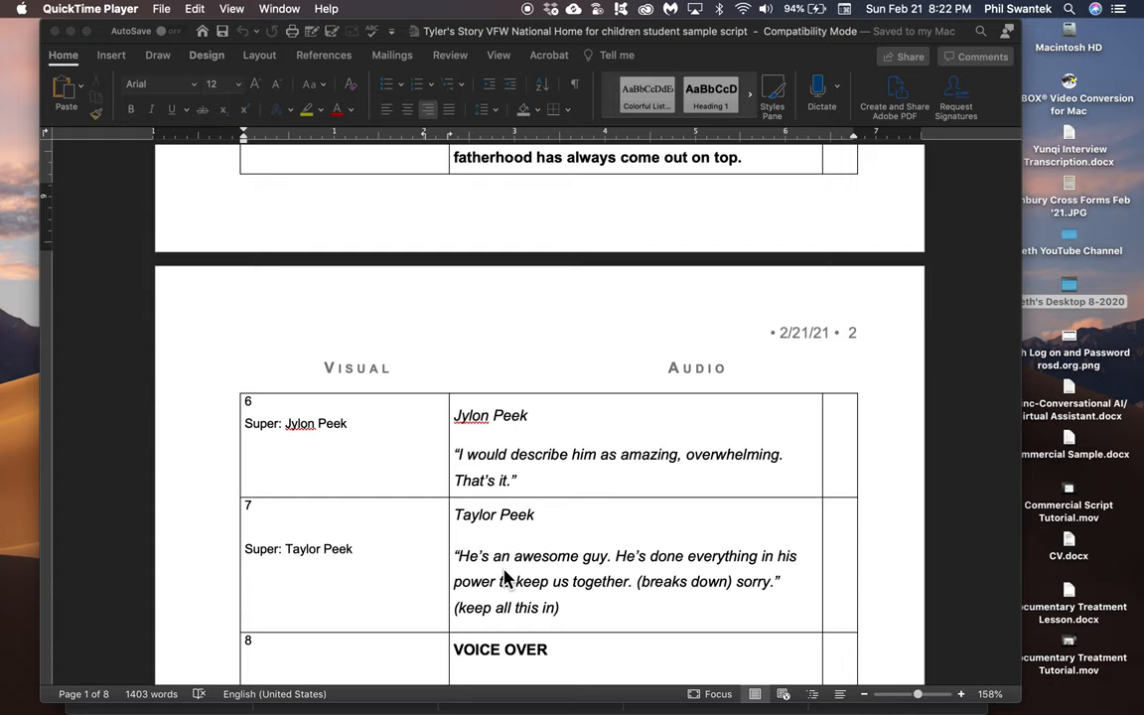
{"action": "scroll", "scroll_direction": "down", "scroll_amount": 3}
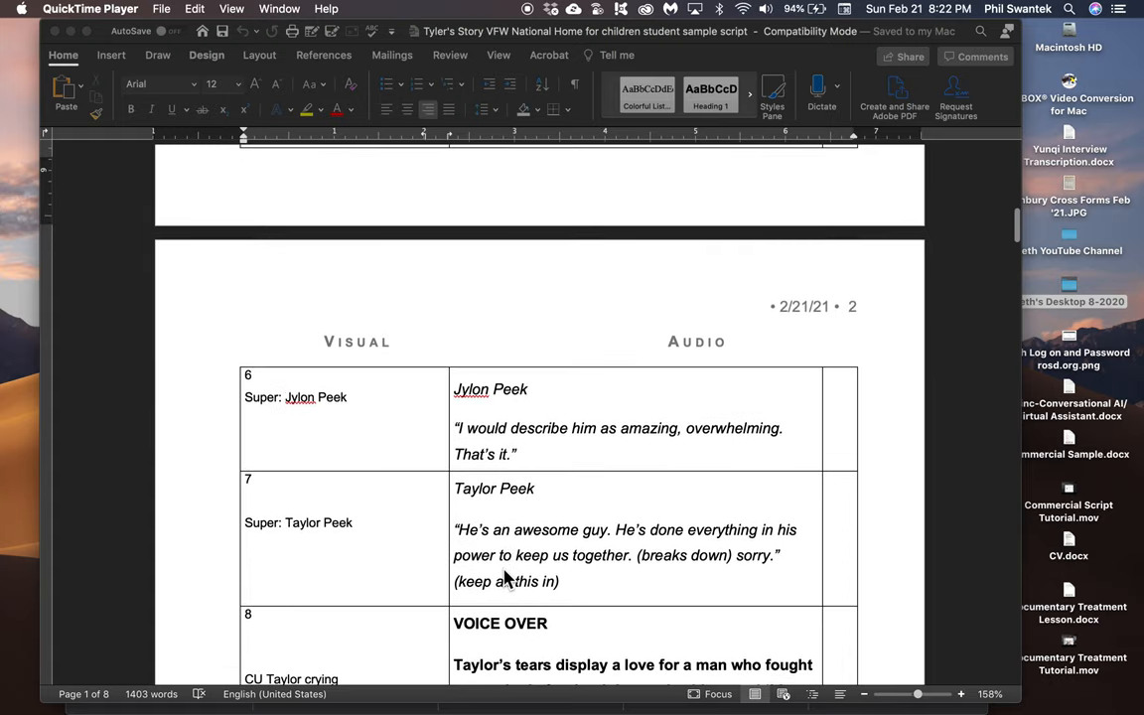
{"action": "scroll", "scroll_direction": "down", "scroll_amount": 3}
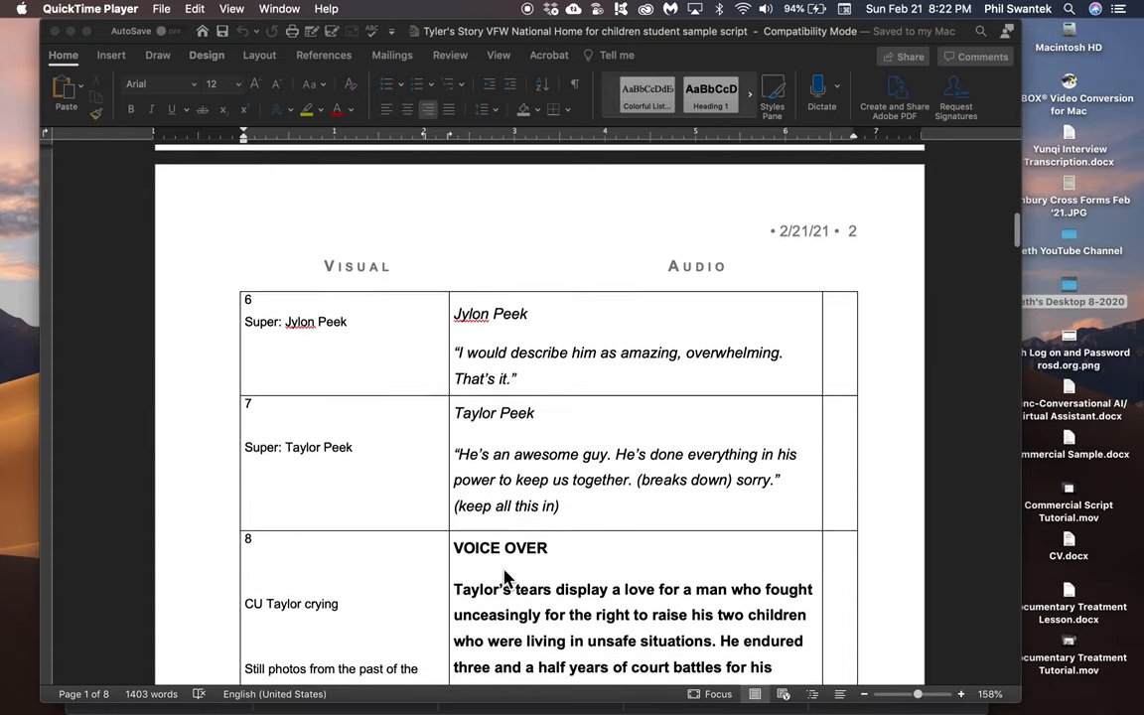
{"action": "scroll", "scroll_direction": "down", "scroll_amount": 3}
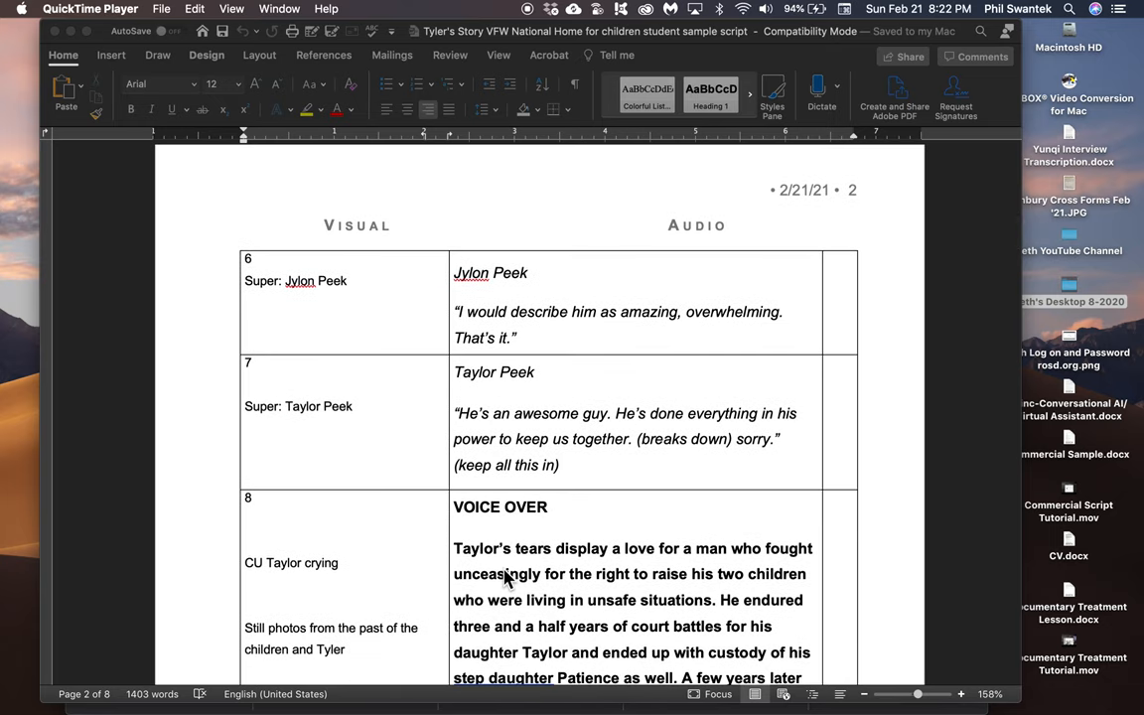
{"action": "scroll", "scroll_direction": "down", "scroll_amount": 3}
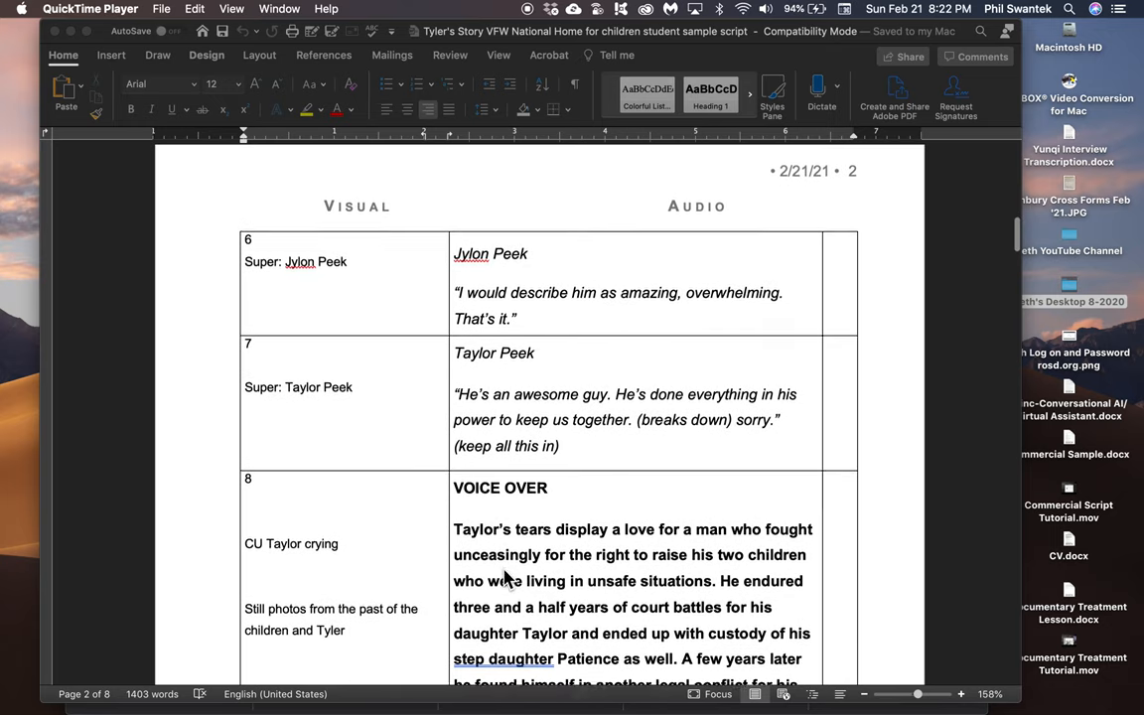
{"action": "scroll", "scroll_direction": "down", "scroll_amount": 3}
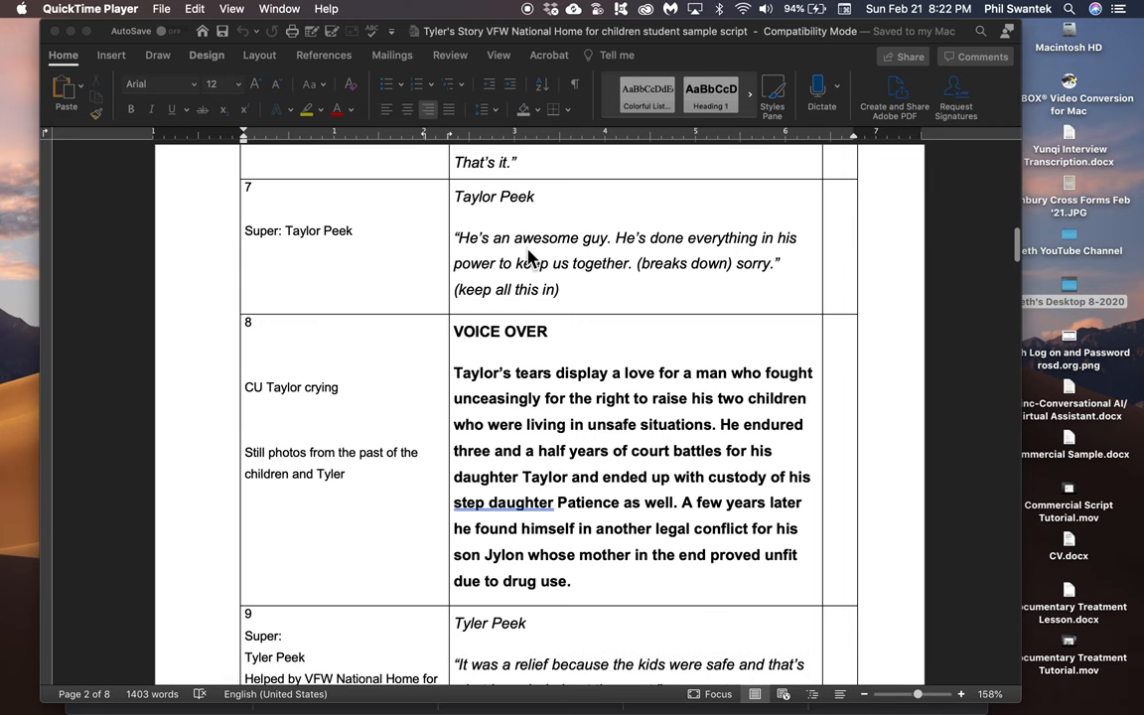
{"action": "mouse_move", "coordinate": [505, 262]}
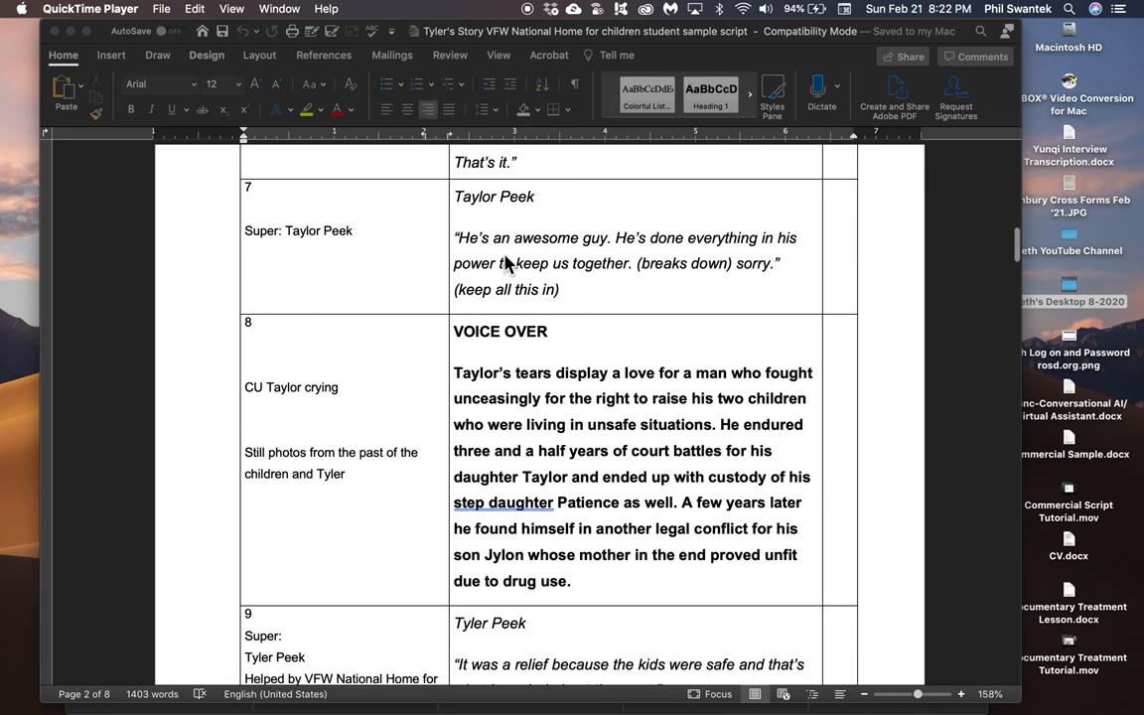
{"action": "mouse_move", "coordinate": [481, 353]}
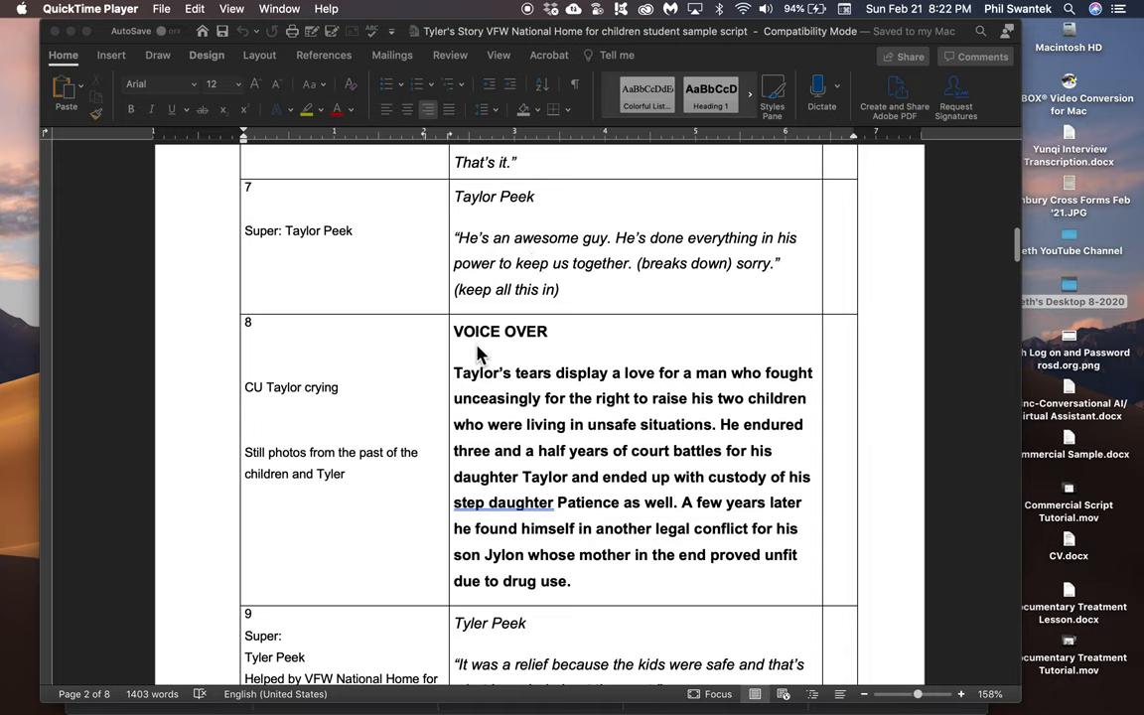
{"action": "mouse_move", "coordinate": [493, 278]}
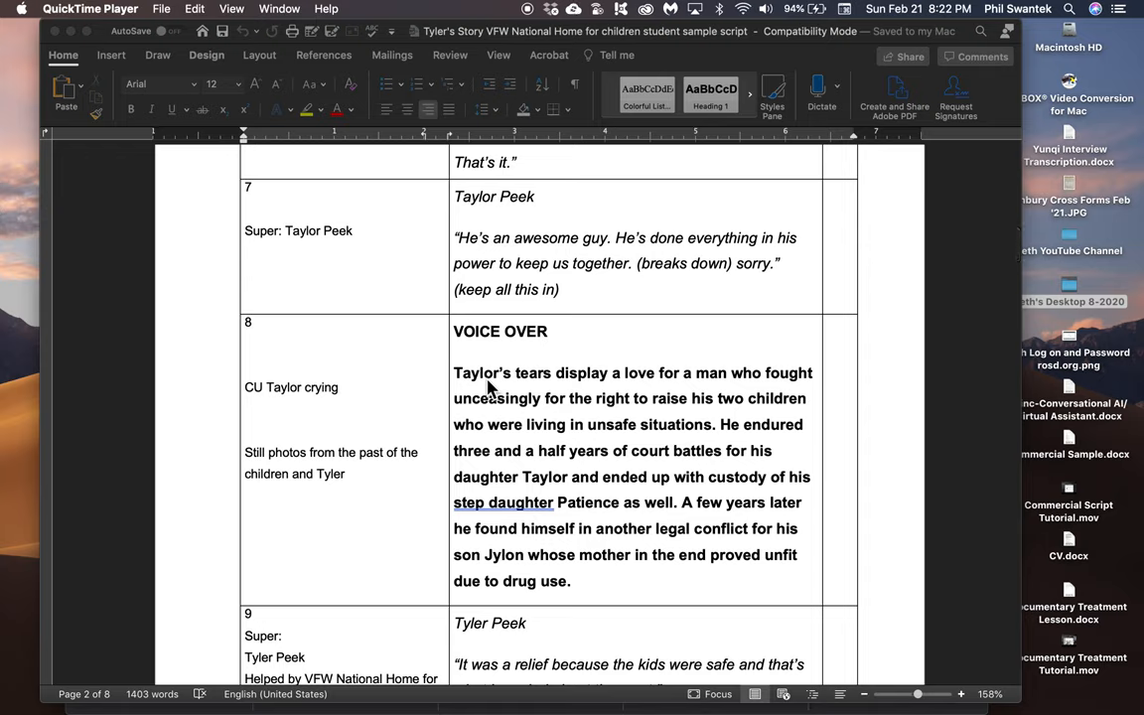
{"action": "mouse_move", "coordinate": [496, 435]}
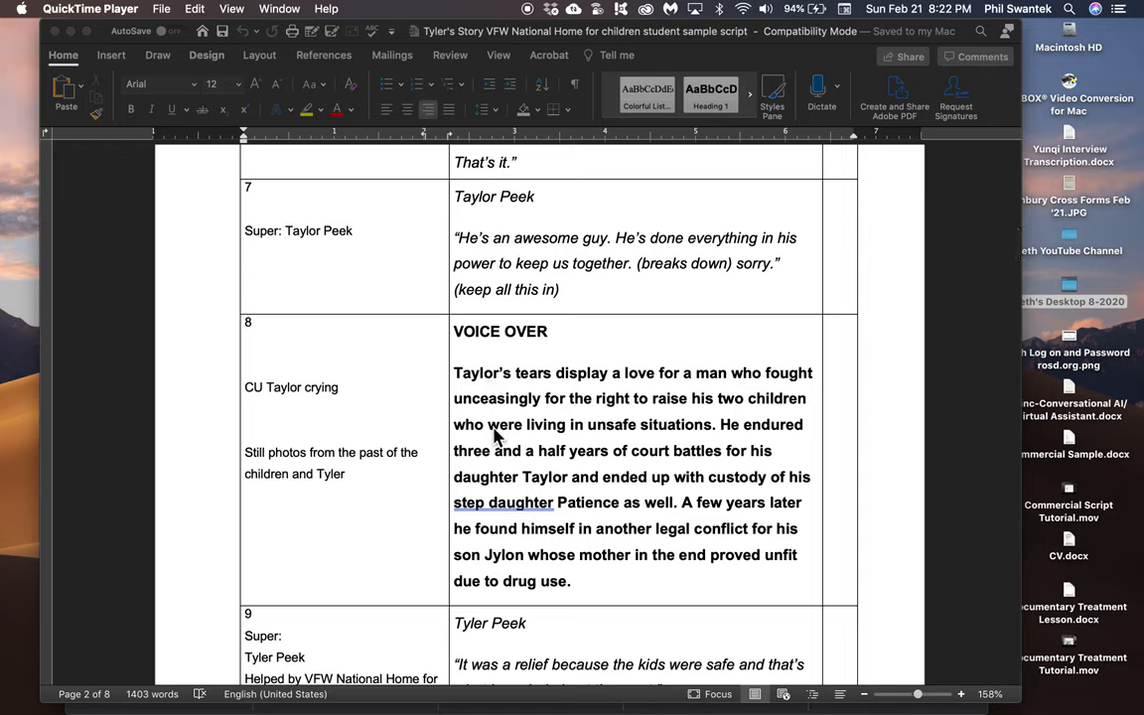
{"action": "mouse_move", "coordinate": [532, 445]}
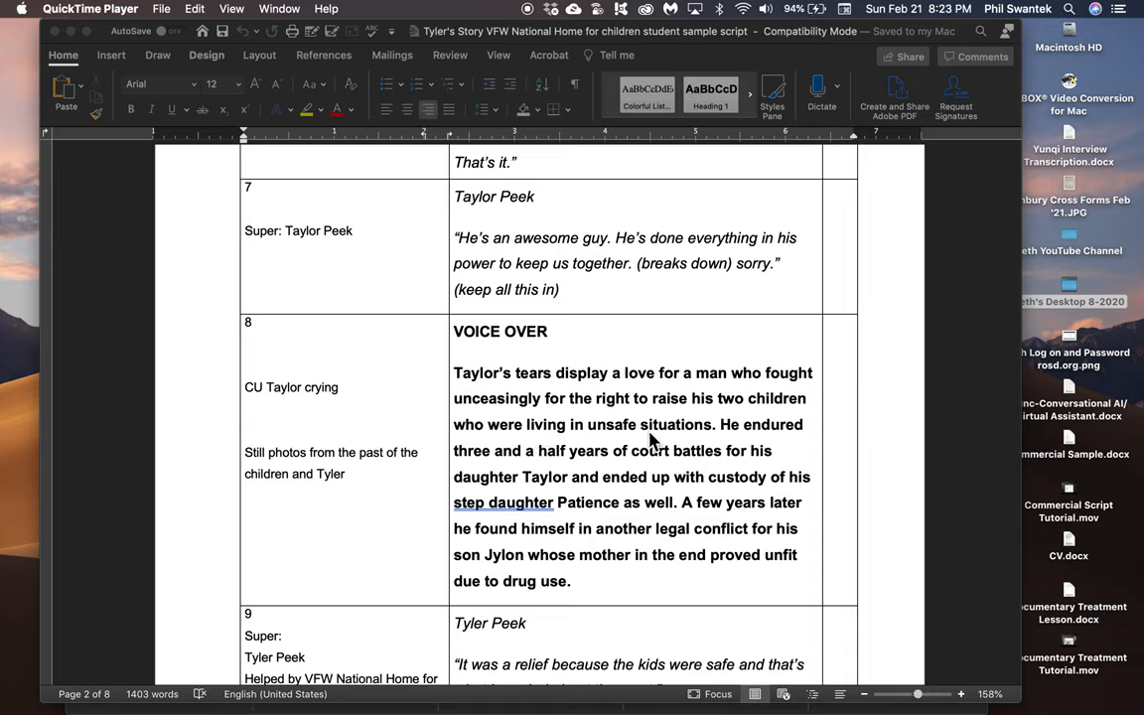
{"action": "mouse_move", "coordinate": [600, 462]}
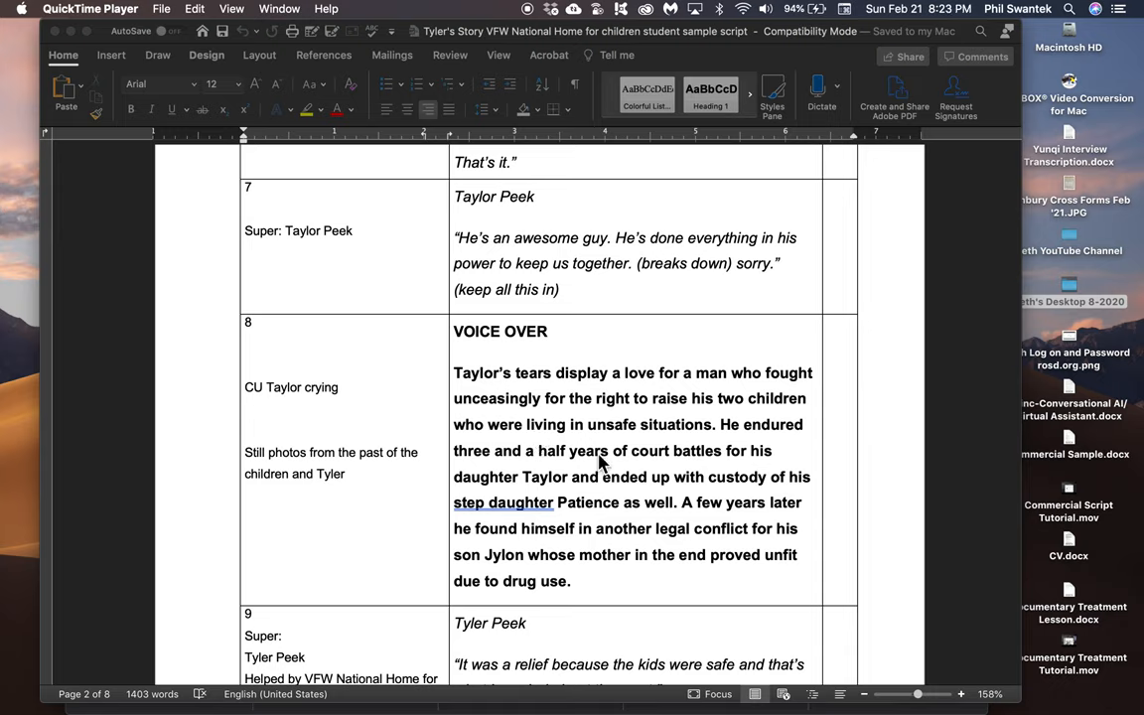
{"action": "mouse_move", "coordinate": [572, 495]}
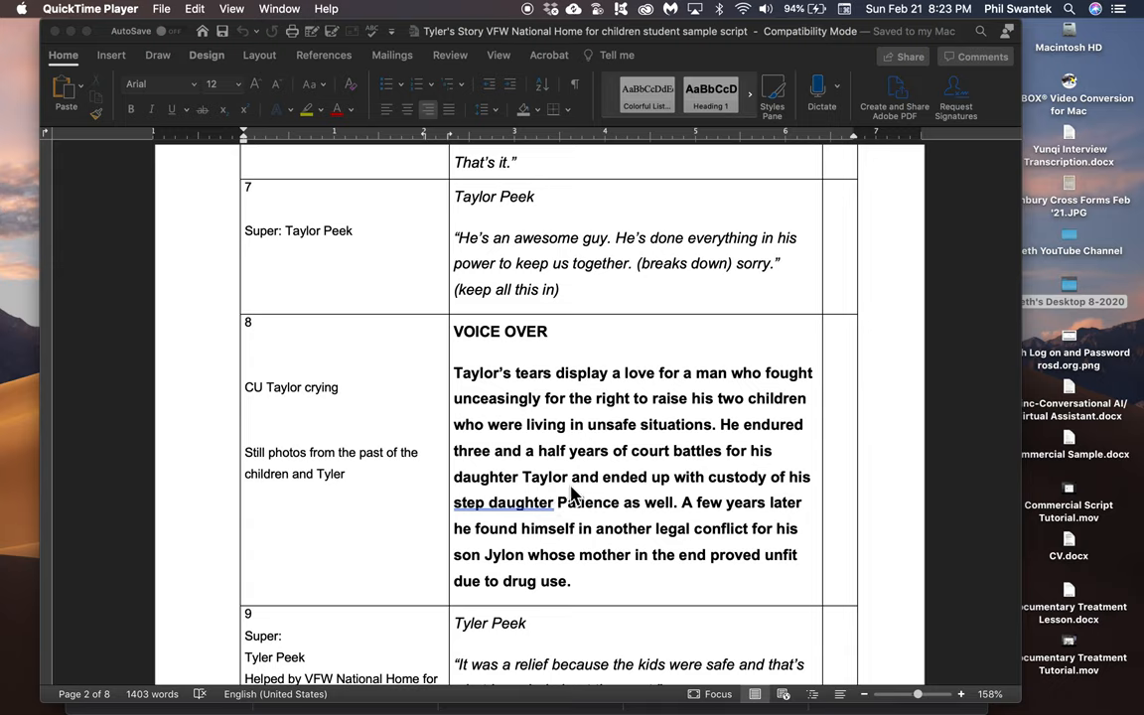
{"action": "mouse_move", "coordinate": [566, 508]}
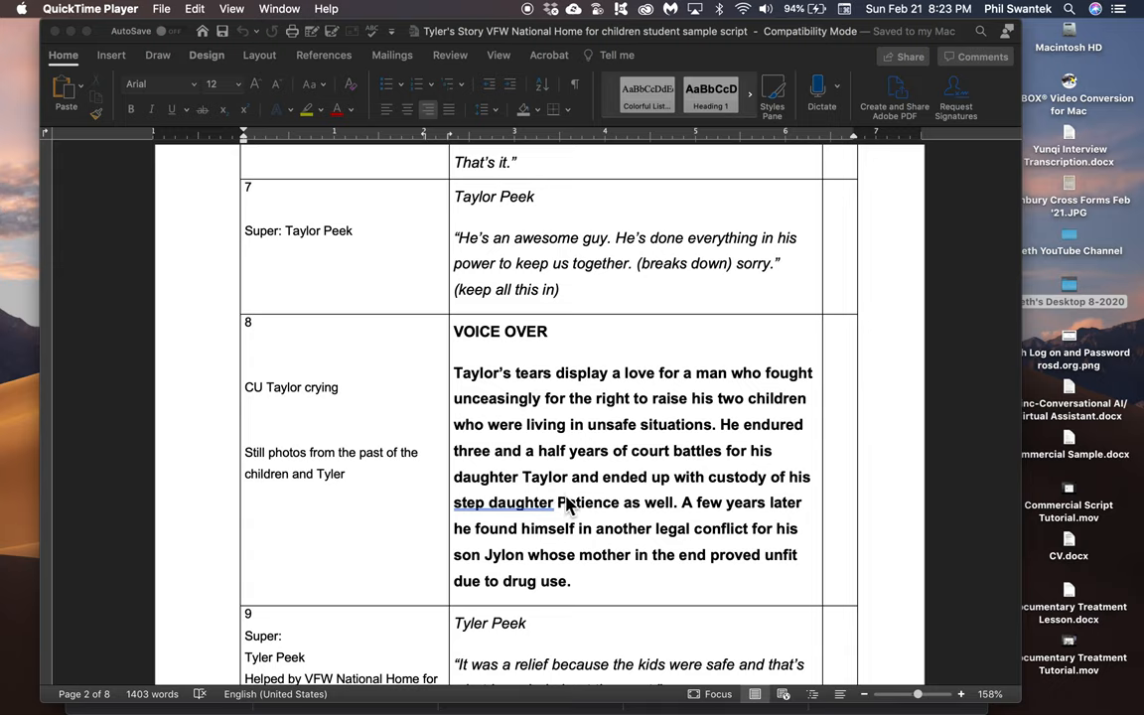
{"action": "mouse_move", "coordinate": [302, 429]}
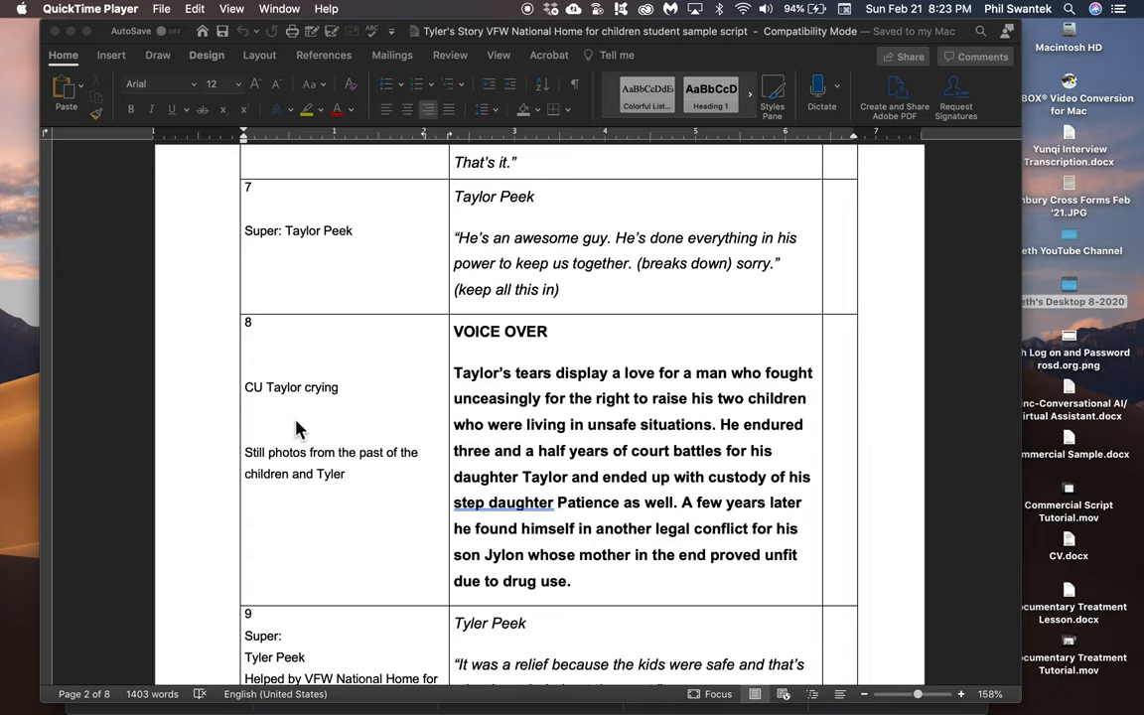
{"action": "mouse_move", "coordinate": [294, 465]}
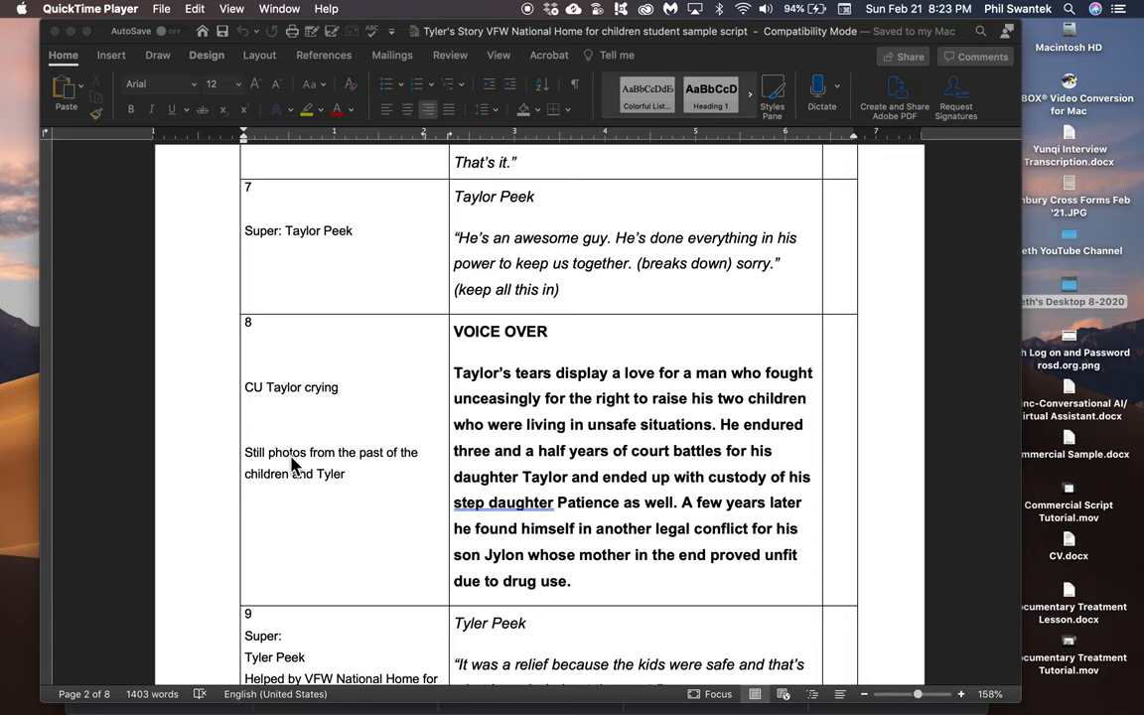
{"action": "mouse_move", "coordinate": [340, 487]}
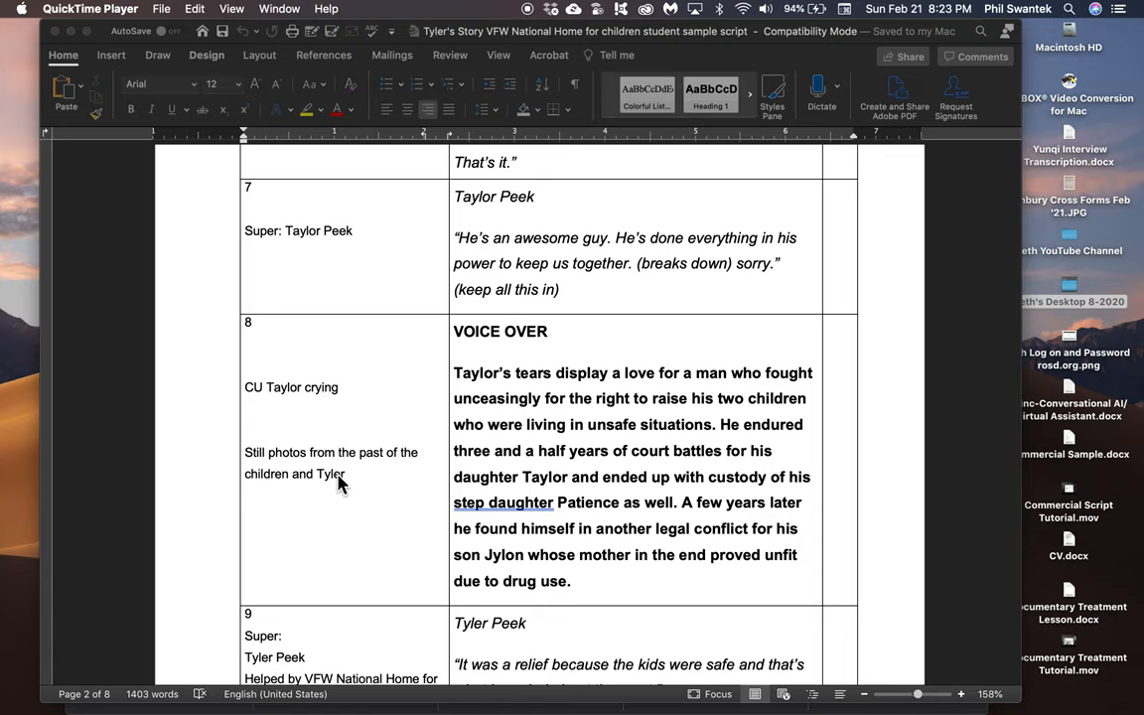
{"action": "mouse_move", "coordinate": [333, 493]}
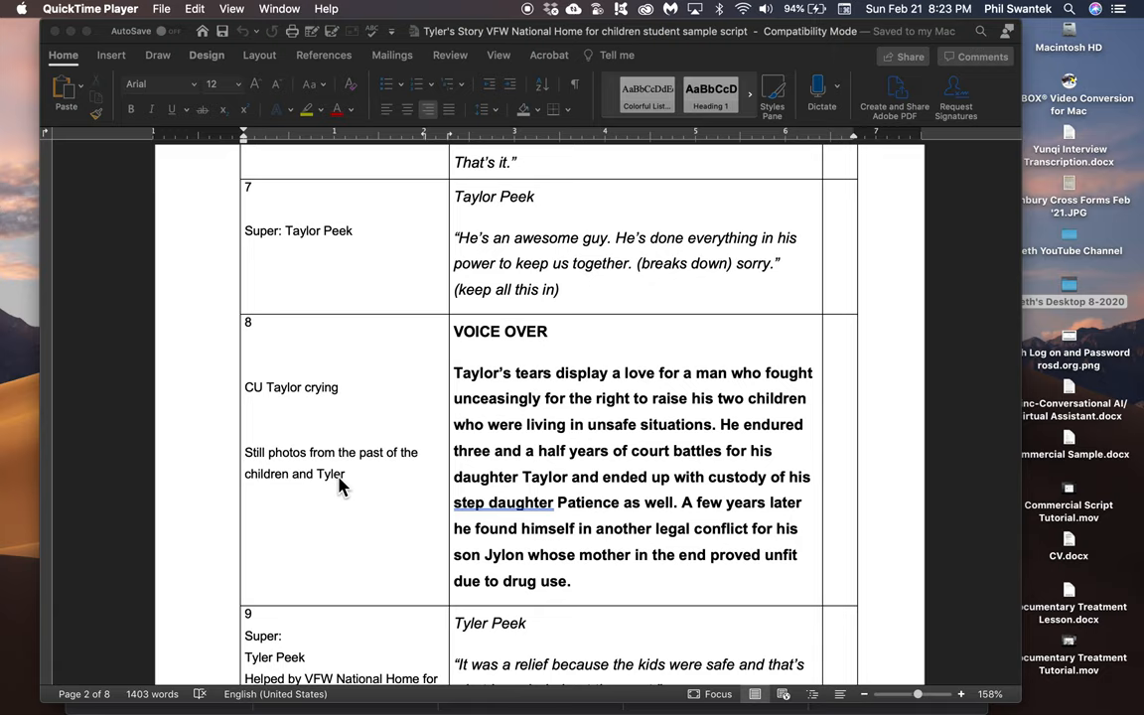
{"action": "mouse_move", "coordinate": [310, 464]}
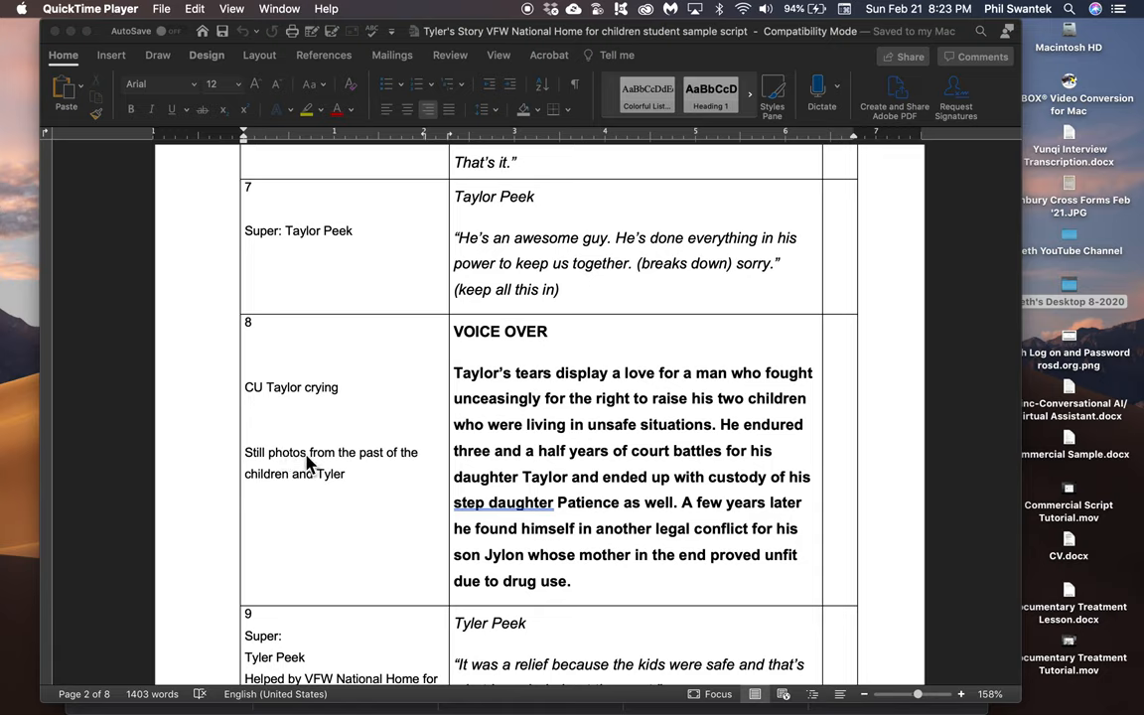
{"action": "mouse_move", "coordinate": [318, 469]}
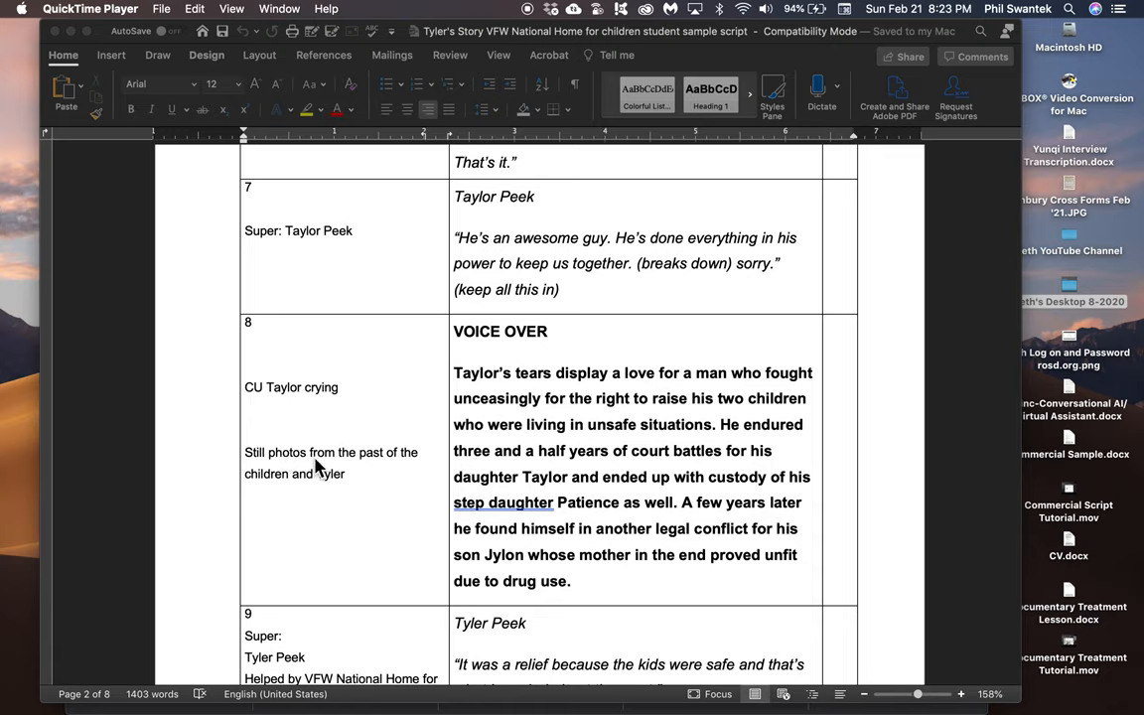
{"action": "mouse_move", "coordinate": [318, 456]}
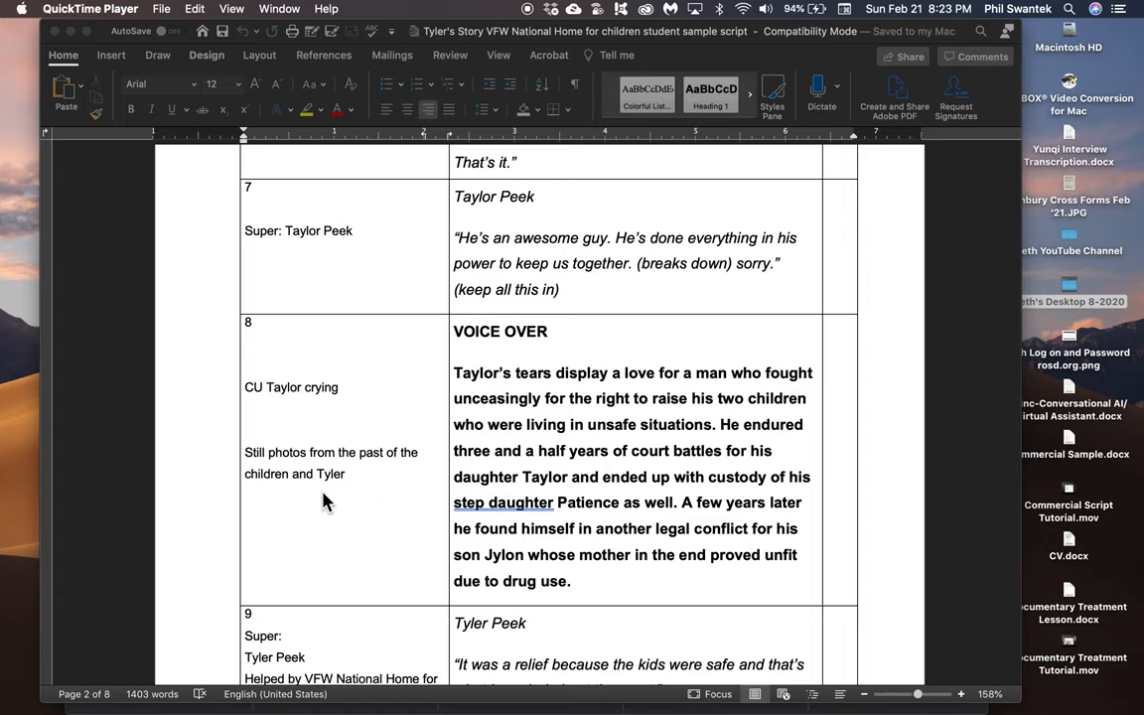
{"action": "scroll", "scroll_direction": "down", "scroll_amount": 3}
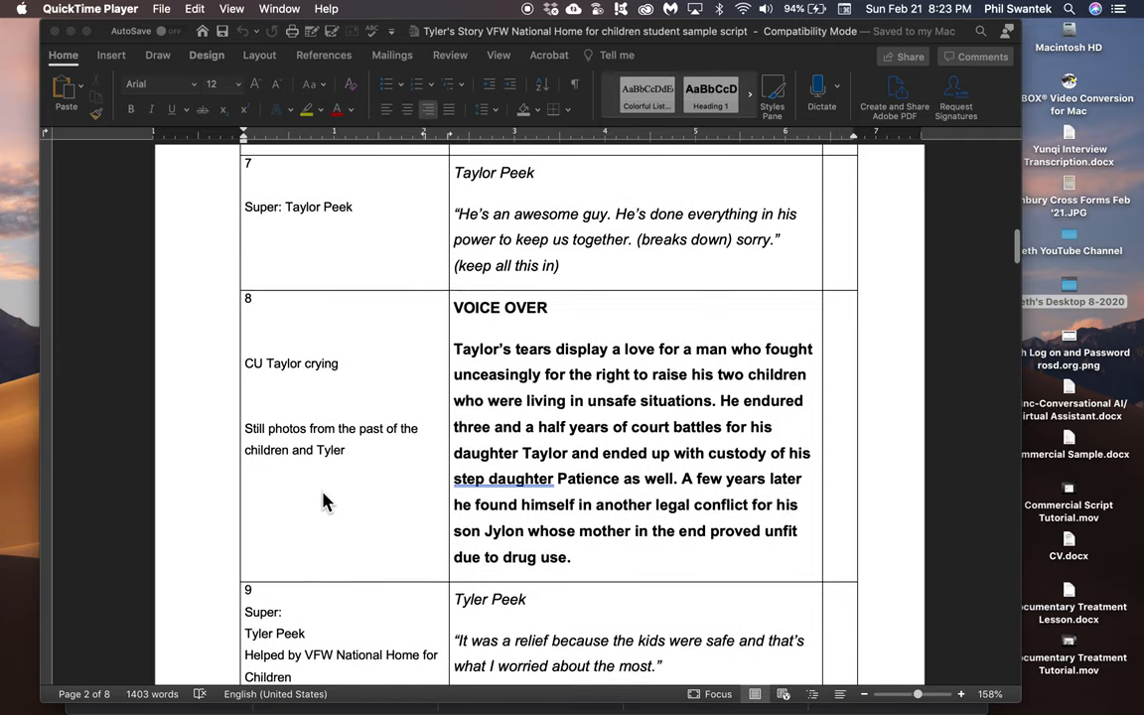
{"action": "scroll", "scroll_direction": "down", "scroll_amount": 3}
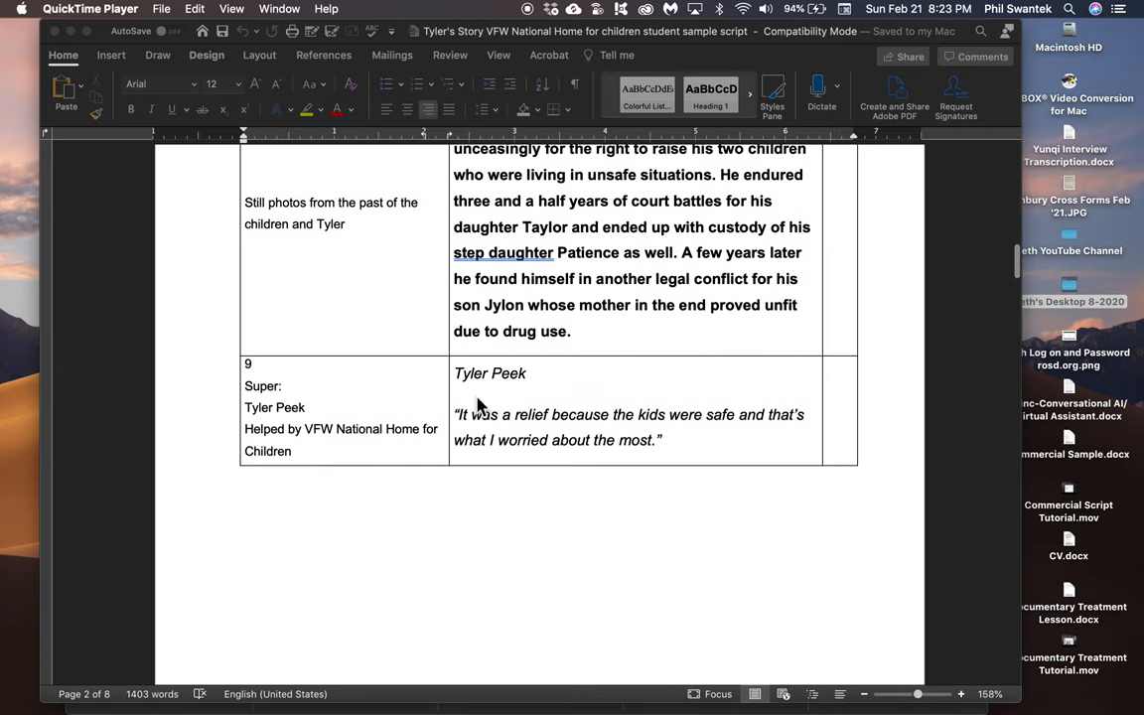
{"action": "mouse_move", "coordinate": [610, 439]}
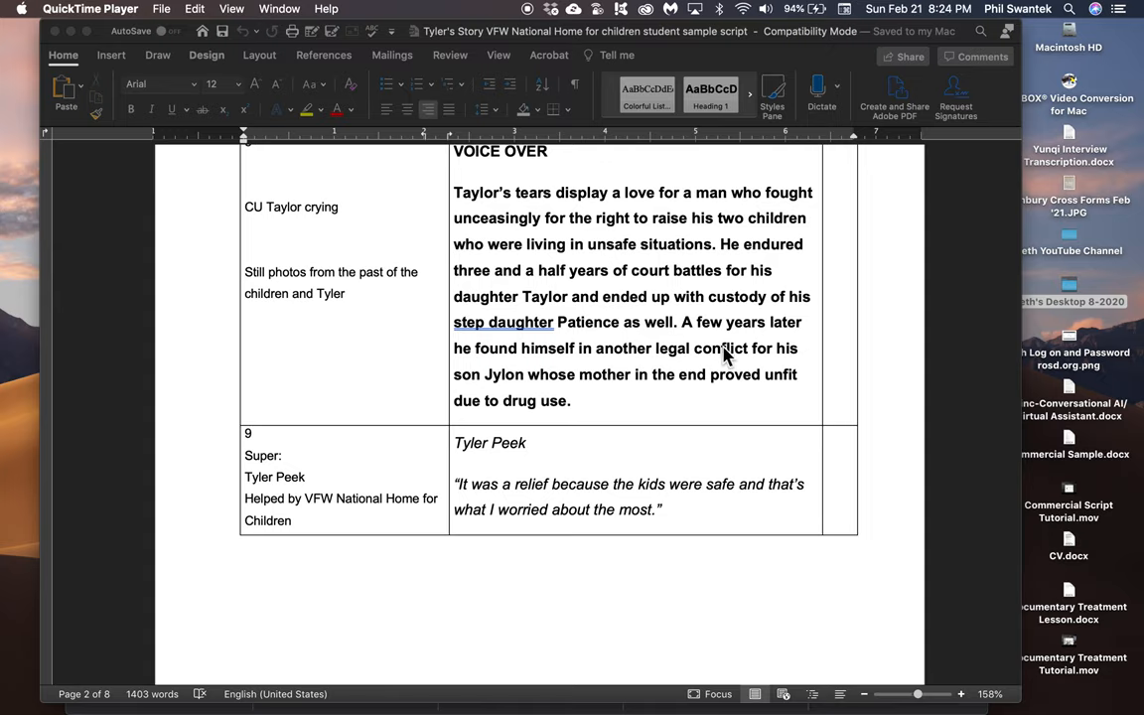
{"action": "mouse_move", "coordinate": [555, 389]}
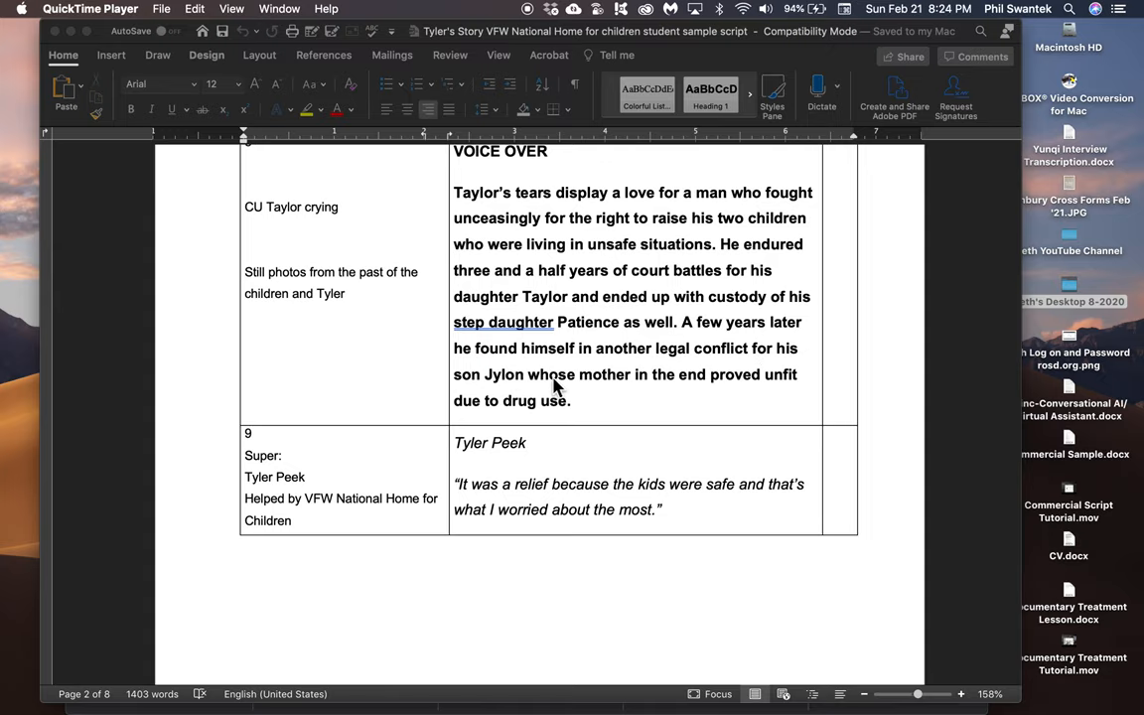
{"action": "mouse_move", "coordinate": [576, 402]}
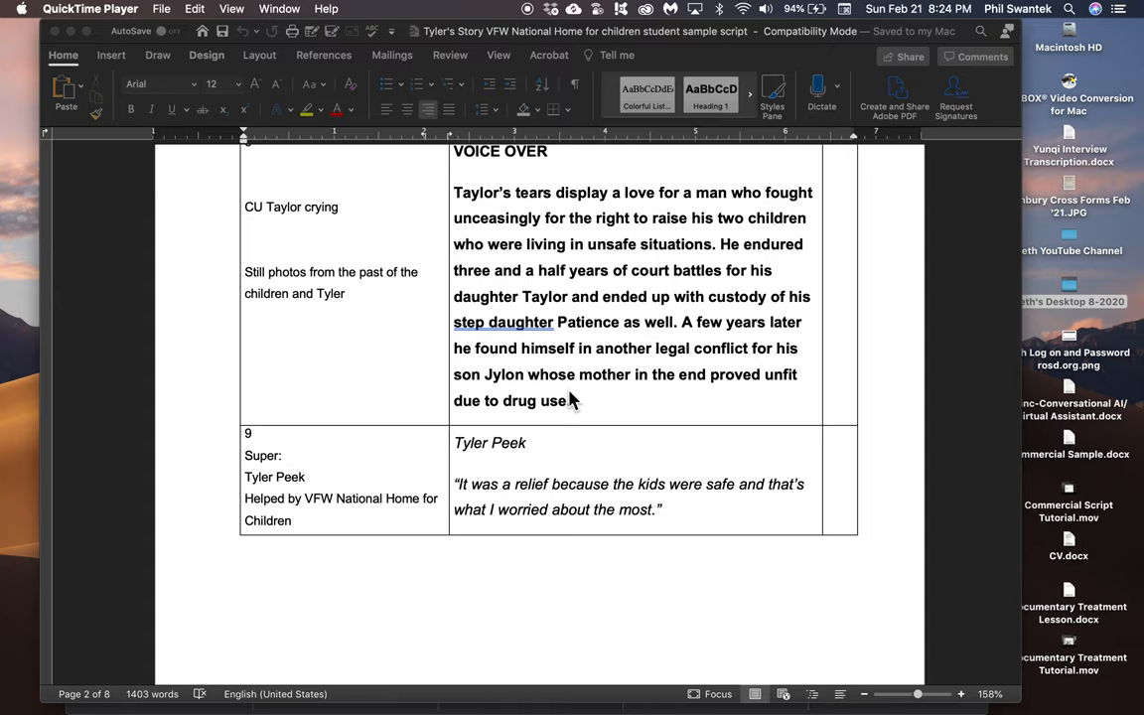
{"action": "scroll", "scroll_direction": "down", "scroll_amount": 3}
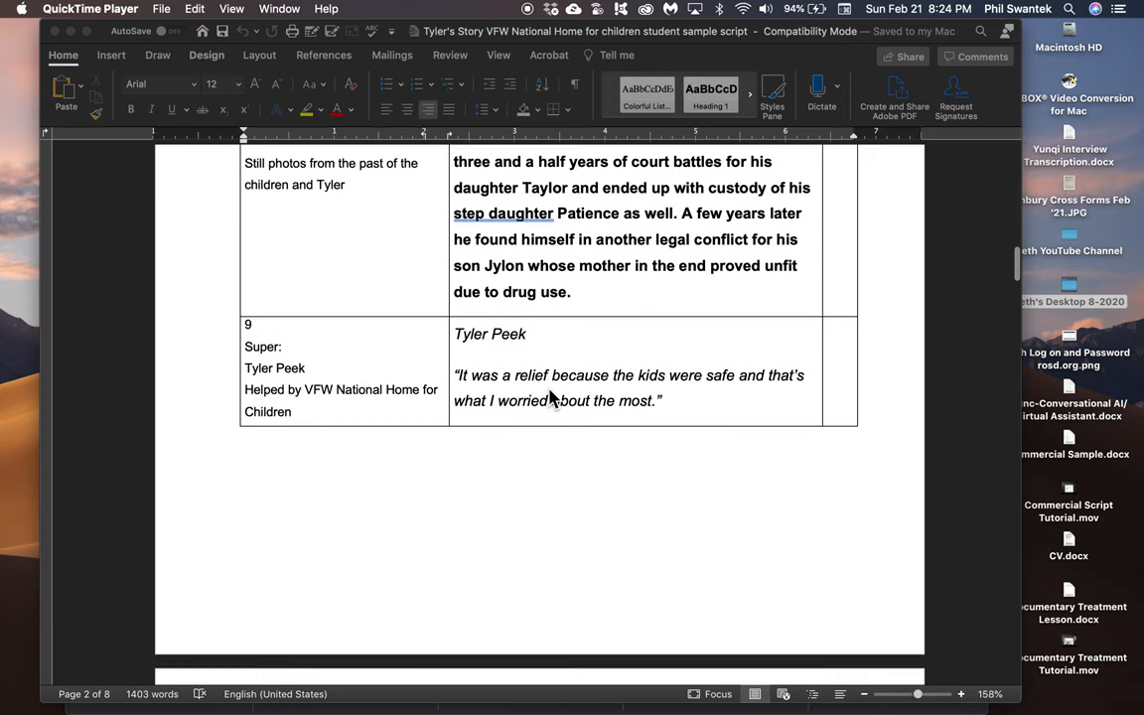
{"action": "mouse_move", "coordinate": [644, 382]}
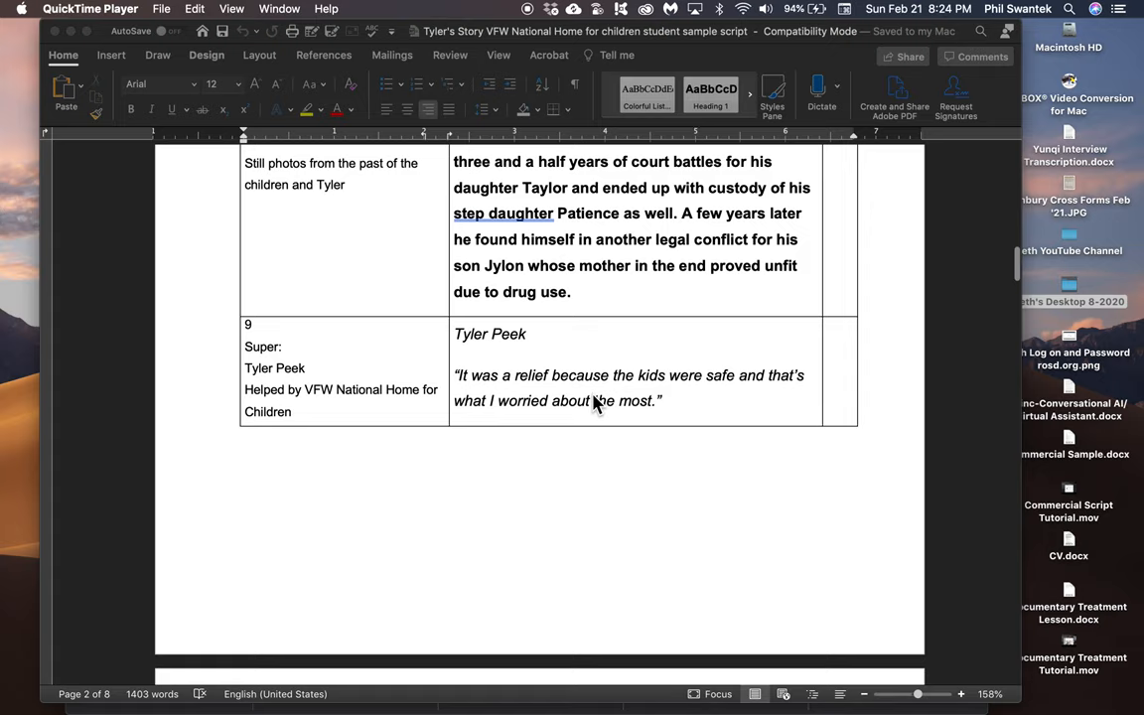
{"action": "scroll", "scroll_direction": "down", "scroll_amount": 3}
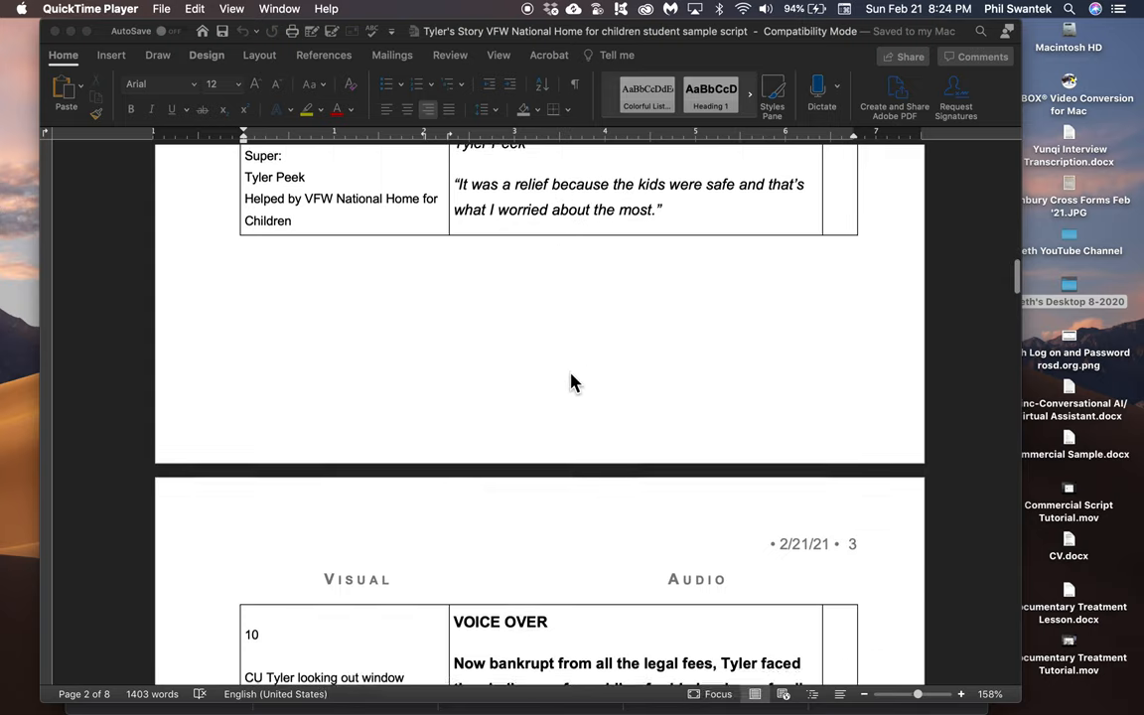
{"action": "scroll", "scroll_direction": "down", "scroll_amount": 3}
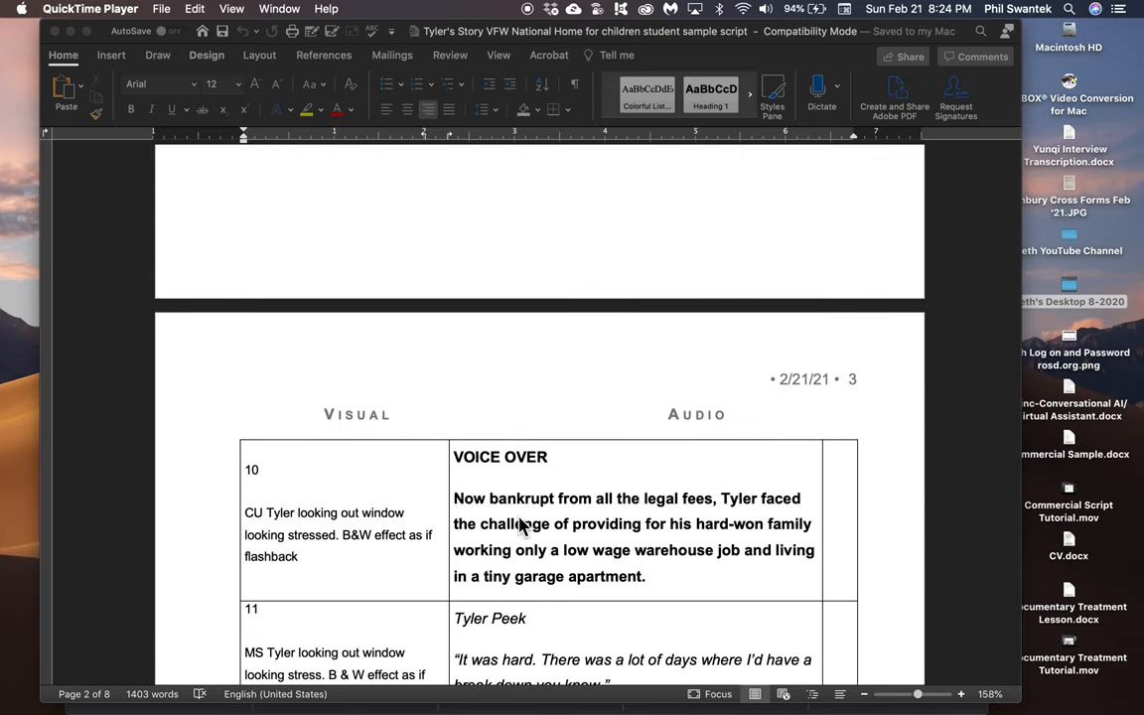
{"action": "scroll", "scroll_direction": "down", "scroll_amount": 3}
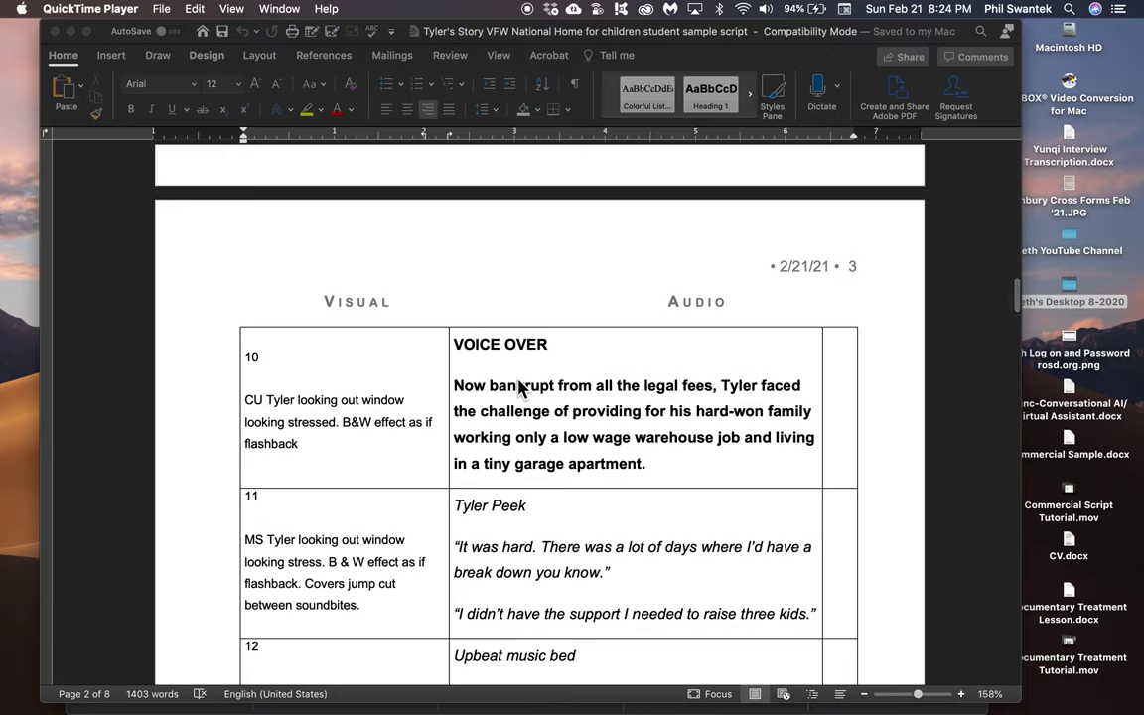
{"action": "mouse_move", "coordinate": [516, 465]}
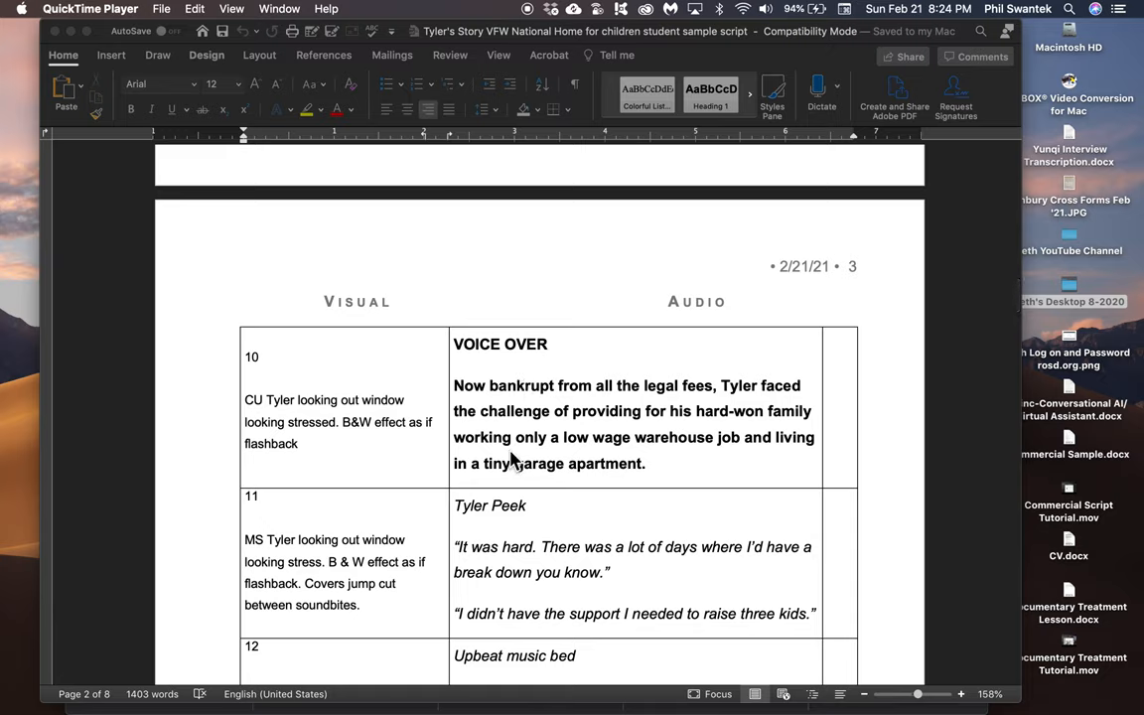
{"action": "mouse_move", "coordinate": [705, 441]}
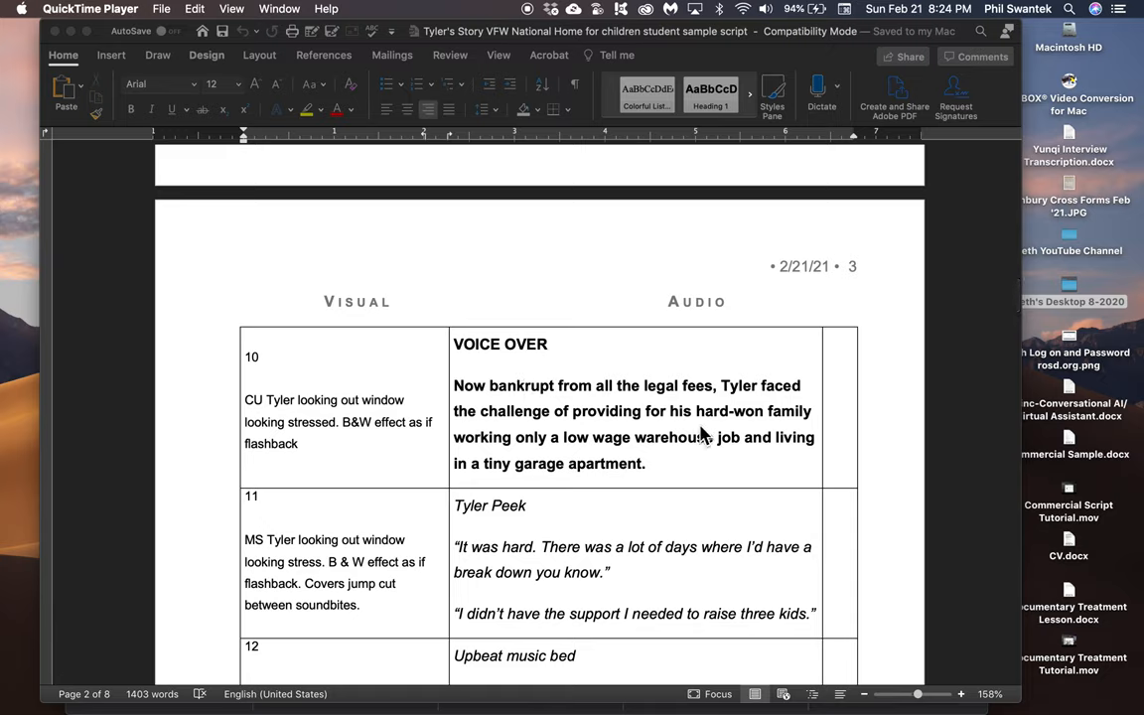
{"action": "mouse_move", "coordinate": [592, 457]}
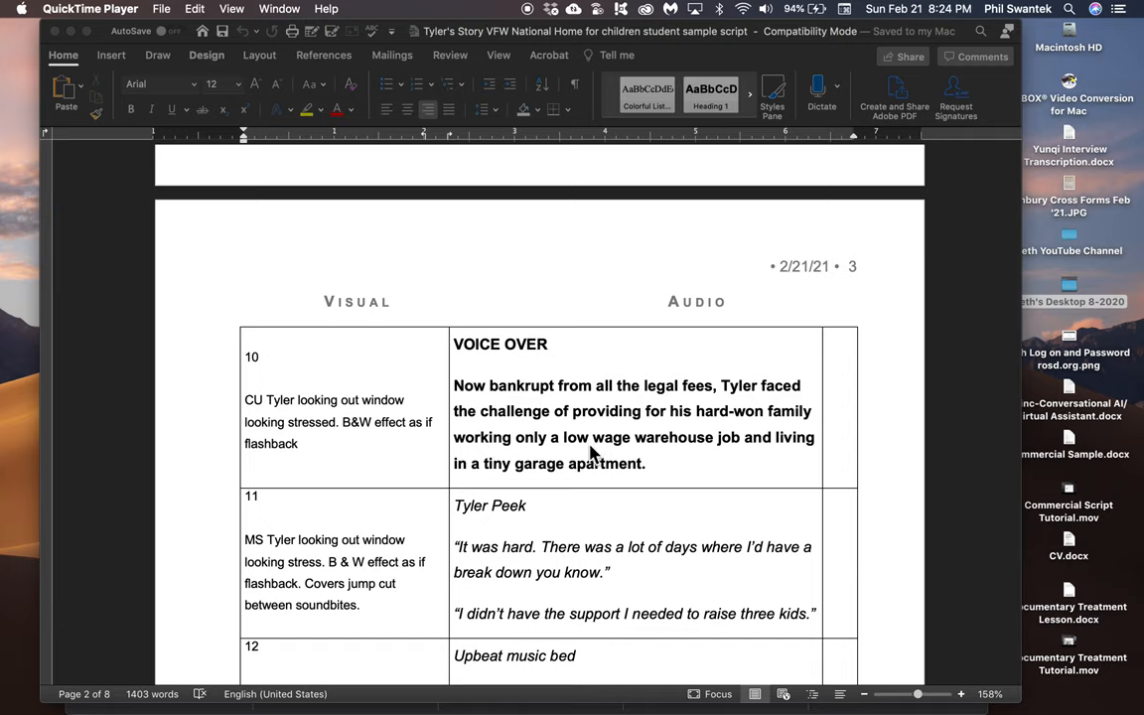
{"action": "mouse_move", "coordinate": [586, 480]}
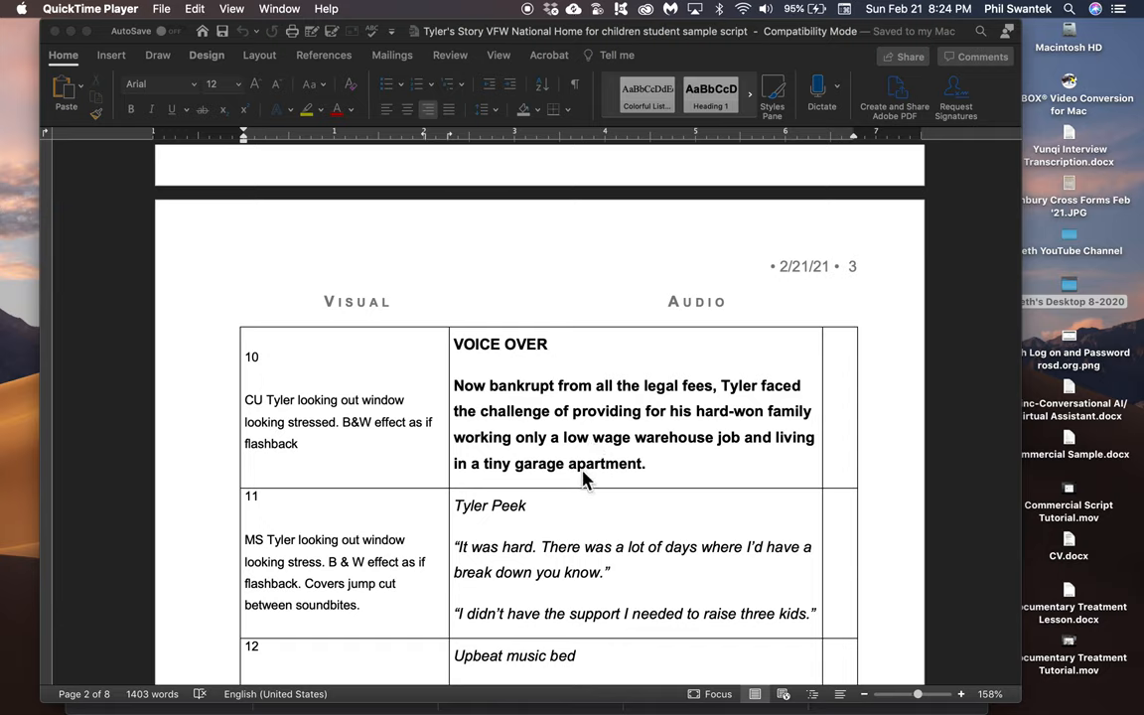
{"action": "mouse_move", "coordinate": [320, 405]}
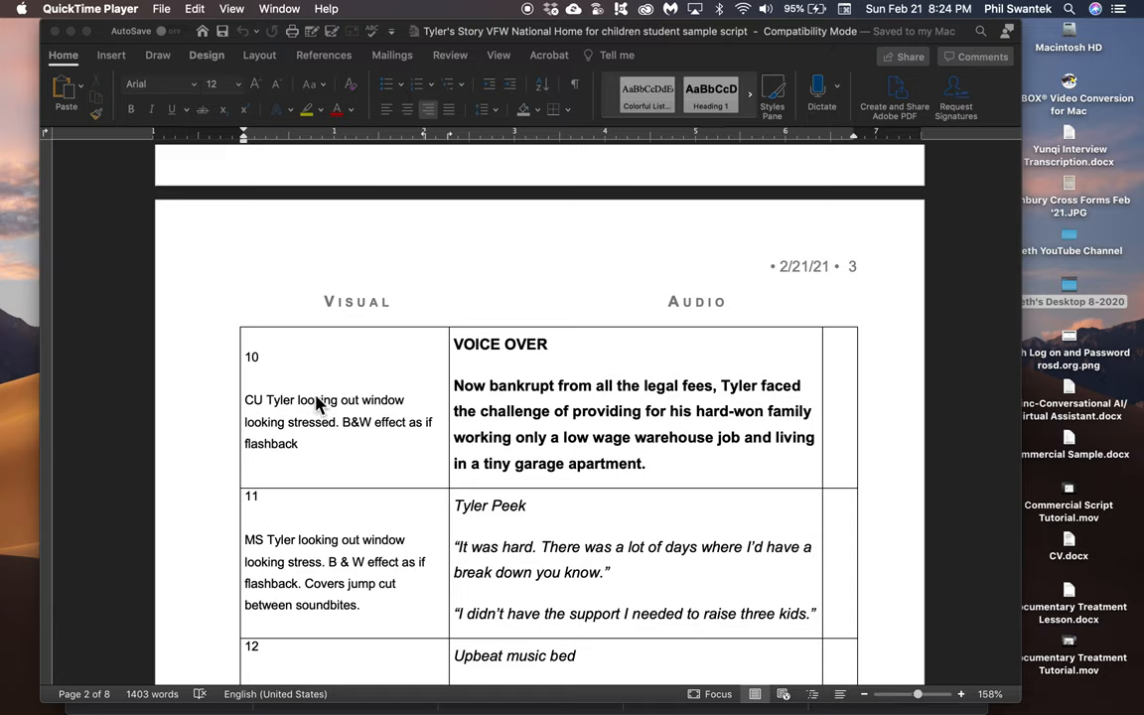
{"action": "mouse_move", "coordinate": [365, 421]}
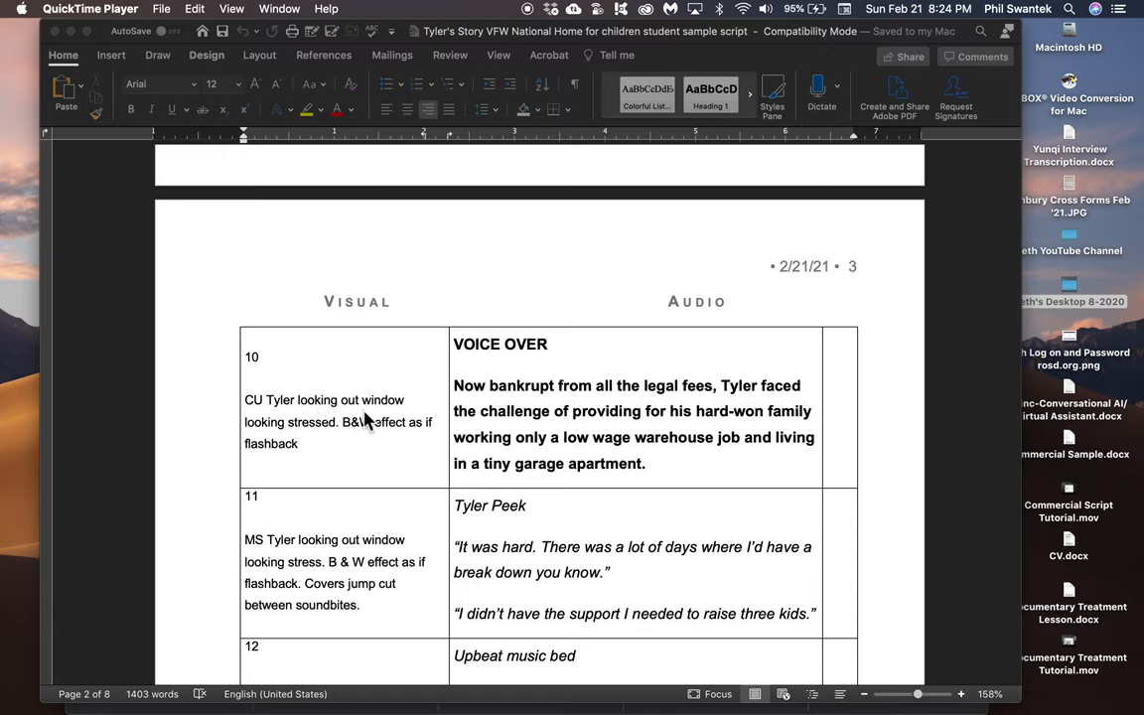
{"action": "mouse_move", "coordinate": [547, 415]}
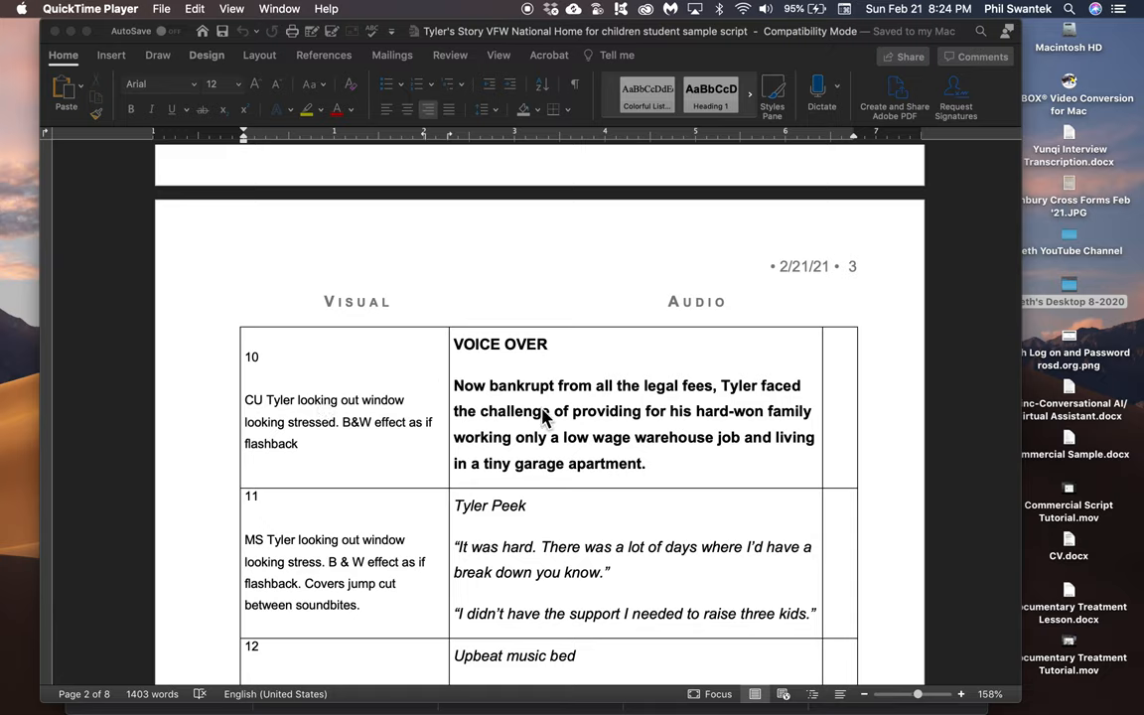
{"action": "mouse_move", "coordinate": [536, 439]}
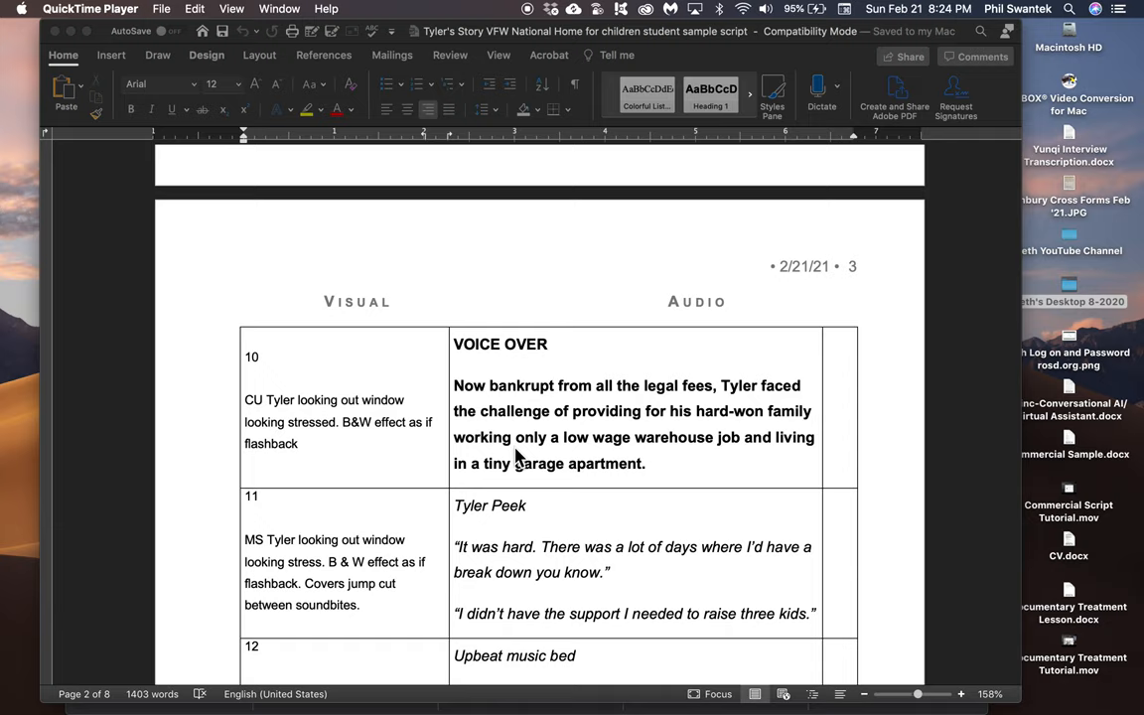
{"action": "mouse_move", "coordinate": [562, 412]}
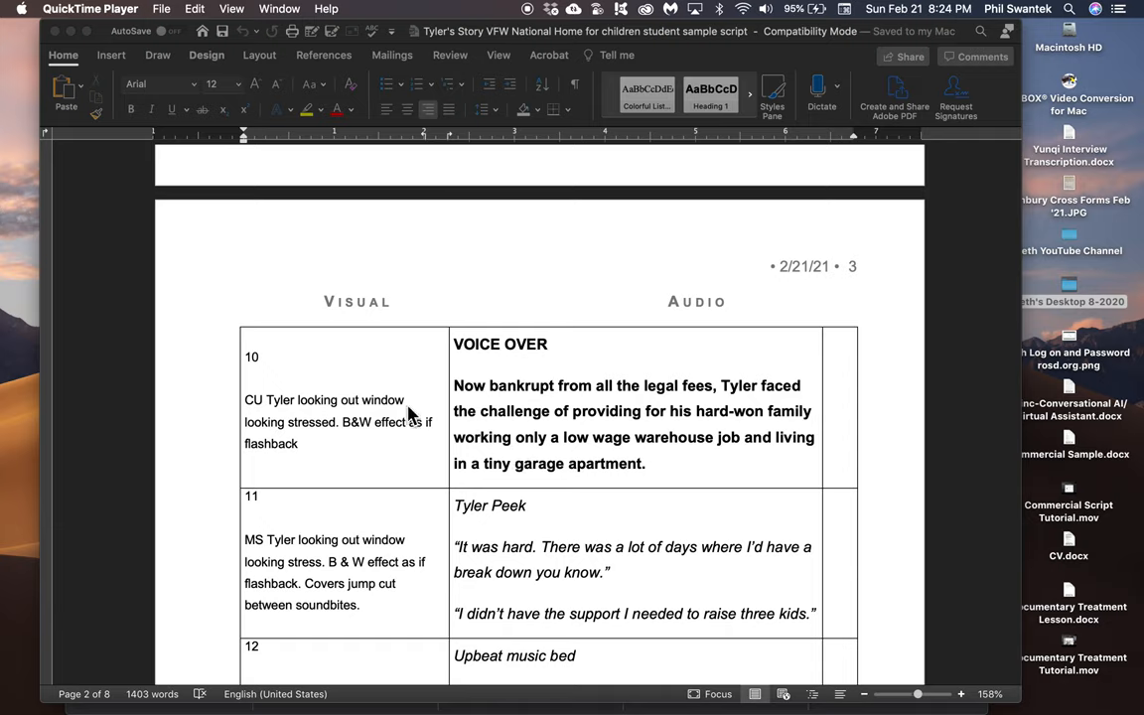
{"action": "mouse_move", "coordinate": [358, 429]}
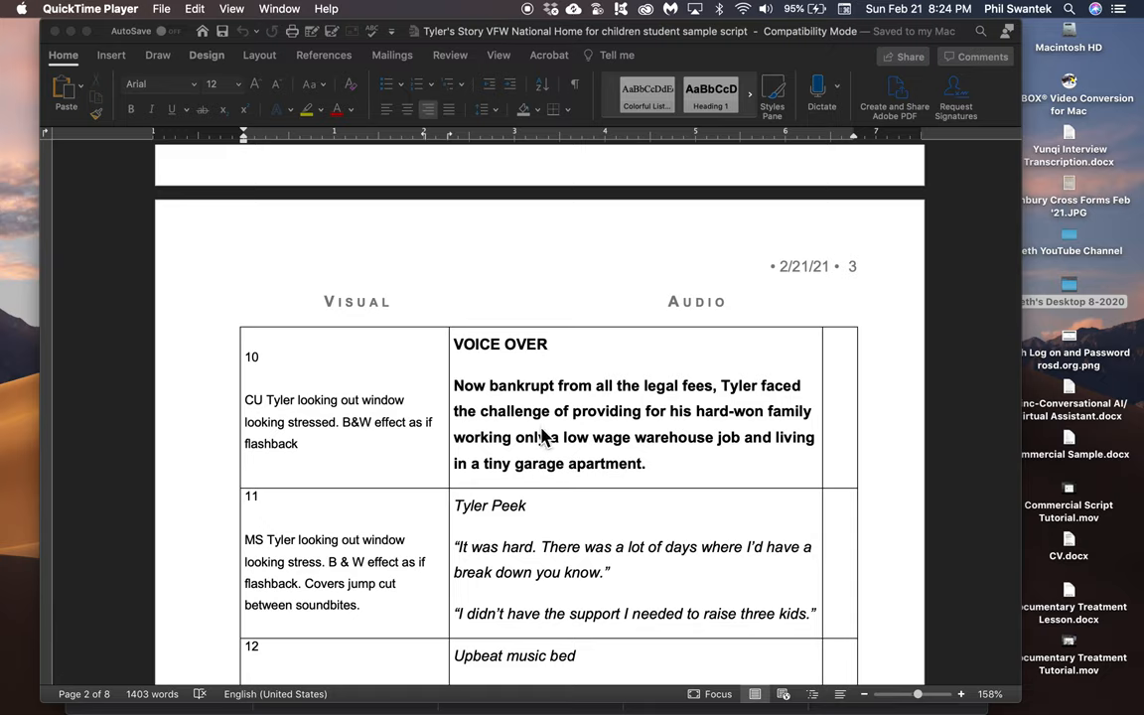
{"action": "mouse_move", "coordinate": [560, 417]}
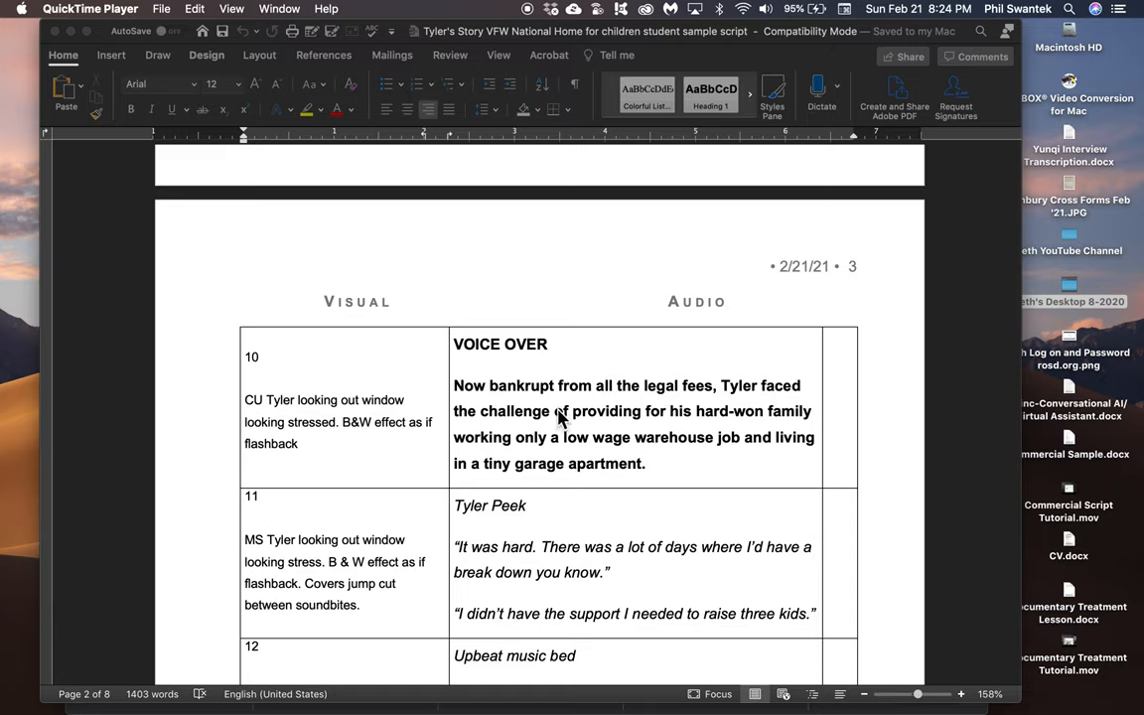
{"action": "mouse_move", "coordinate": [751, 413]}
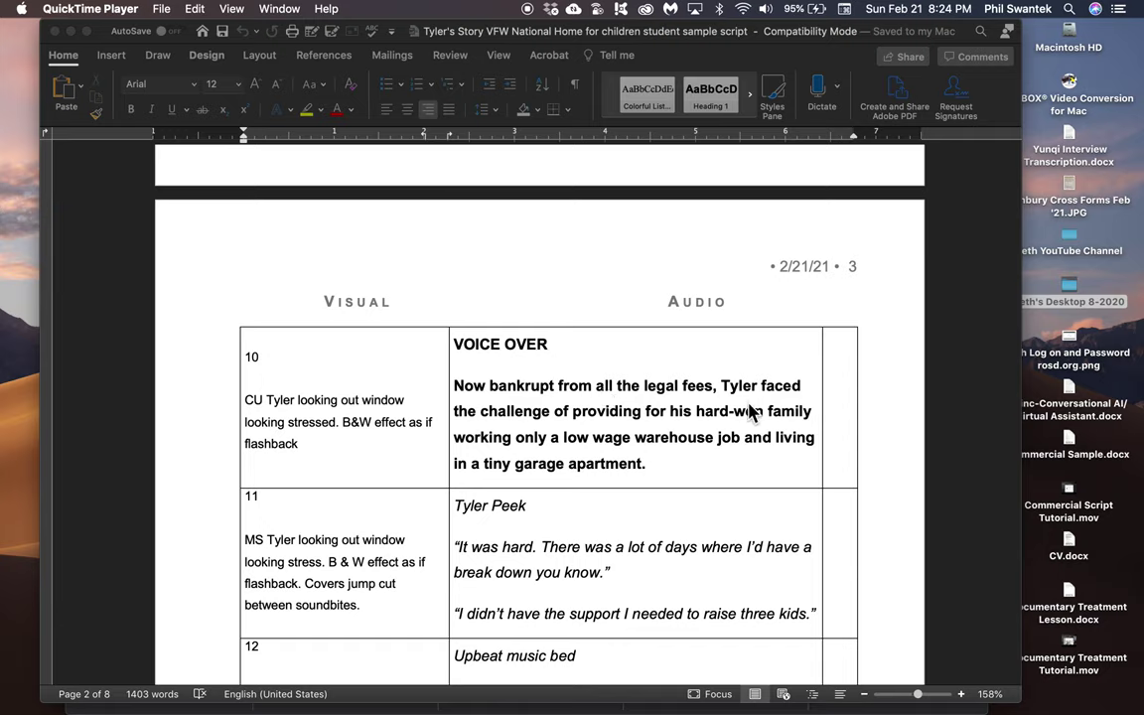
{"action": "mouse_move", "coordinate": [745, 400]}
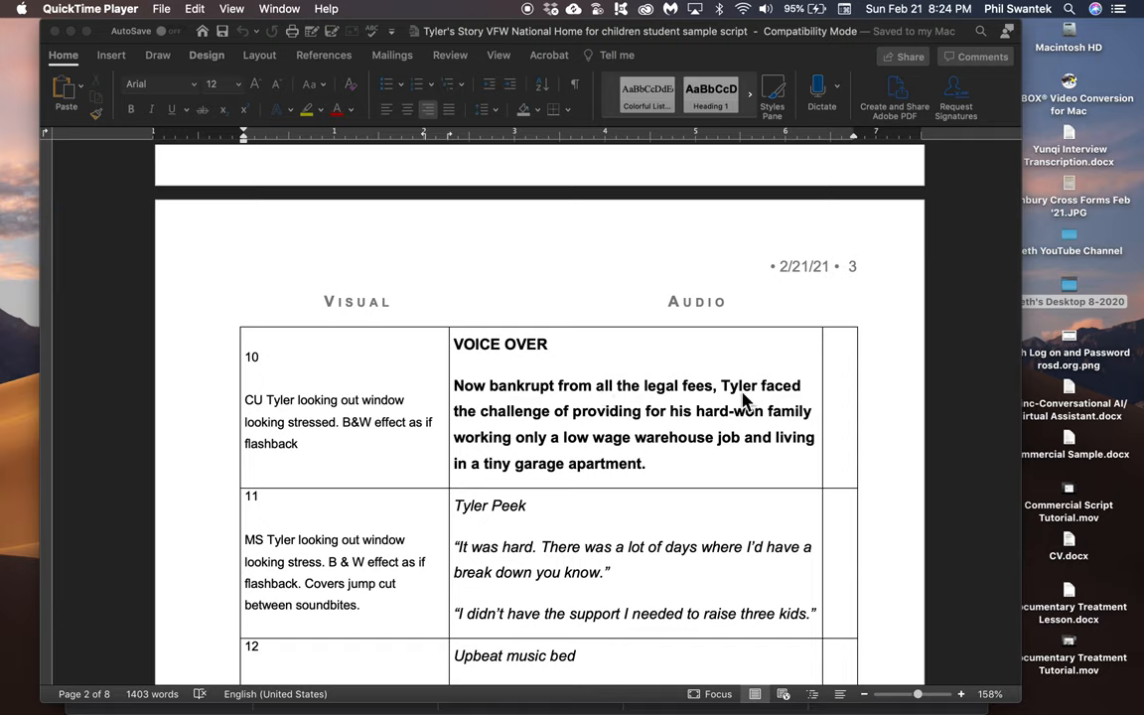
{"action": "mouse_move", "coordinate": [494, 431]}
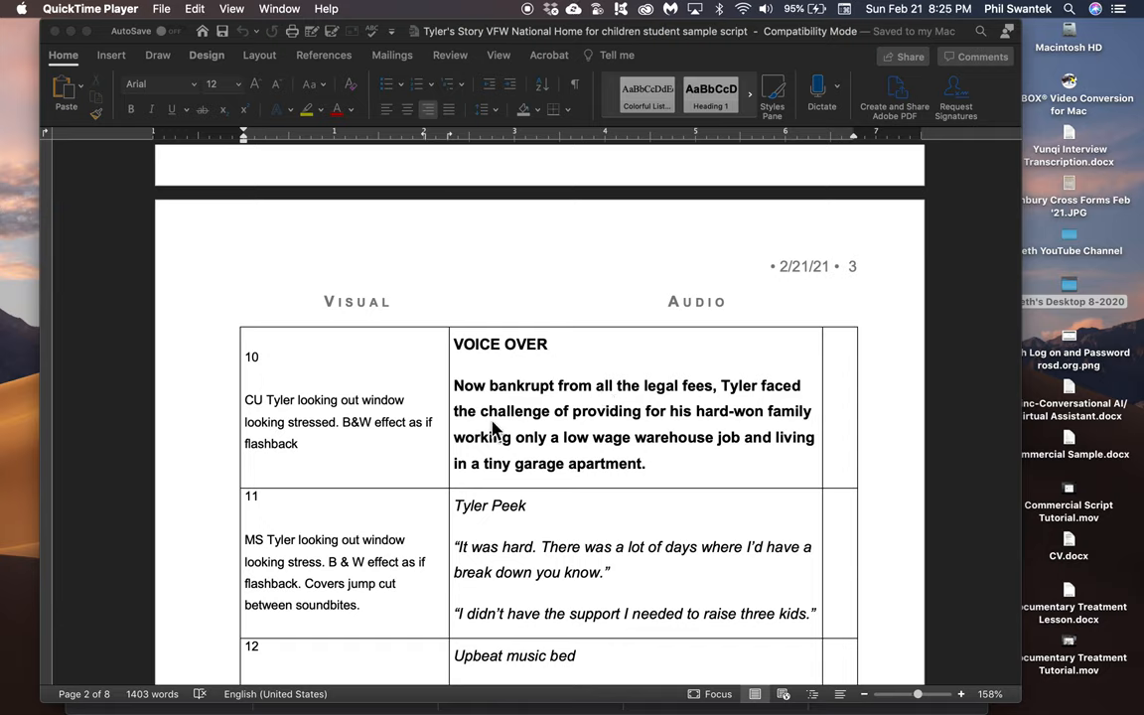
{"action": "mouse_move", "coordinate": [327, 412]}
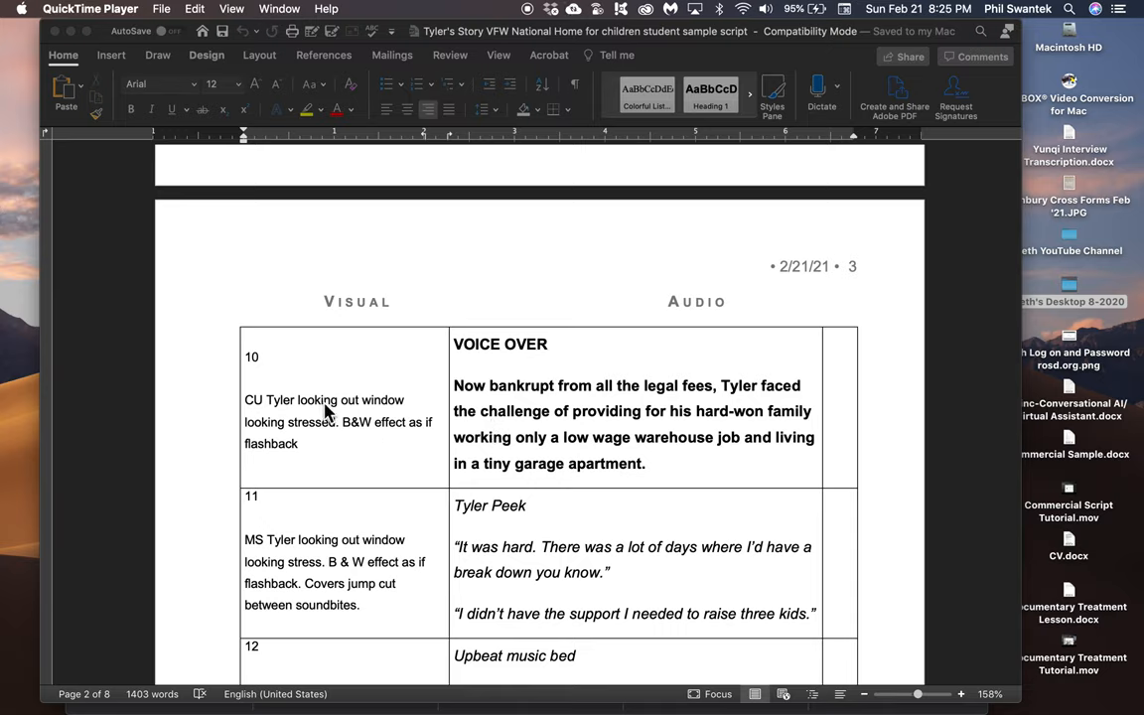
{"action": "mouse_move", "coordinate": [321, 421]}
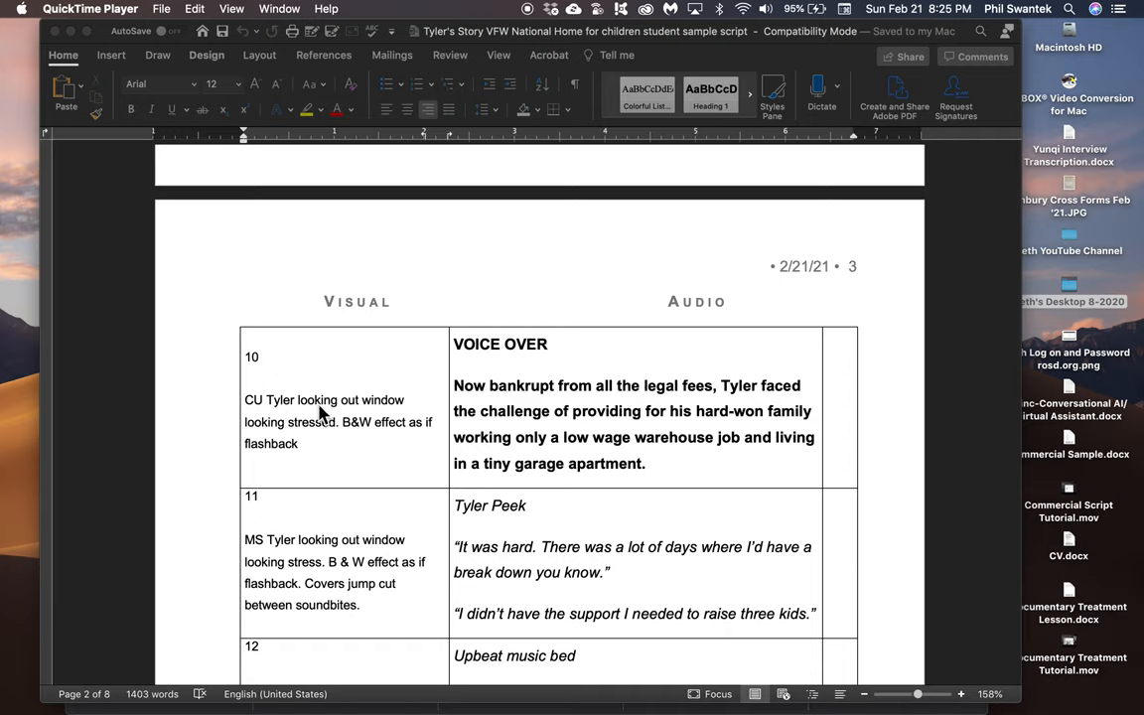
{"action": "mouse_move", "coordinate": [354, 435]}
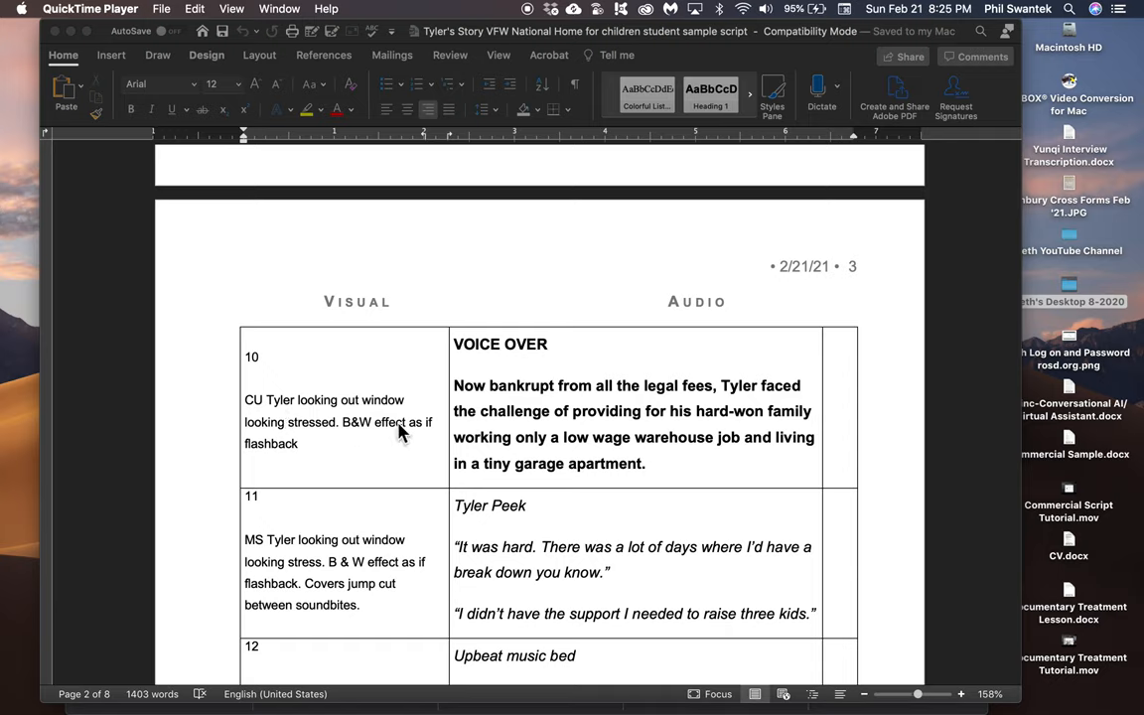
{"action": "mouse_move", "coordinate": [298, 427]}
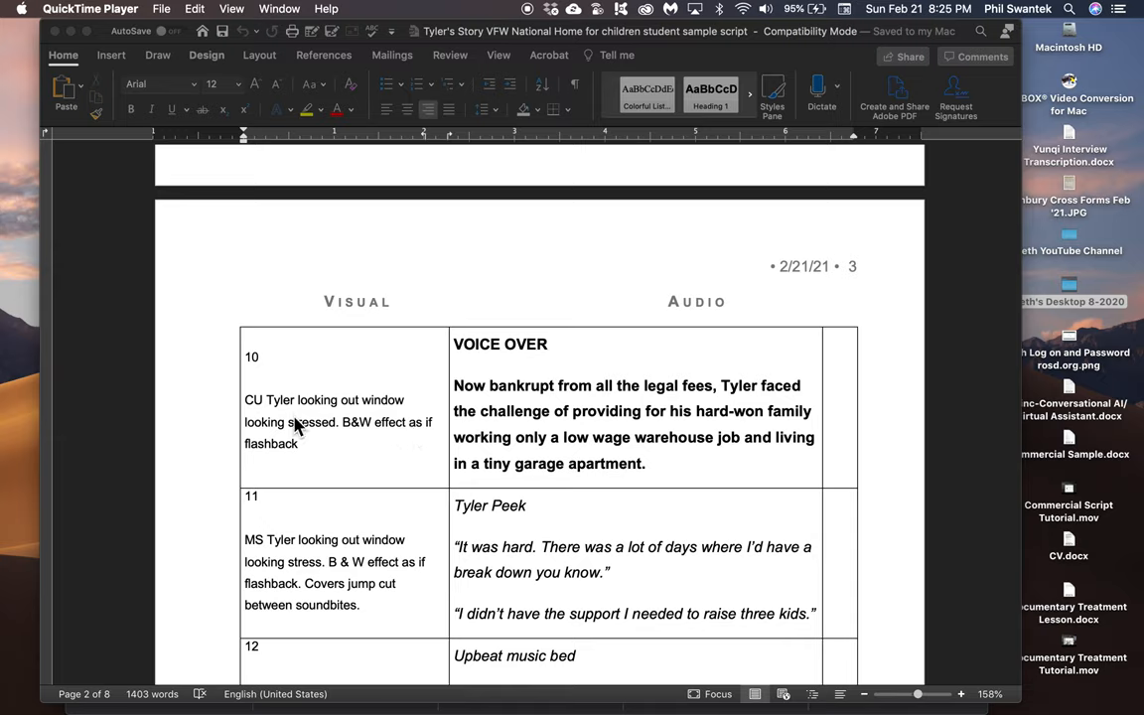
{"action": "mouse_move", "coordinate": [333, 445]}
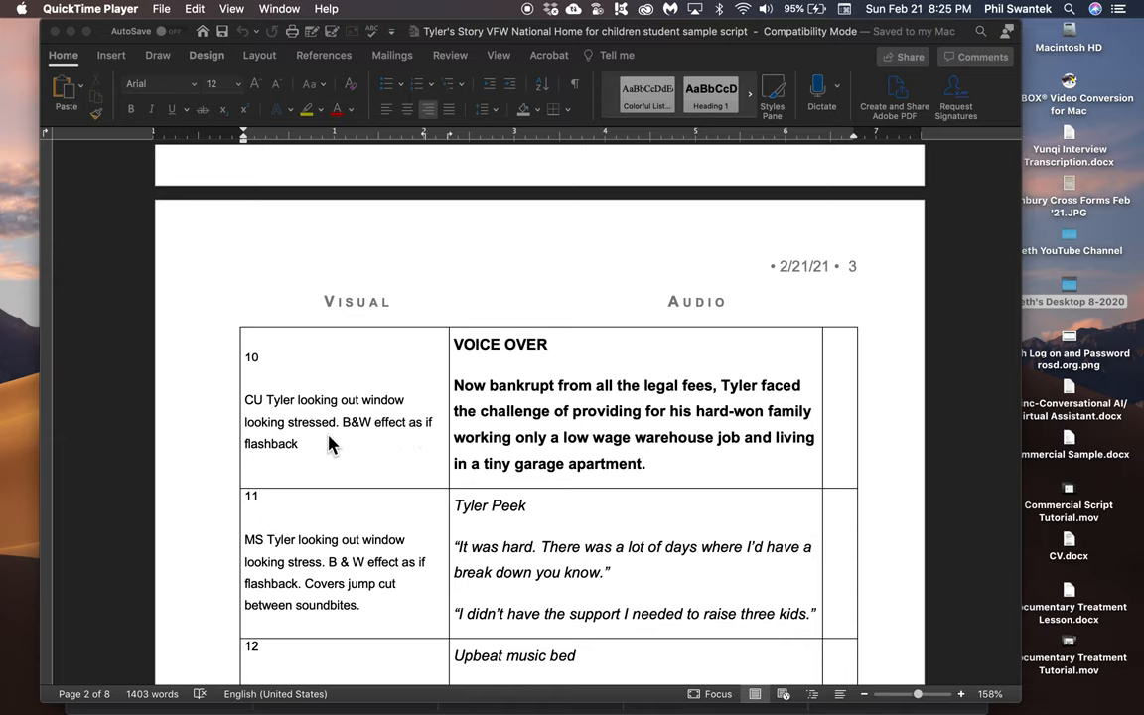
{"action": "mouse_move", "coordinate": [348, 414]}
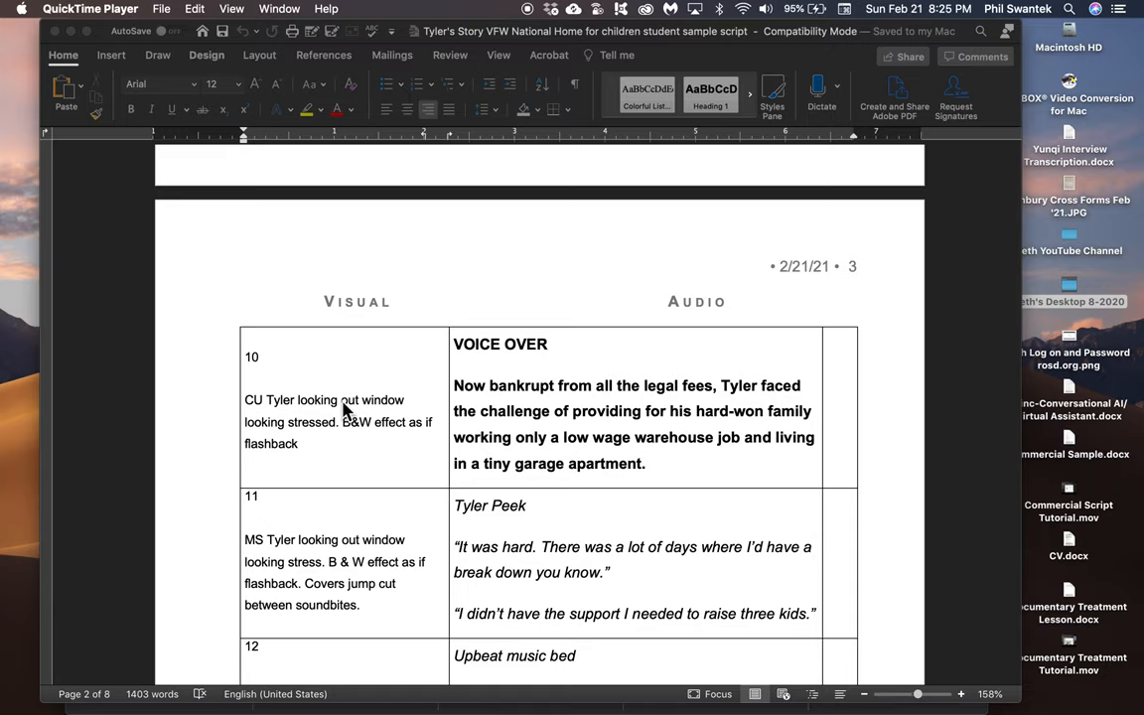
{"action": "mouse_move", "coordinate": [519, 399]}
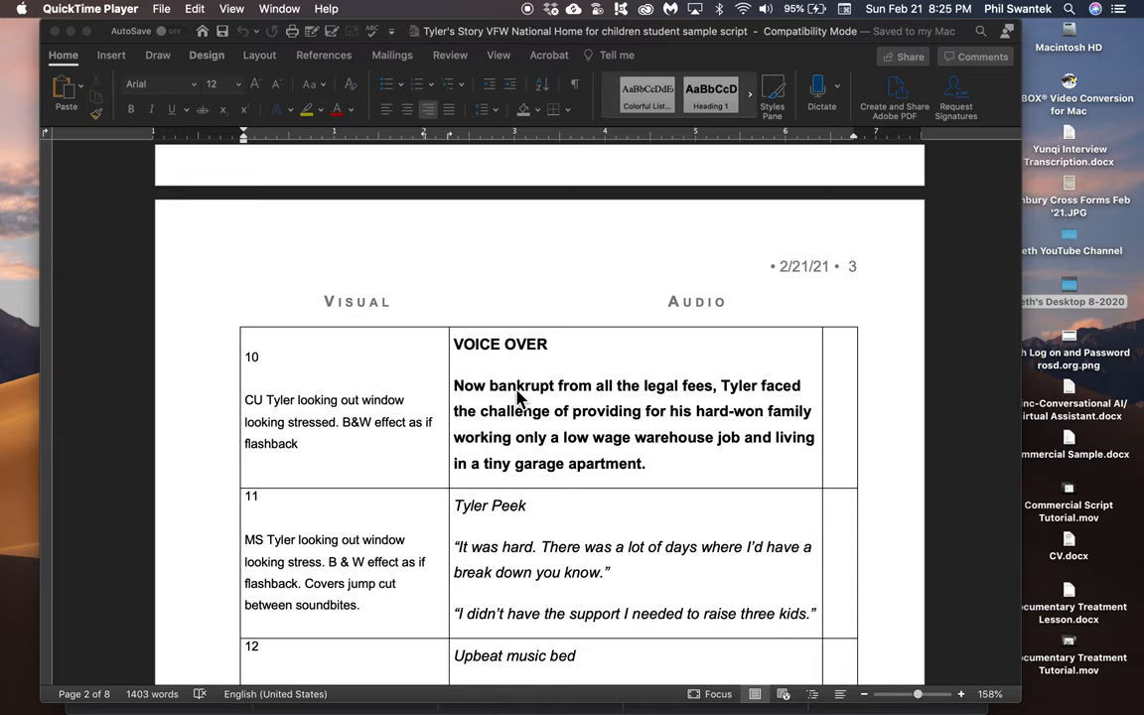
{"action": "mouse_move", "coordinate": [743, 396]}
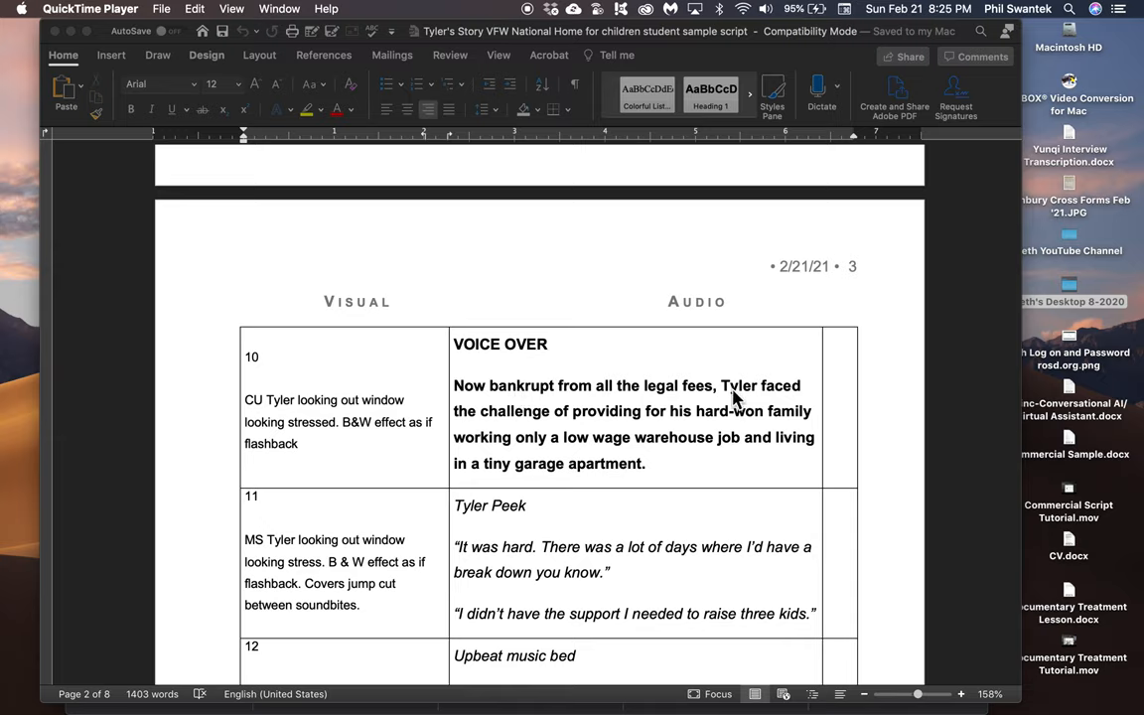
{"action": "mouse_move", "coordinate": [568, 401]}
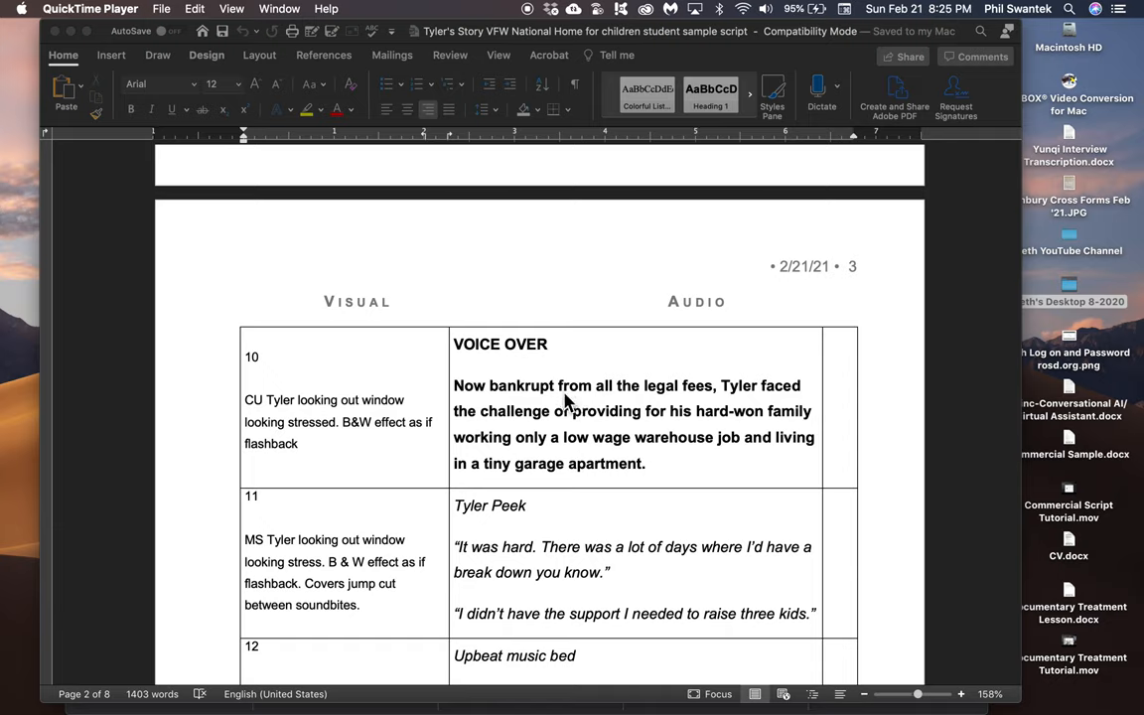
{"action": "mouse_move", "coordinate": [373, 469]}
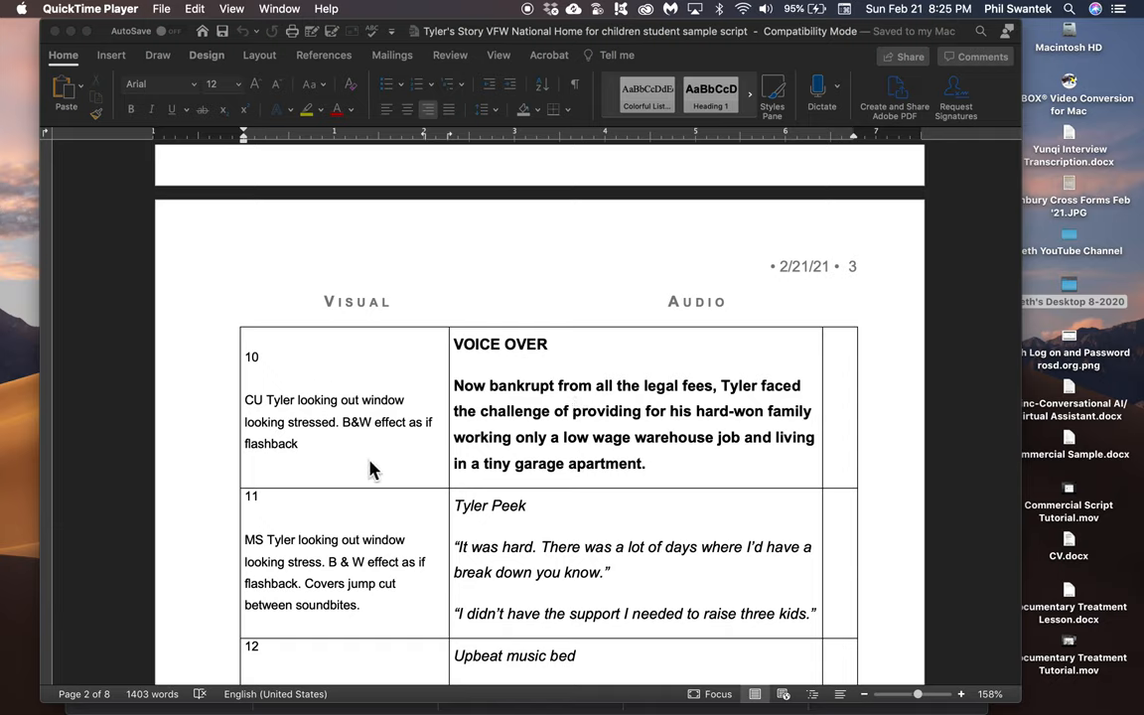
{"action": "mouse_move", "coordinate": [613, 406]}
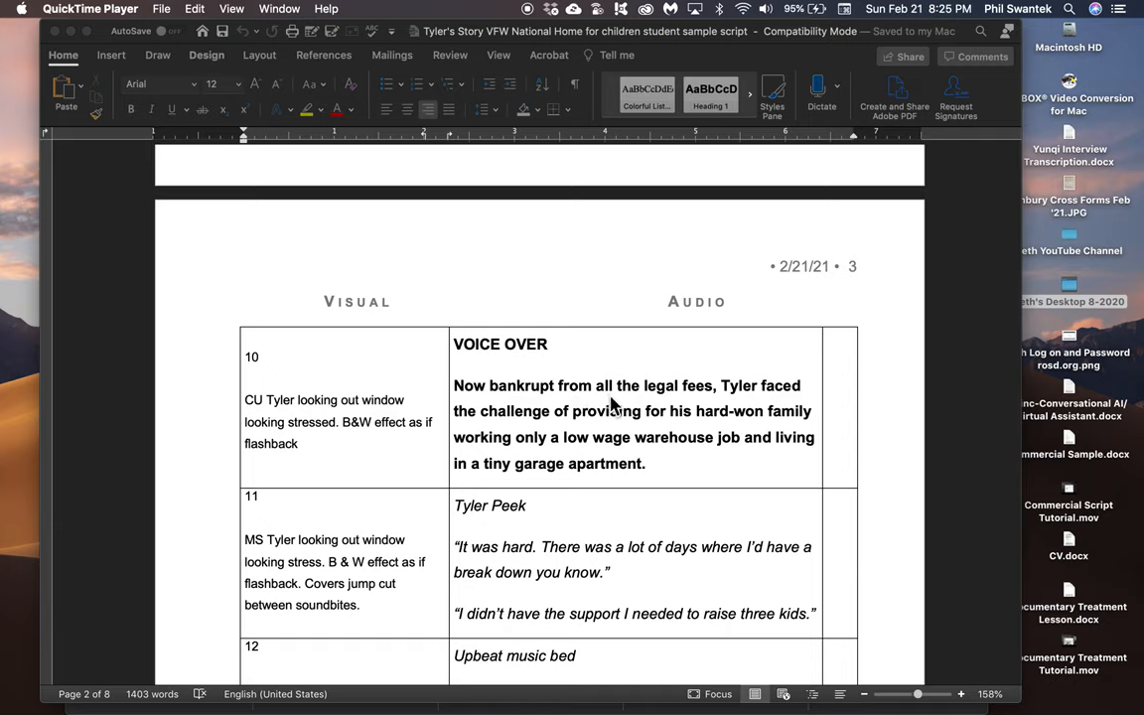
{"action": "mouse_move", "coordinate": [600, 477]}
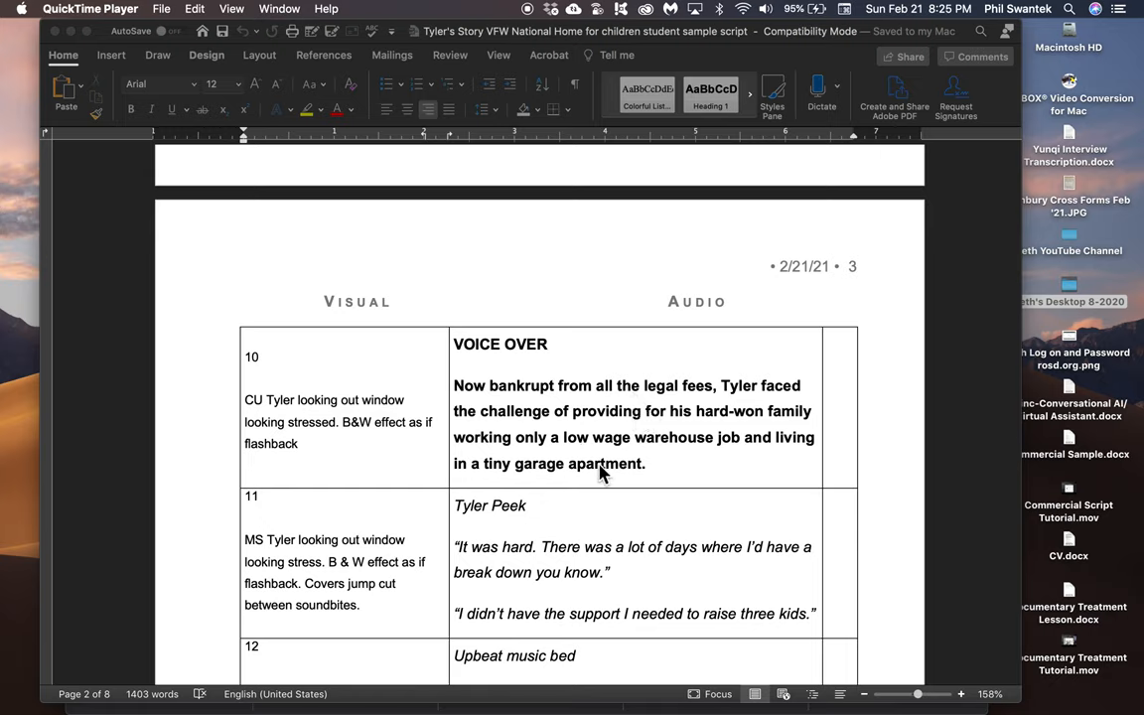
{"action": "mouse_move", "coordinate": [366, 427]}
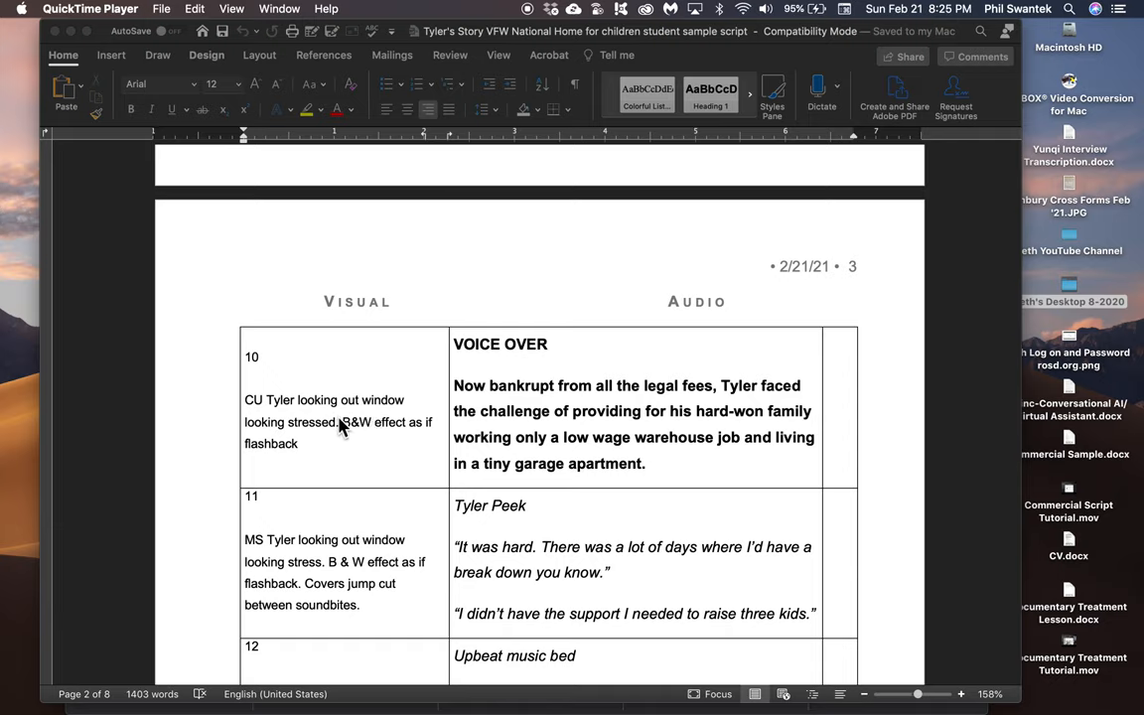
{"action": "mouse_move", "coordinate": [361, 421]}
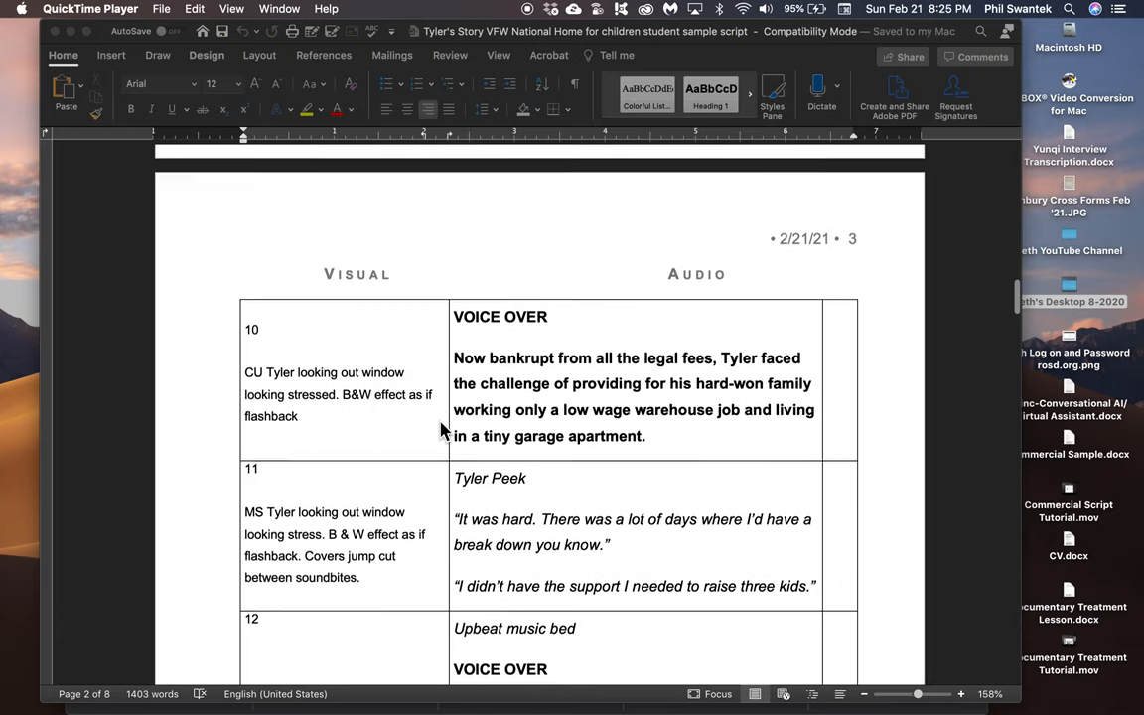
{"action": "scroll", "scroll_direction": "down", "scroll_amount": 3}
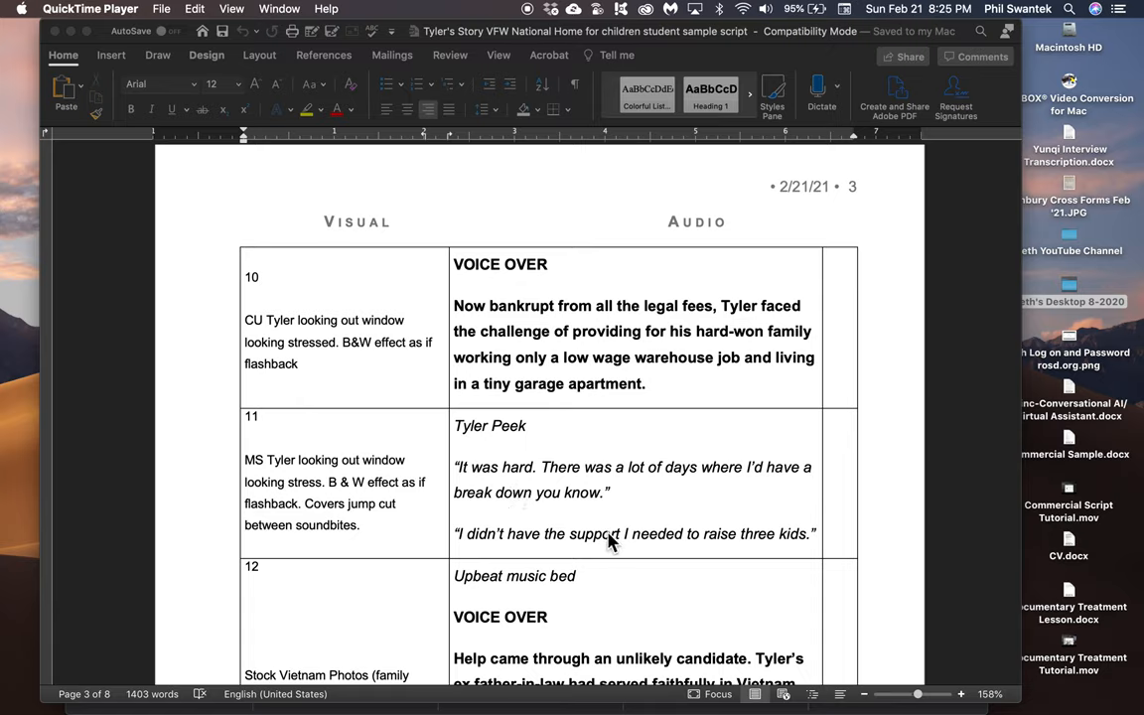
{"action": "mouse_move", "coordinate": [584, 485]}
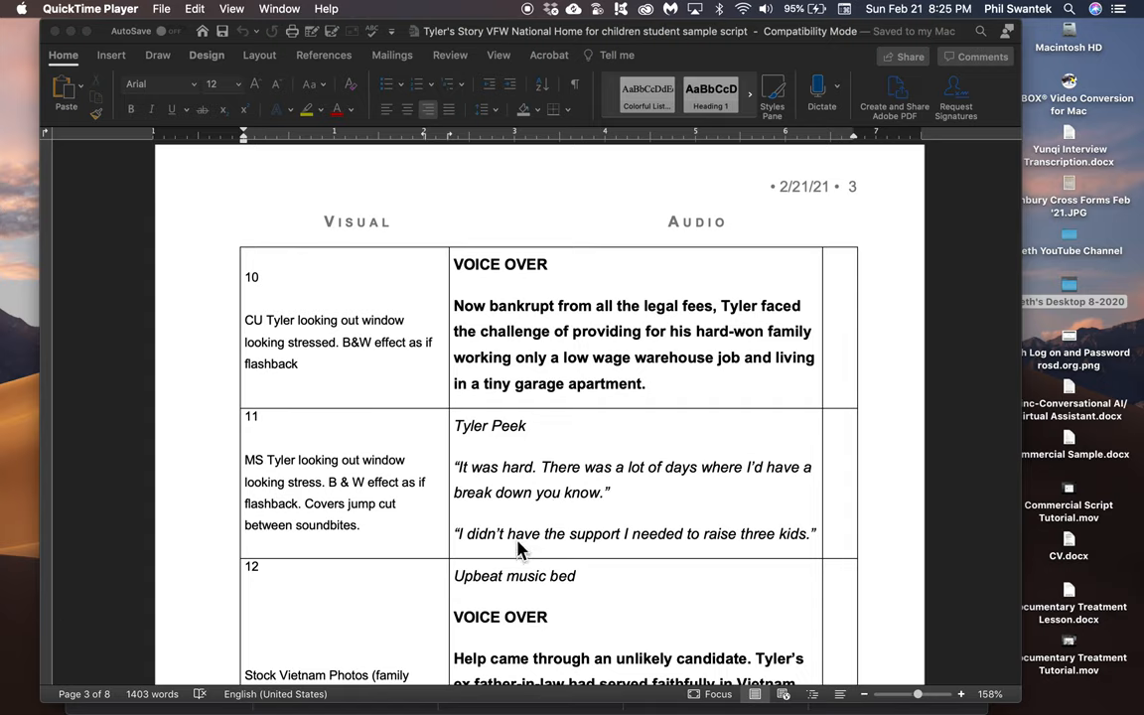
{"action": "mouse_move", "coordinate": [568, 525]}
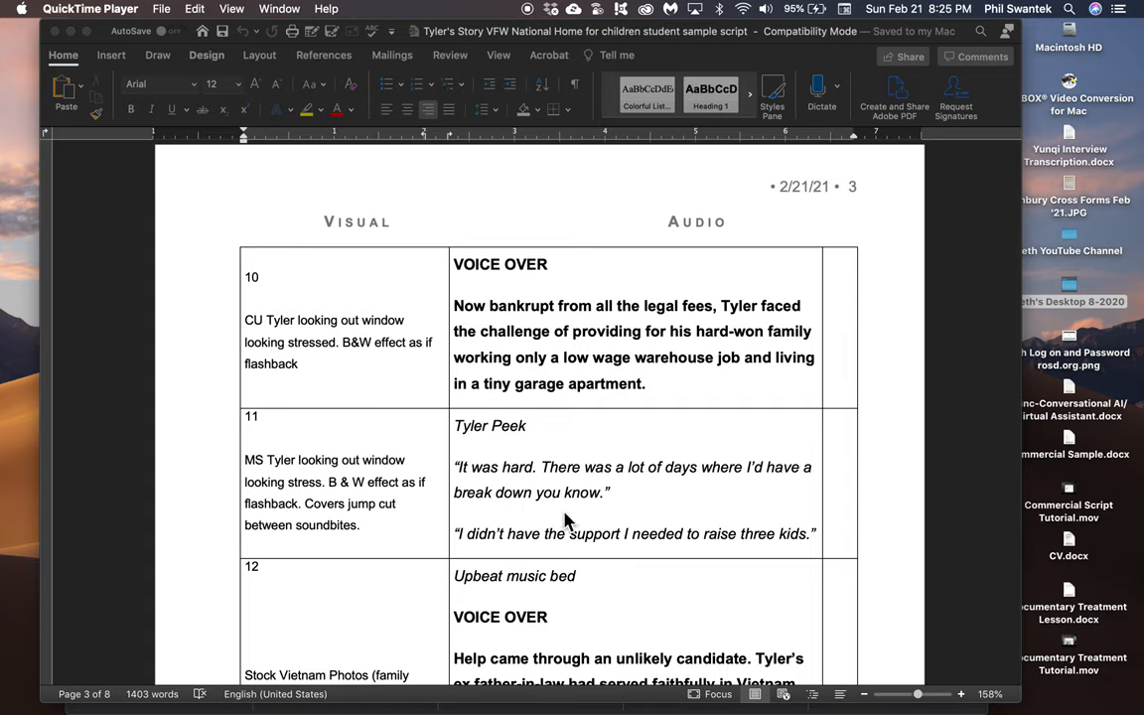
{"action": "mouse_move", "coordinate": [552, 485]}
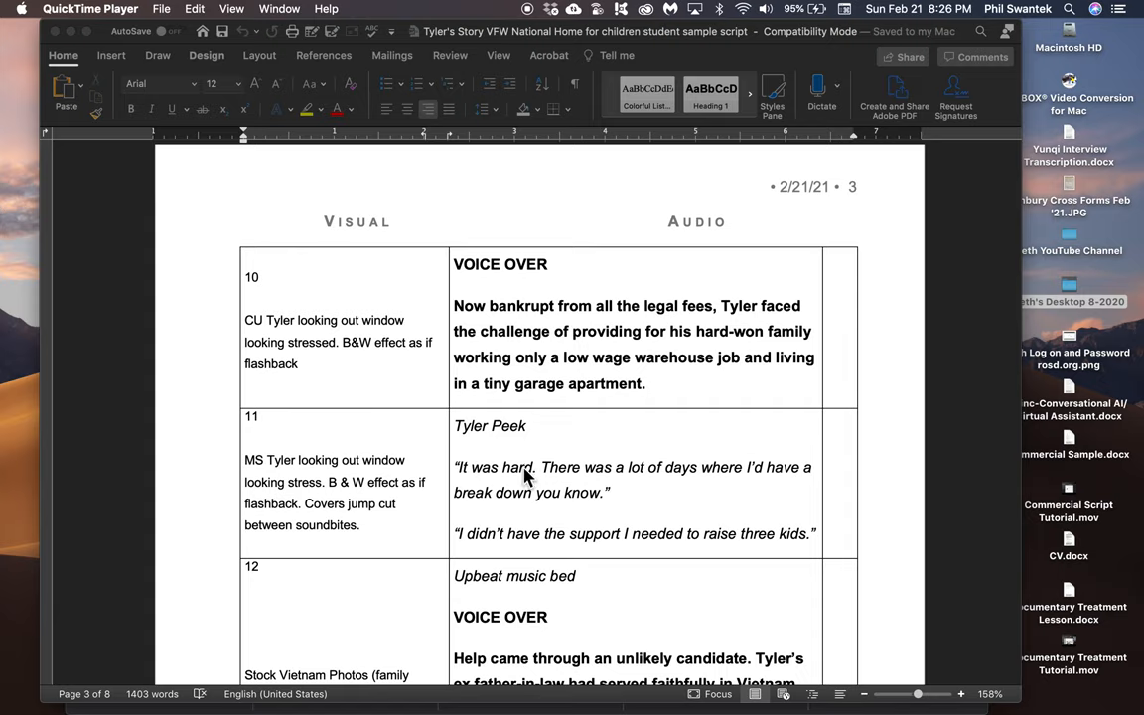
{"action": "mouse_move", "coordinate": [535, 468]}
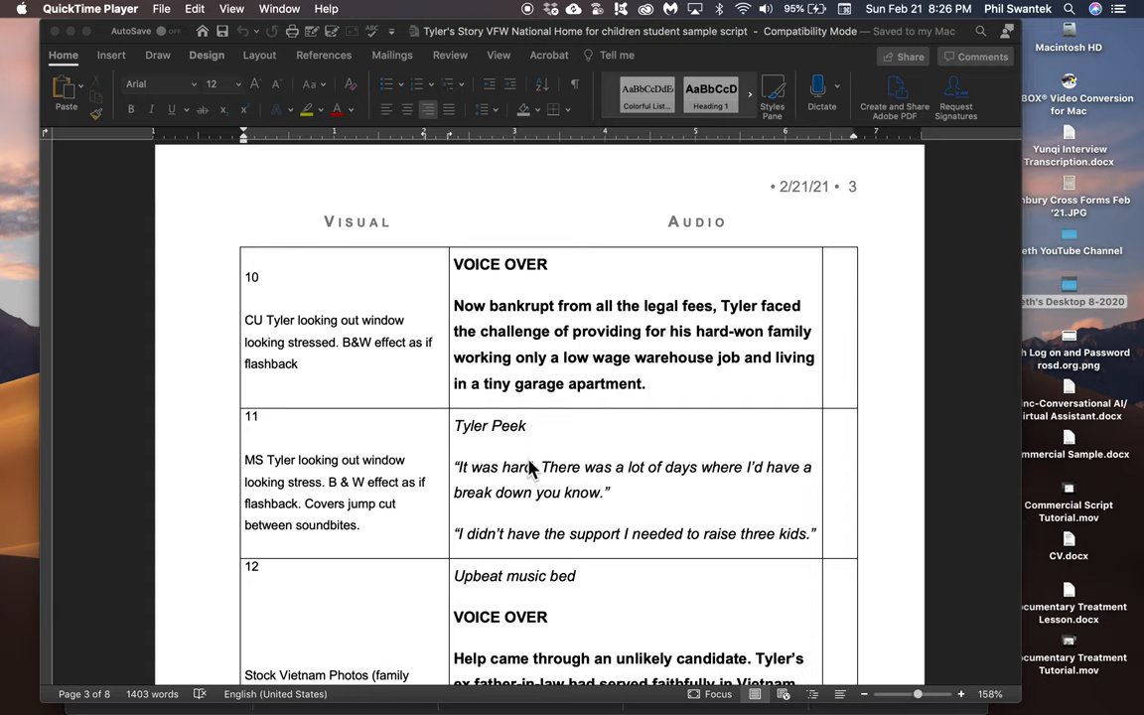
{"action": "mouse_move", "coordinate": [313, 482]}
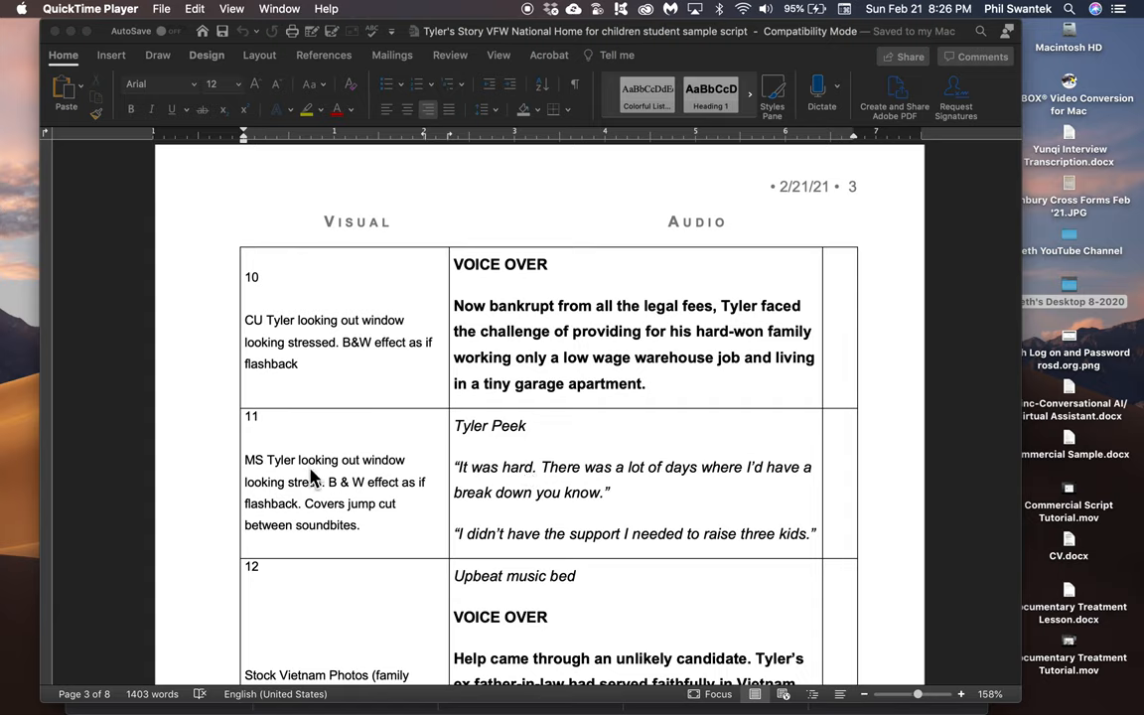
{"action": "mouse_move", "coordinate": [282, 473]}
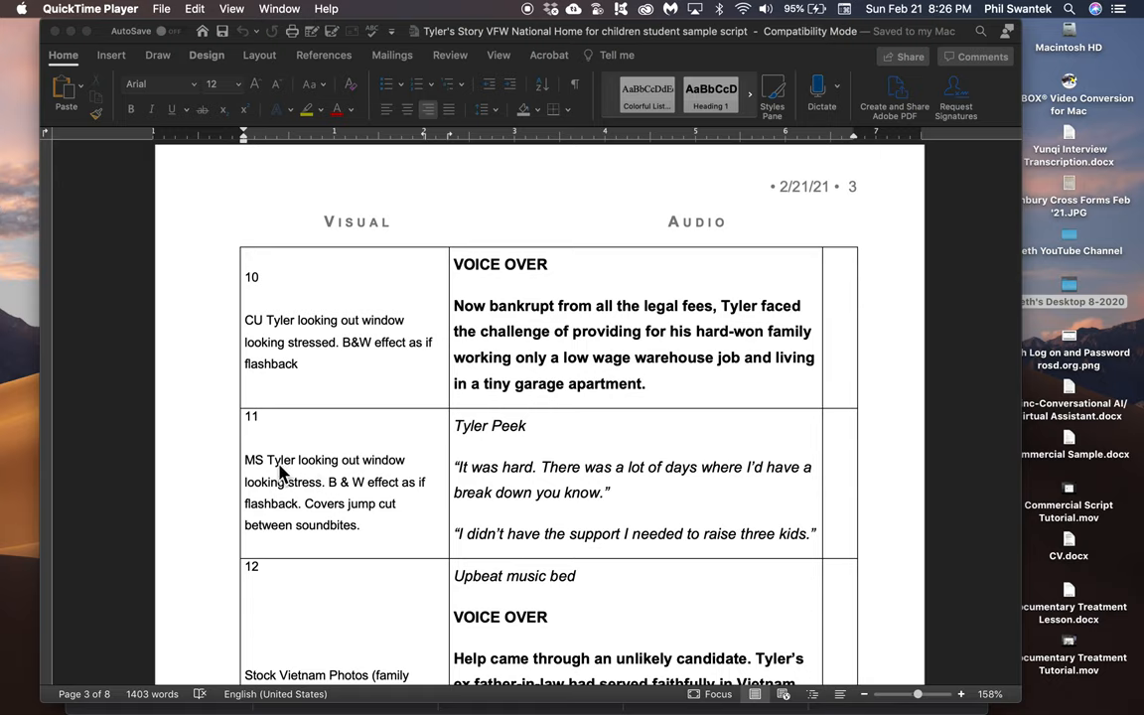
{"action": "scroll", "scroll_direction": "down", "scroll_amount": 3}
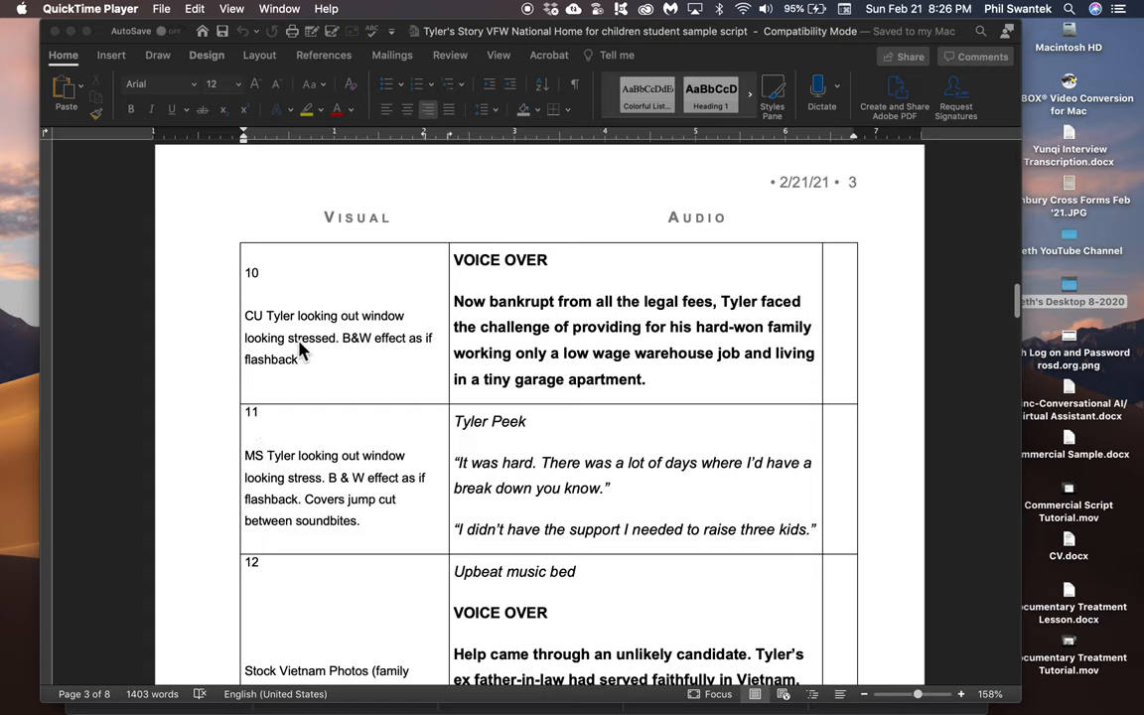
{"action": "mouse_move", "coordinate": [316, 493]}
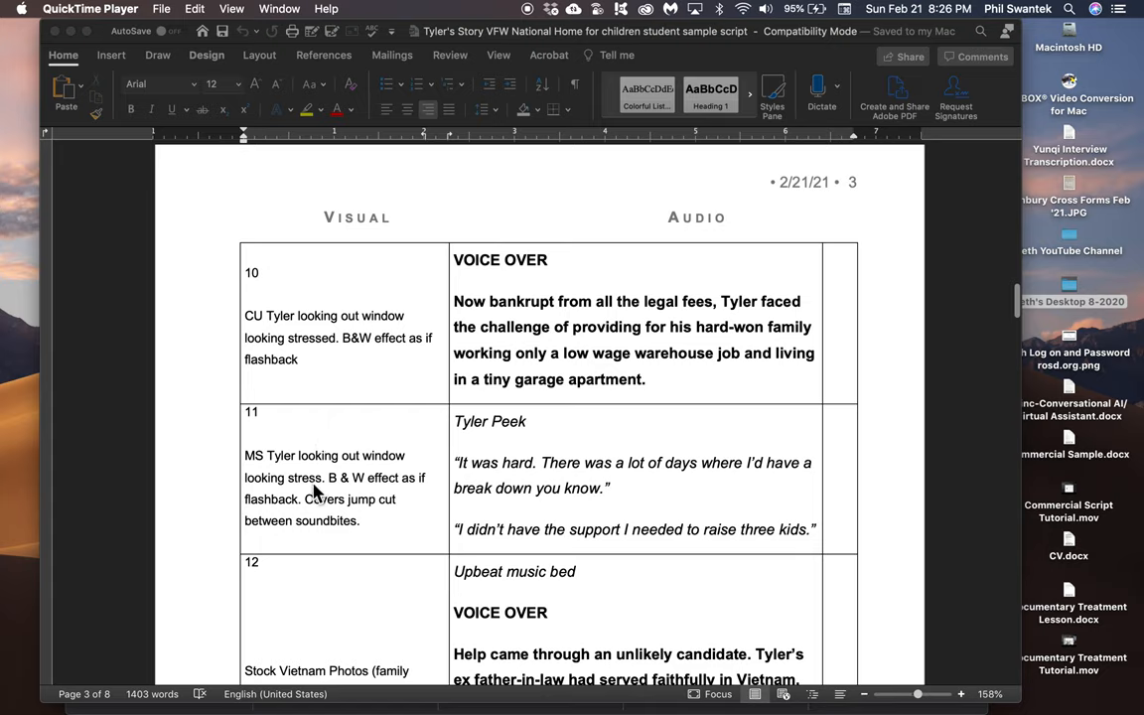
{"action": "mouse_move", "coordinate": [328, 473]}
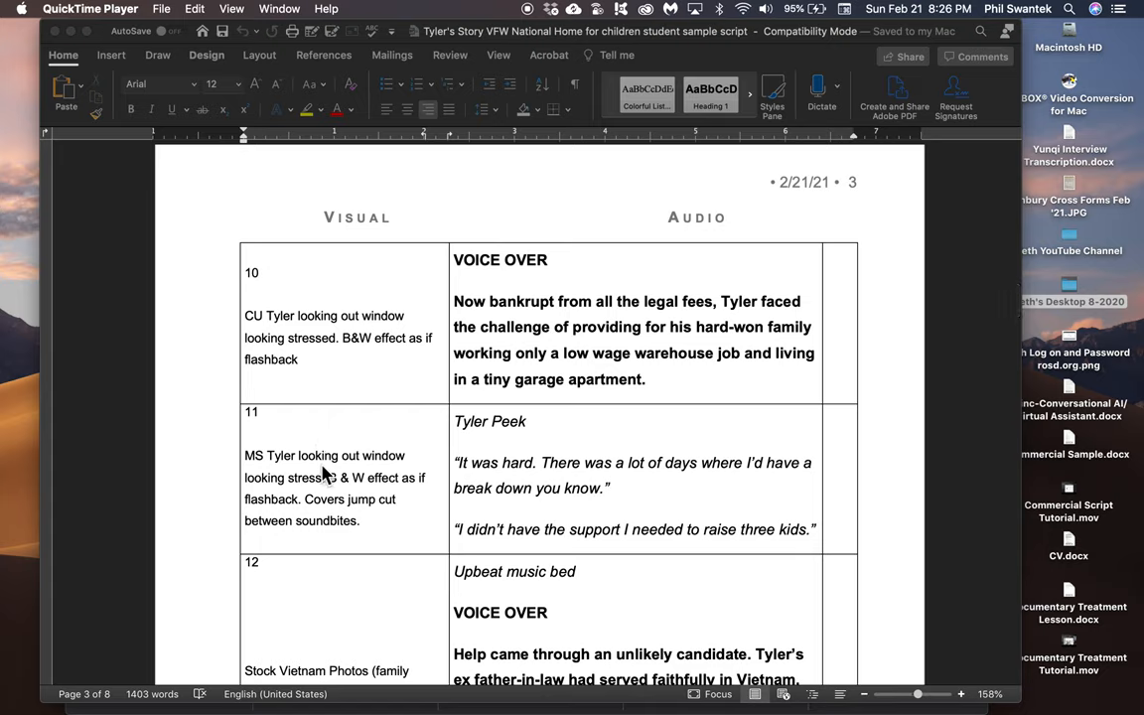
{"action": "mouse_move", "coordinate": [312, 492]}
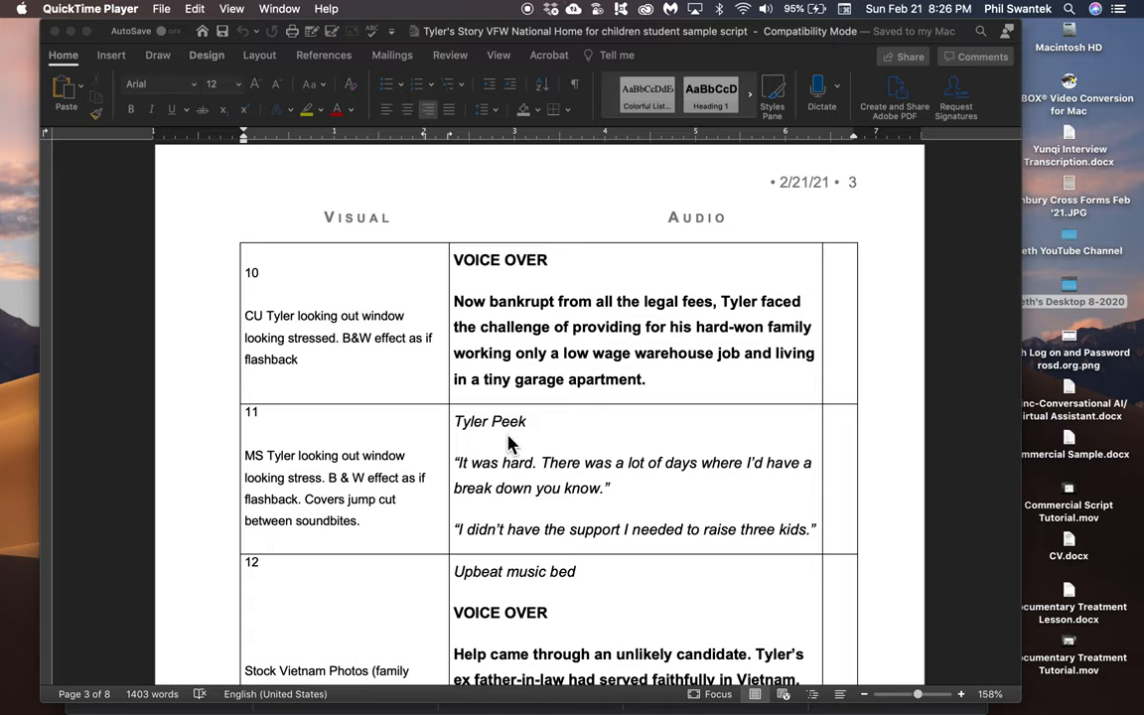
{"action": "mouse_move", "coordinate": [516, 325]}
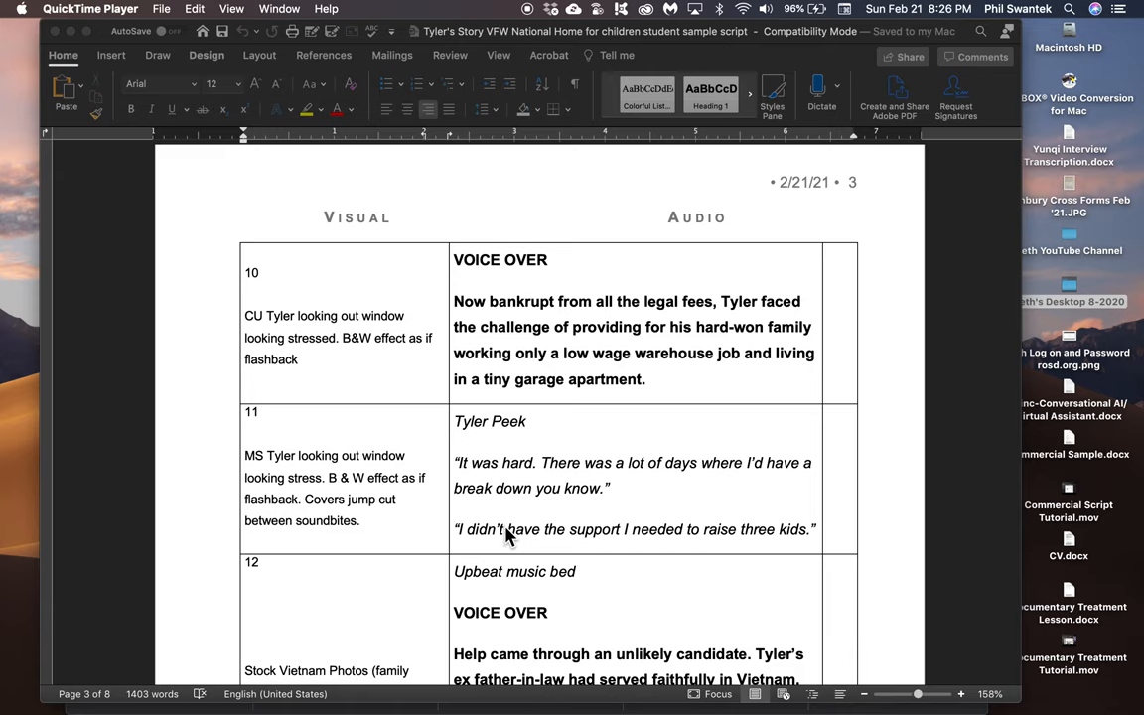
{"action": "scroll", "scroll_direction": "down", "scroll_amount": 3}
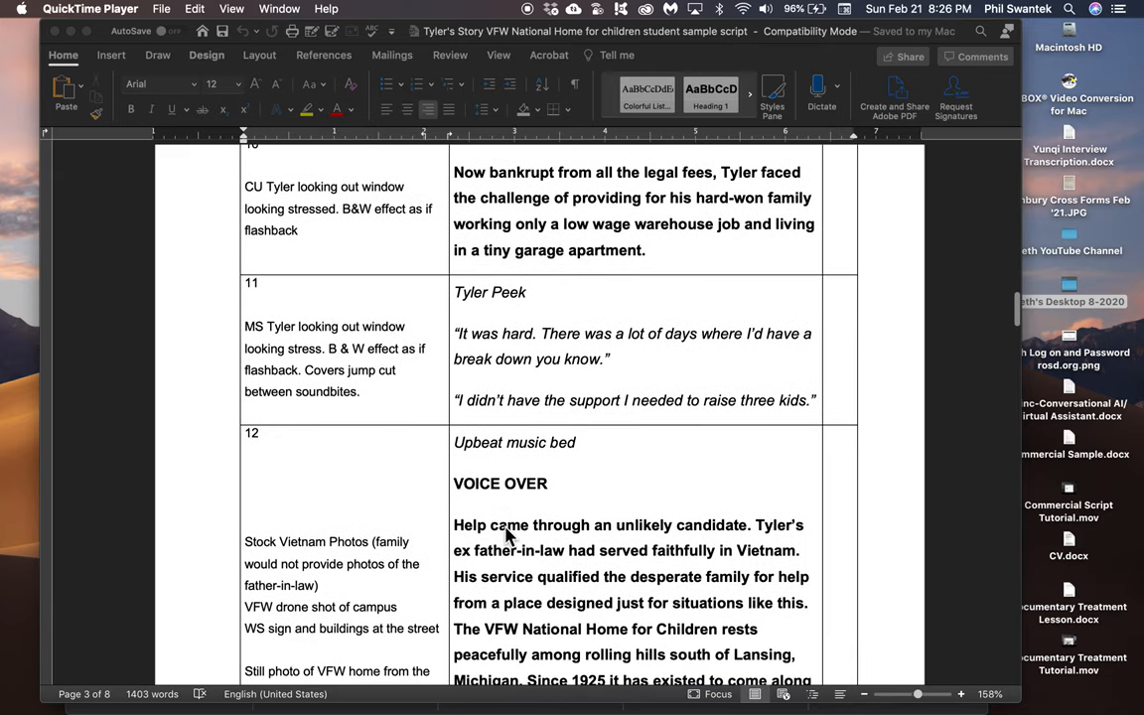
{"action": "mouse_move", "coordinate": [498, 449]}
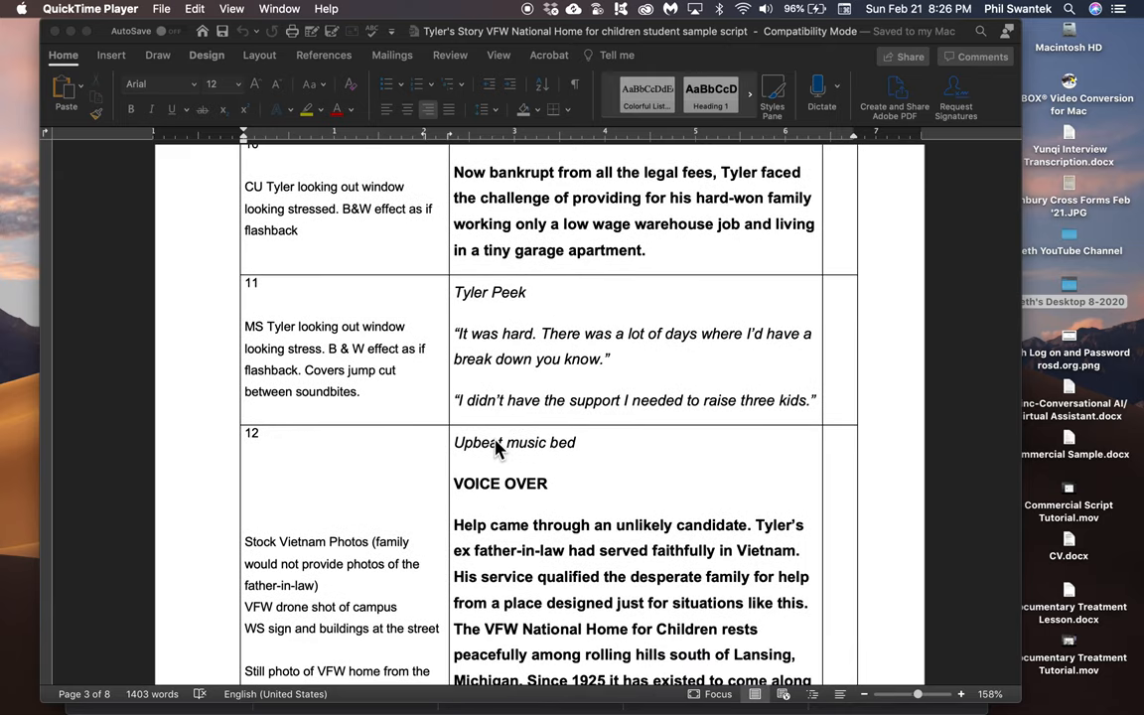
{"action": "scroll", "scroll_direction": "down", "scroll_amount": 3}
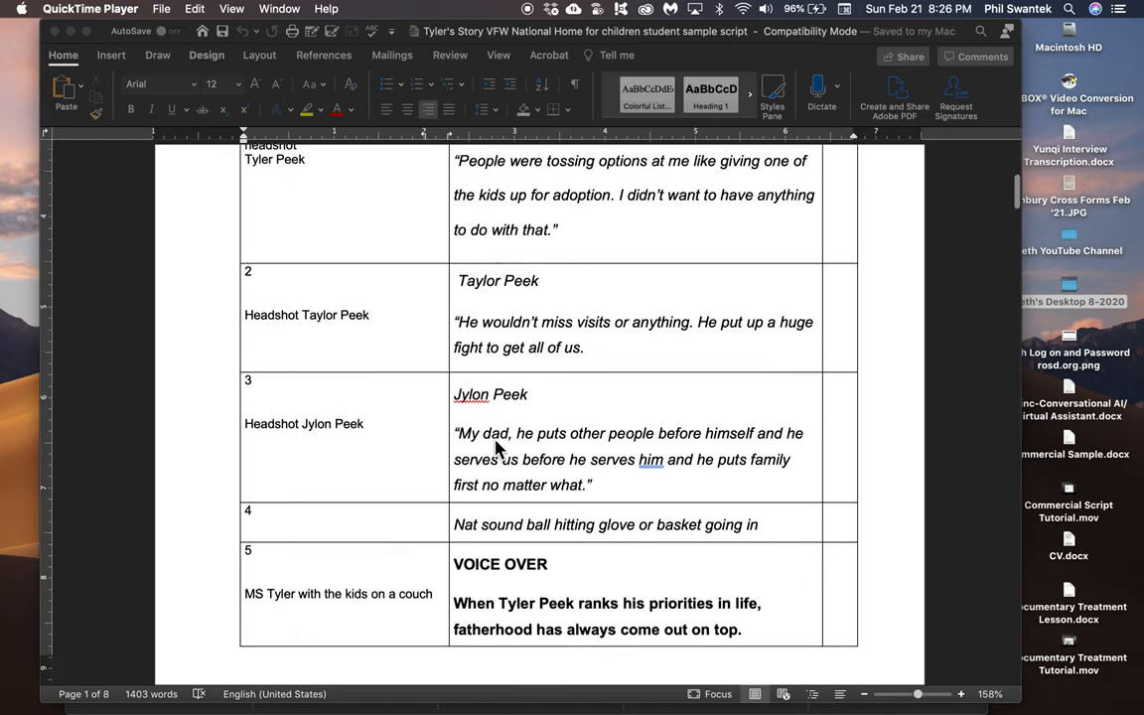
{"action": "scroll", "scroll_direction": "down", "scroll_amount": 3}
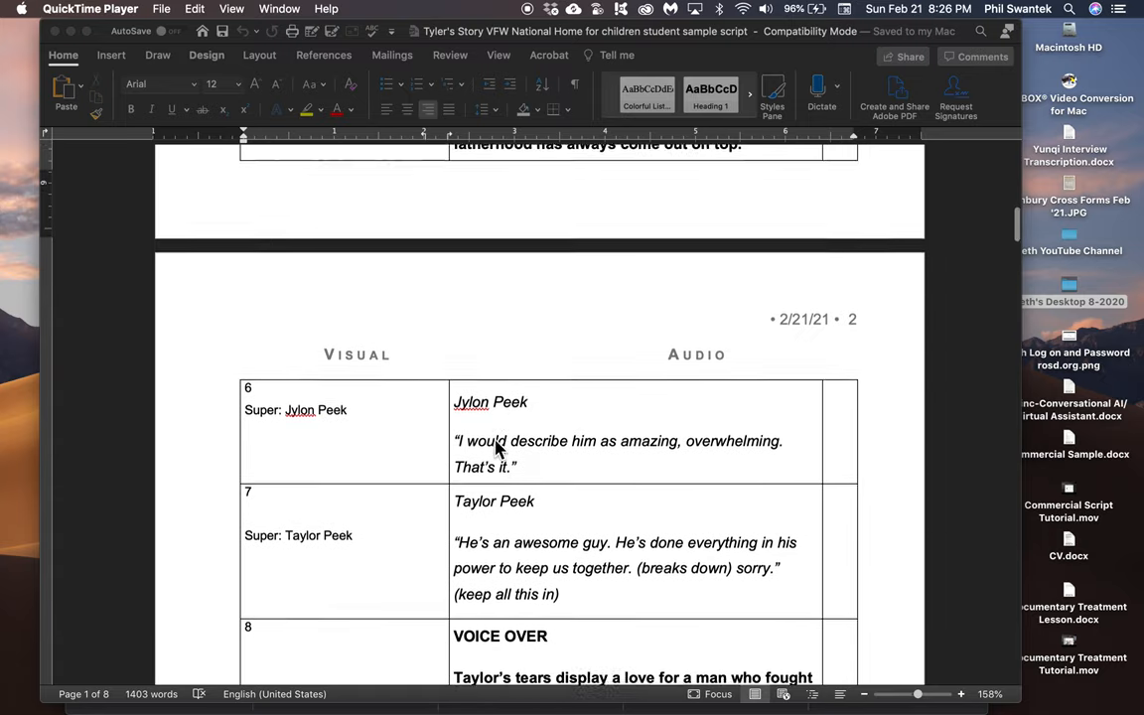
{"action": "scroll", "scroll_direction": "down", "scroll_amount": 3}
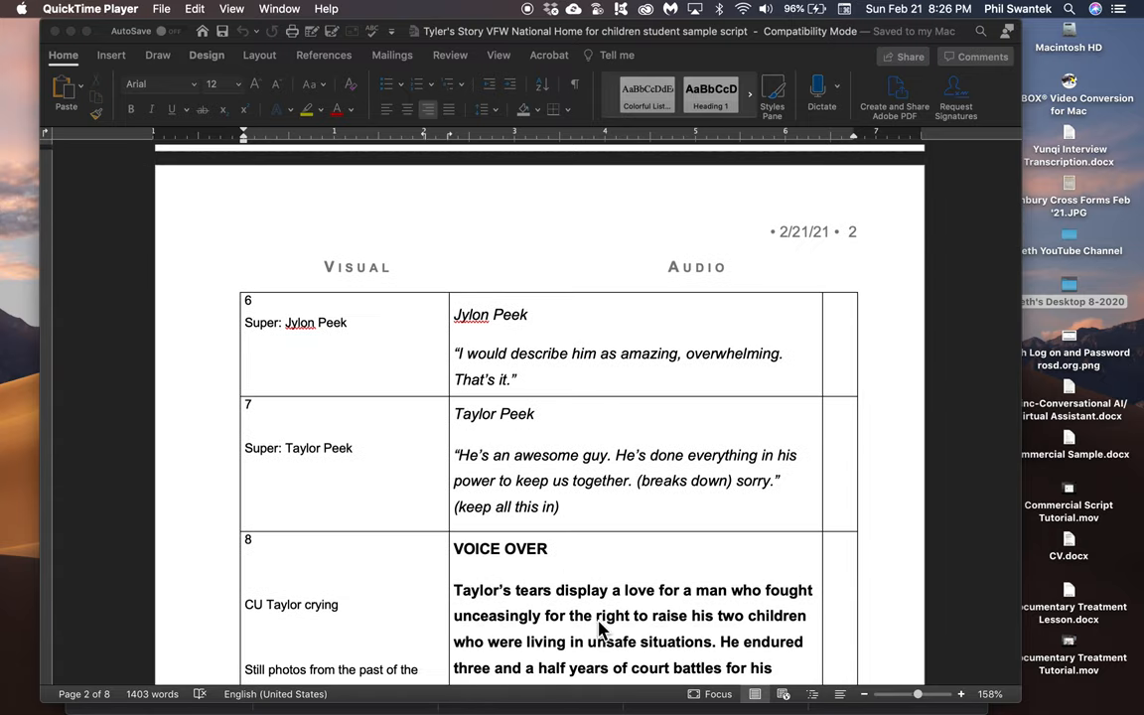
{"action": "scroll", "scroll_direction": "down", "scroll_amount": 3}
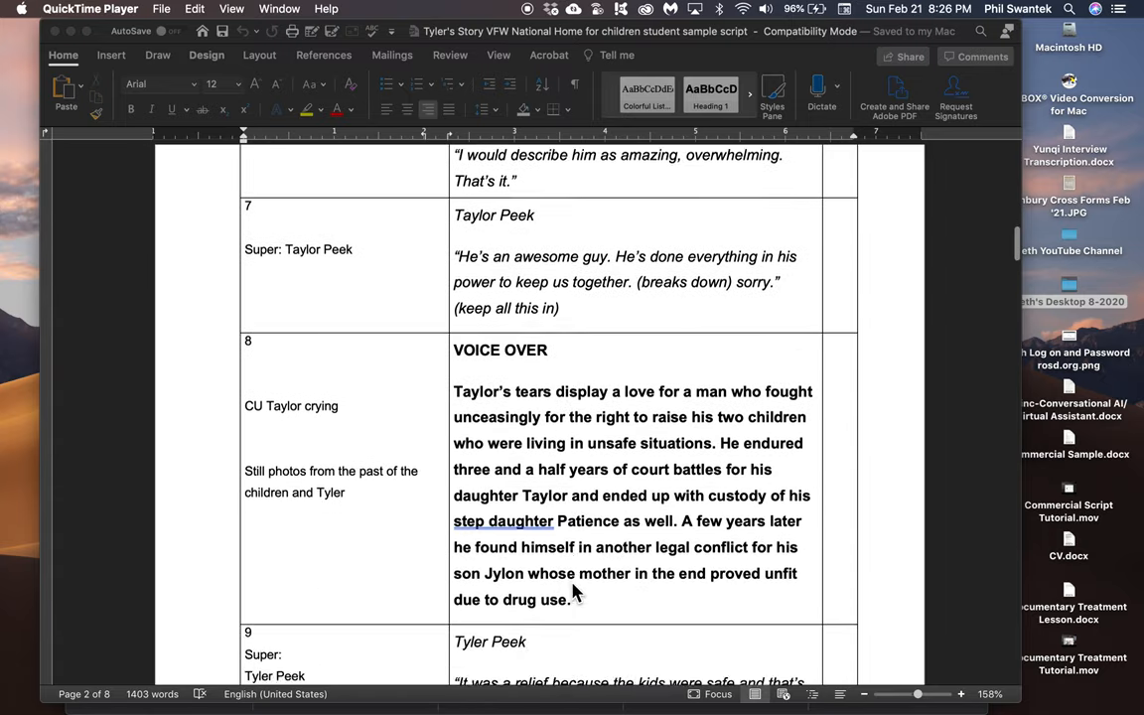
{"action": "scroll", "scroll_direction": "down", "scroll_amount": 3}
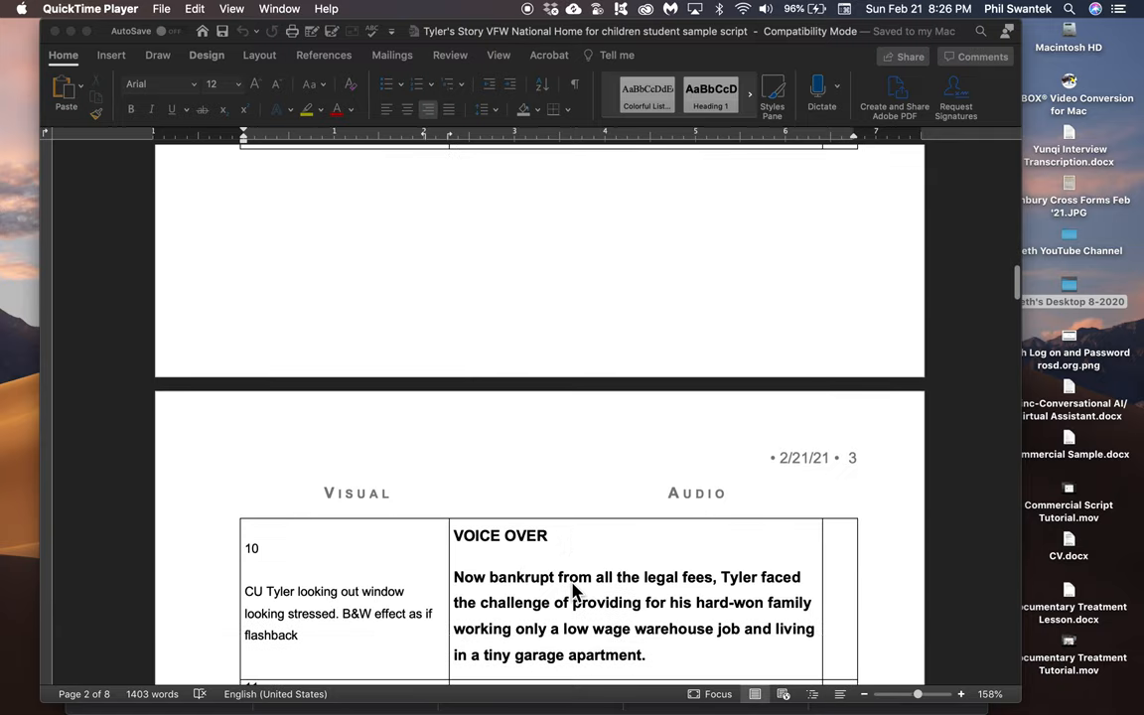
{"action": "scroll", "scroll_direction": "down", "scroll_amount": 3}
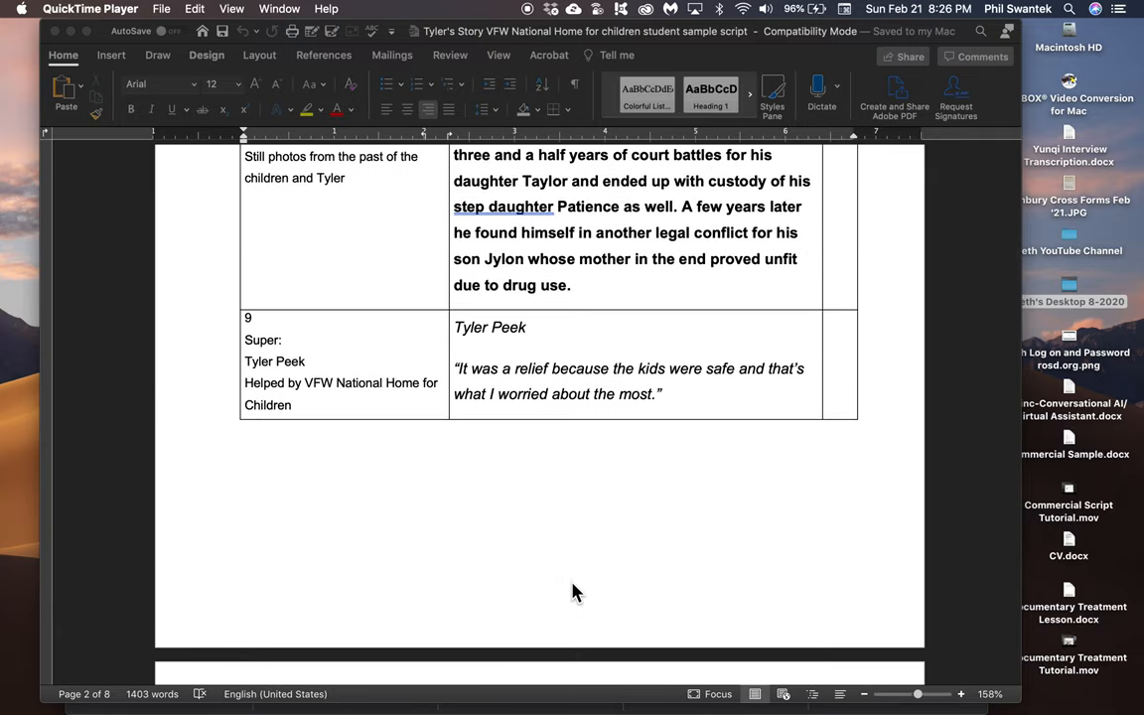
{"action": "scroll", "scroll_direction": "down", "scroll_amount": 3}
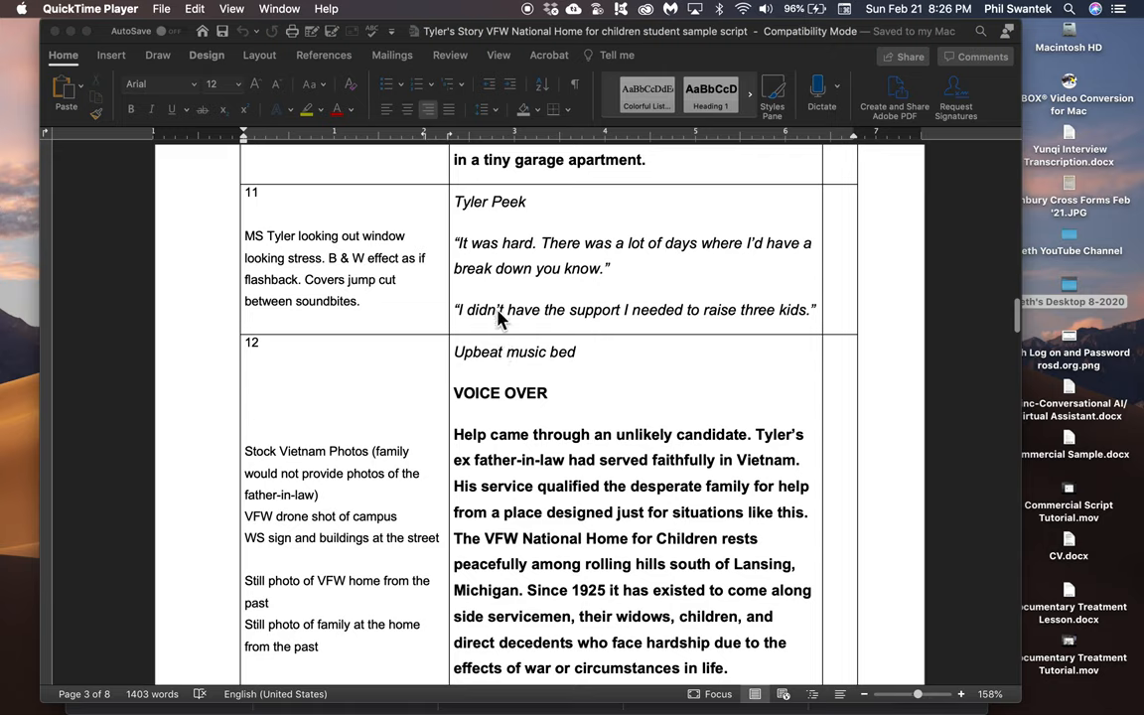
{"action": "mouse_move", "coordinate": [480, 449]}
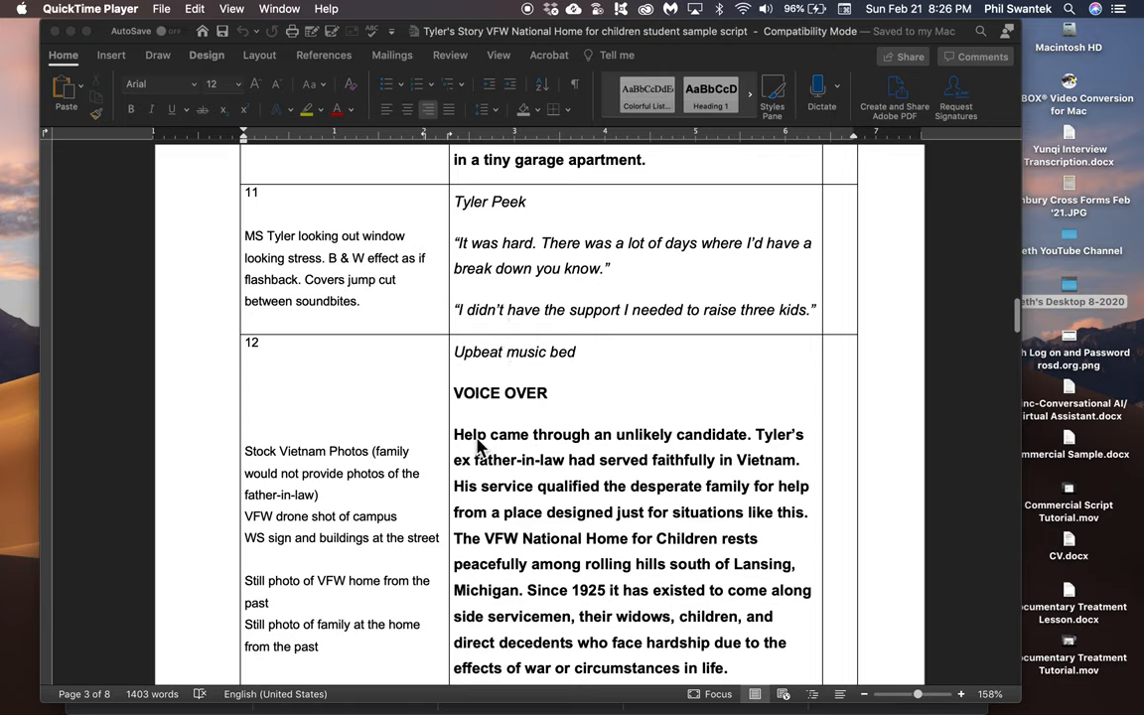
{"action": "mouse_move", "coordinate": [538, 439]}
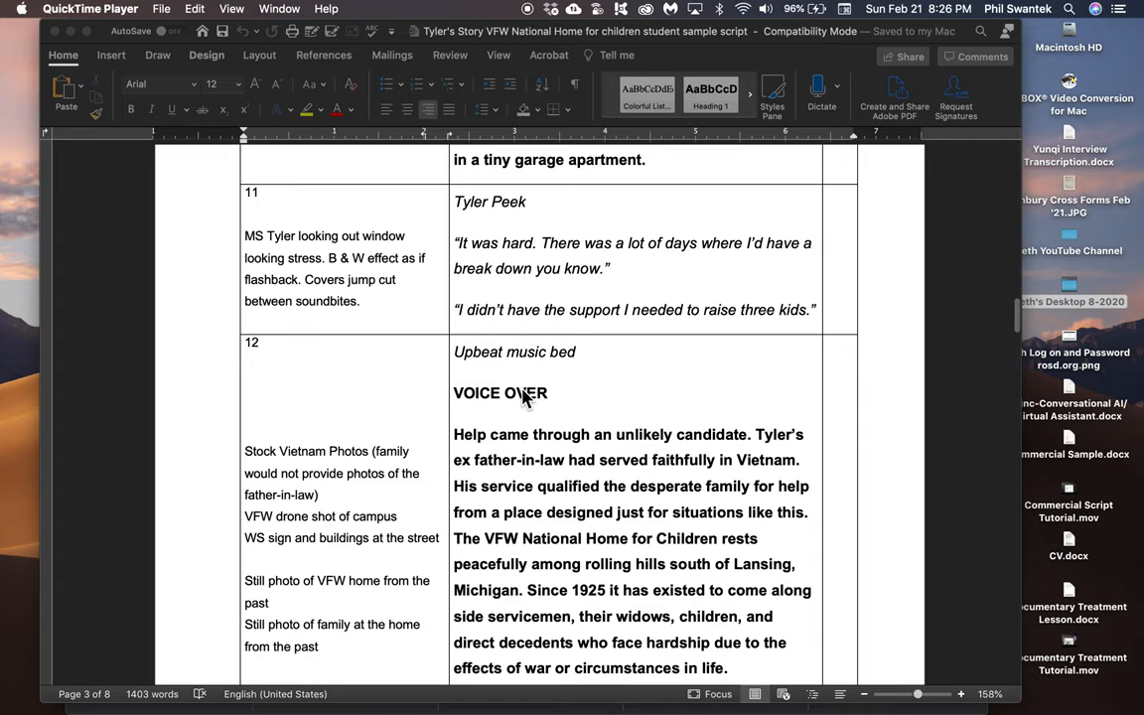
{"action": "scroll", "scroll_direction": "down", "scroll_amount": 3}
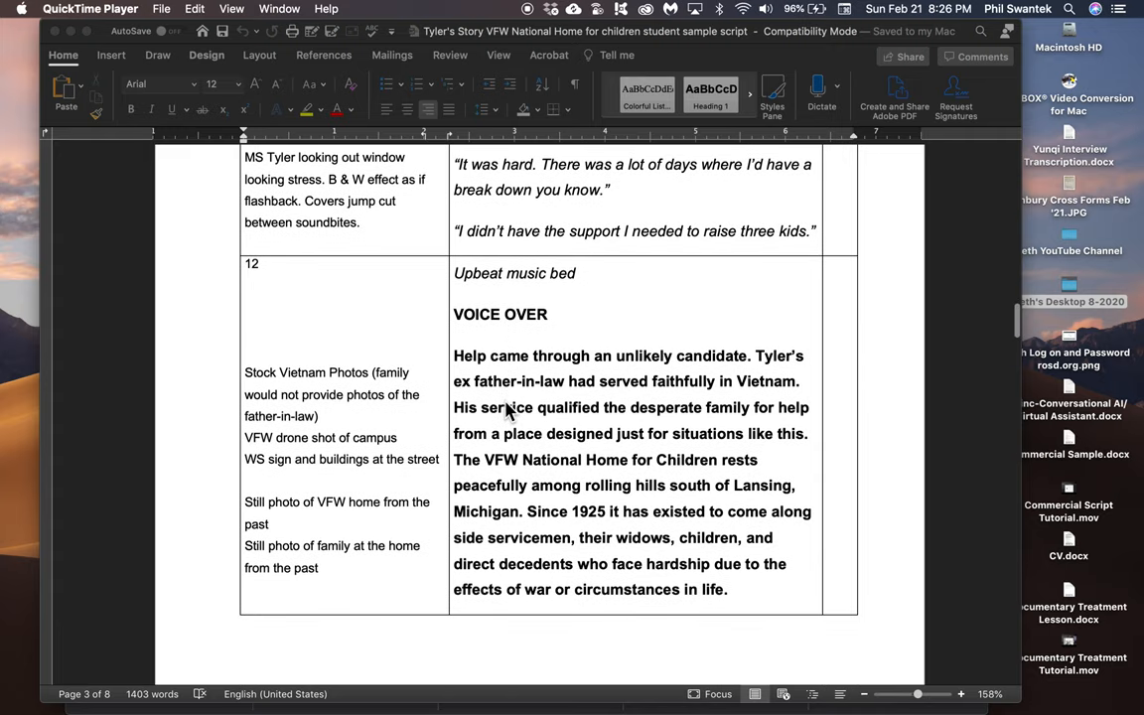
{"action": "mouse_move", "coordinate": [616, 211]}
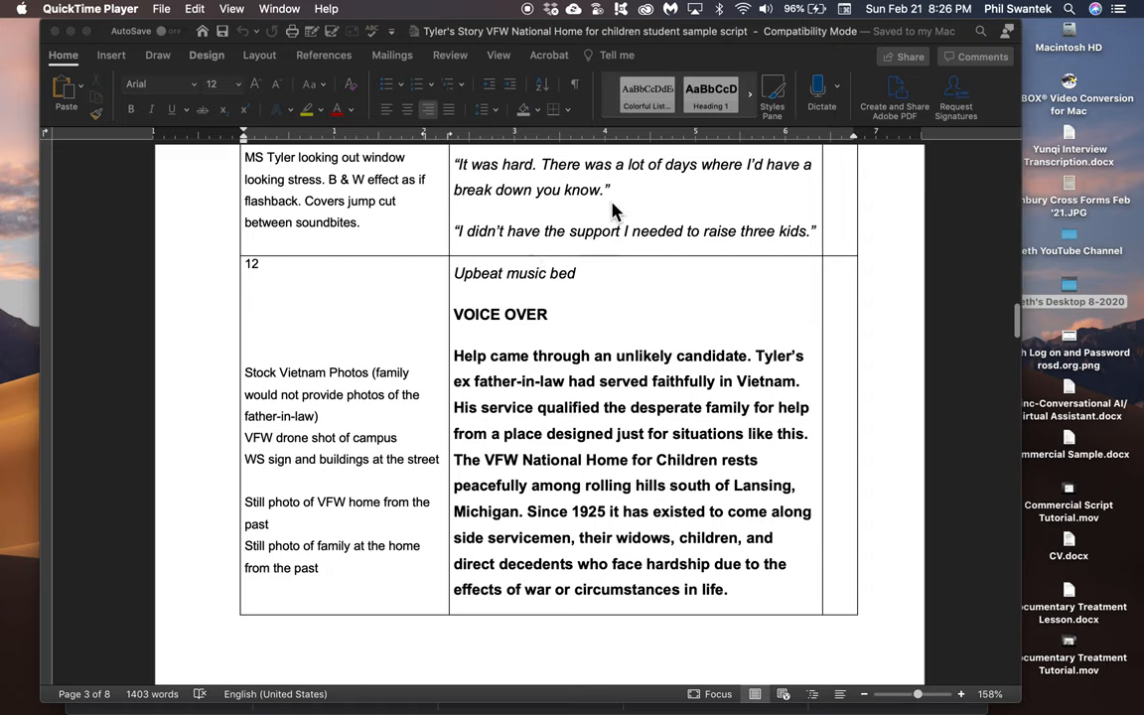
{"action": "mouse_move", "coordinate": [620, 242]}
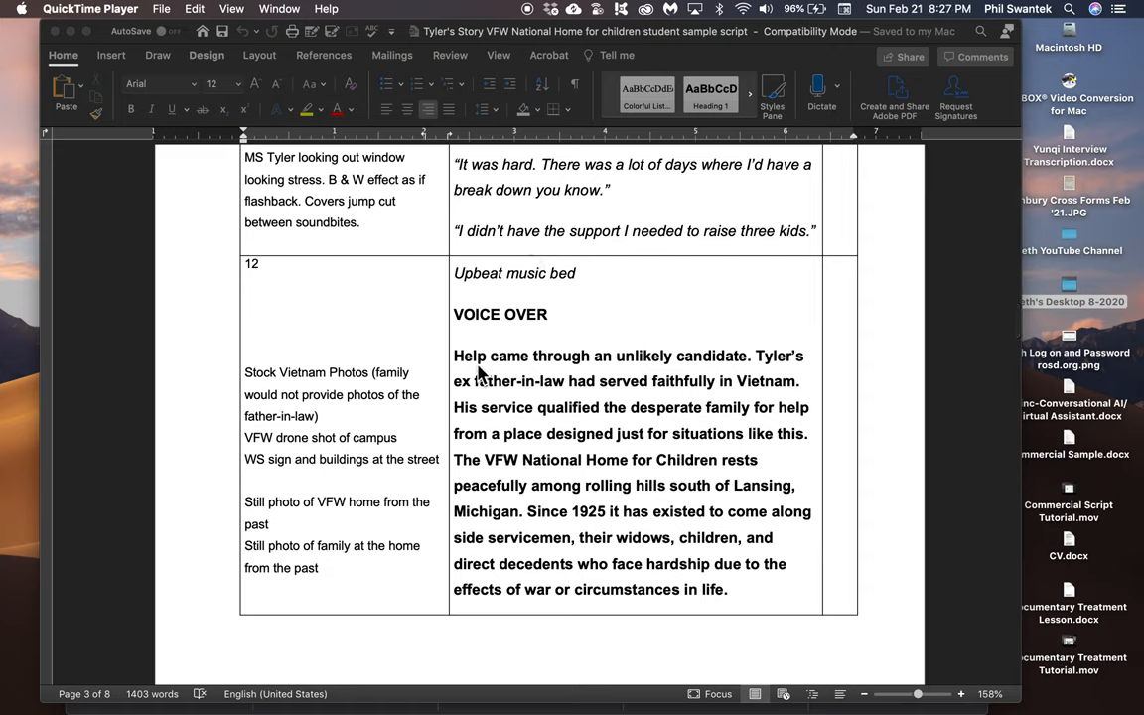
{"action": "mouse_move", "coordinate": [688, 377]}
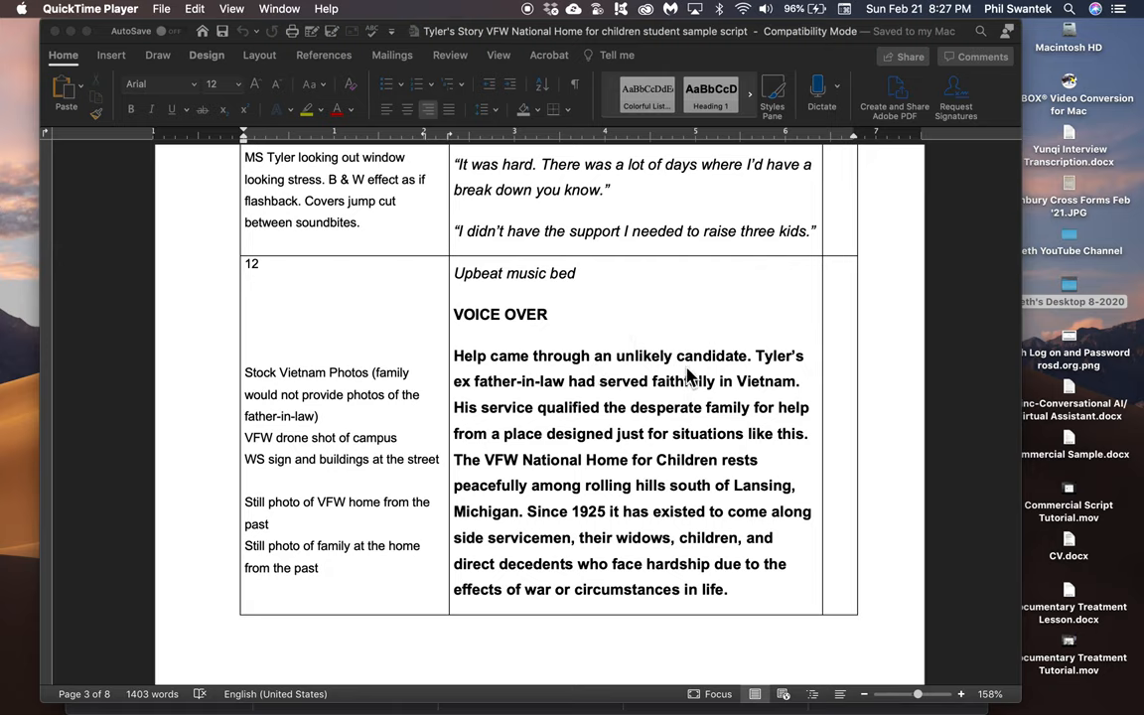
{"action": "mouse_move", "coordinate": [514, 418]}
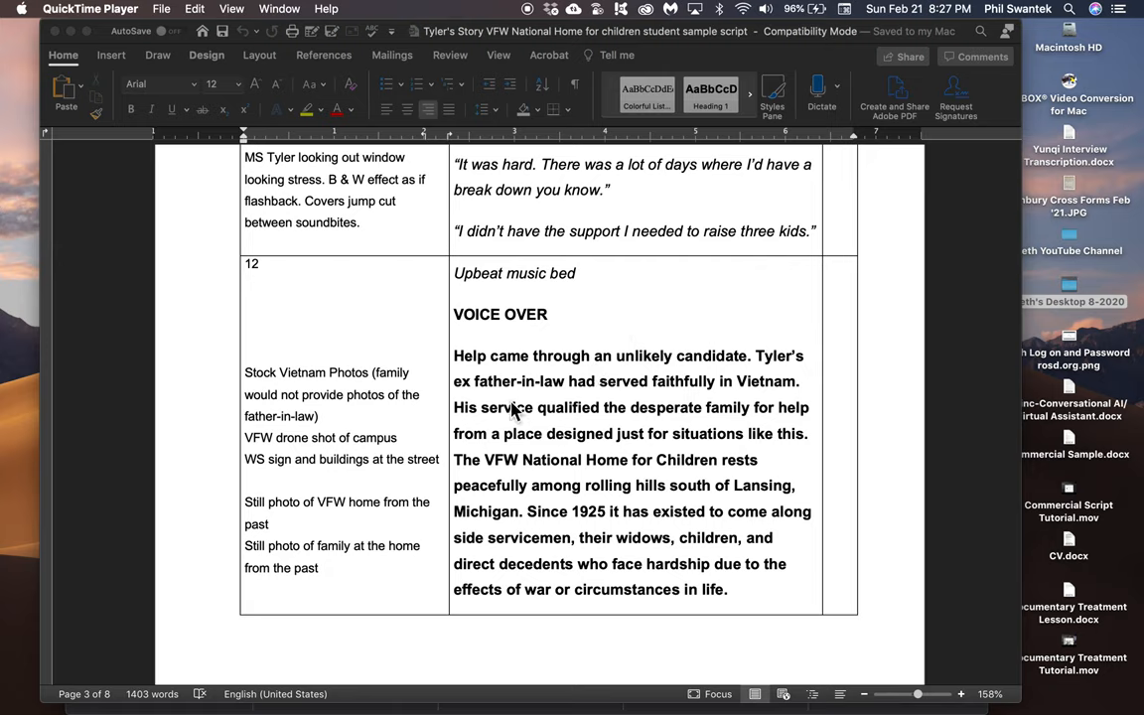
{"action": "mouse_move", "coordinate": [663, 409]}
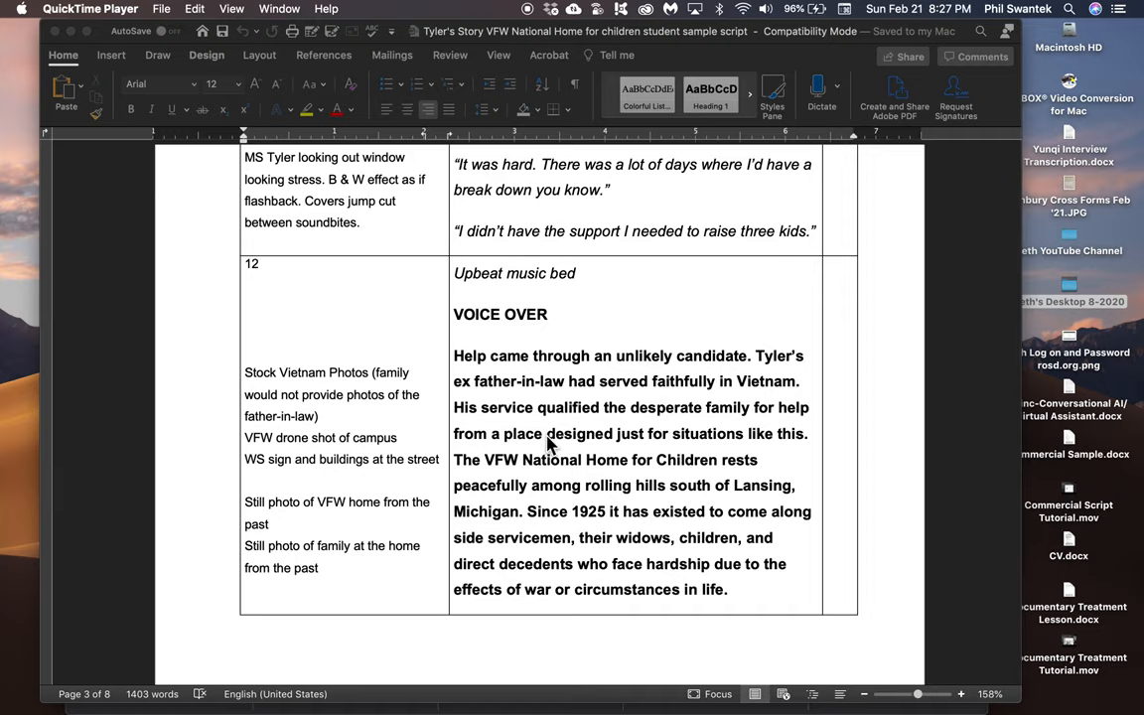
{"action": "mouse_move", "coordinate": [707, 441]}
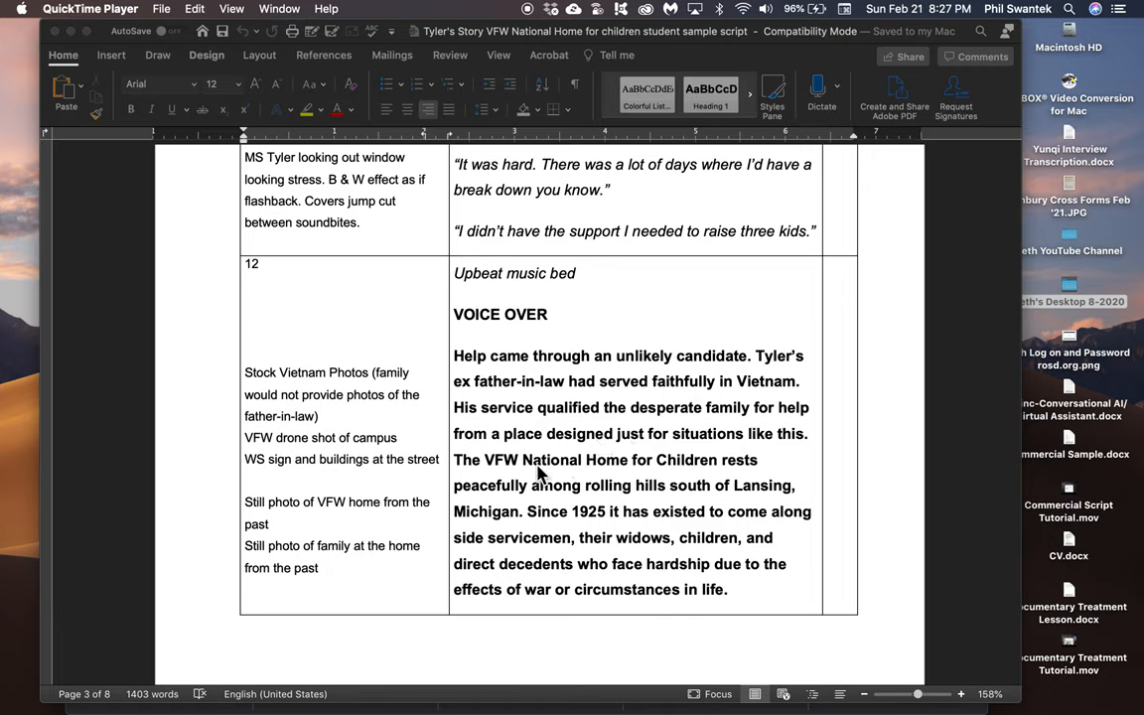
{"action": "mouse_move", "coordinate": [520, 512]}
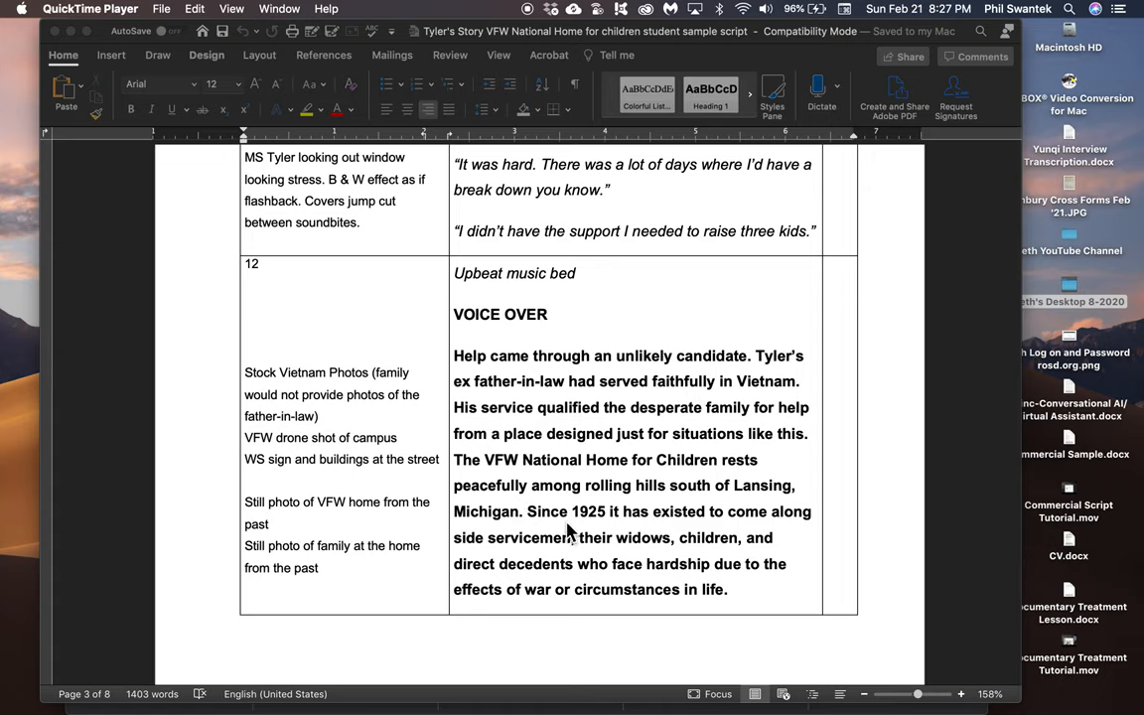
{"action": "scroll", "scroll_direction": "down", "scroll_amount": 3}
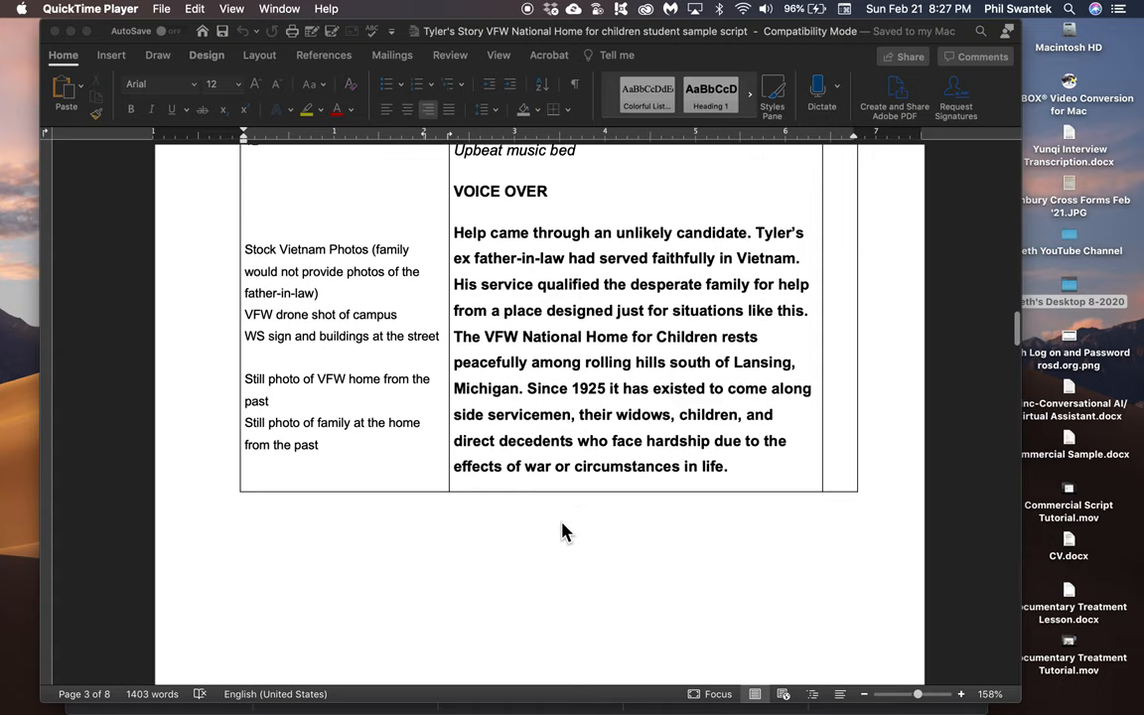
{"action": "scroll", "scroll_direction": "down", "scroll_amount": 3}
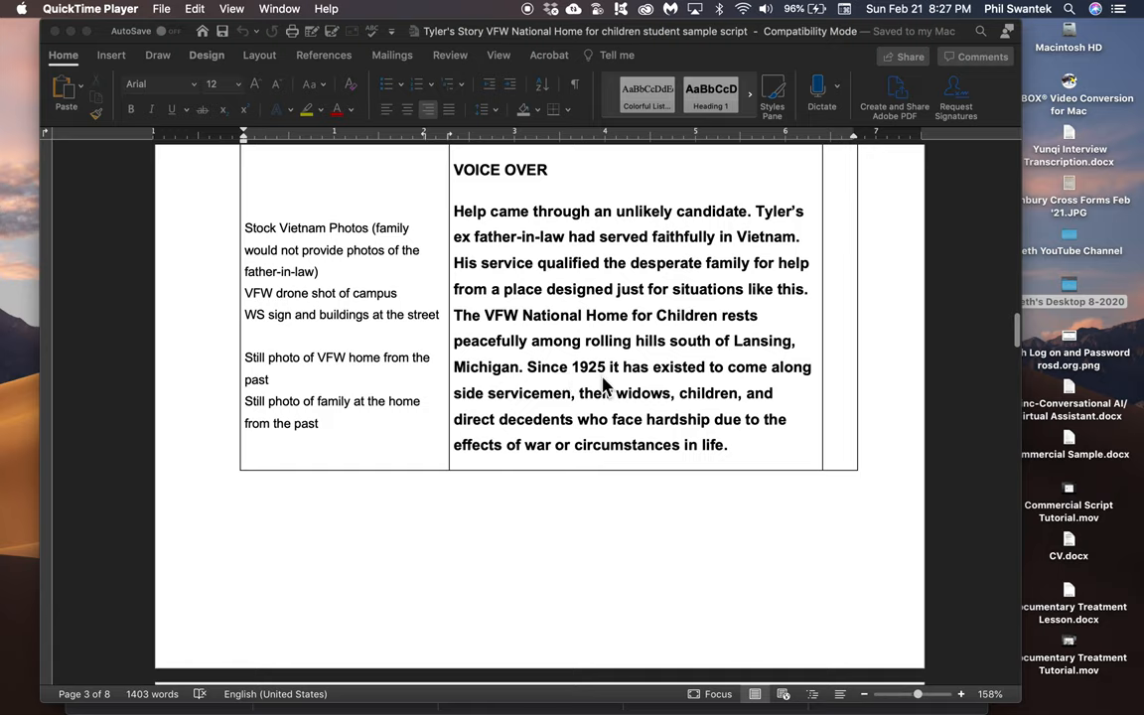
{"action": "mouse_move", "coordinate": [556, 409]}
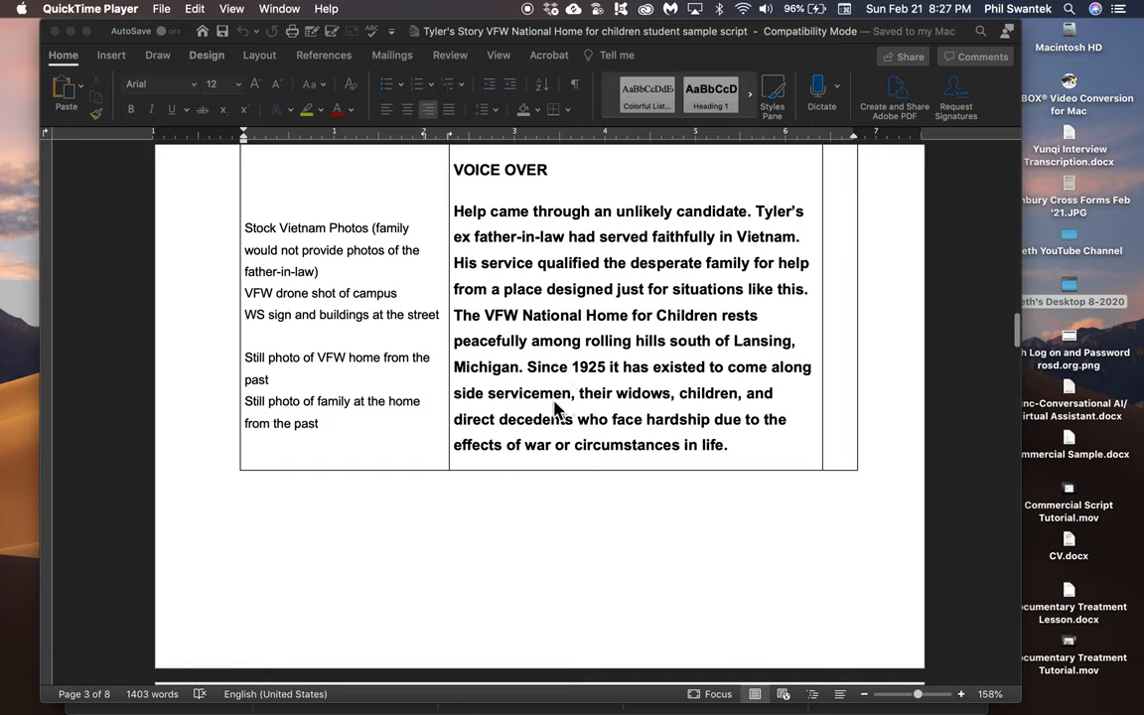
{"action": "mouse_move", "coordinate": [566, 435]}
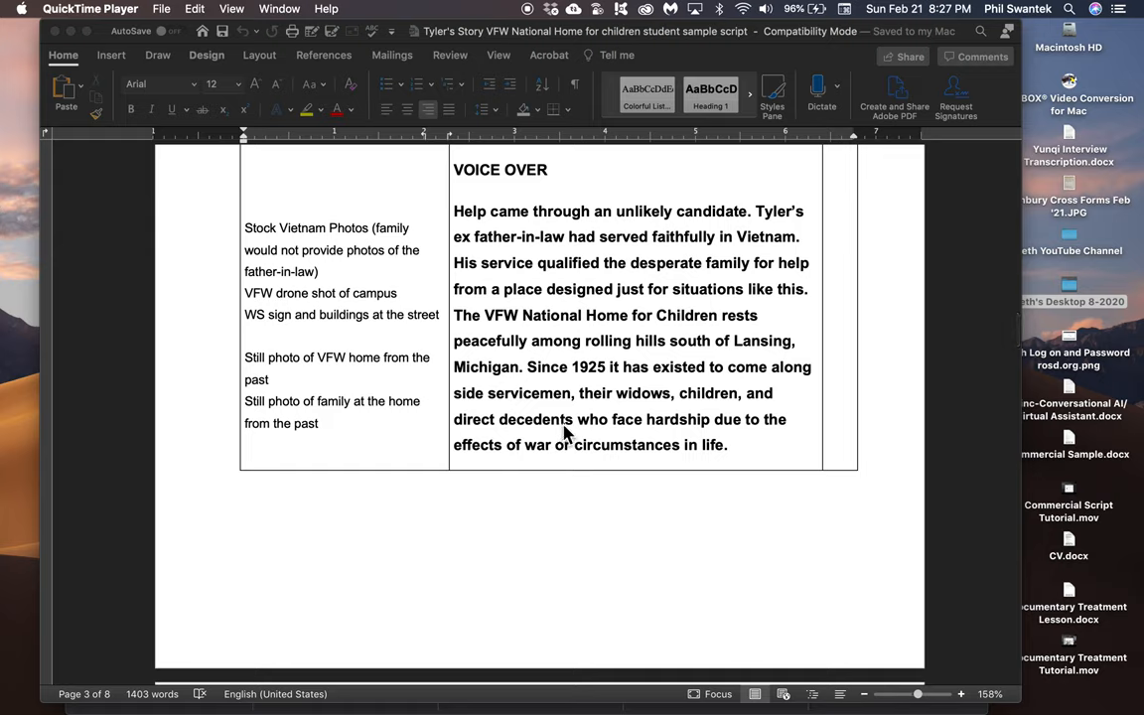
{"action": "mouse_move", "coordinate": [598, 457]}
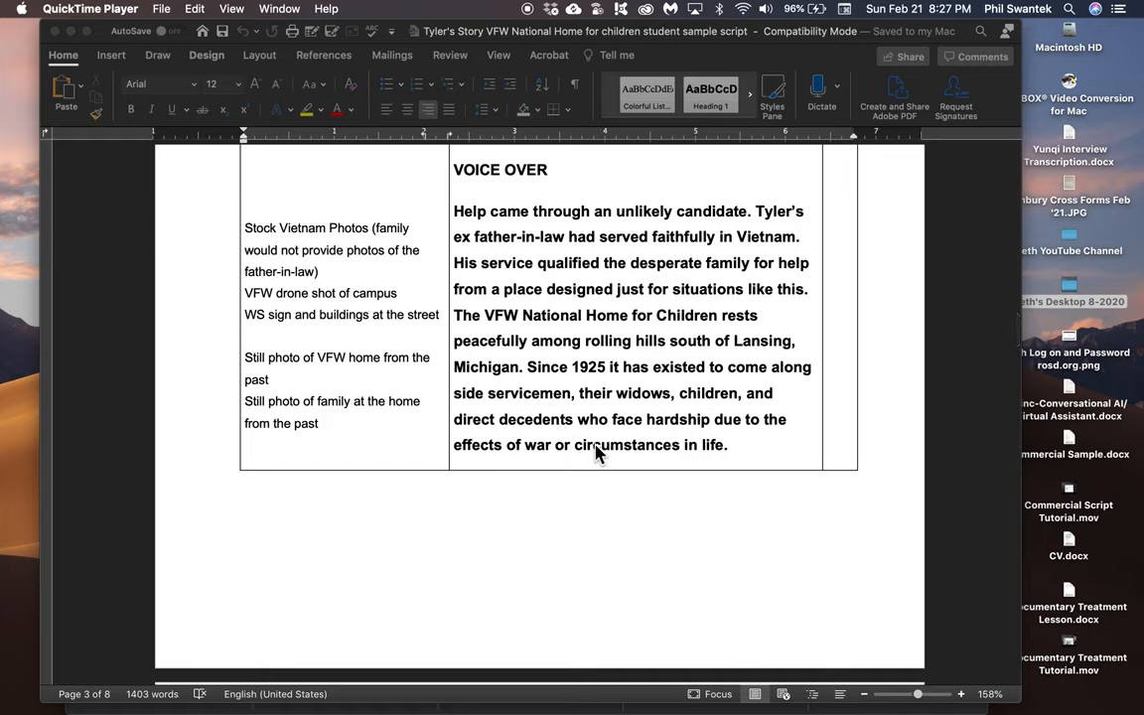
{"action": "mouse_move", "coordinate": [532, 310]}
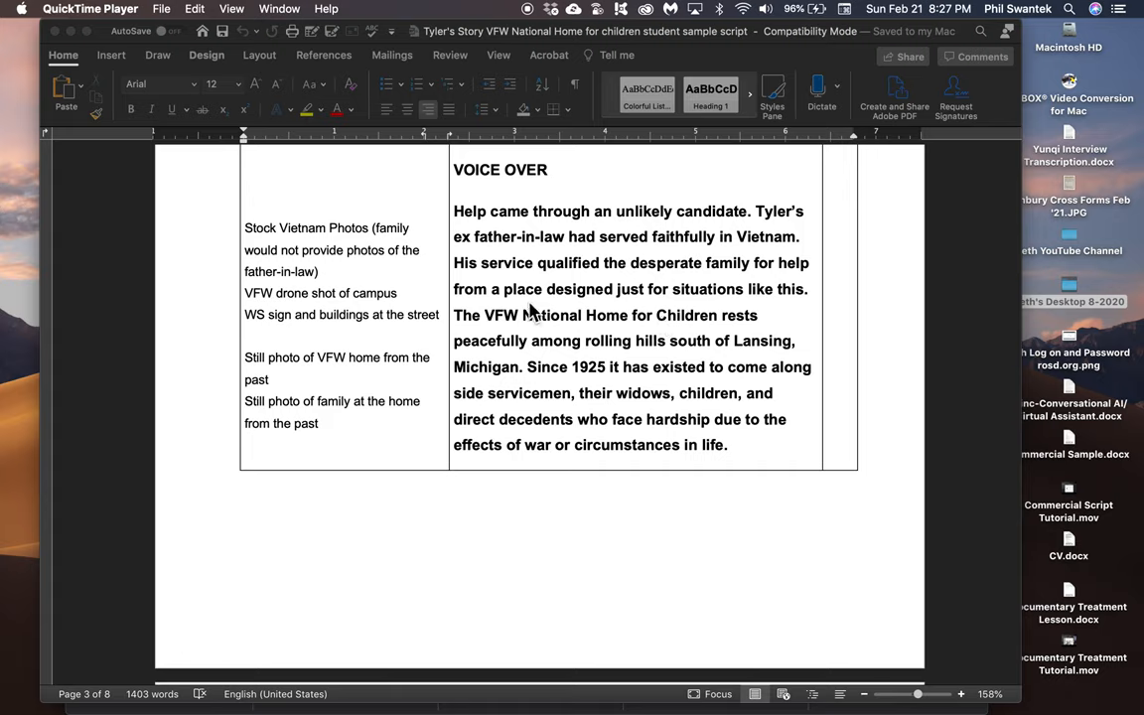
{"action": "mouse_move", "coordinate": [625, 346]}
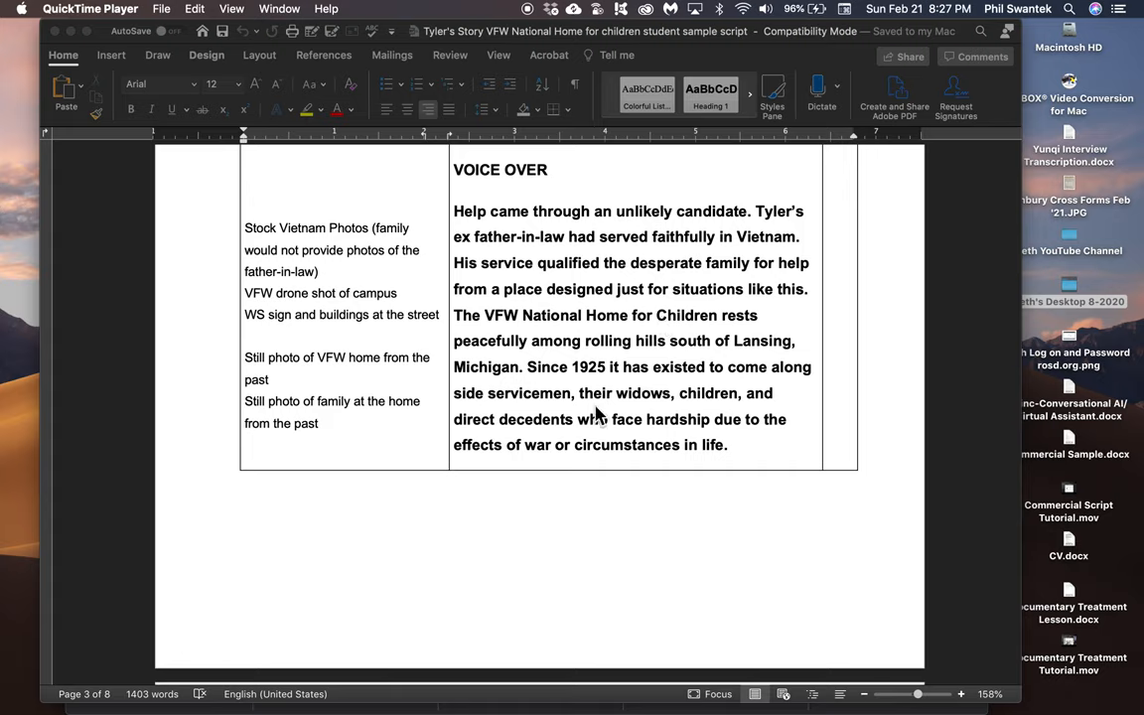
{"action": "mouse_move", "coordinate": [278, 247]}
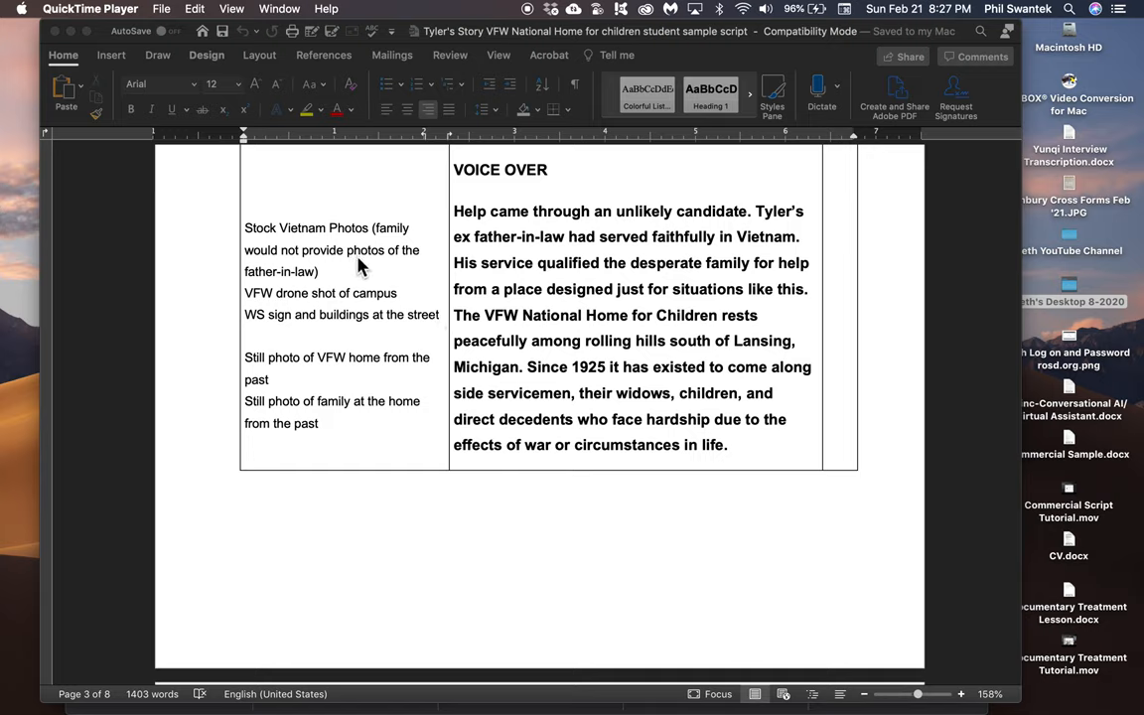
{"action": "mouse_move", "coordinate": [475, 242]}
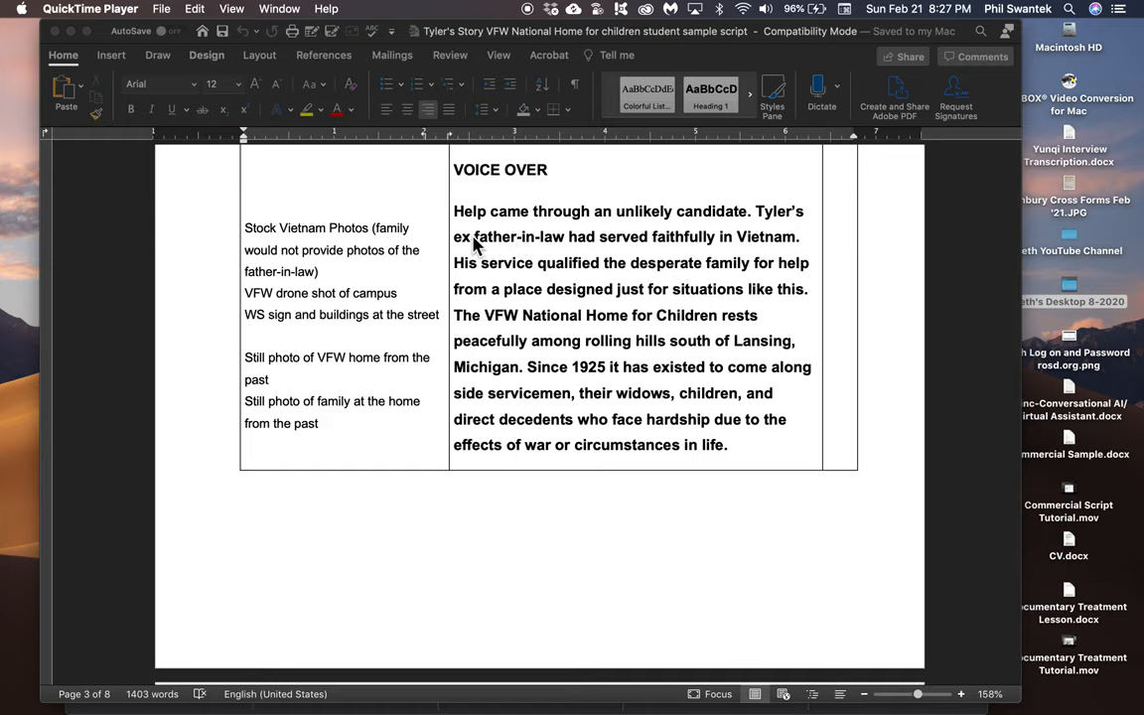
{"action": "mouse_move", "coordinate": [465, 250]}
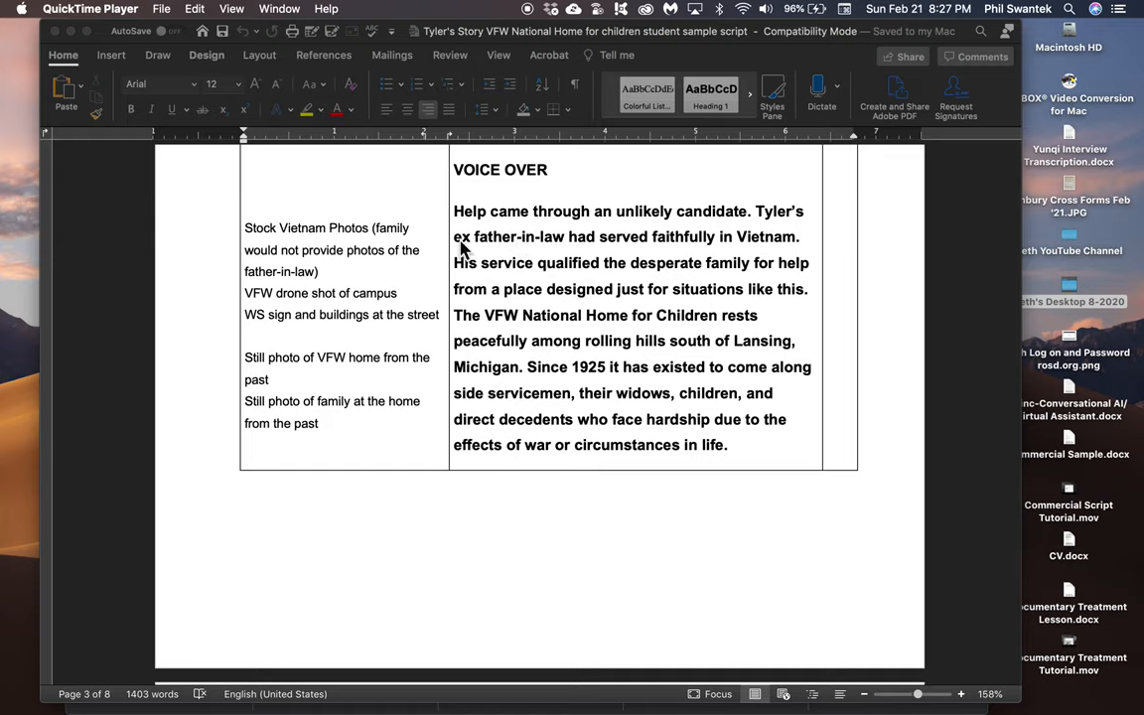
{"action": "mouse_move", "coordinate": [362, 278]}
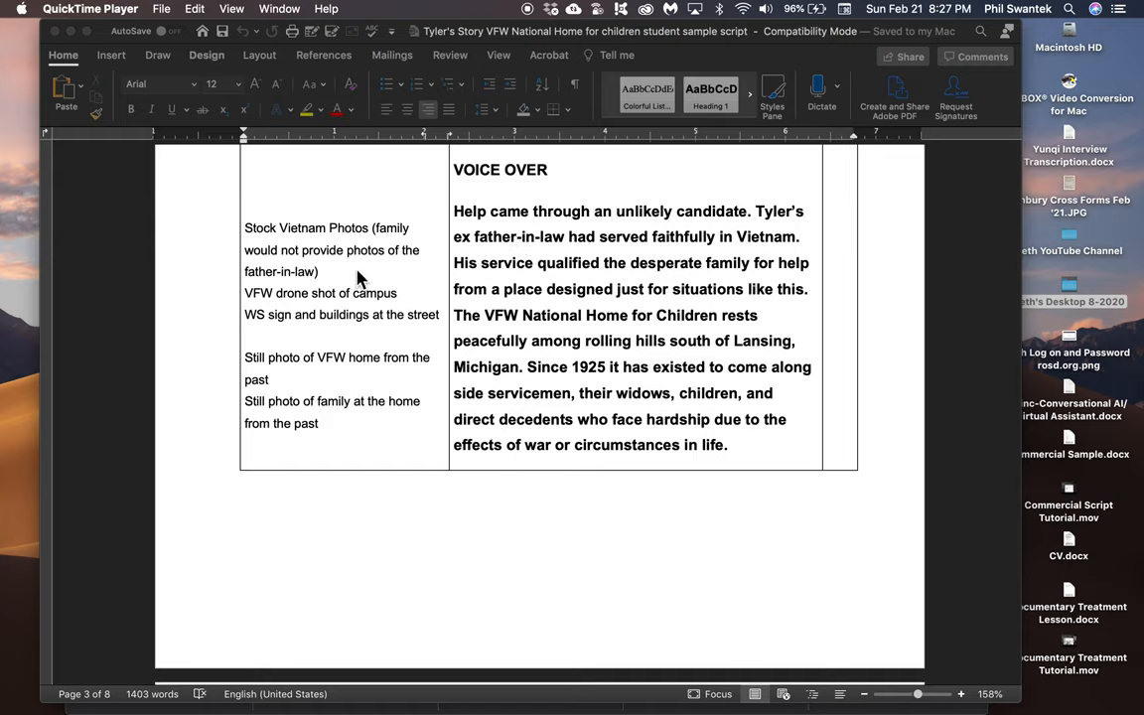
{"action": "mouse_move", "coordinate": [330, 258]}
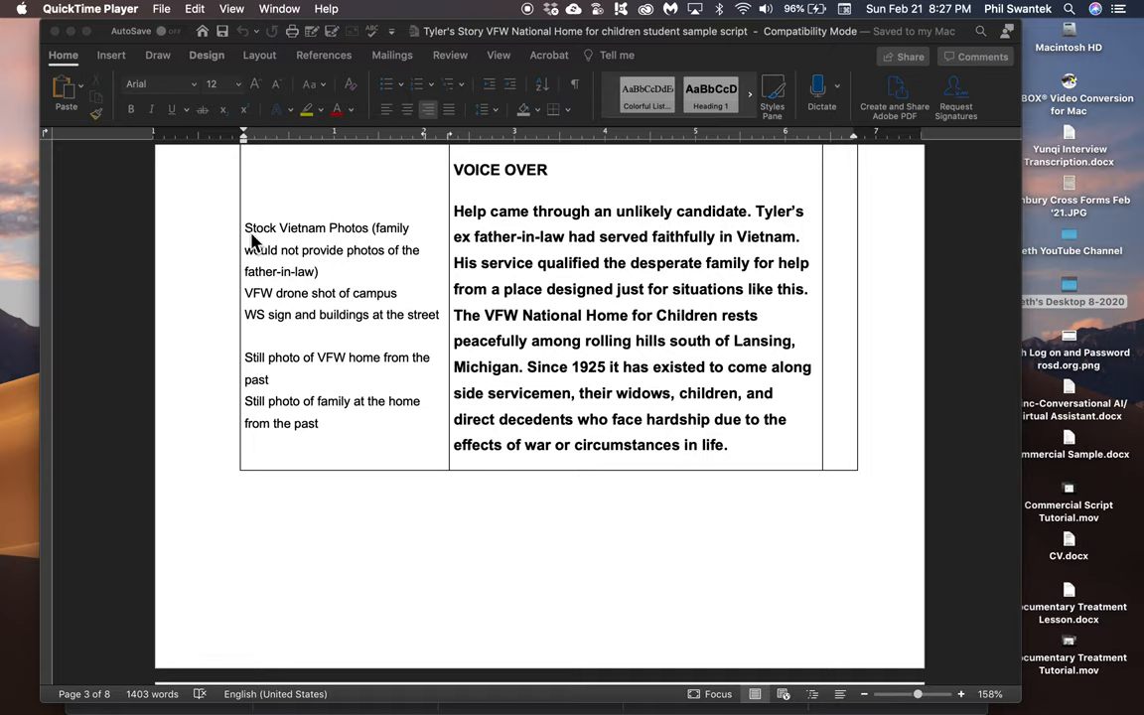
{"action": "mouse_move", "coordinate": [537, 240]}
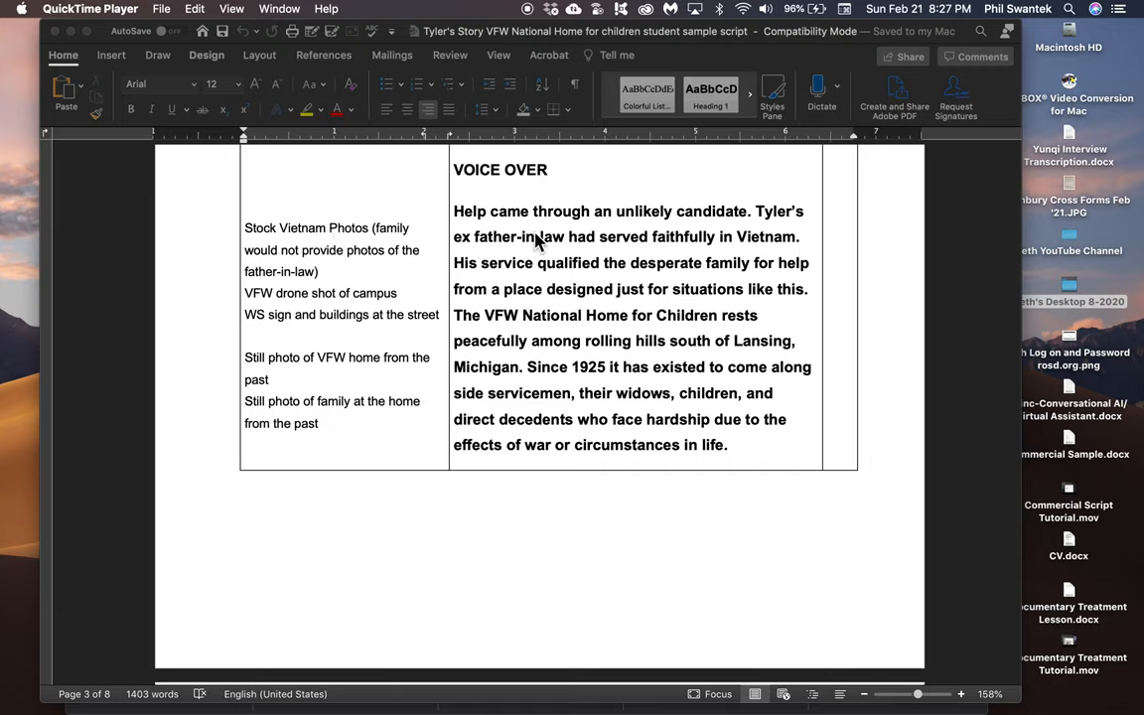
{"action": "mouse_move", "coordinate": [274, 306]}
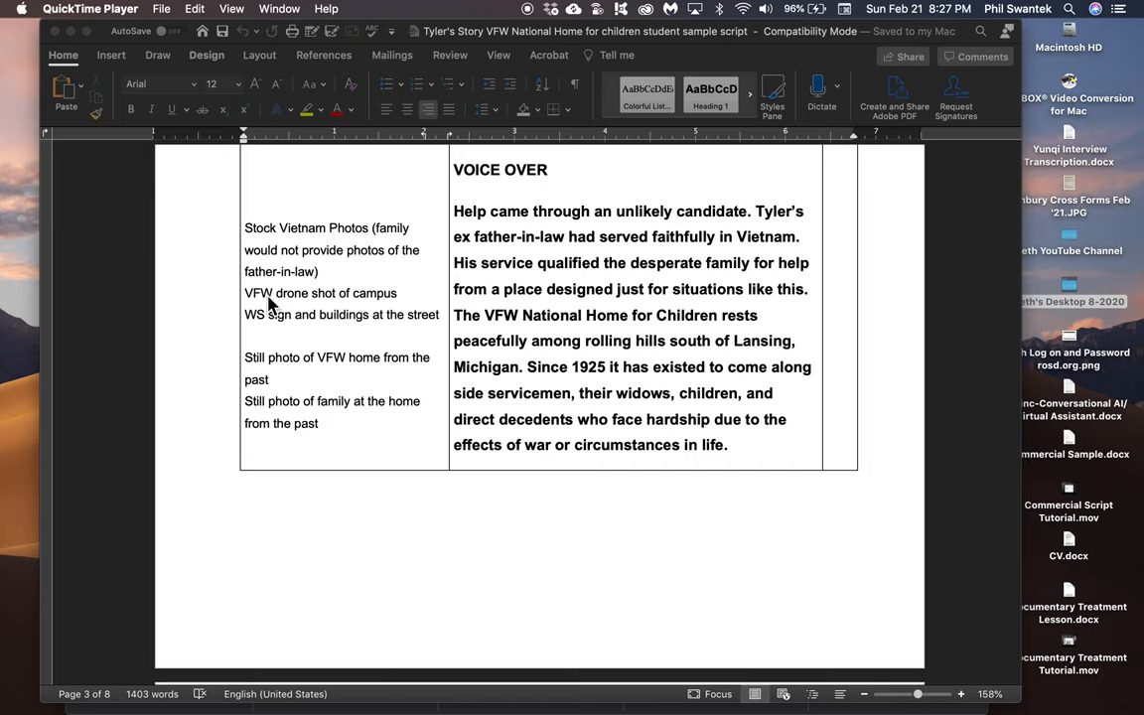
{"action": "mouse_move", "coordinate": [254, 308]}
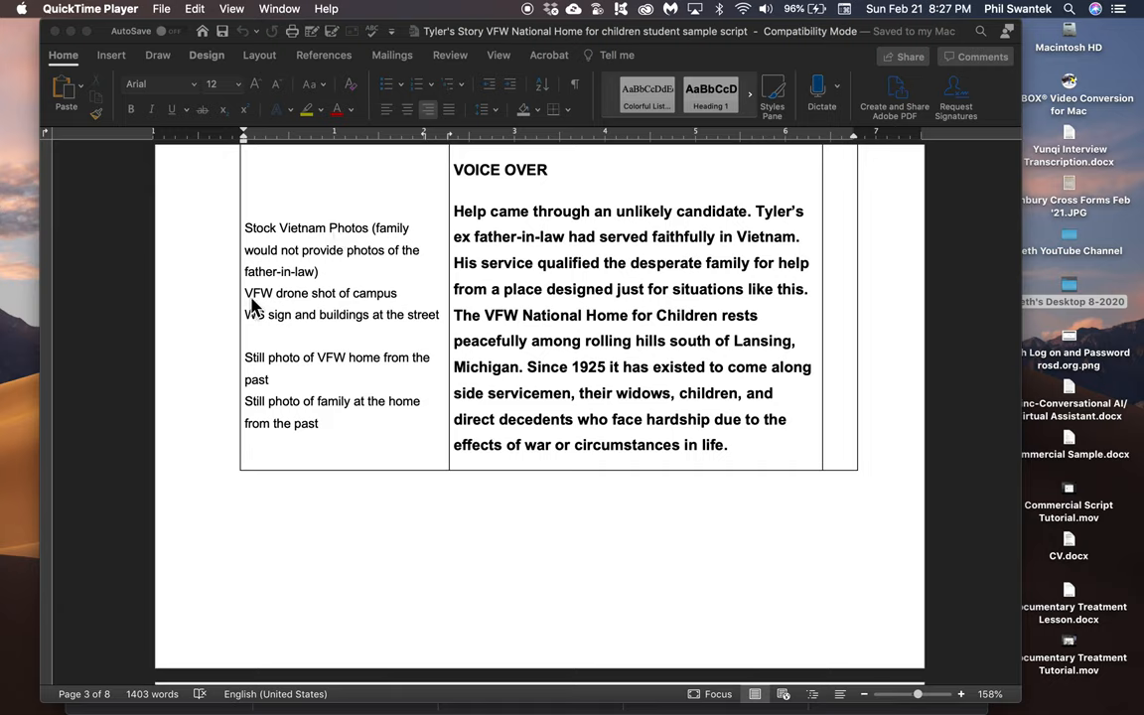
{"action": "mouse_move", "coordinate": [266, 338]}
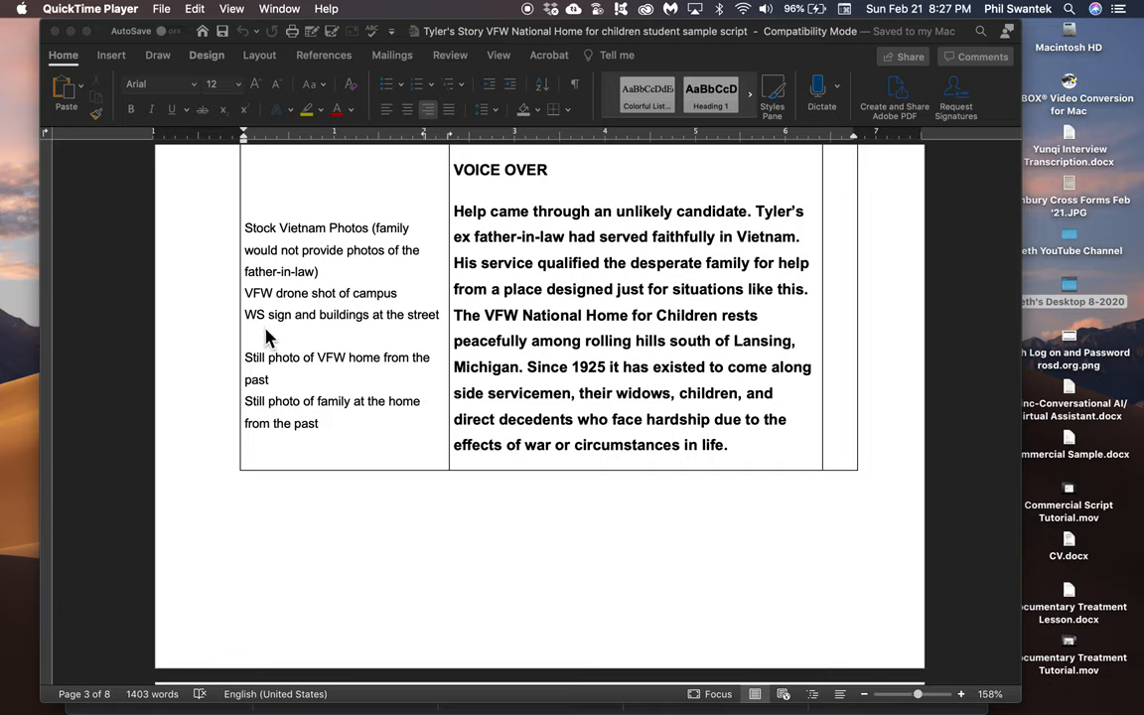
{"action": "mouse_move", "coordinate": [286, 368]}
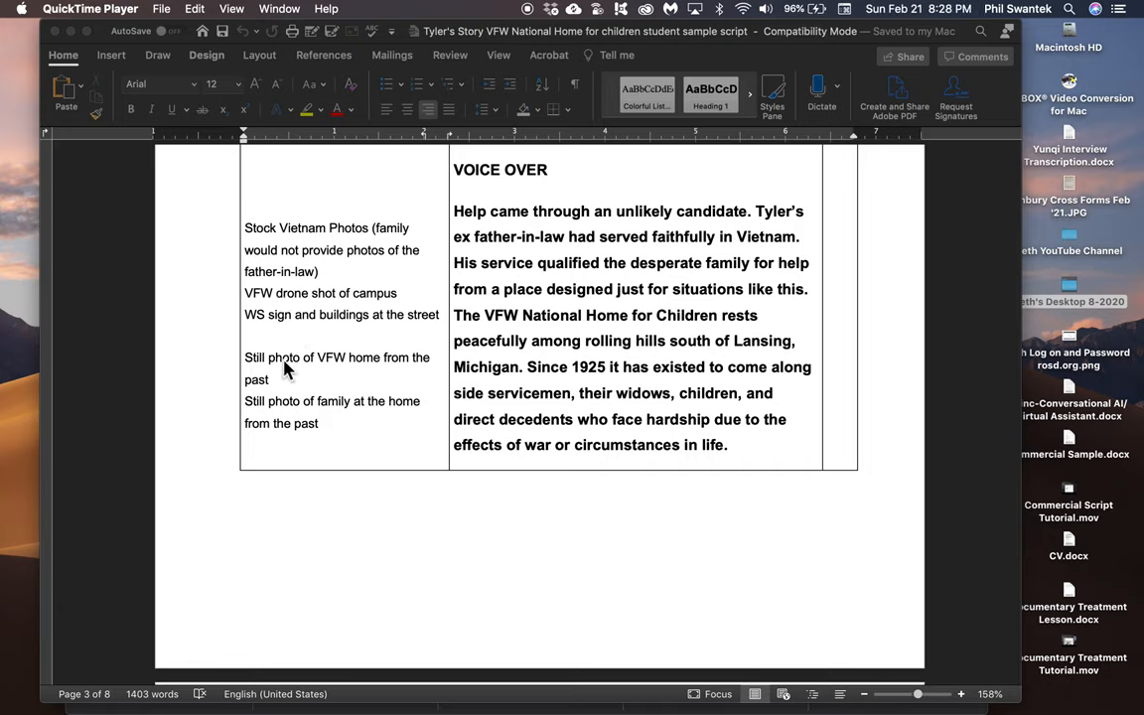
{"action": "mouse_move", "coordinate": [387, 373]}
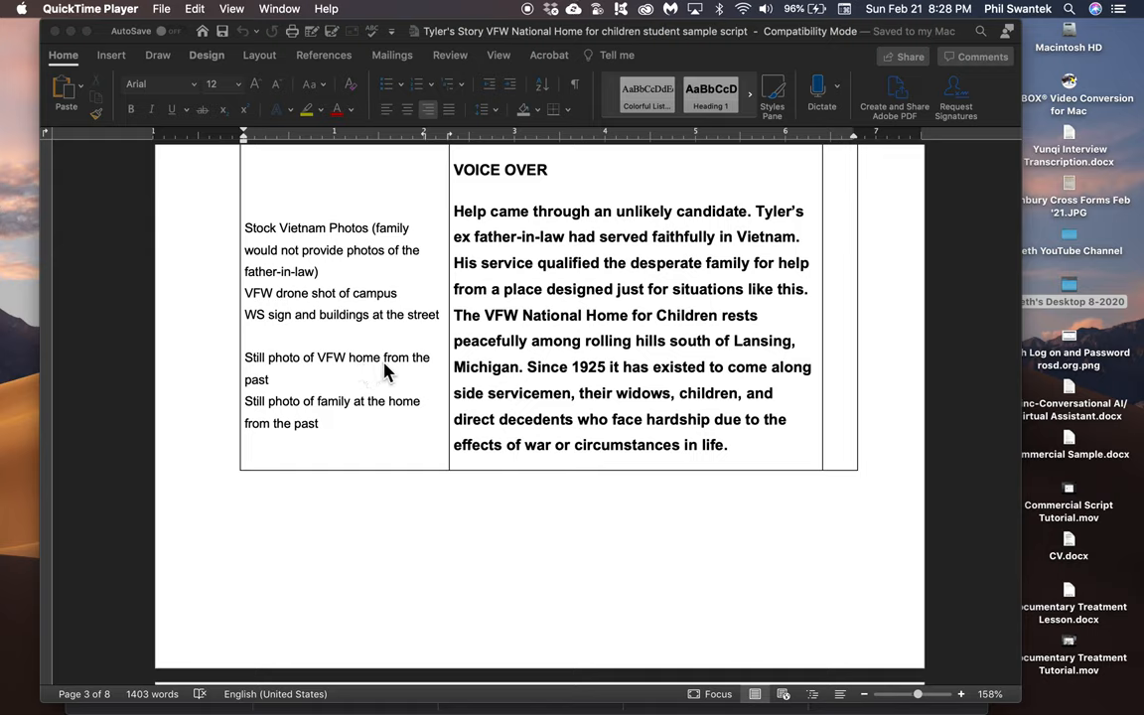
{"action": "mouse_move", "coordinate": [616, 378]}
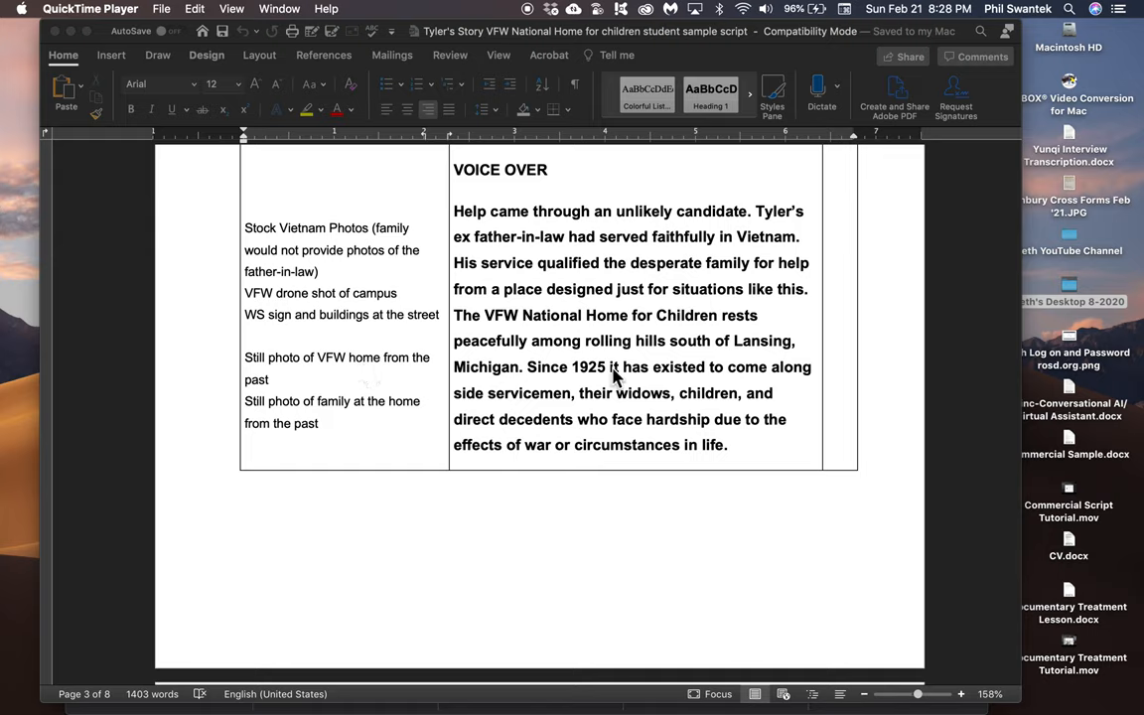
{"action": "mouse_move", "coordinate": [664, 385]}
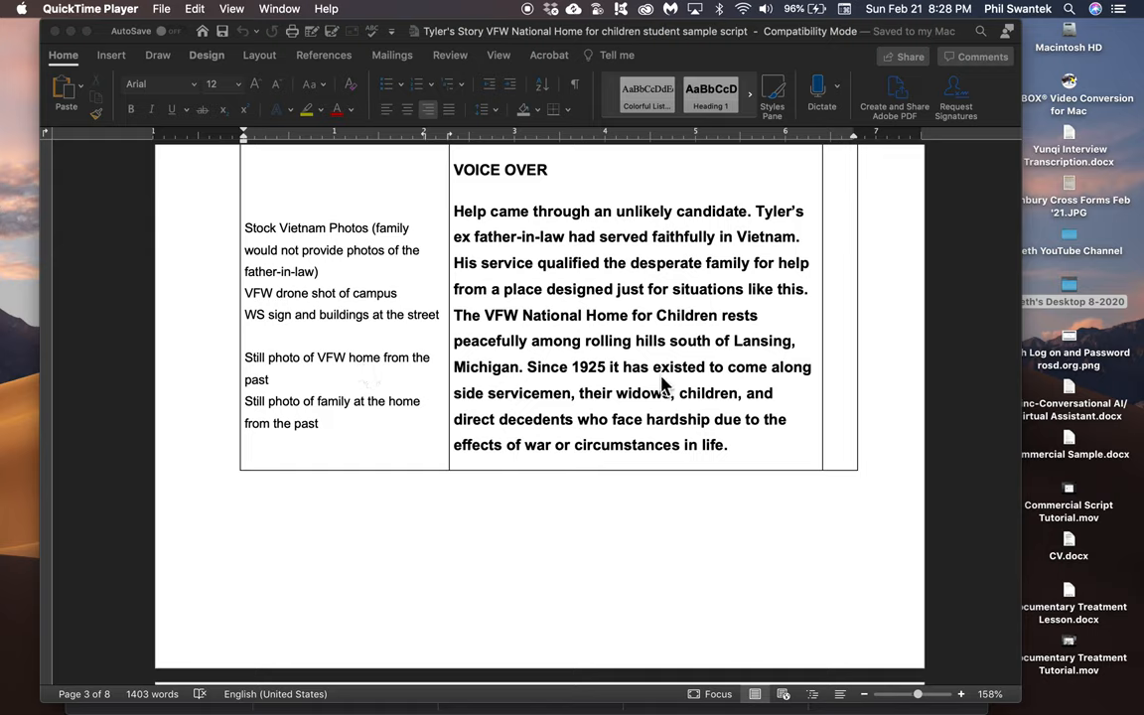
{"action": "mouse_move", "coordinate": [386, 392]}
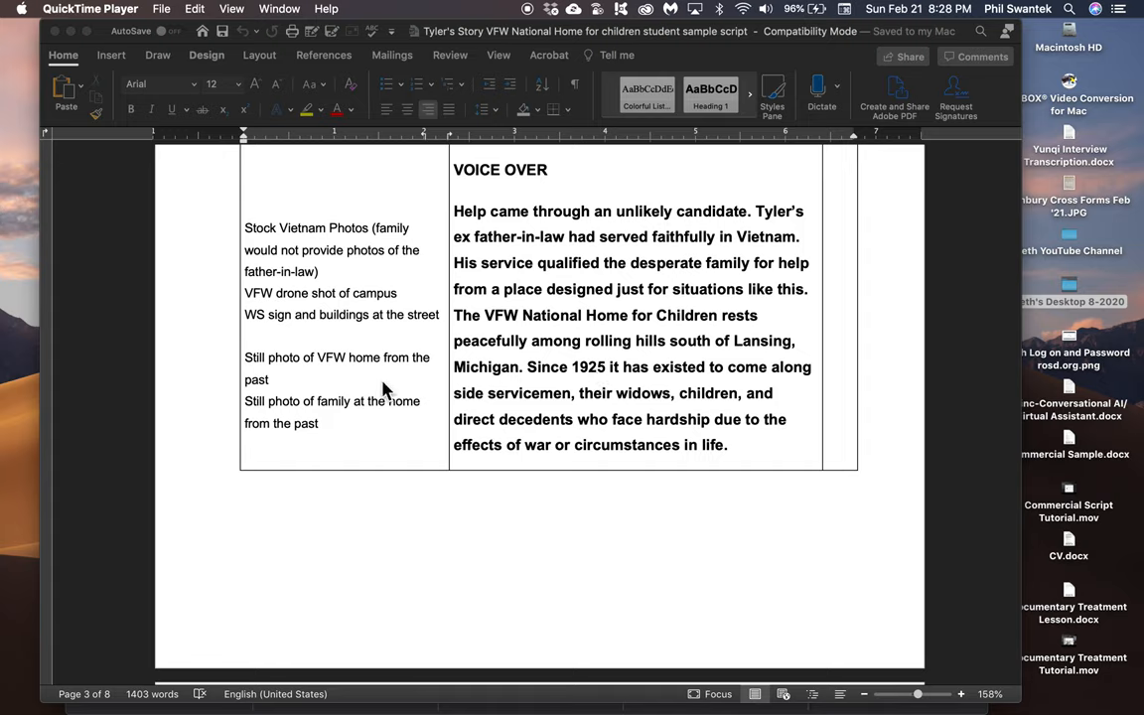
{"action": "mouse_move", "coordinate": [362, 410]}
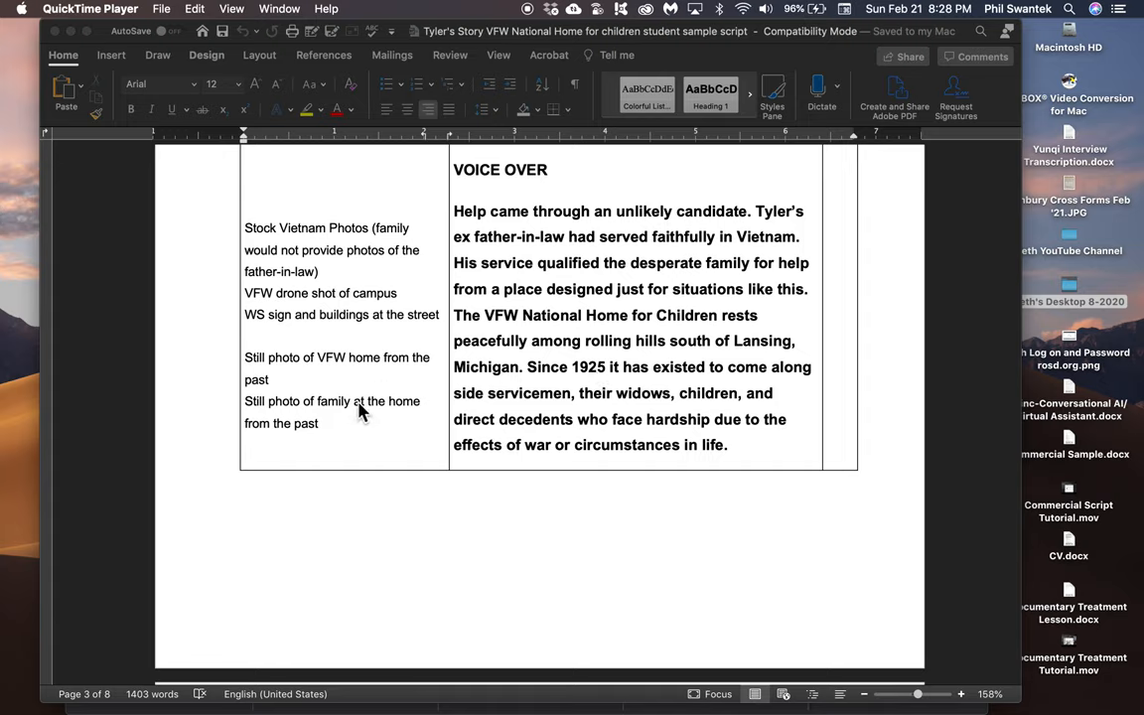
{"action": "mouse_move", "coordinate": [644, 409]}
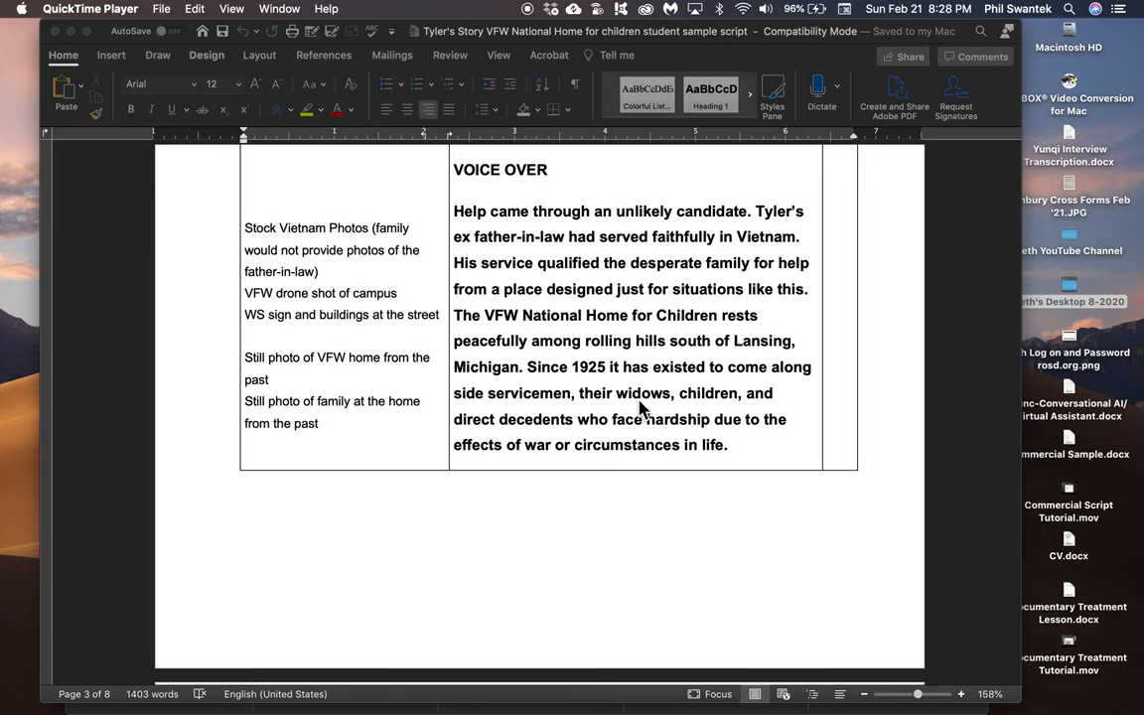
{"action": "mouse_move", "coordinate": [600, 425]}
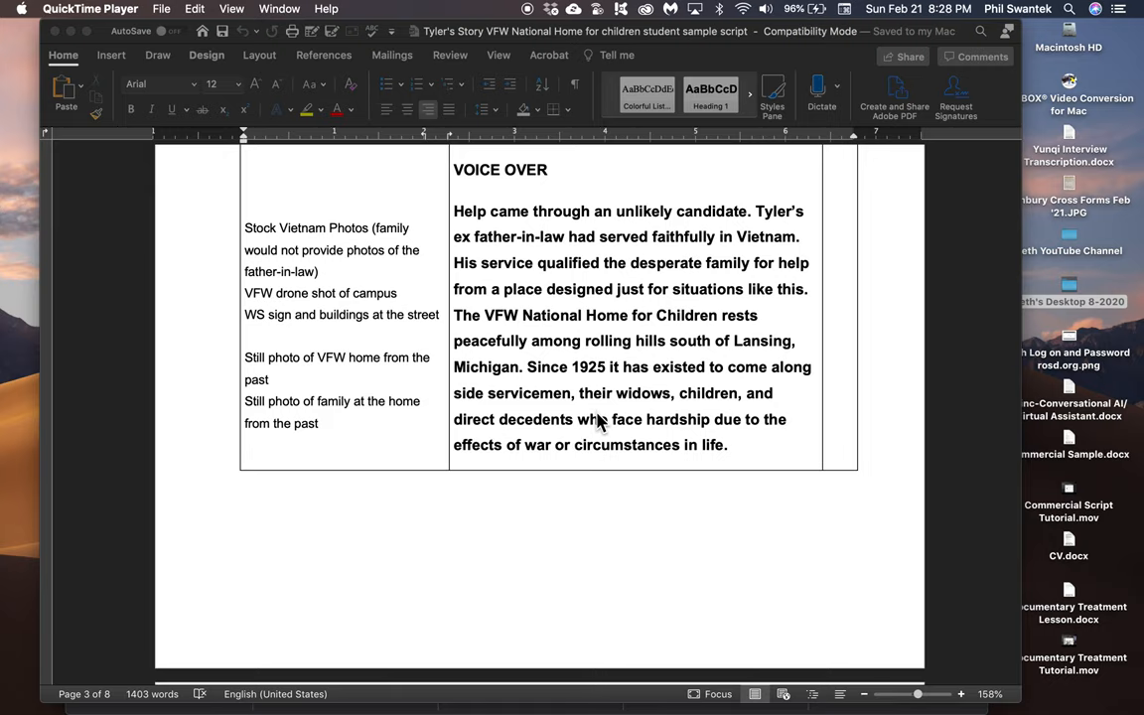
{"action": "scroll", "scroll_direction": "down", "scroll_amount": 3}
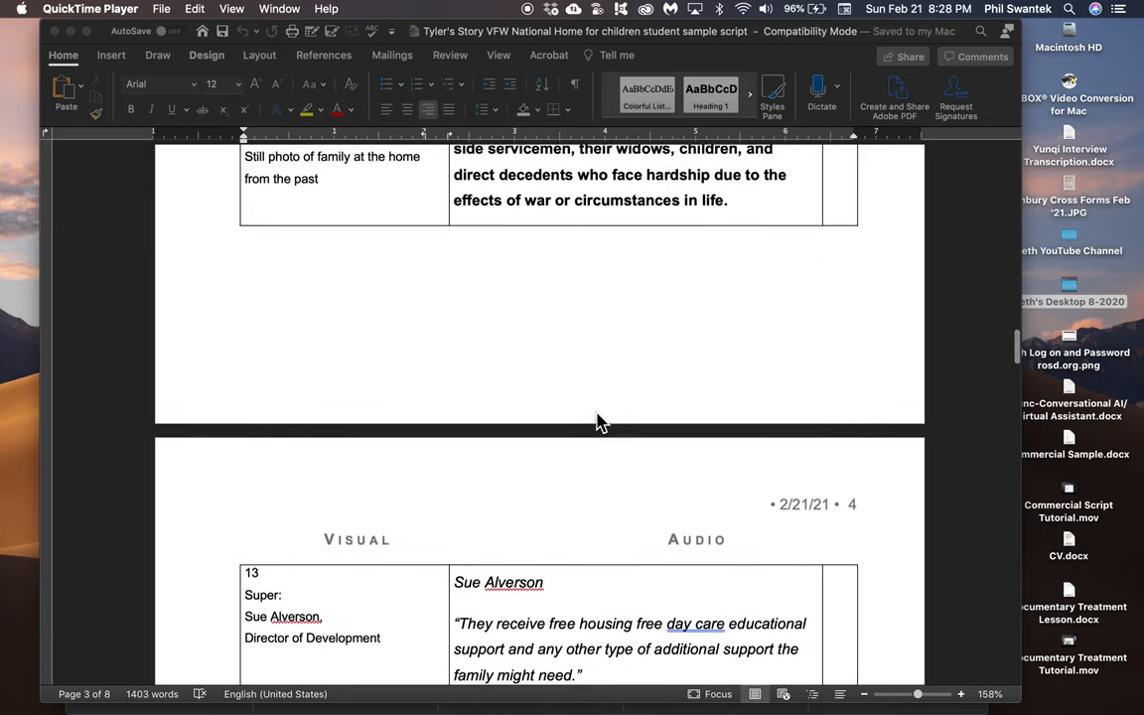
{"action": "scroll", "scroll_direction": "down", "scroll_amount": 3}
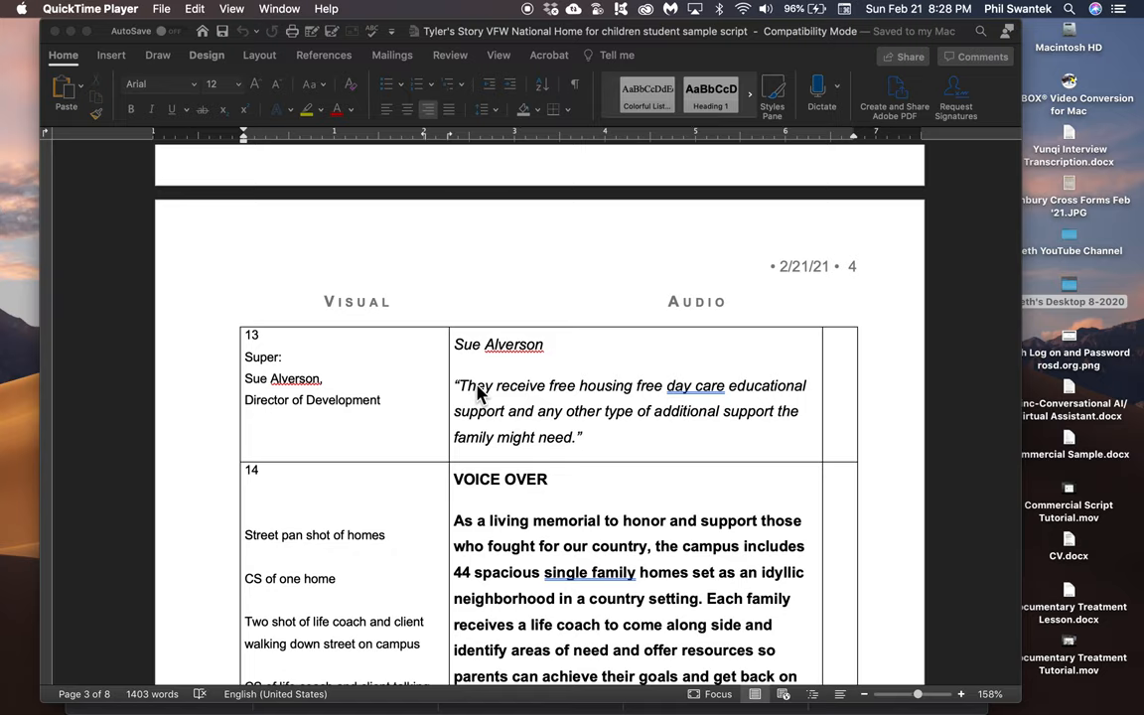
{"action": "mouse_move", "coordinate": [644, 401]}
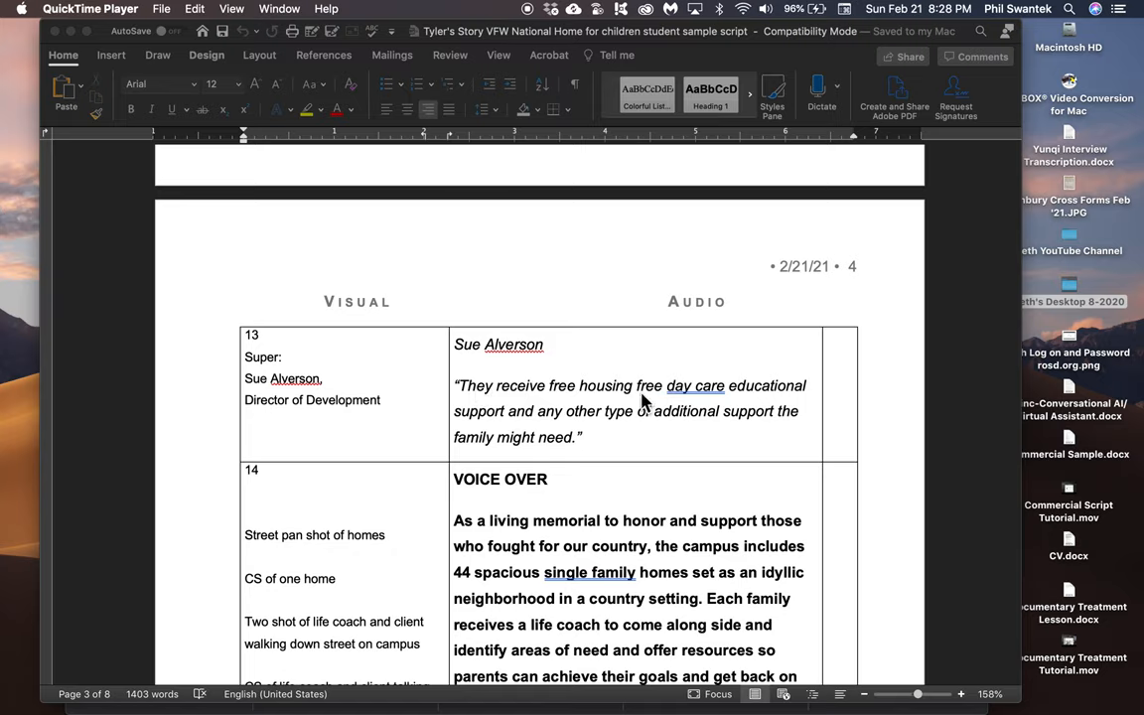
{"action": "mouse_move", "coordinate": [647, 429]}
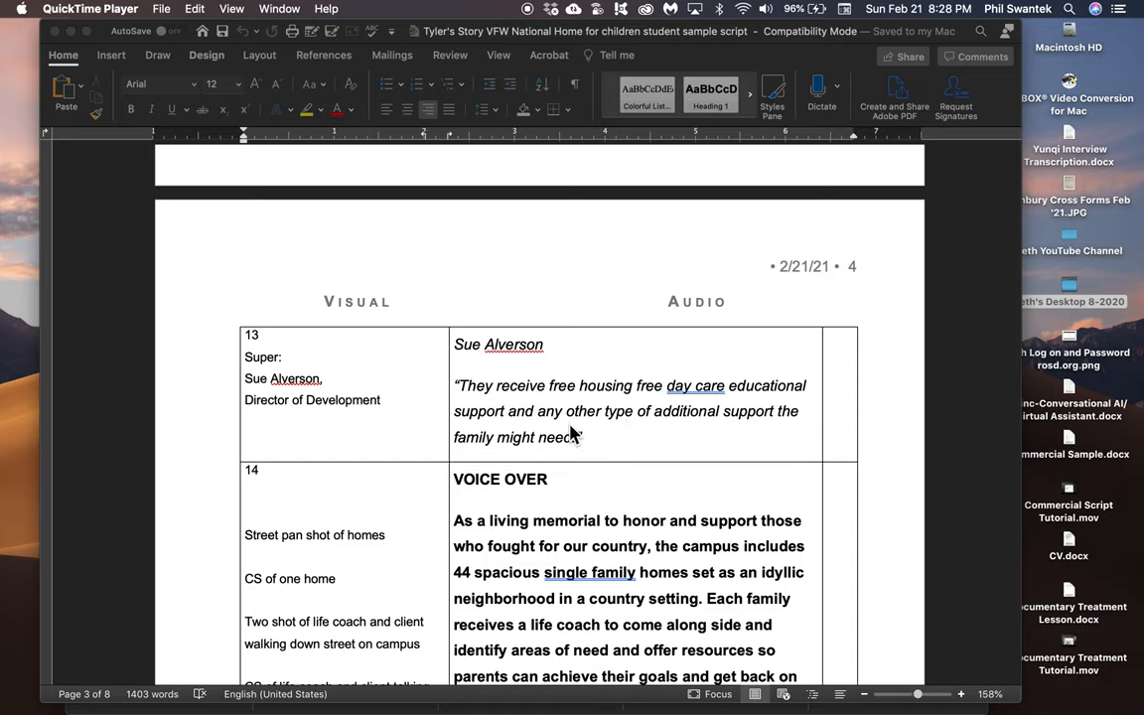
{"action": "mouse_move", "coordinate": [270, 398]}
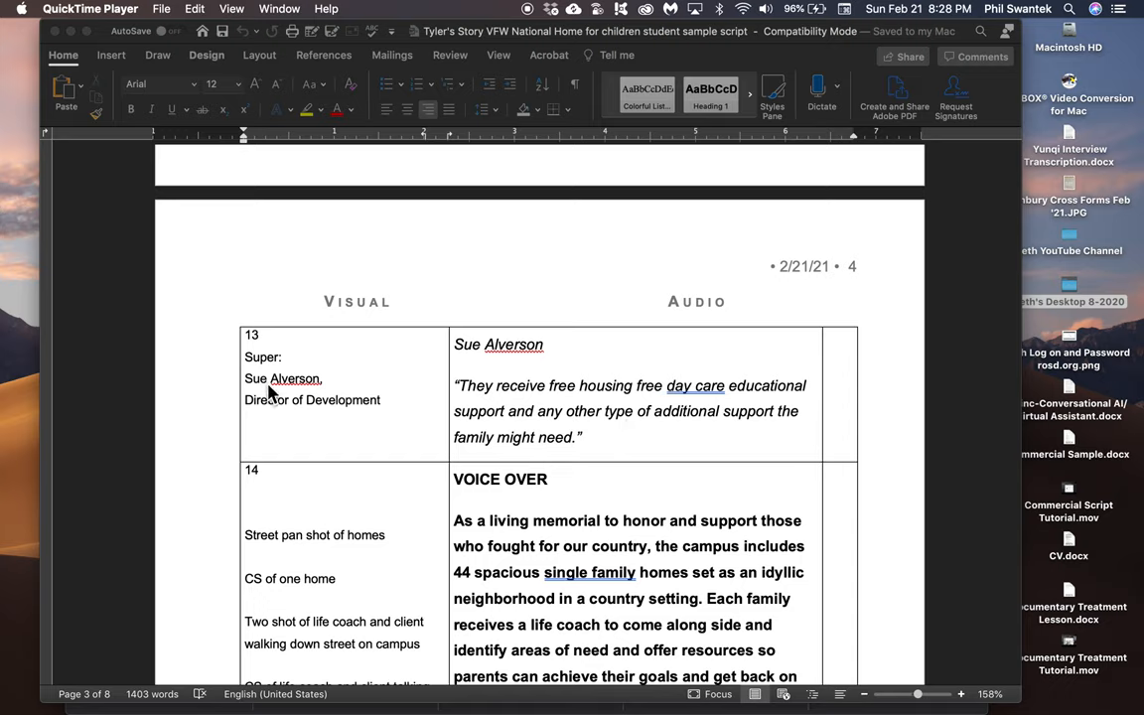
{"action": "mouse_move", "coordinate": [425, 365]}
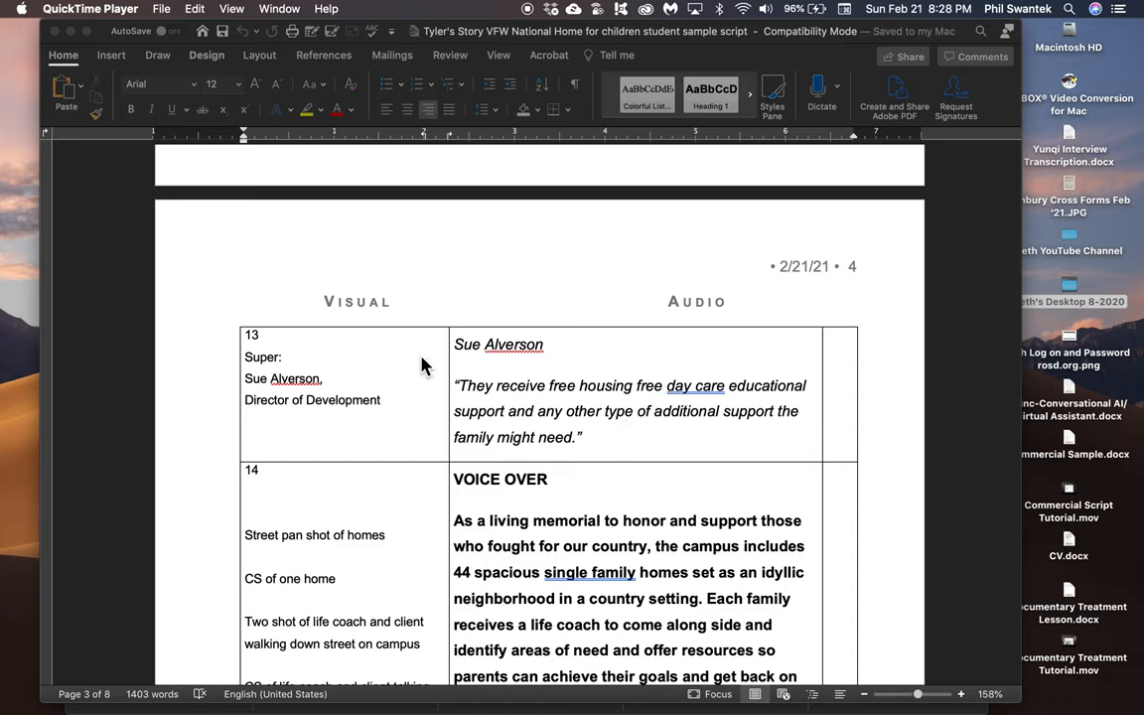
{"action": "mouse_move", "coordinate": [266, 391]}
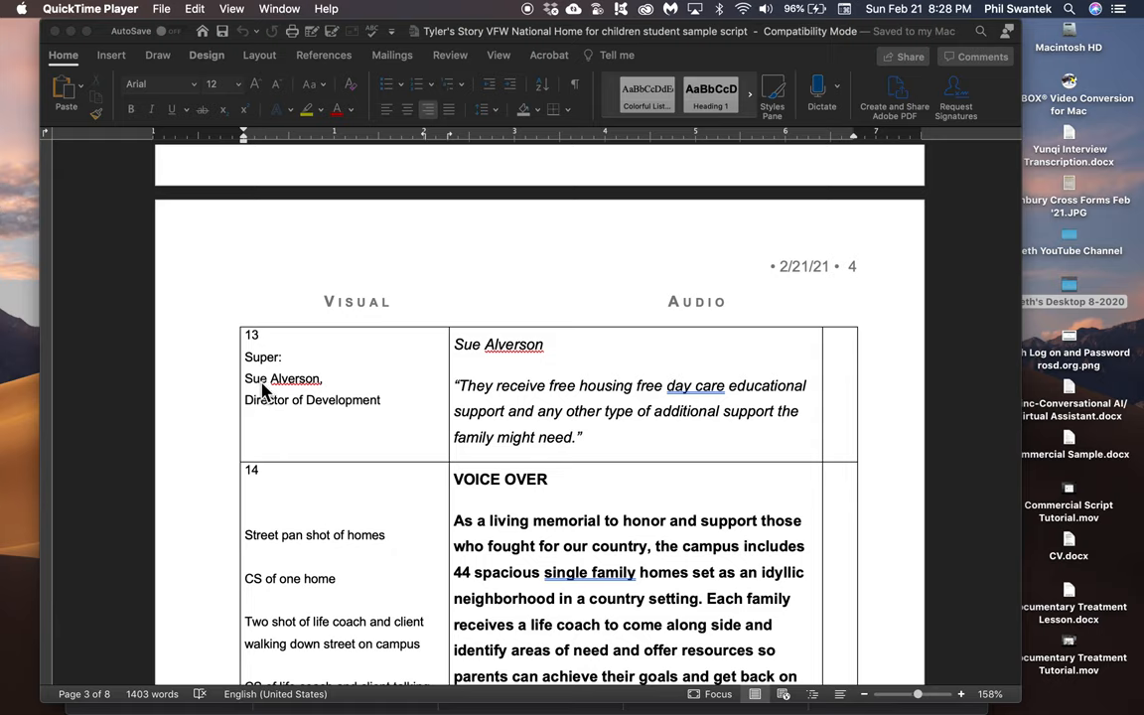
{"action": "scroll", "scroll_direction": "down", "scroll_amount": 3}
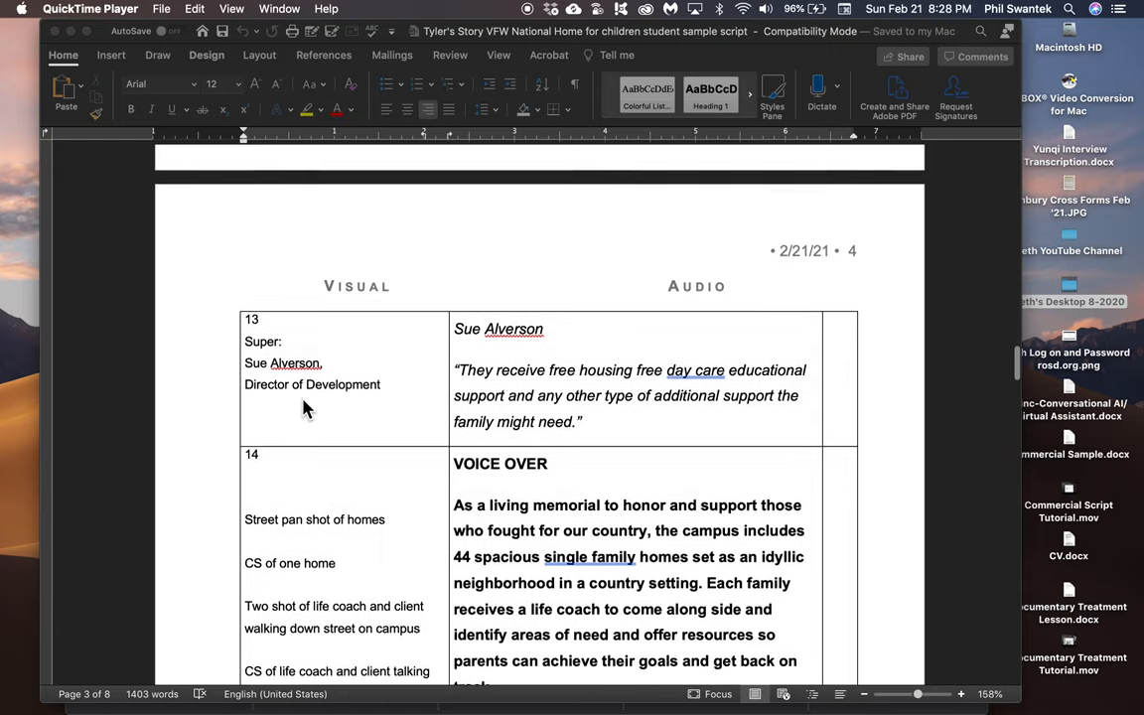
{"action": "scroll", "scroll_direction": "down", "scroll_amount": 3}
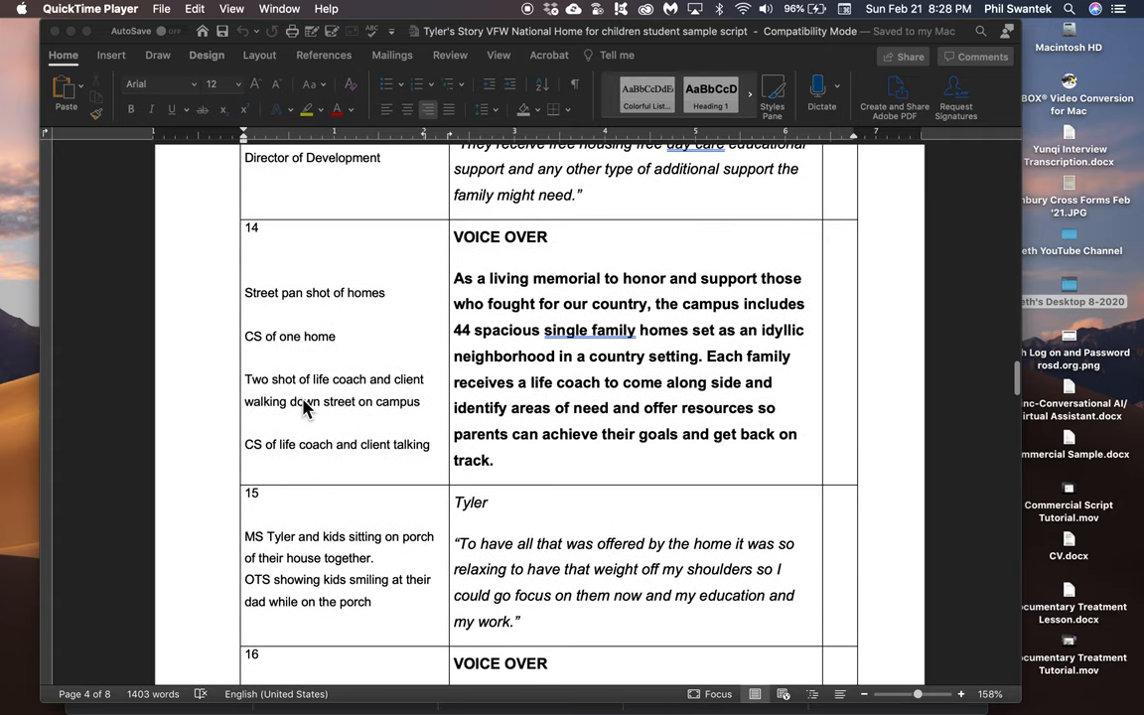
{"action": "mouse_move", "coordinate": [481, 290]}
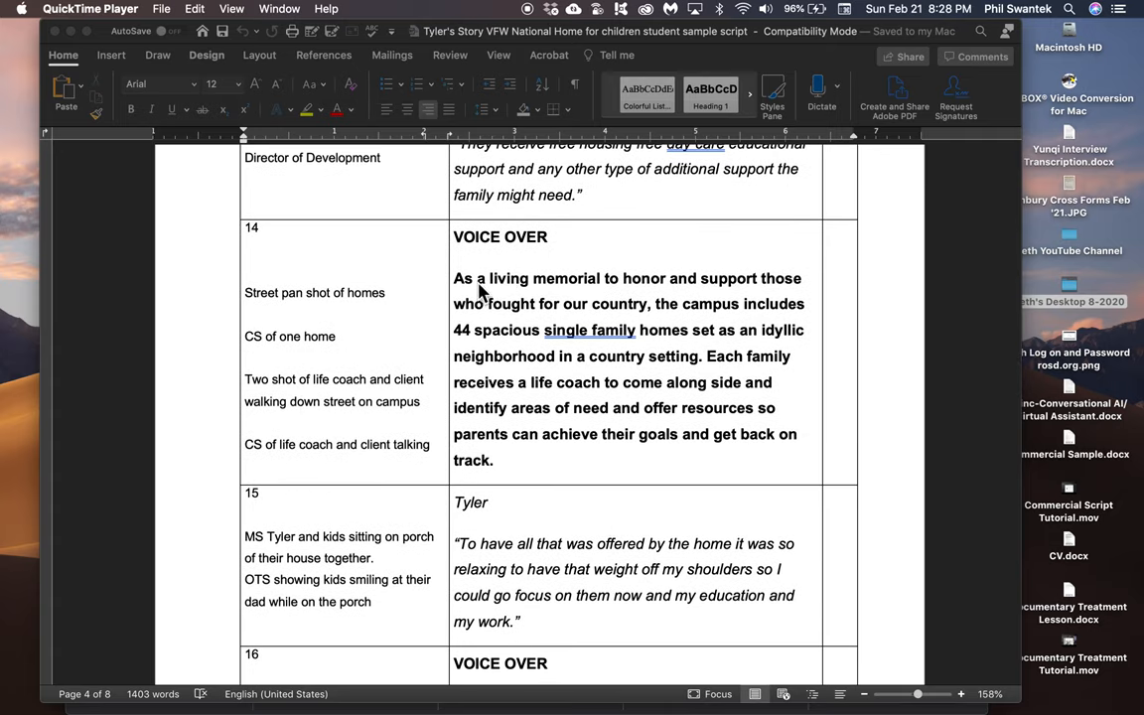
{"action": "mouse_move", "coordinate": [508, 314]}
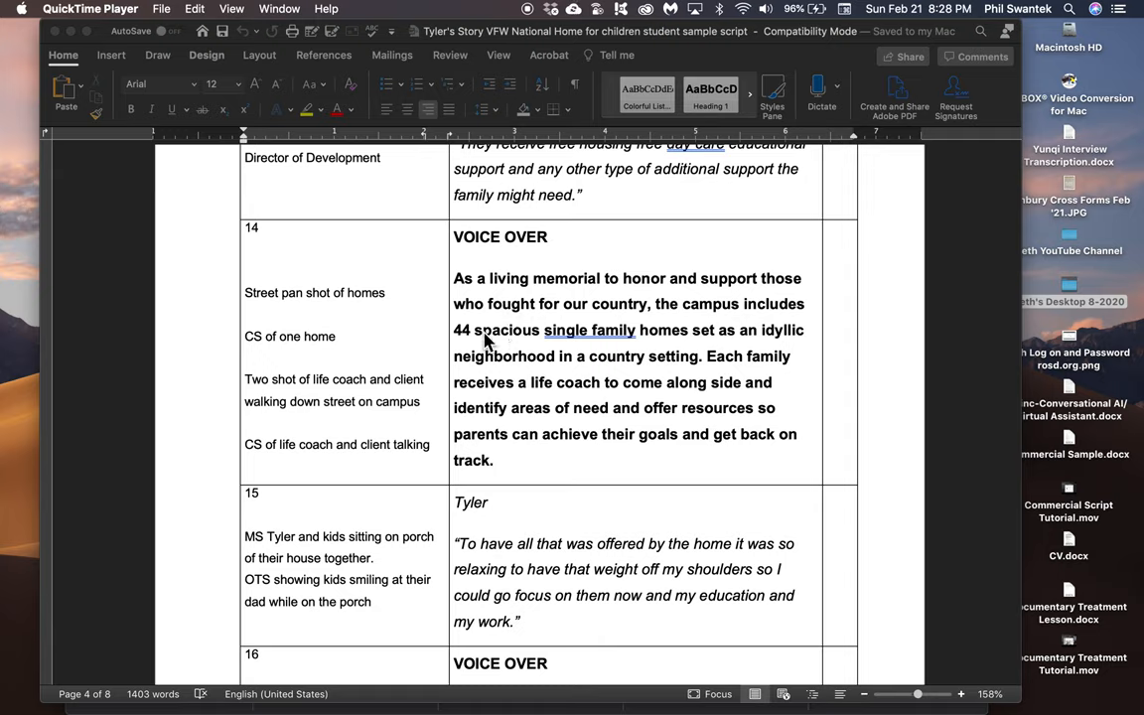
{"action": "mouse_move", "coordinate": [592, 369]}
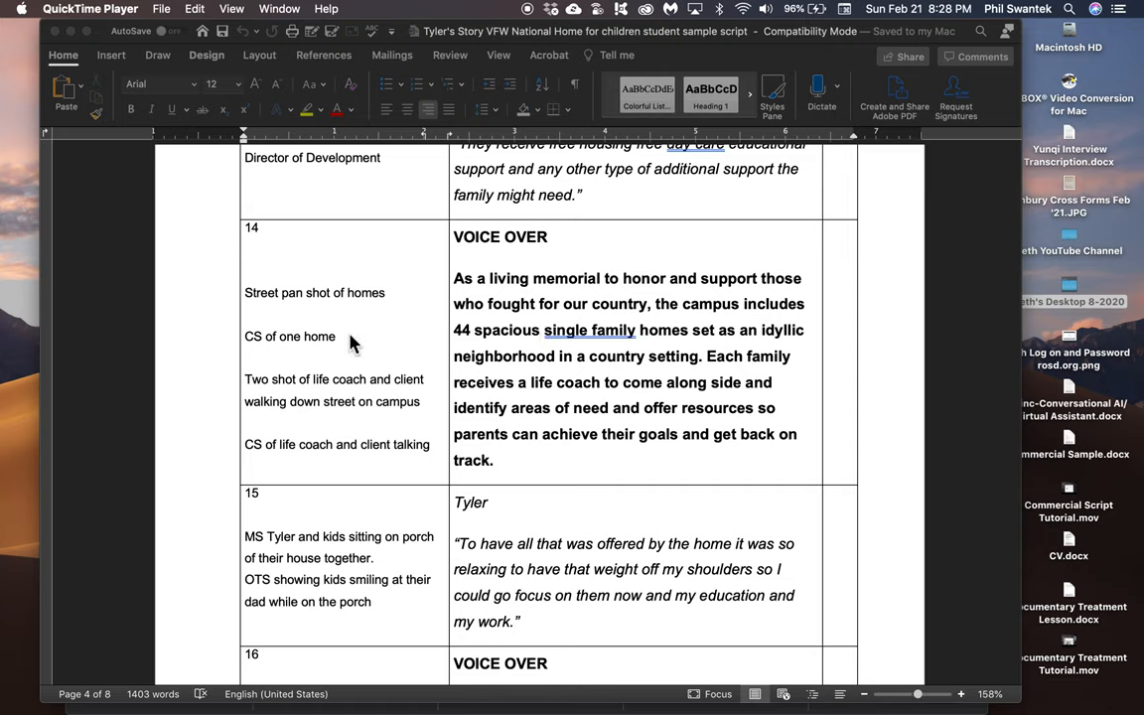
{"action": "mouse_move", "coordinate": [298, 314]}
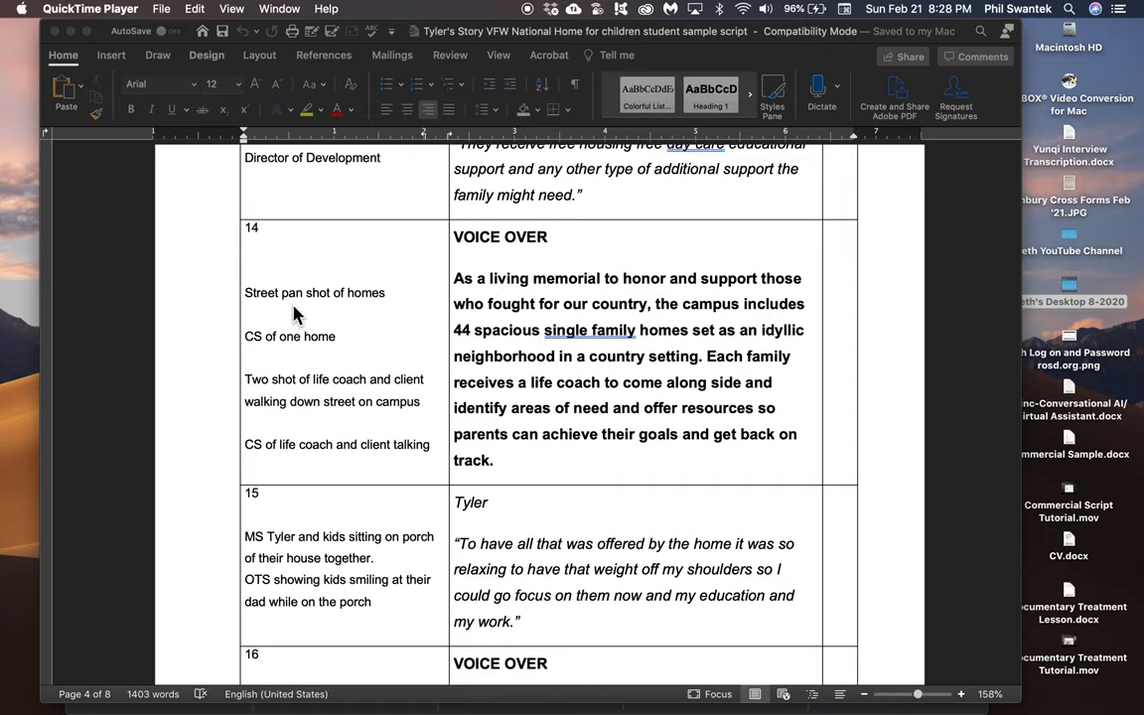
{"action": "mouse_move", "coordinate": [608, 278]}
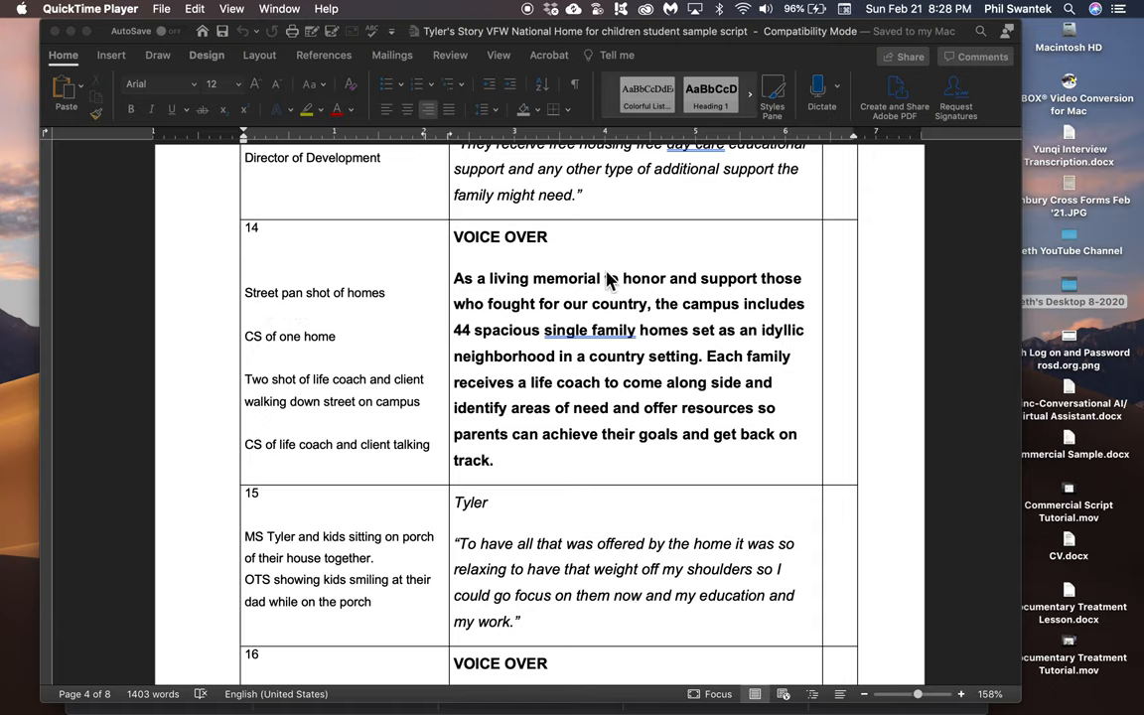
{"action": "mouse_move", "coordinate": [309, 318]}
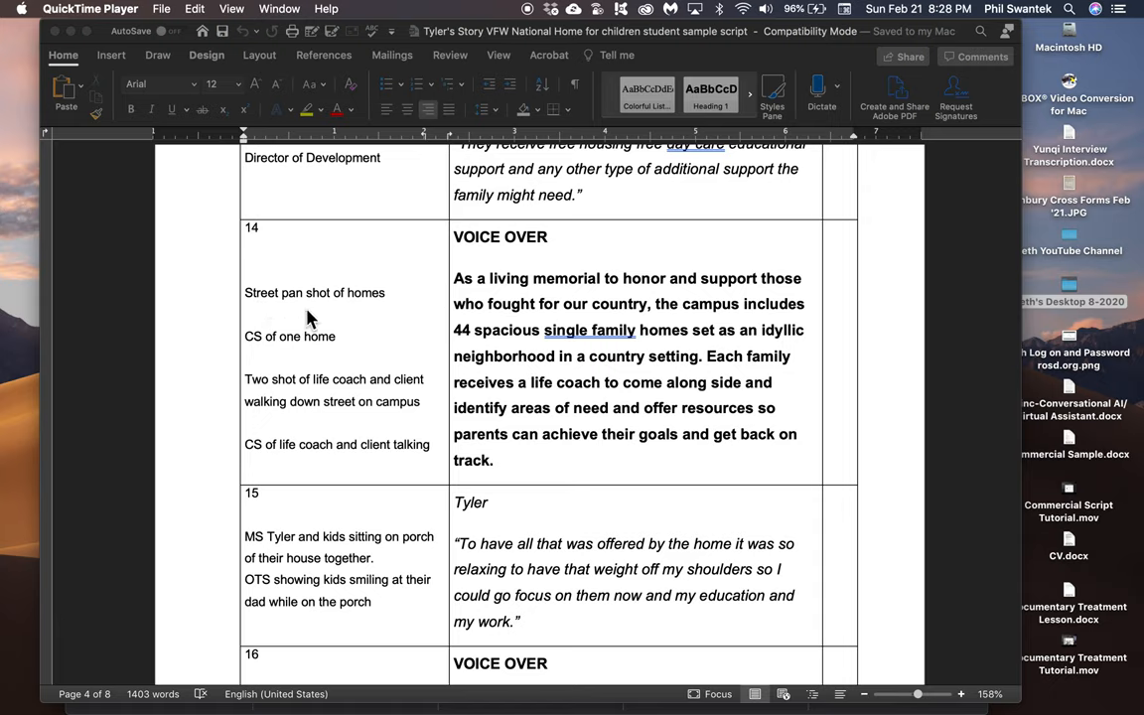
{"action": "mouse_move", "coordinate": [310, 332]}
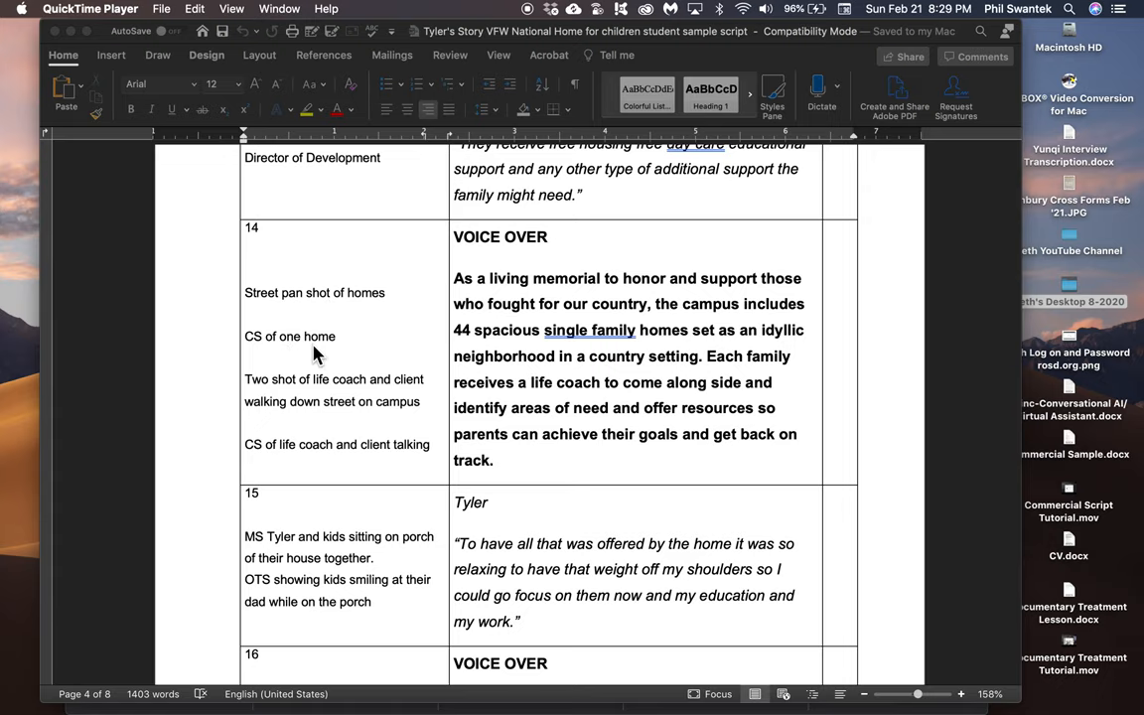
{"action": "scroll", "scroll_direction": "down", "scroll_amount": 3}
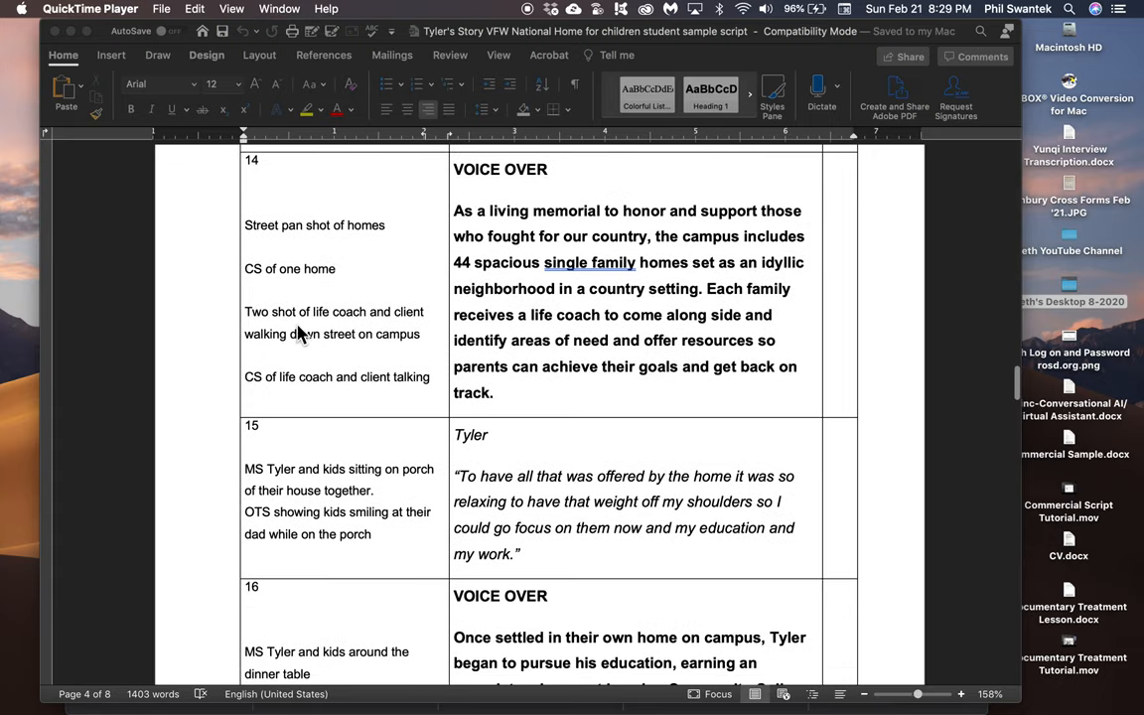
{"action": "mouse_move", "coordinate": [532, 328]}
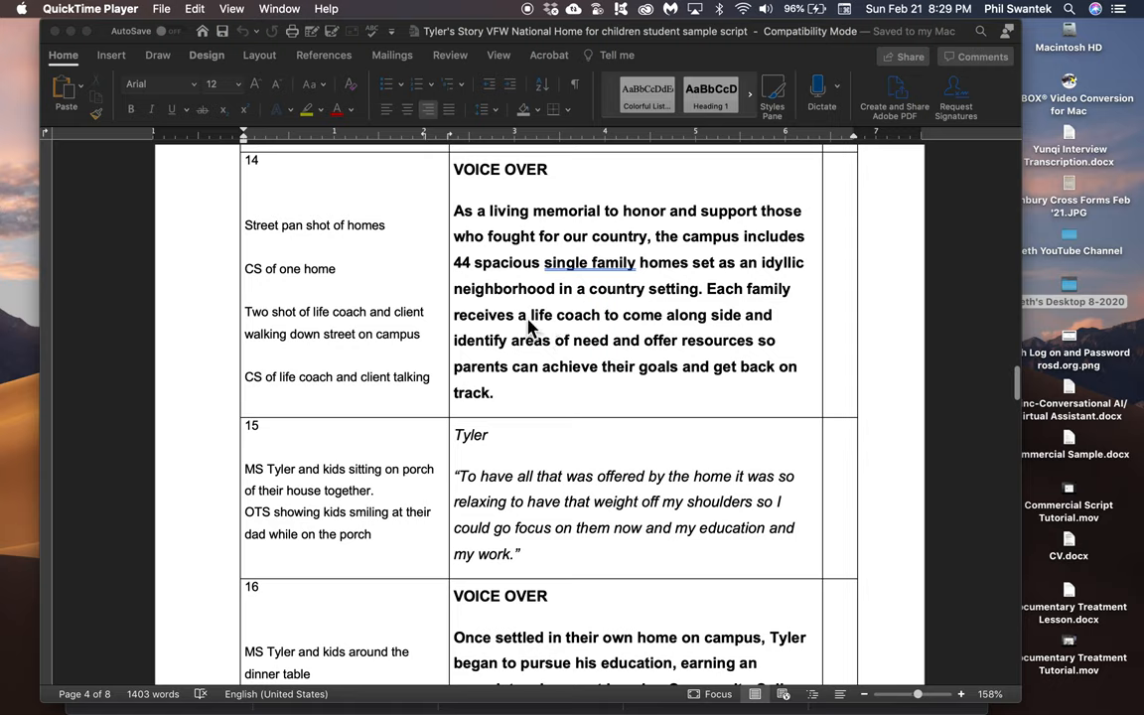
{"action": "mouse_move", "coordinate": [365, 325]}
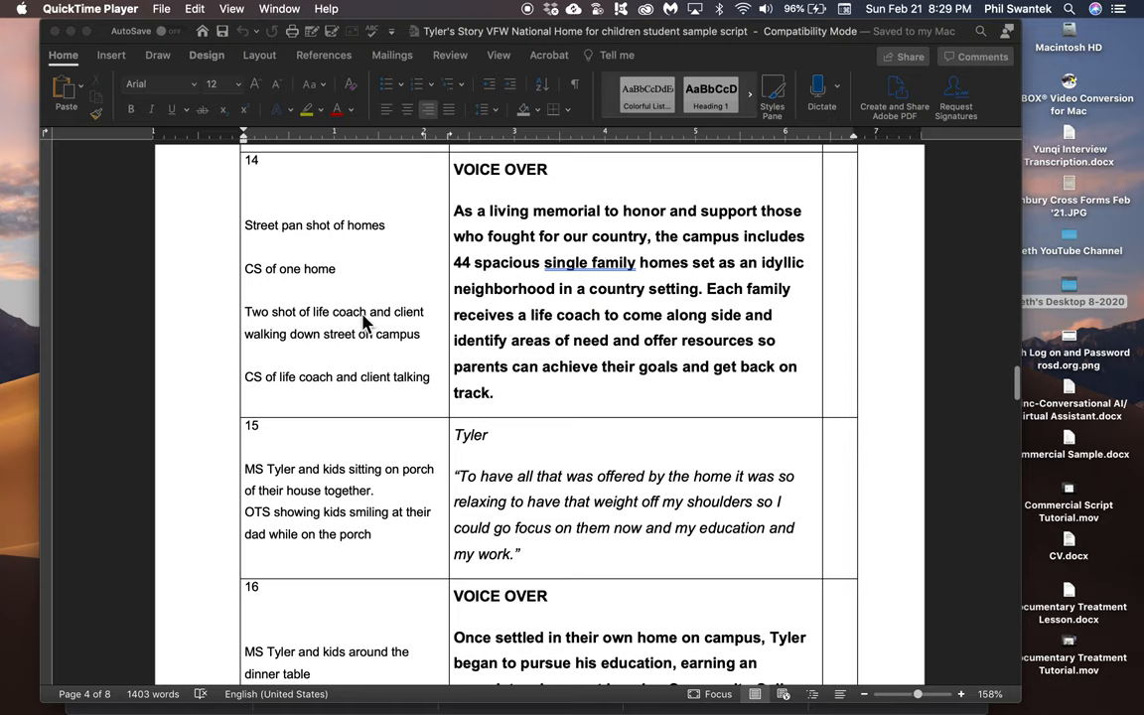
{"action": "mouse_move", "coordinate": [275, 393]}
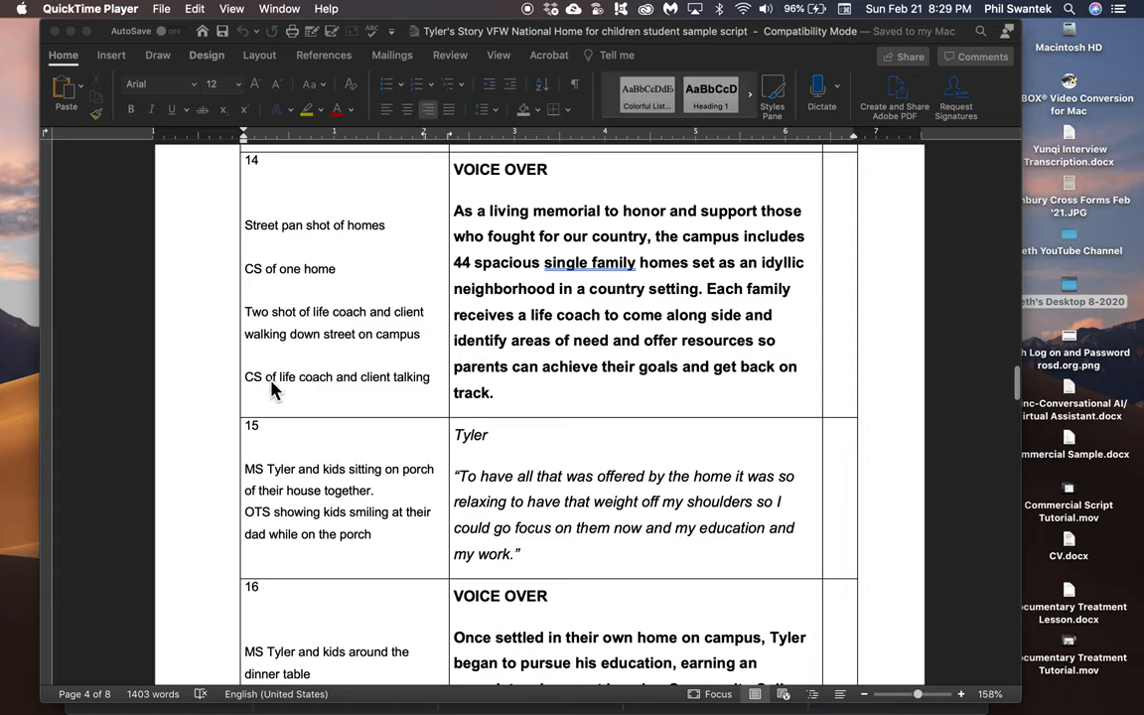
{"action": "mouse_move", "coordinate": [290, 366]}
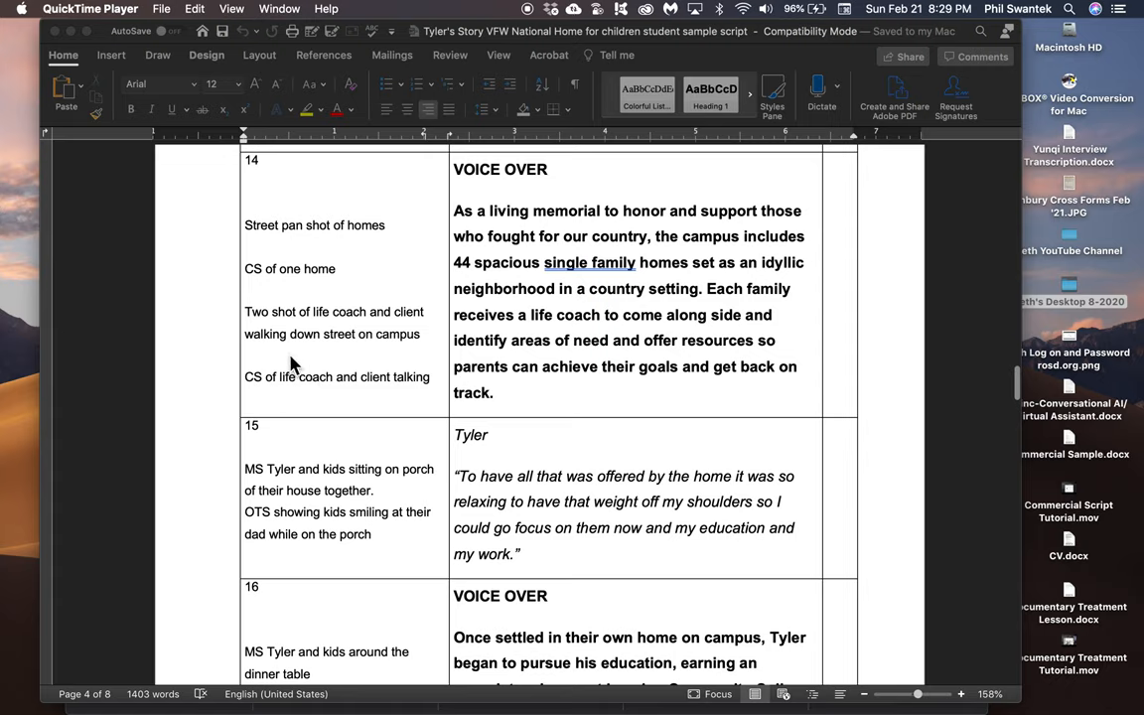
{"action": "mouse_move", "coordinate": [276, 334]}
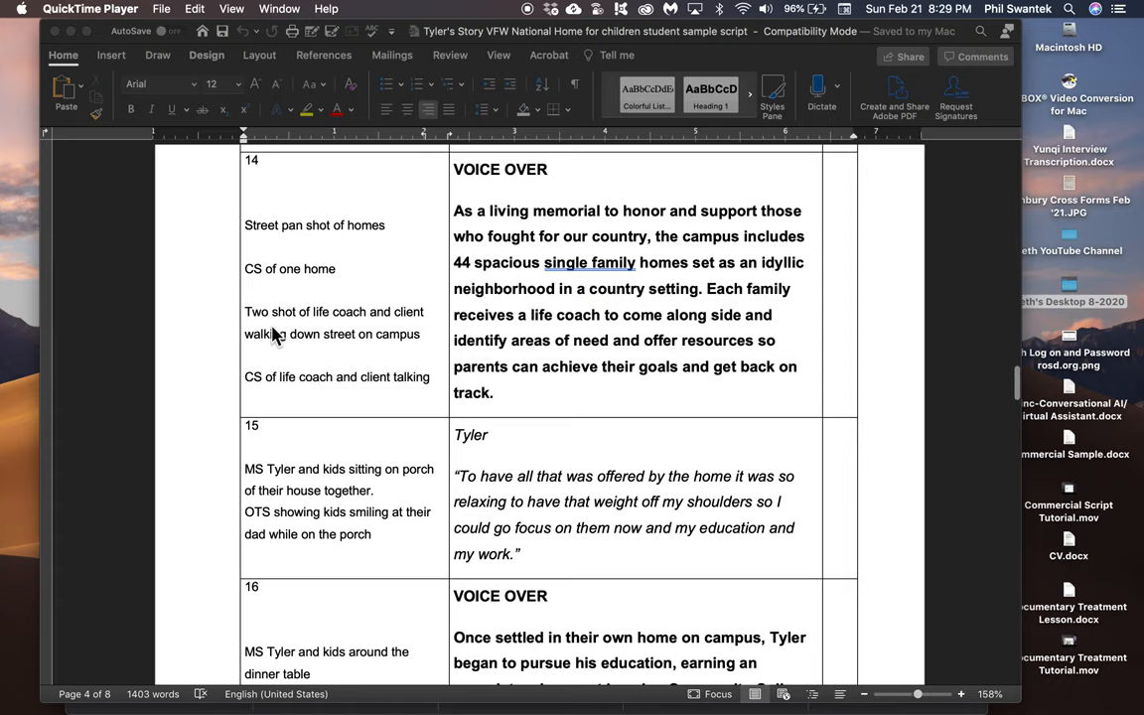
{"action": "mouse_move", "coordinate": [324, 353]}
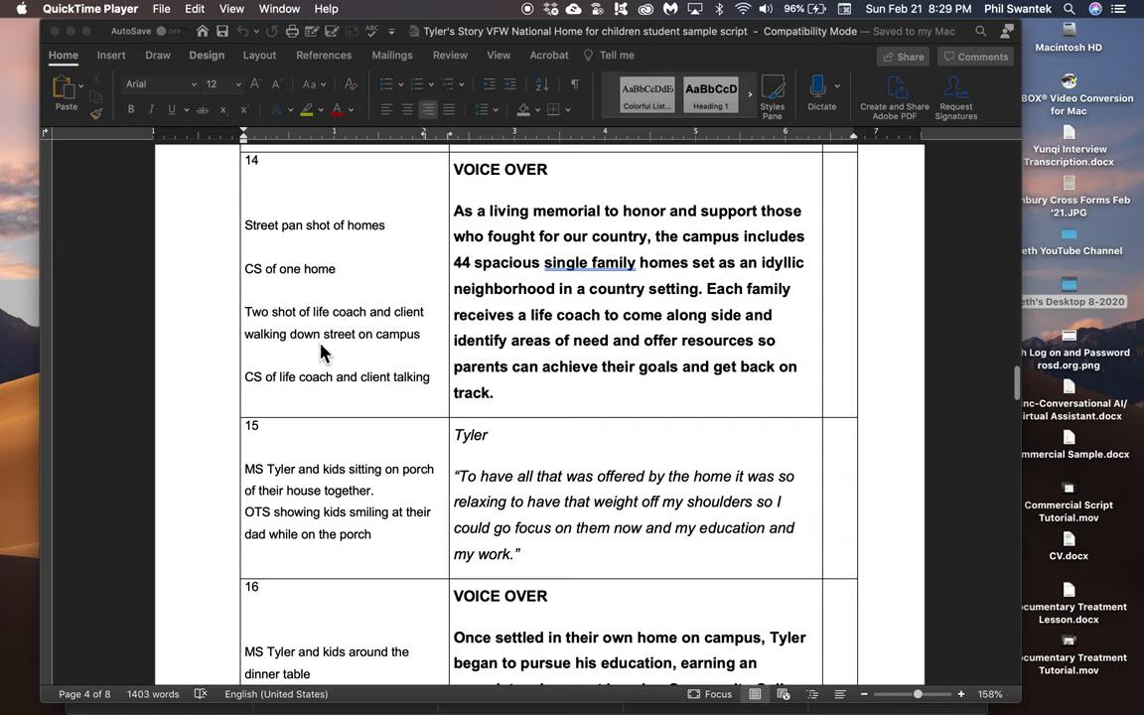
{"action": "mouse_move", "coordinate": [256, 411]}
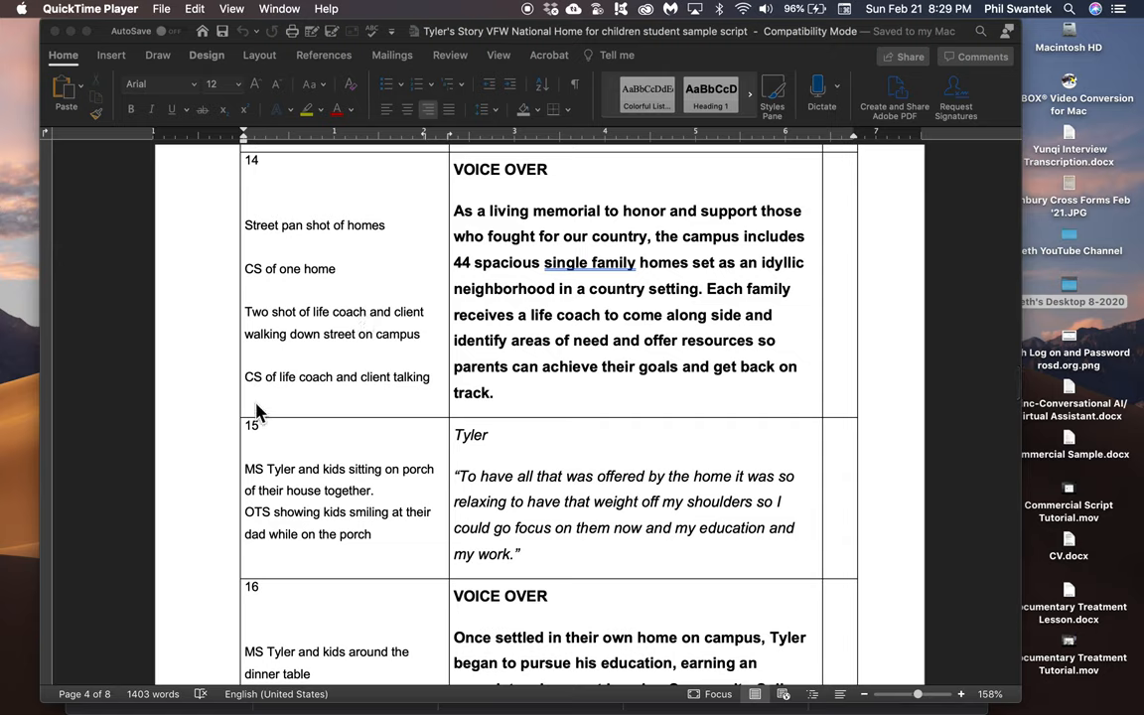
{"action": "mouse_move", "coordinate": [268, 393]}
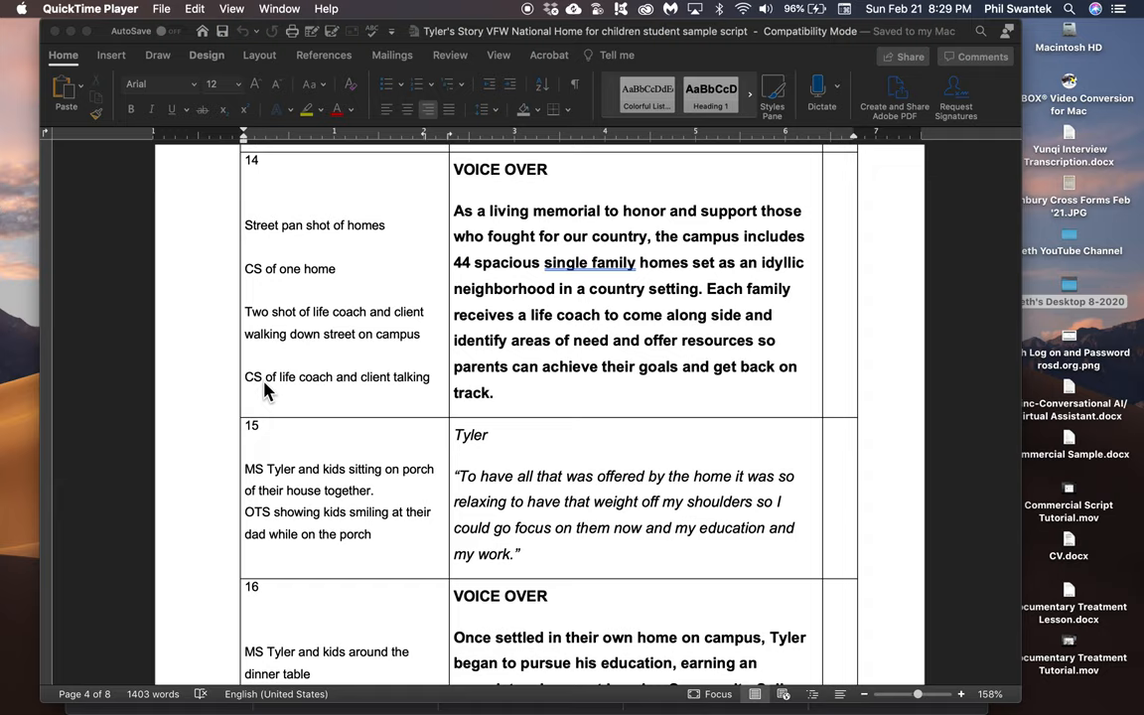
{"action": "mouse_move", "coordinate": [333, 397]}
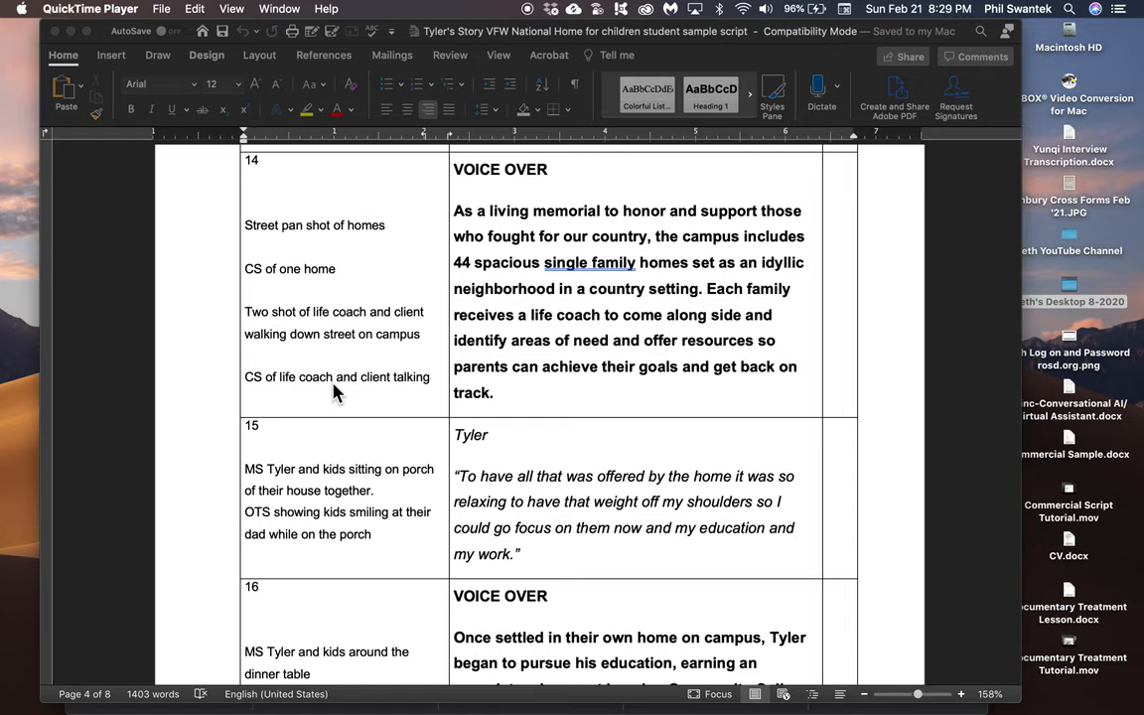
{"action": "mouse_move", "coordinate": [268, 389]}
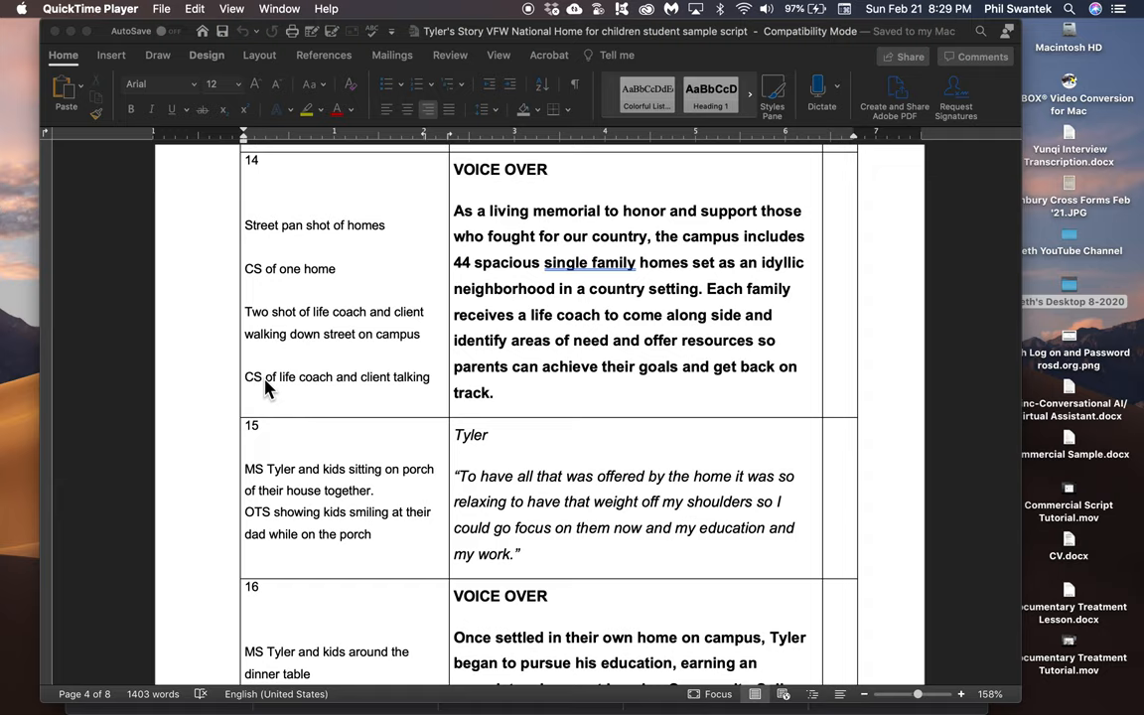
{"action": "mouse_move", "coordinate": [290, 393]}
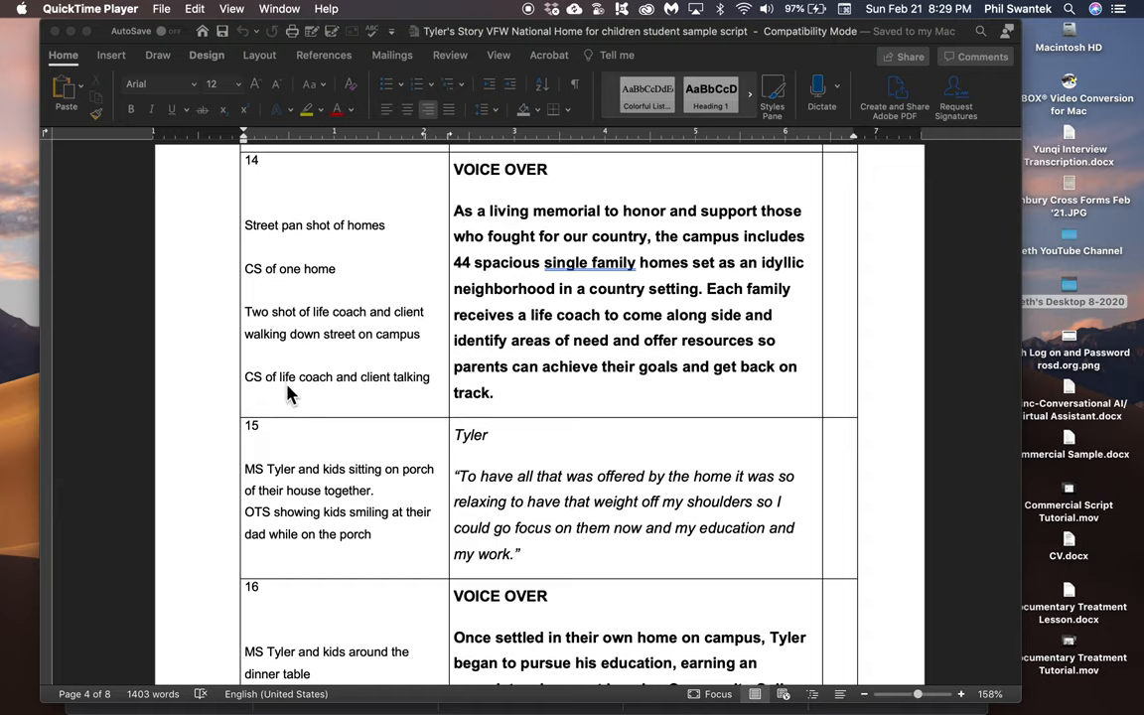
{"action": "mouse_move", "coordinate": [266, 385]}
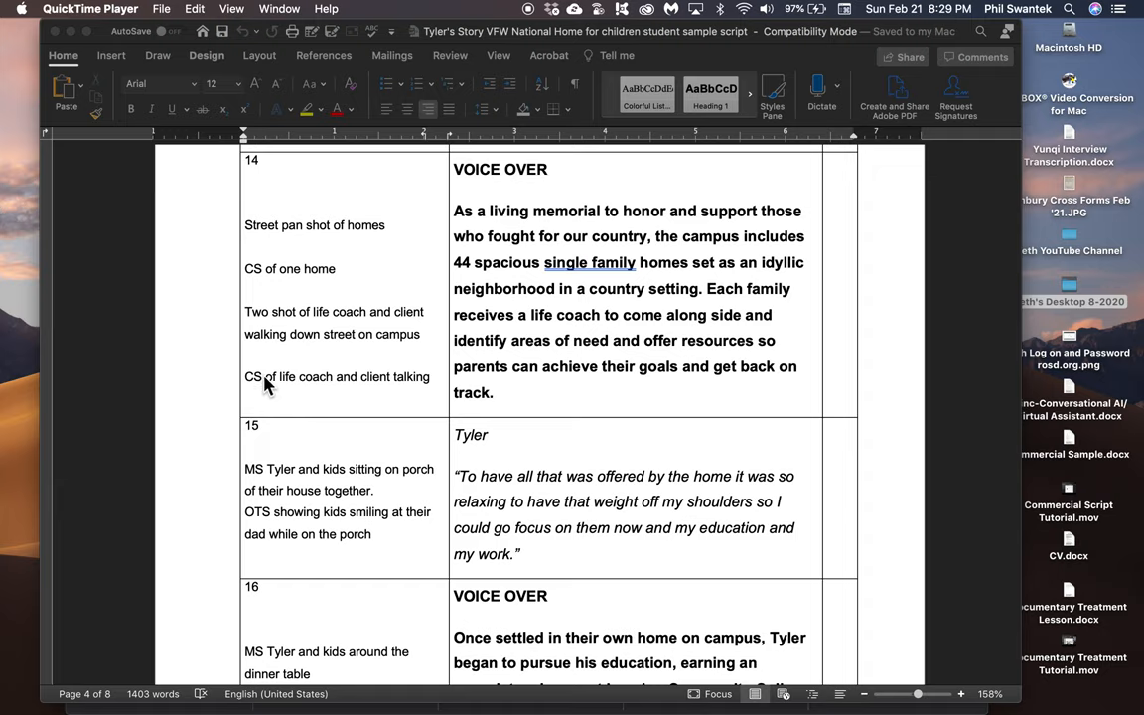
{"action": "mouse_move", "coordinate": [345, 393]}
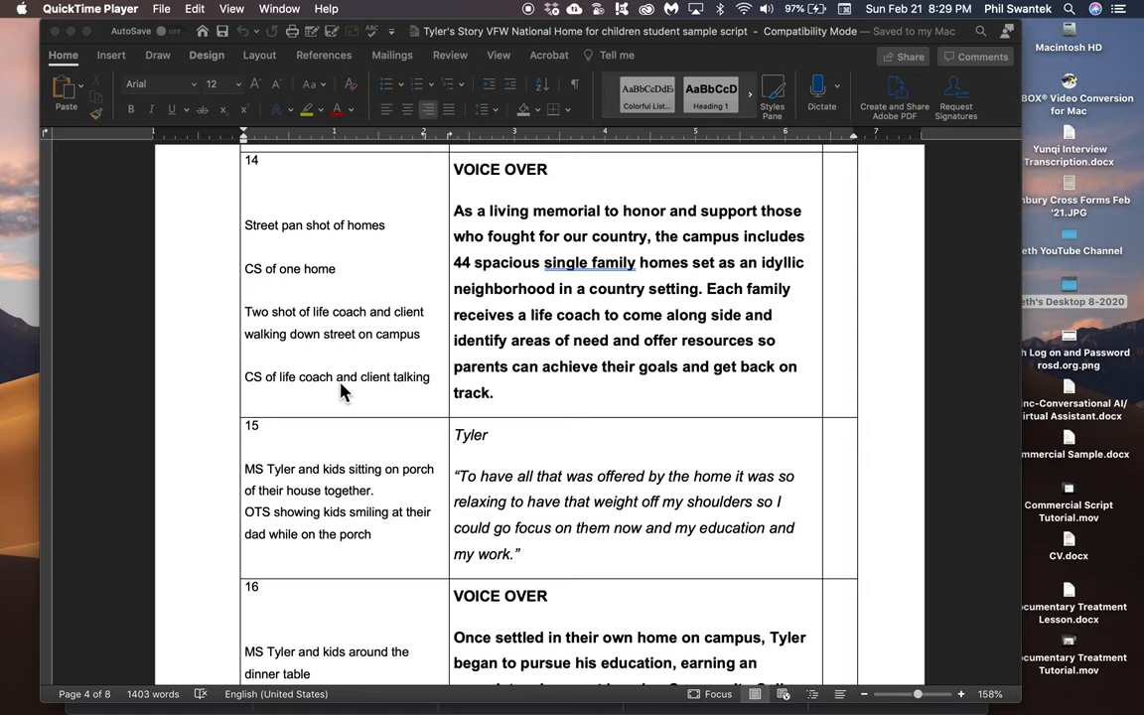
{"action": "mouse_move", "coordinate": [568, 371]}
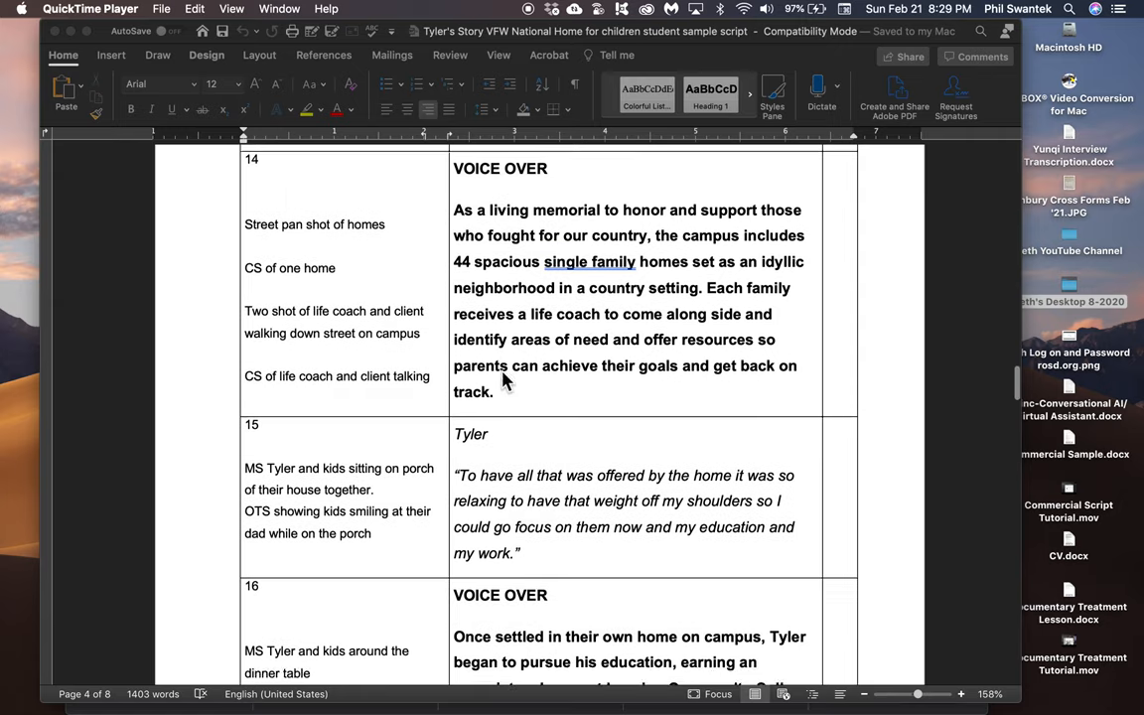
{"action": "scroll", "scroll_direction": "down", "scroll_amount": 3}
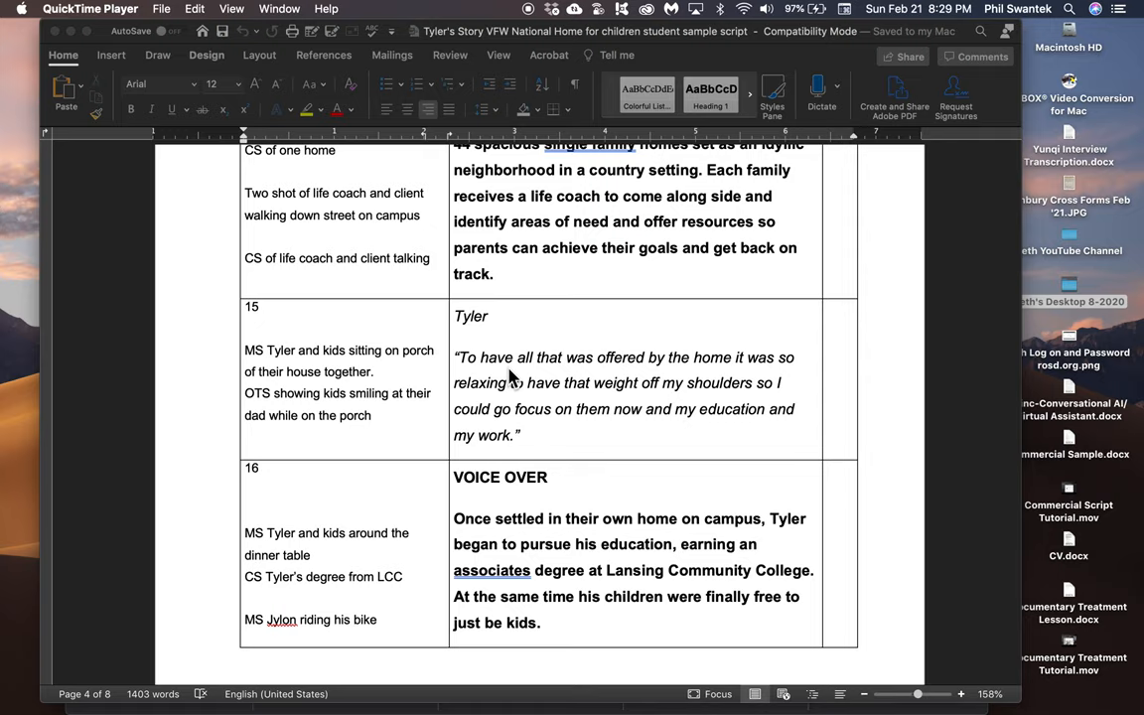
{"action": "mouse_move", "coordinate": [546, 419]}
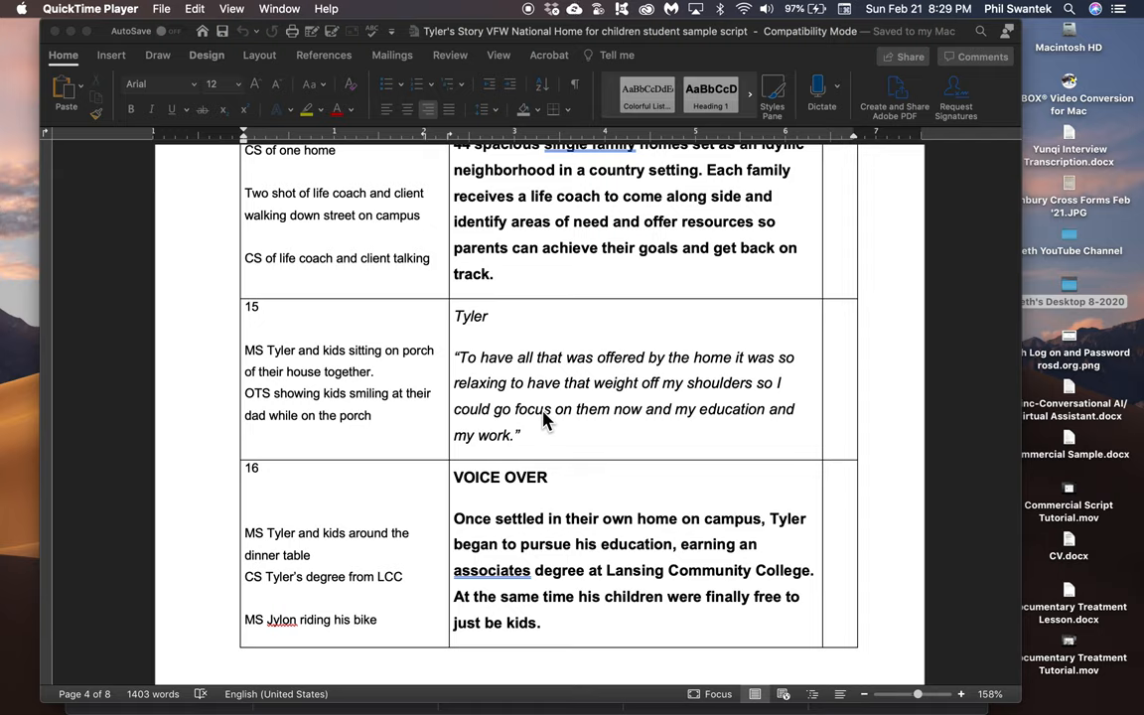
{"action": "mouse_move", "coordinate": [374, 362]}
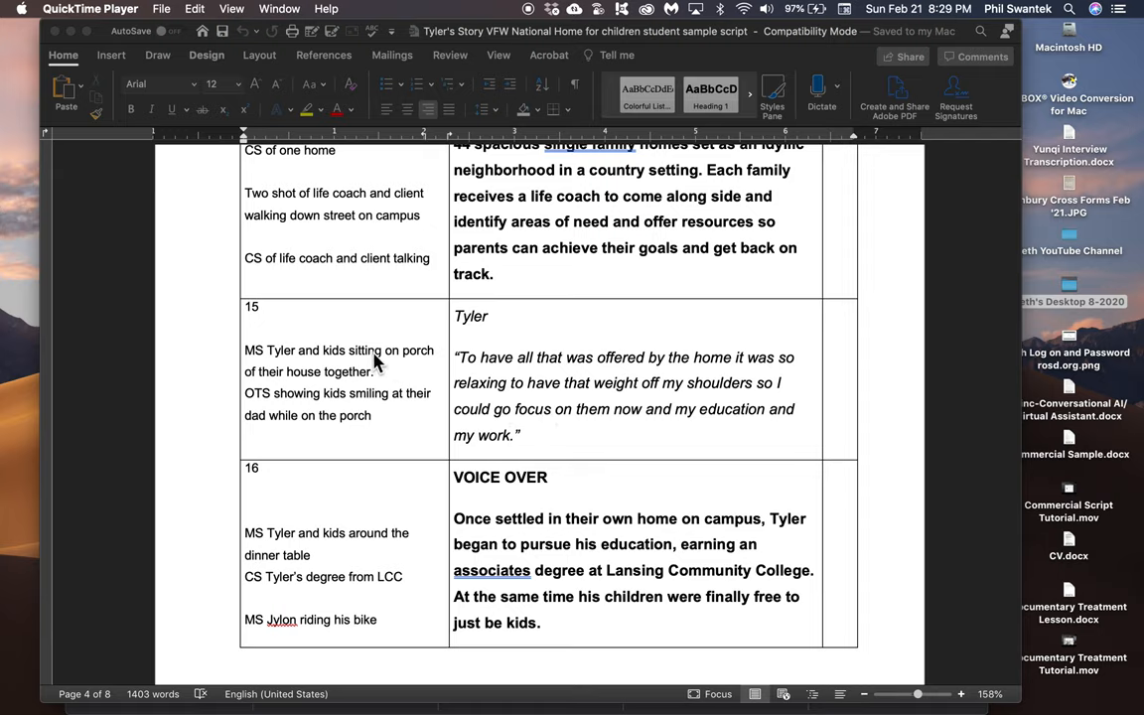
{"action": "mouse_move", "coordinate": [350, 360]}
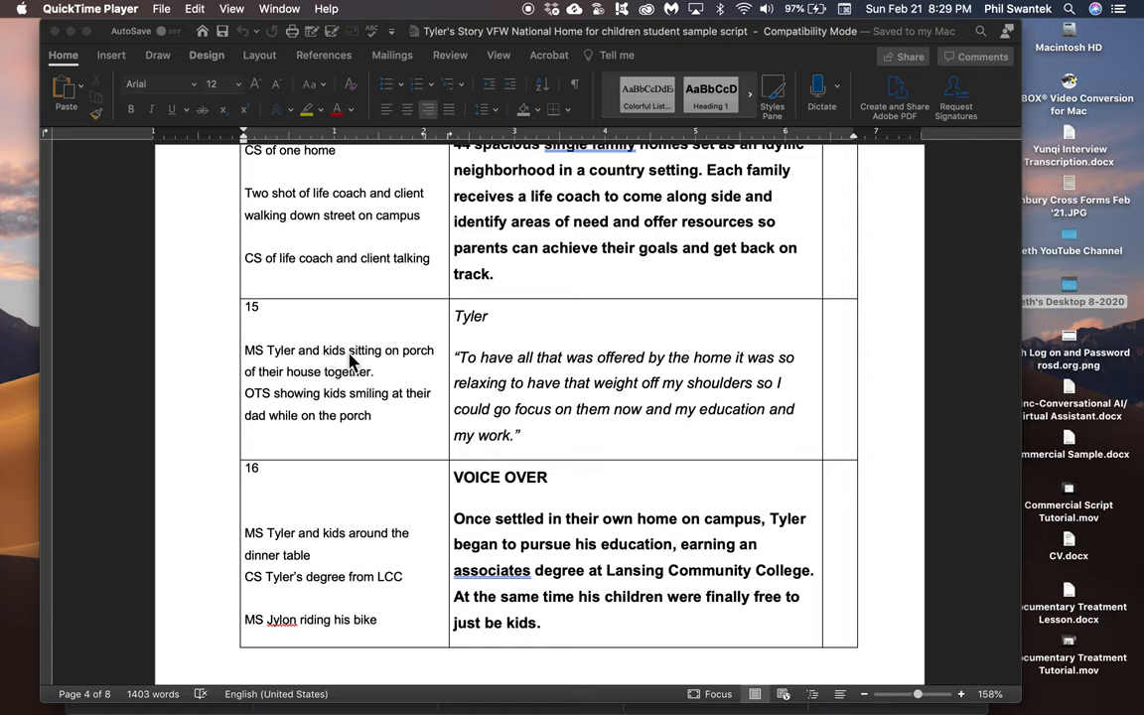
{"action": "mouse_move", "coordinate": [361, 377]}
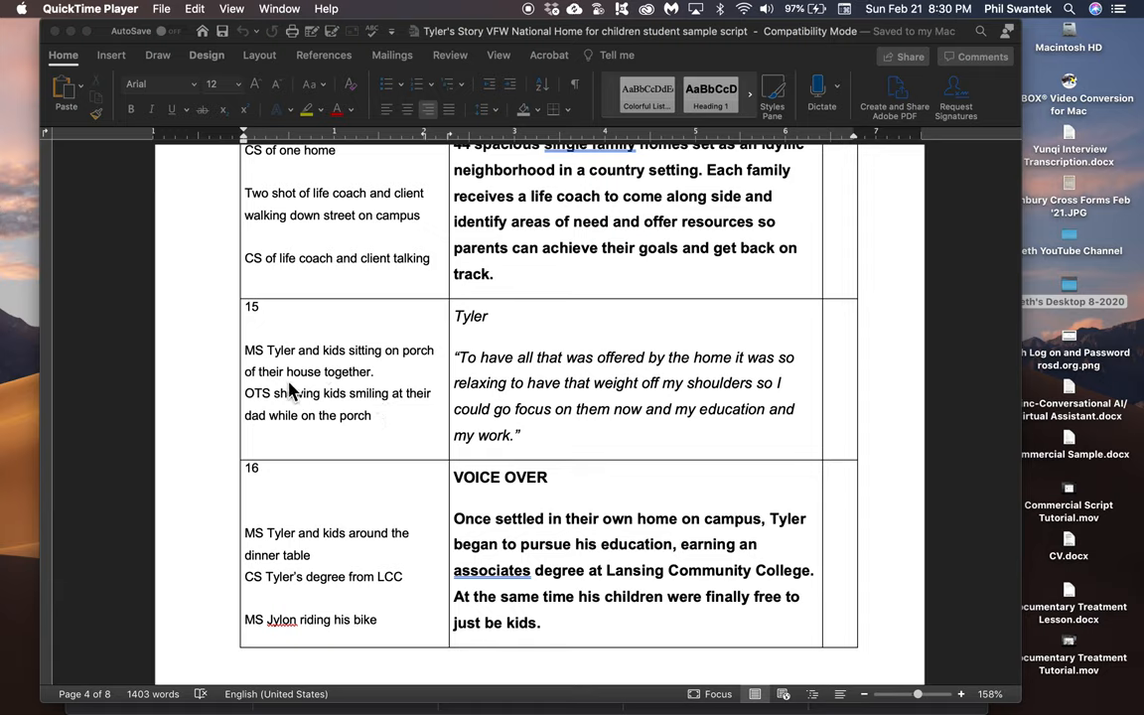
{"action": "mouse_move", "coordinate": [377, 401]}
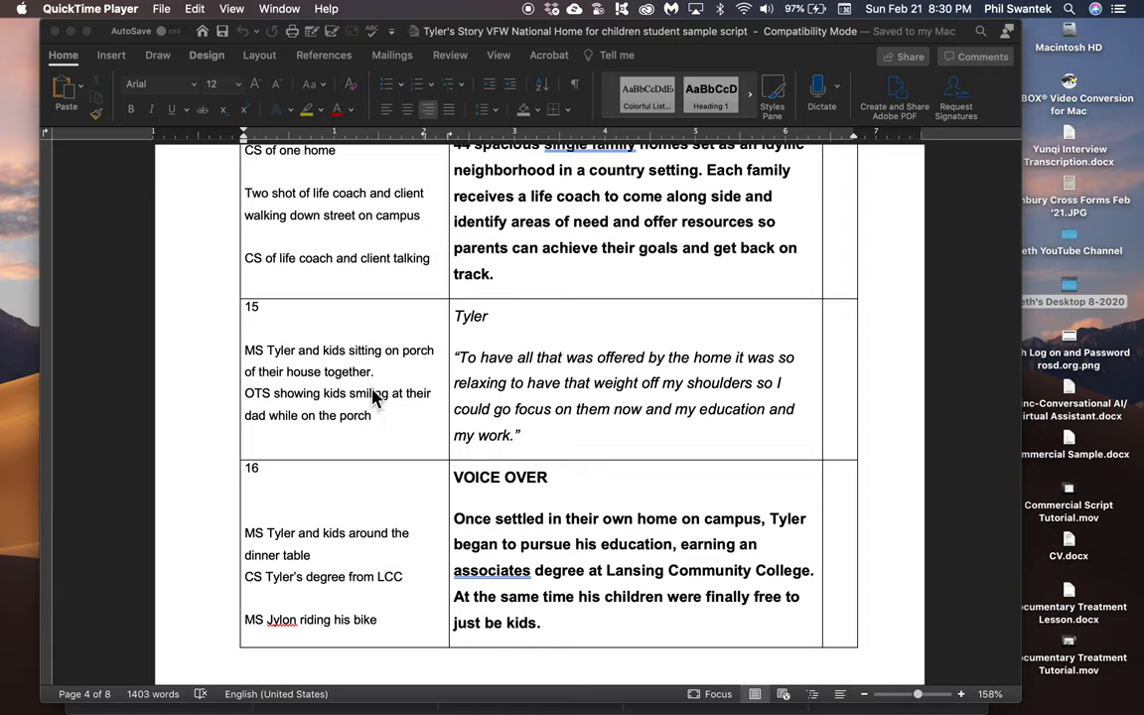
{"action": "mouse_move", "coordinate": [262, 385]}
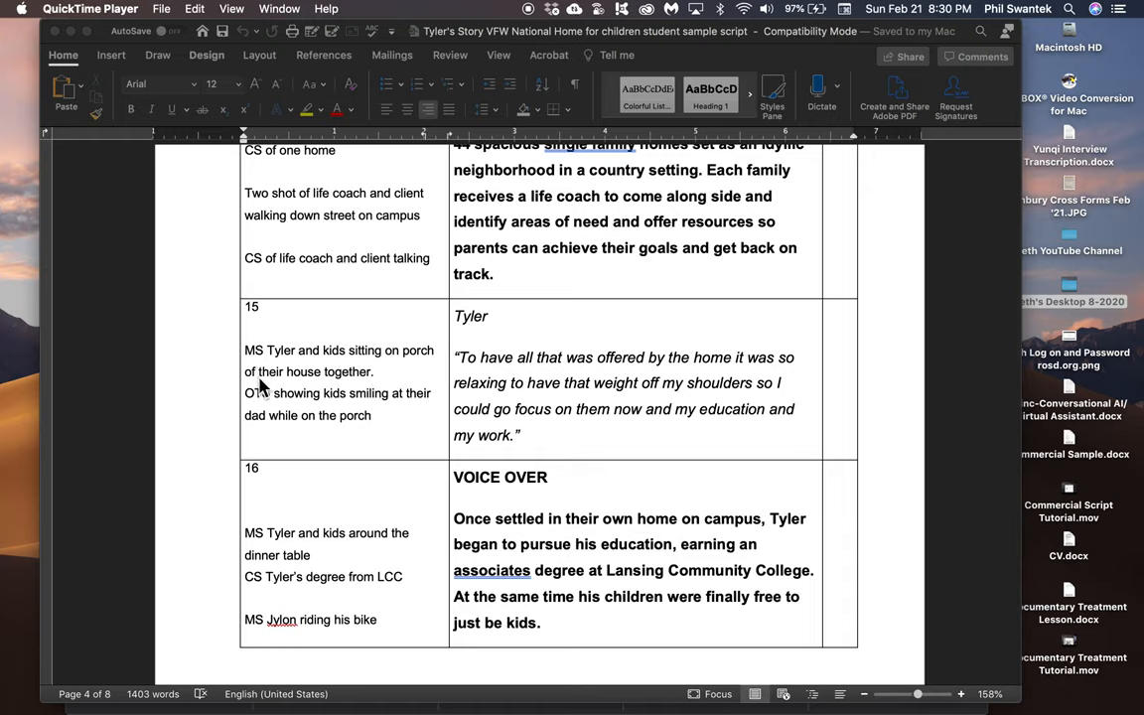
{"action": "mouse_move", "coordinate": [290, 365]}
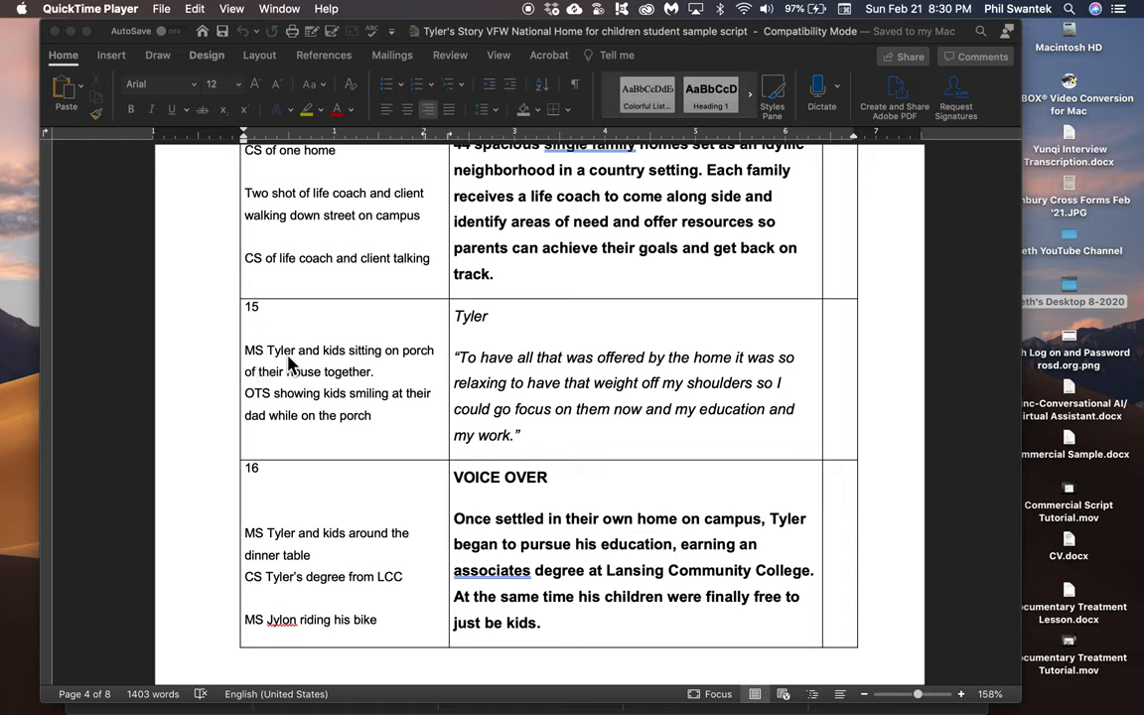
{"action": "mouse_move", "coordinate": [318, 356]}
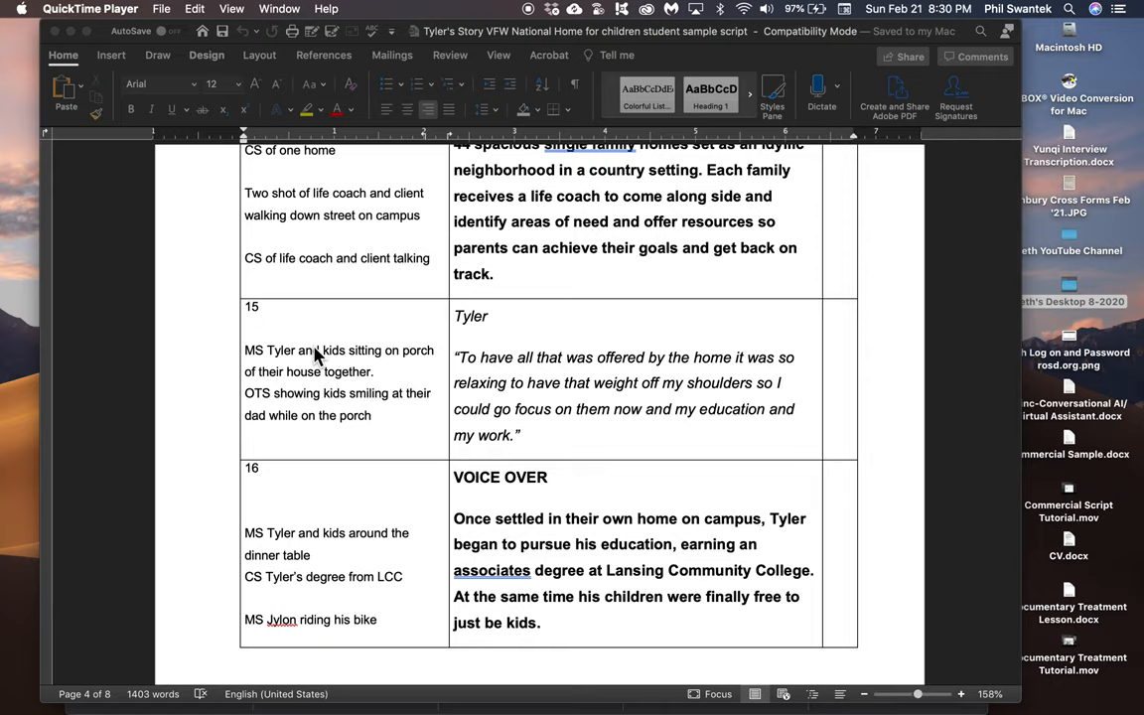
{"action": "mouse_move", "coordinate": [345, 445]}
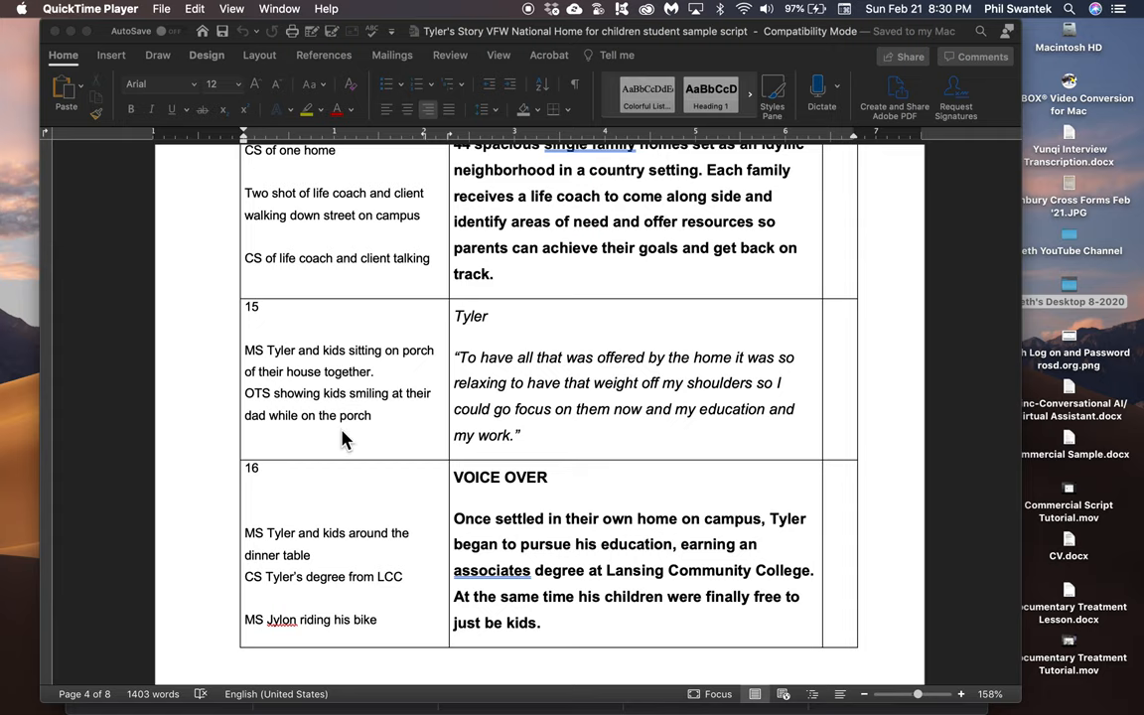
{"action": "scroll", "scroll_direction": "down", "scroll_amount": 3}
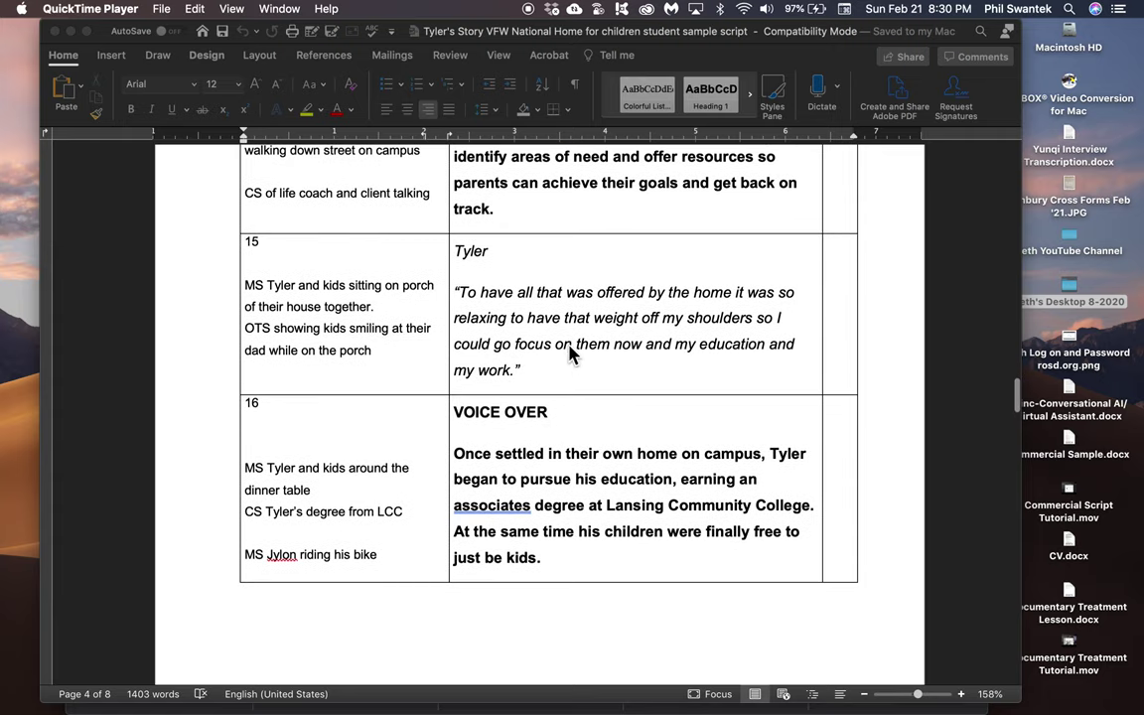
{"action": "scroll", "scroll_direction": "down", "scroll_amount": 3}
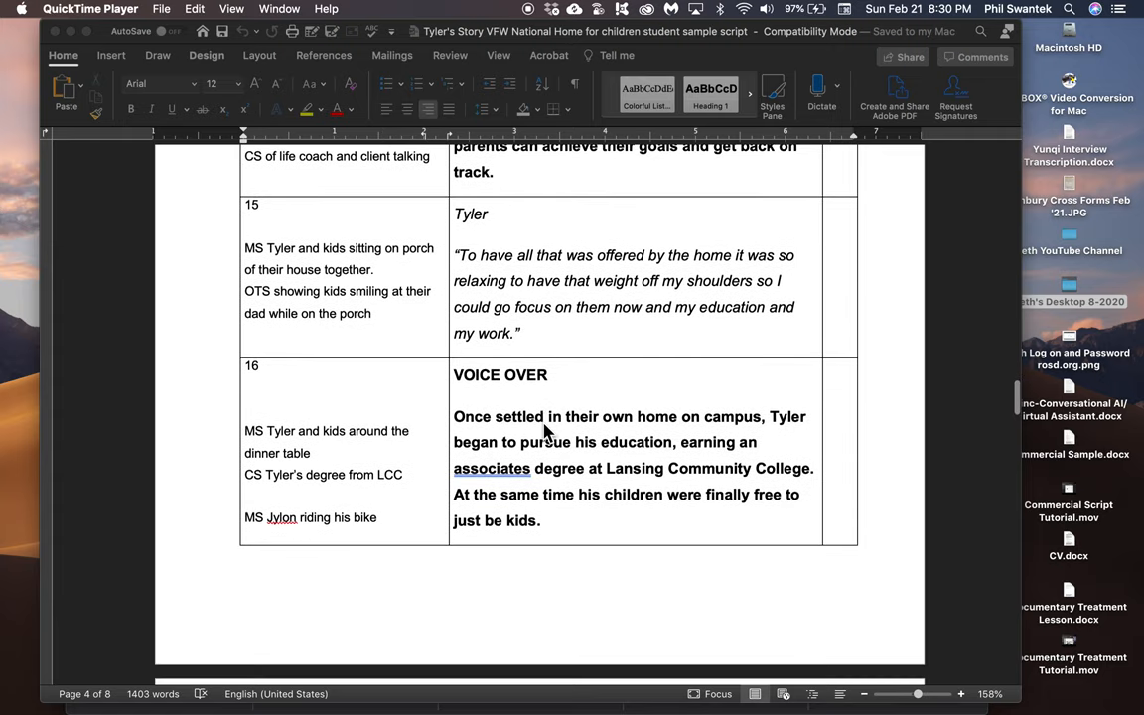
{"action": "mouse_move", "coordinate": [484, 433]}
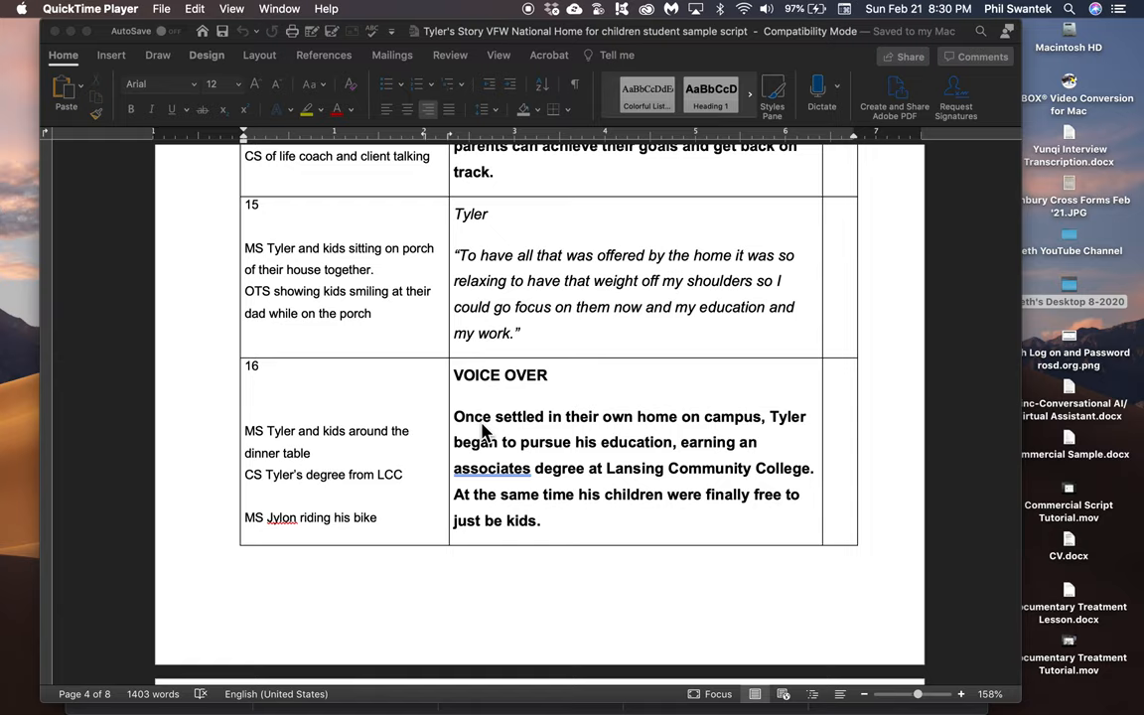
{"action": "mouse_move", "coordinate": [576, 433]}
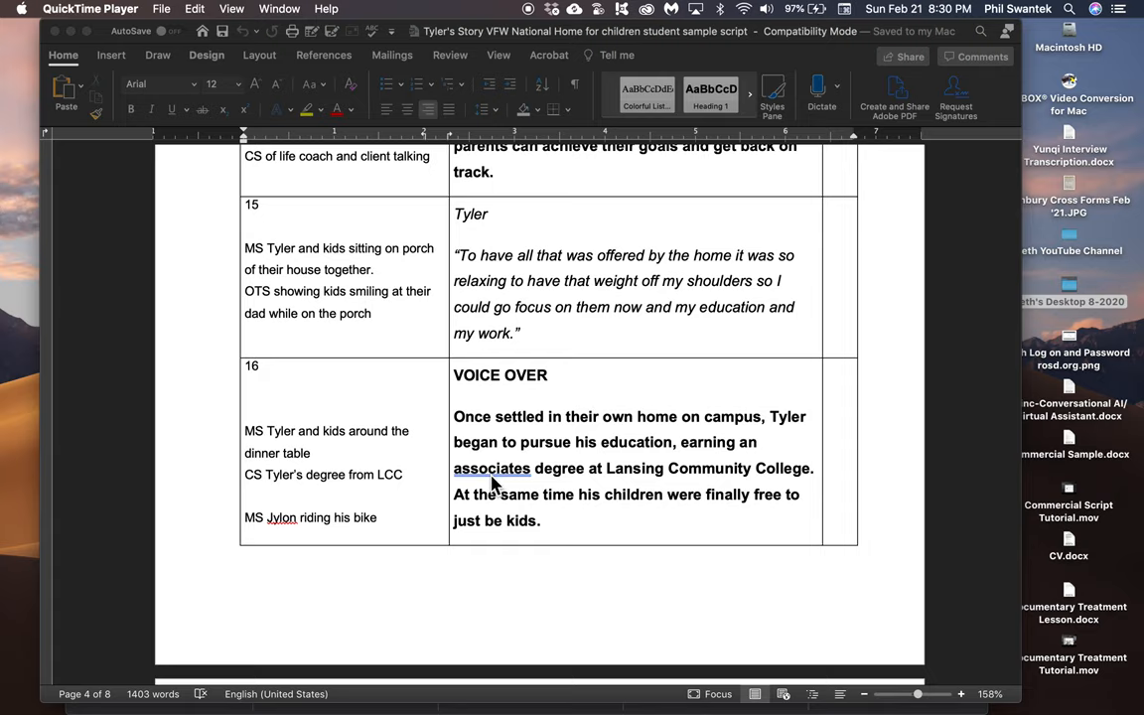
{"action": "mouse_move", "coordinate": [517, 477]}
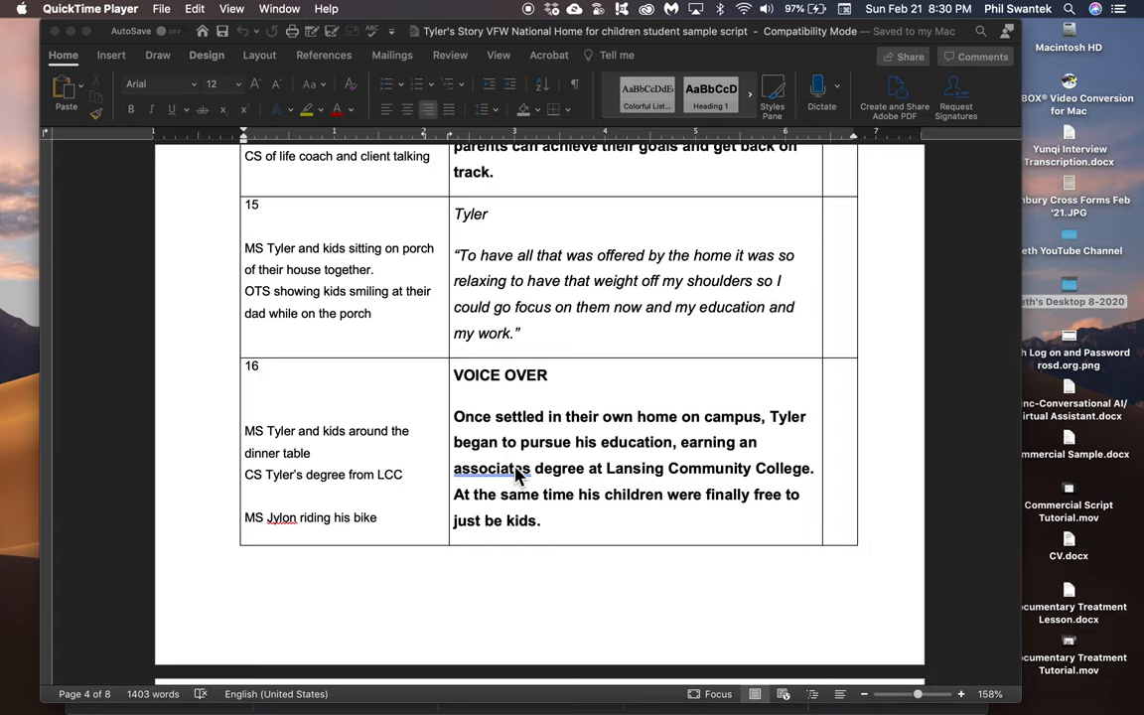
{"action": "scroll", "scroll_direction": "down", "scroll_amount": 3}
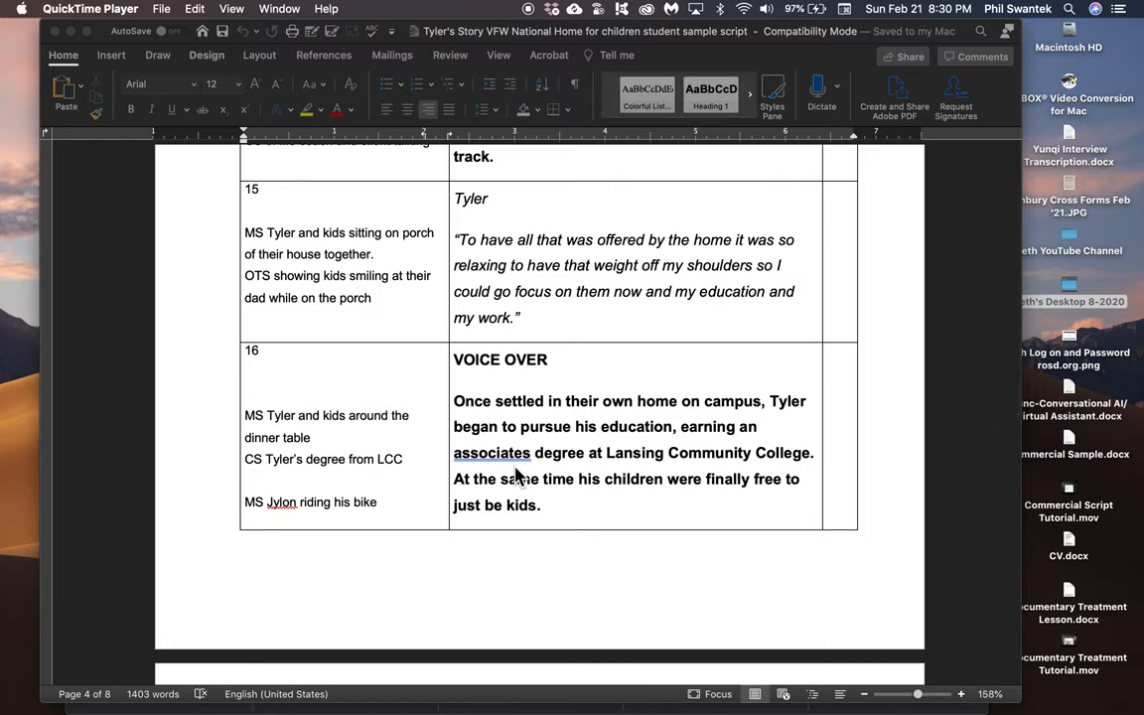
{"action": "mouse_move", "coordinate": [635, 423]}
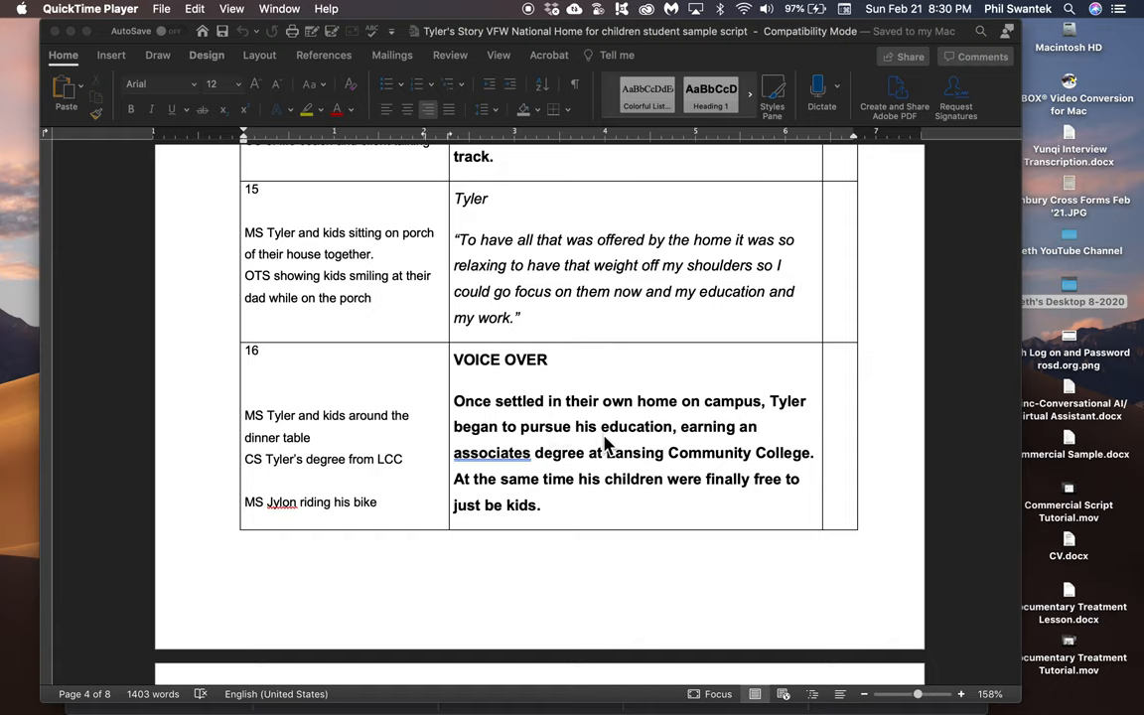
{"action": "mouse_move", "coordinate": [586, 477]}
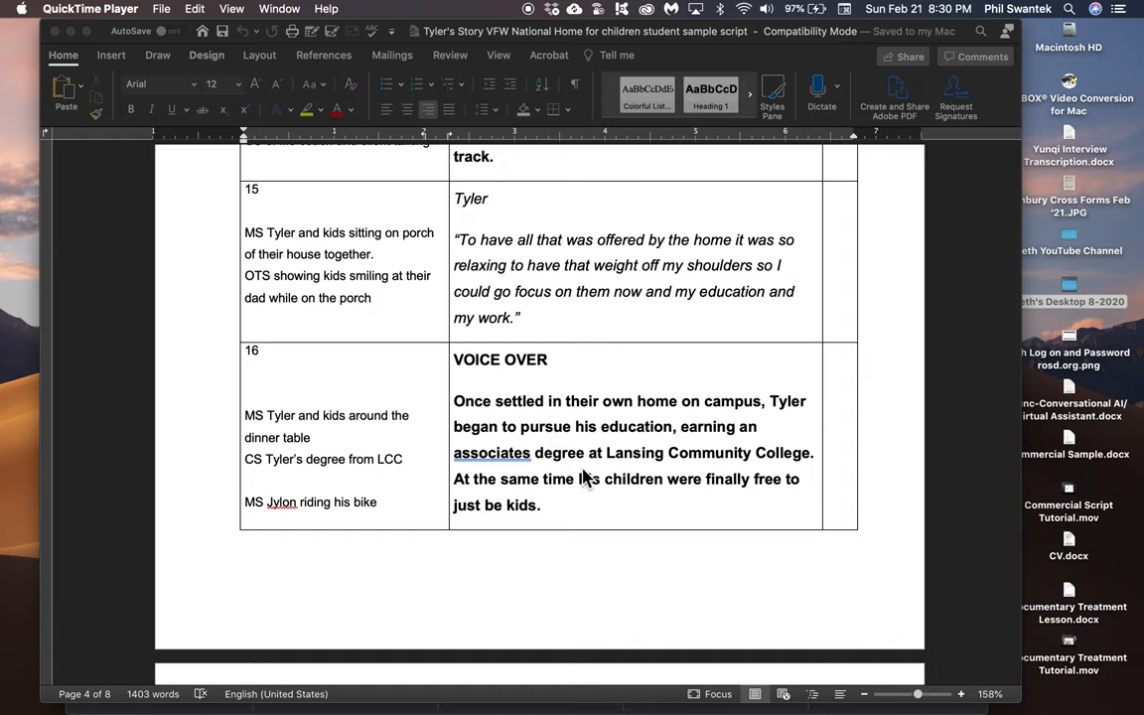
{"action": "mouse_move", "coordinate": [554, 497]}
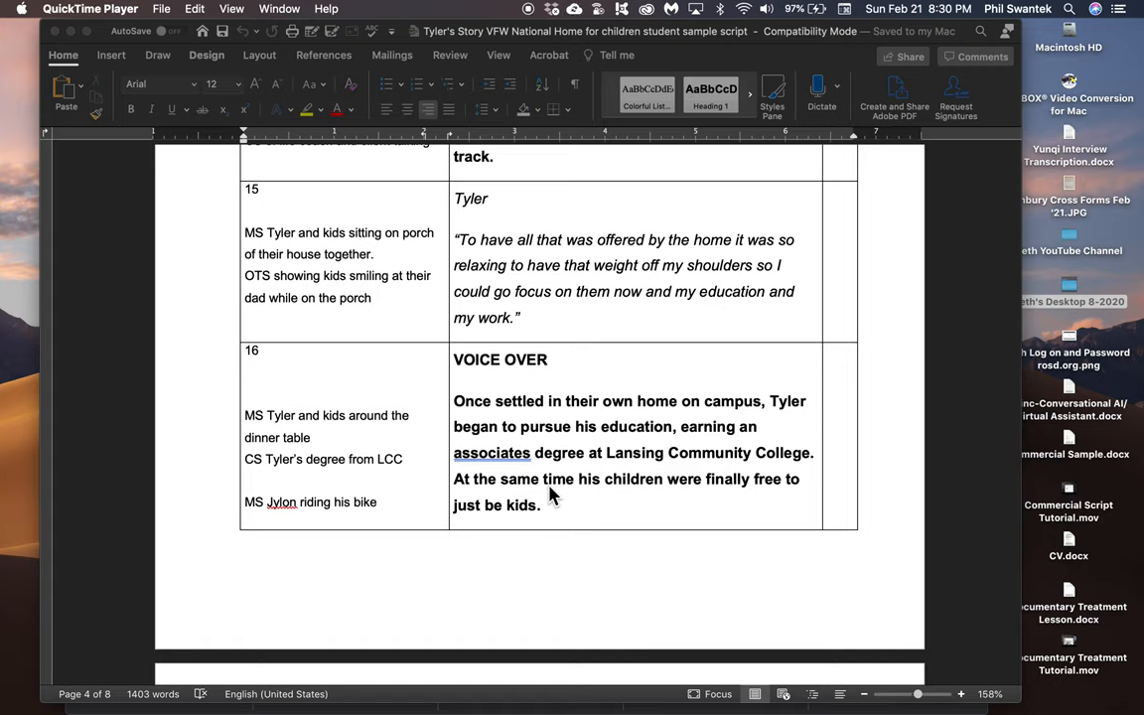
{"action": "mouse_move", "coordinate": [558, 511]}
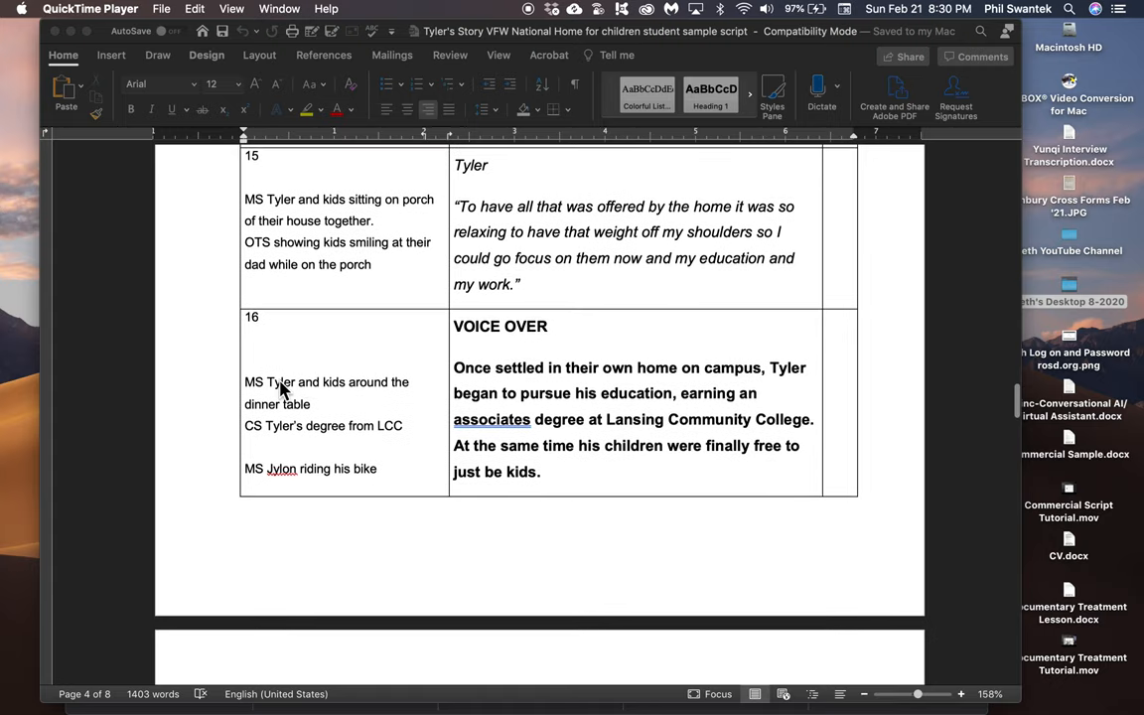
{"action": "mouse_move", "coordinate": [302, 409]}
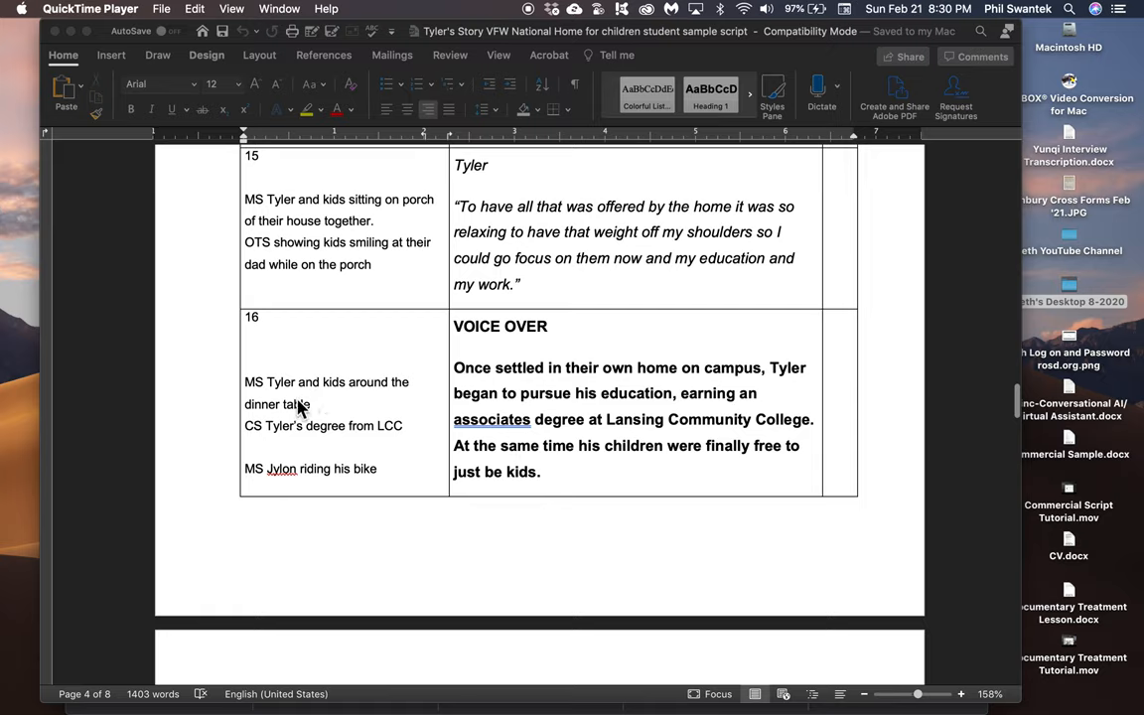
{"action": "mouse_move", "coordinate": [330, 378]}
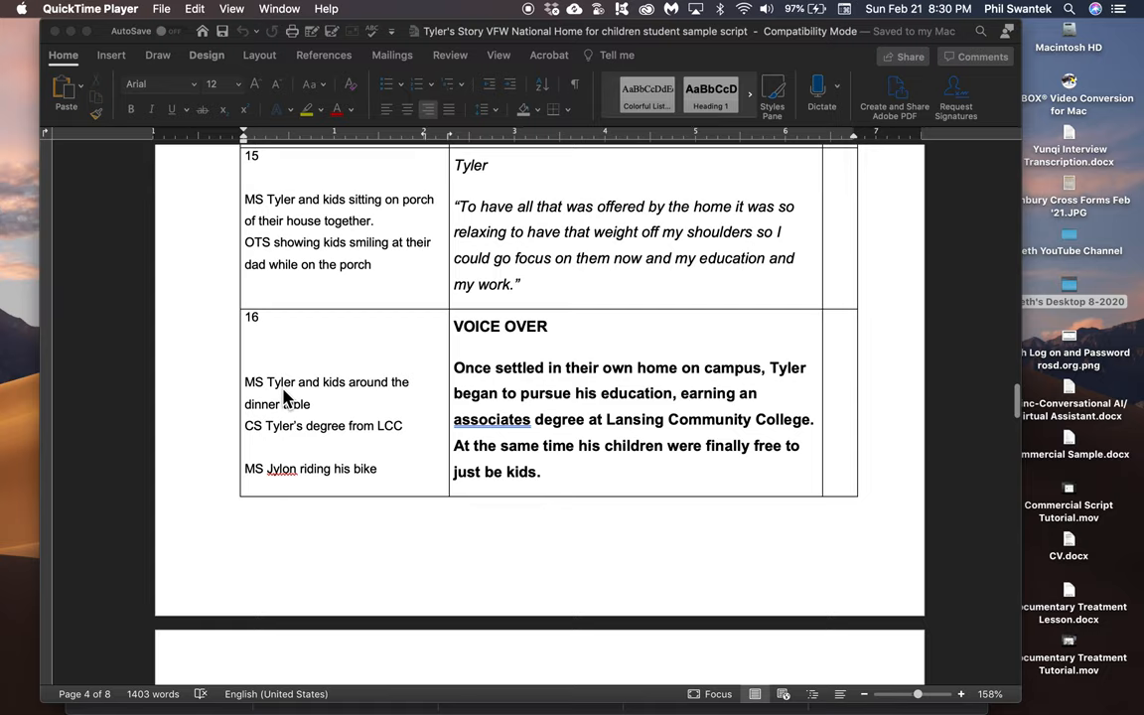
{"action": "mouse_move", "coordinate": [314, 397]}
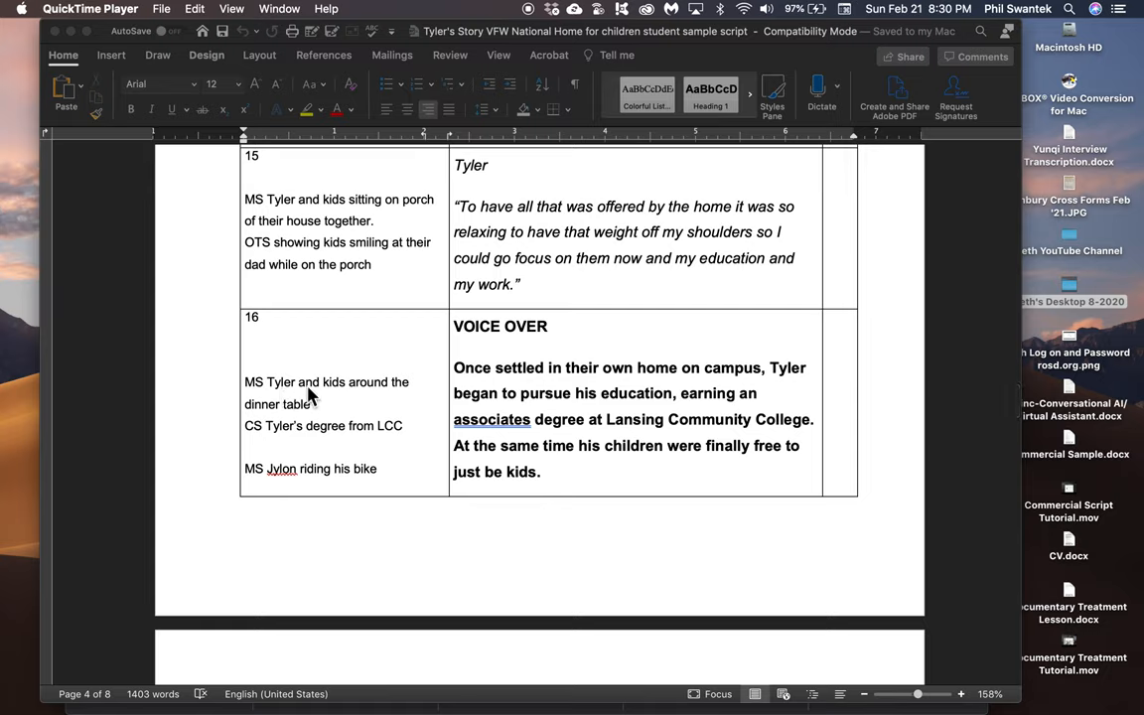
{"action": "mouse_move", "coordinate": [290, 443]}
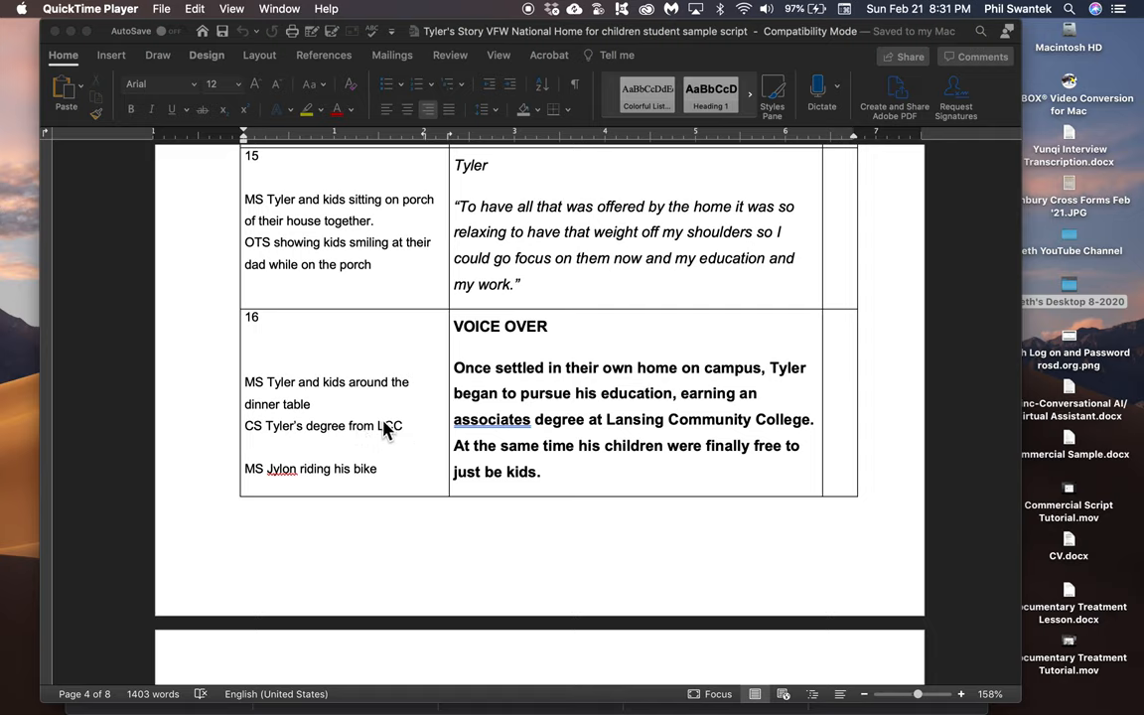
{"action": "mouse_move", "coordinate": [282, 479]}
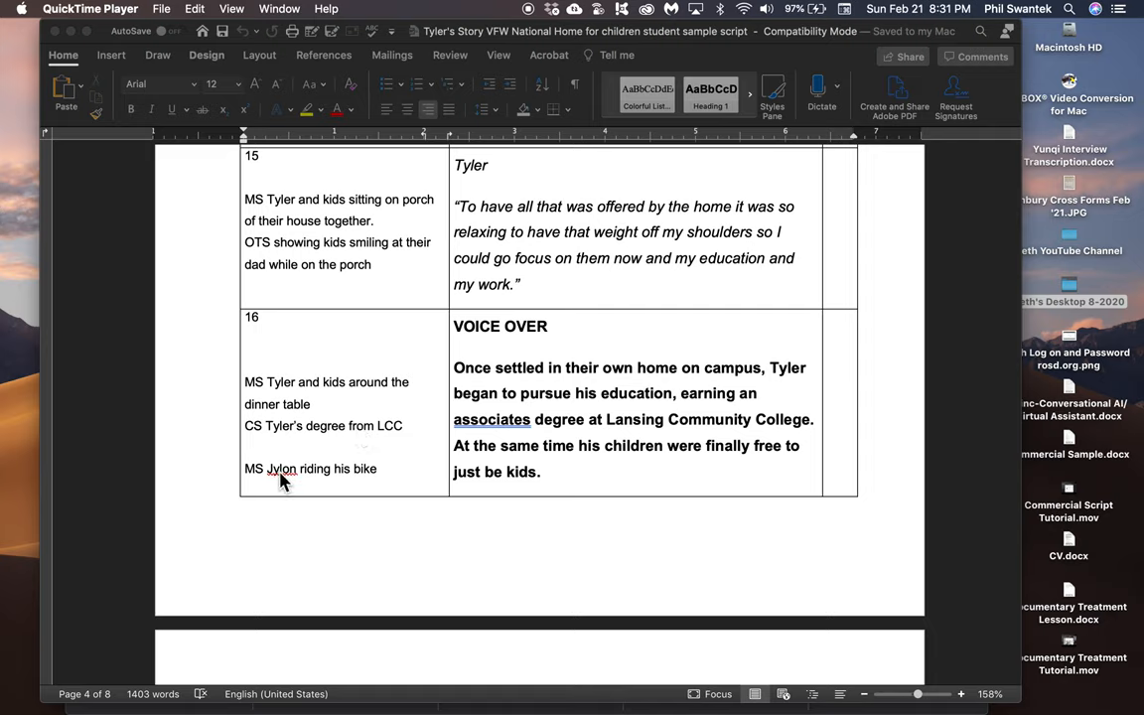
{"action": "mouse_move", "coordinate": [305, 477]}
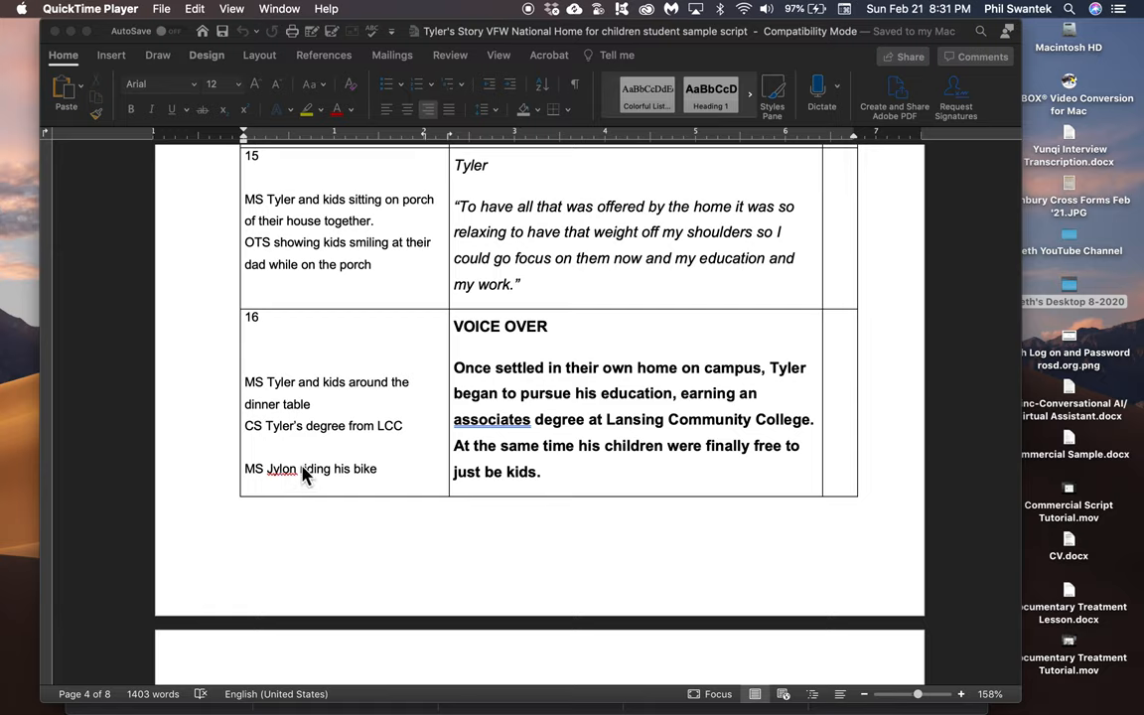
{"action": "mouse_move", "coordinate": [290, 486]}
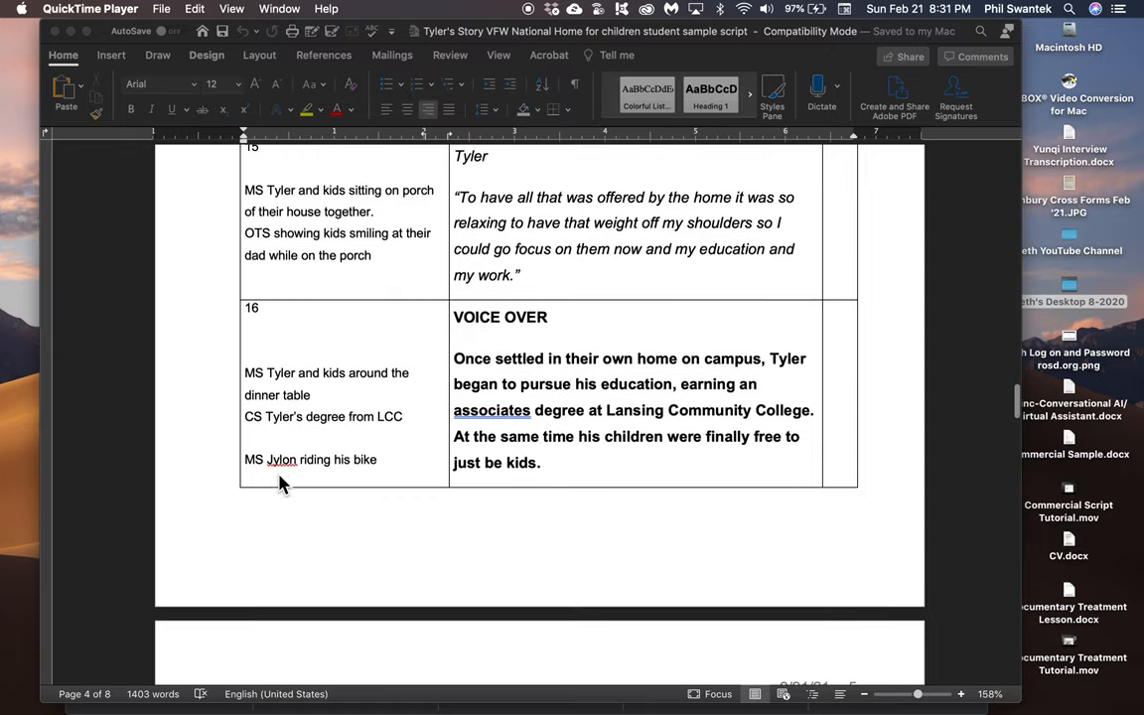
{"action": "mouse_move", "coordinate": [318, 472]}
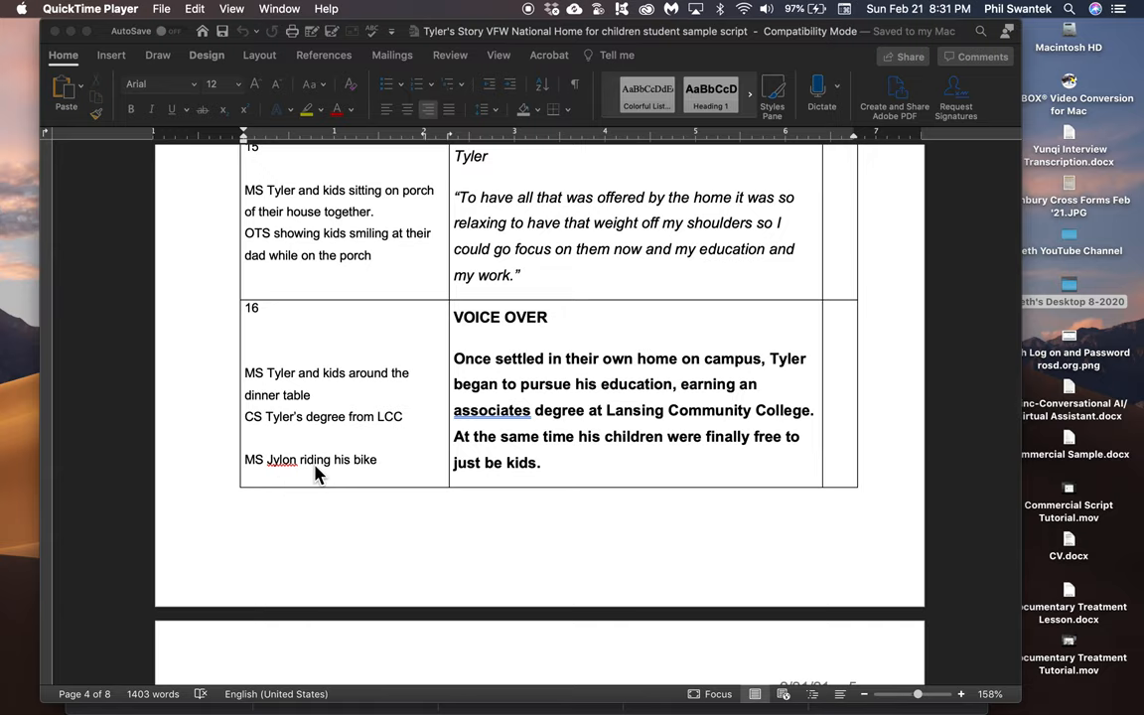
{"action": "scroll", "scroll_direction": "down", "scroll_amount": 3}
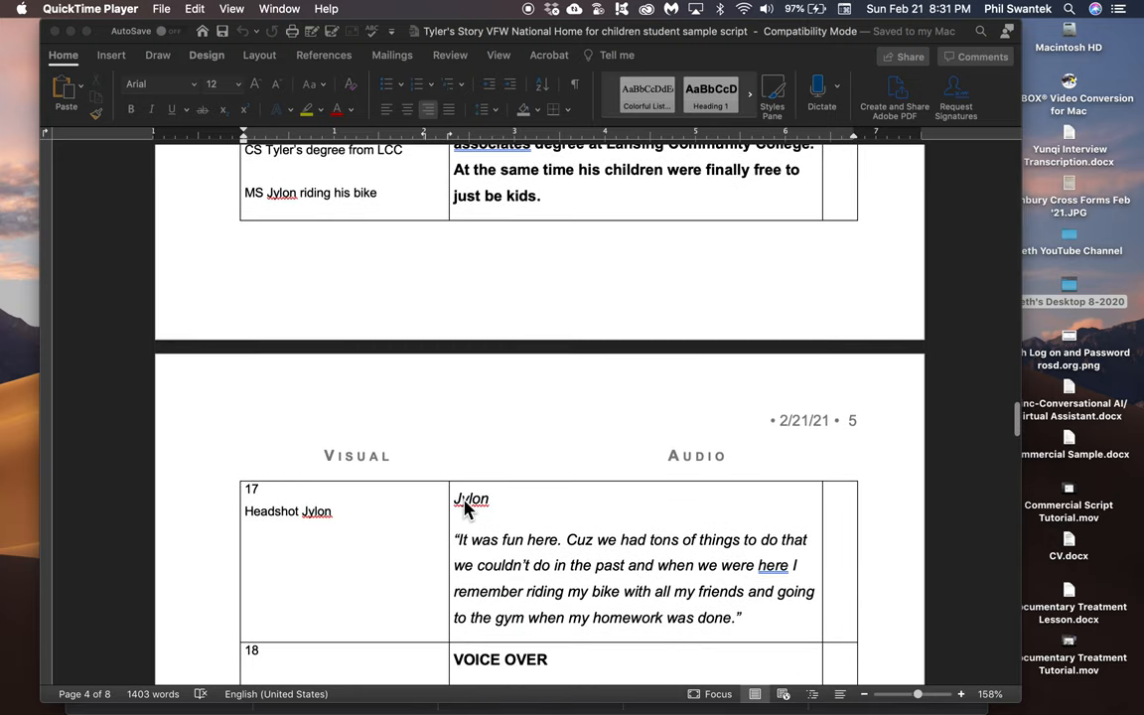
{"action": "scroll", "scroll_direction": "down", "scroll_amount": 3}
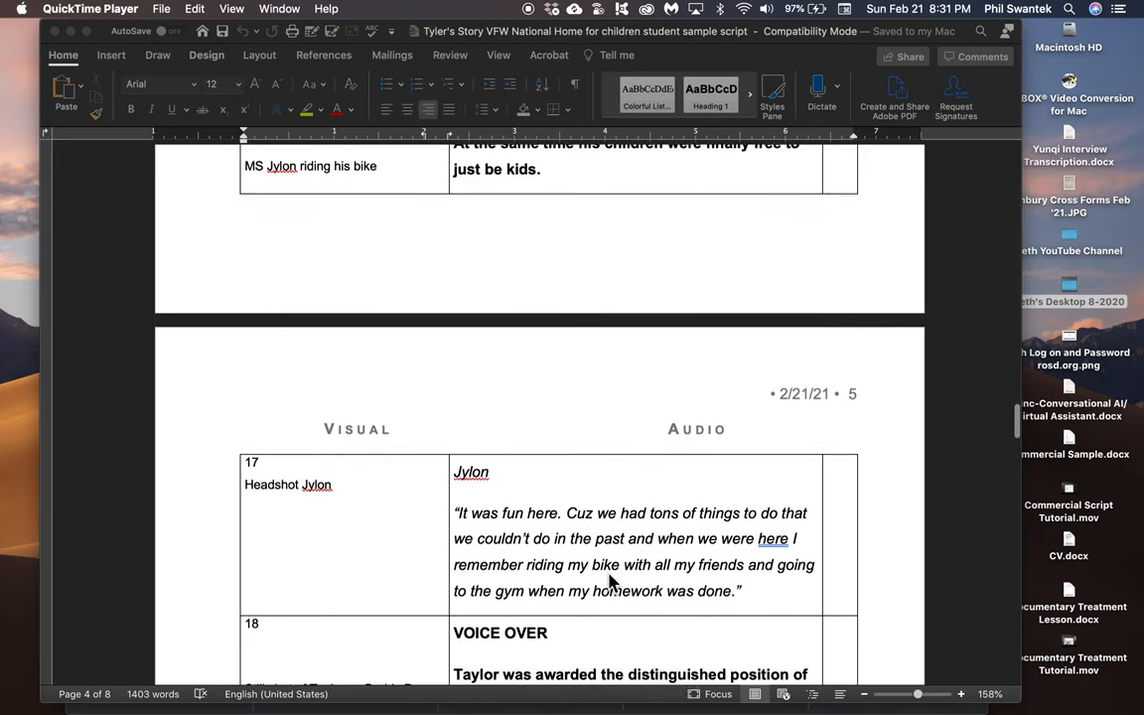
{"action": "scroll", "scroll_direction": "down", "scroll_amount": 3}
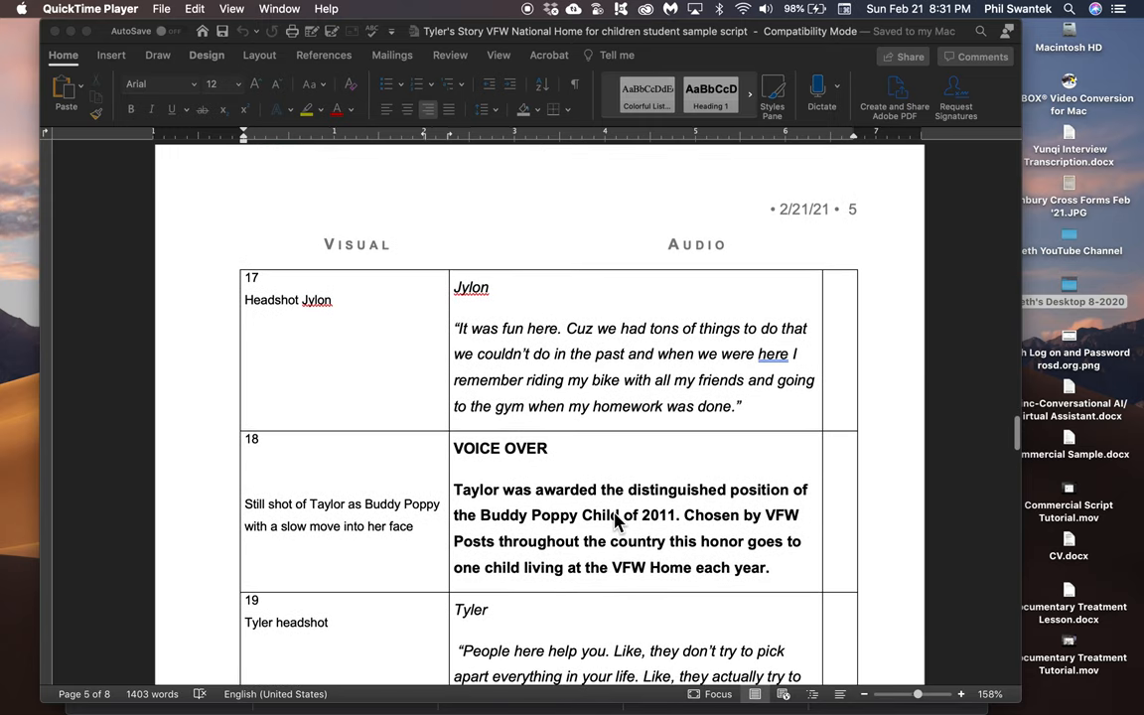
{"action": "mouse_move", "coordinate": [584, 529]}
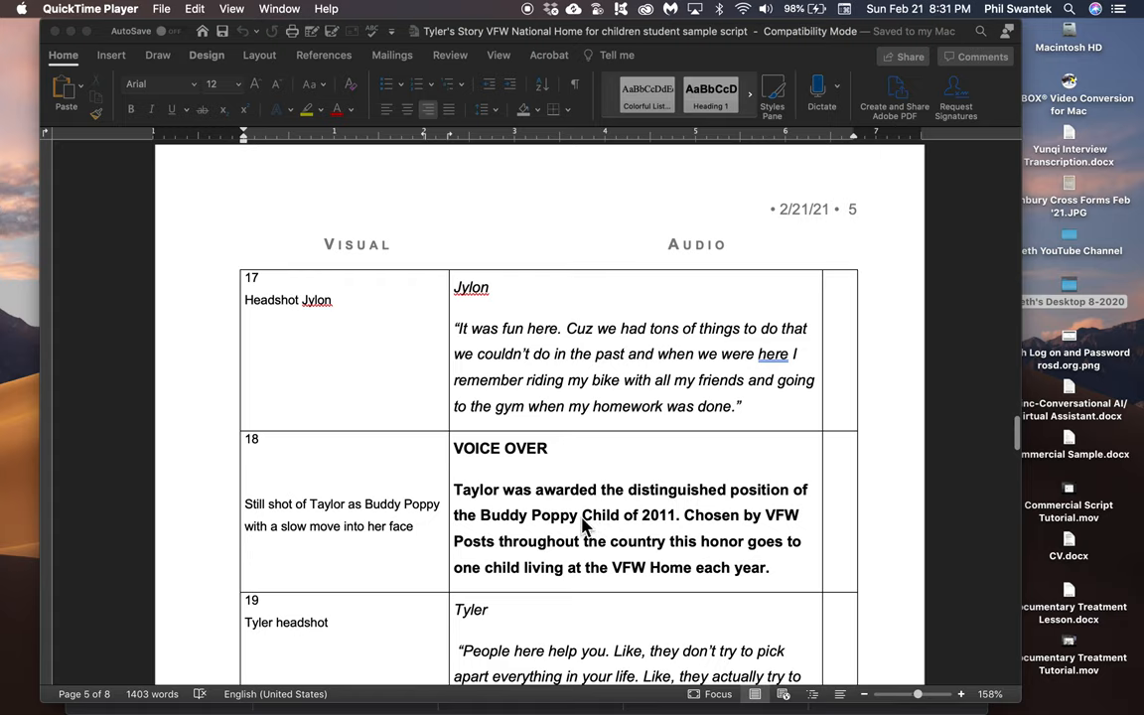
{"action": "mouse_move", "coordinate": [413, 510]}
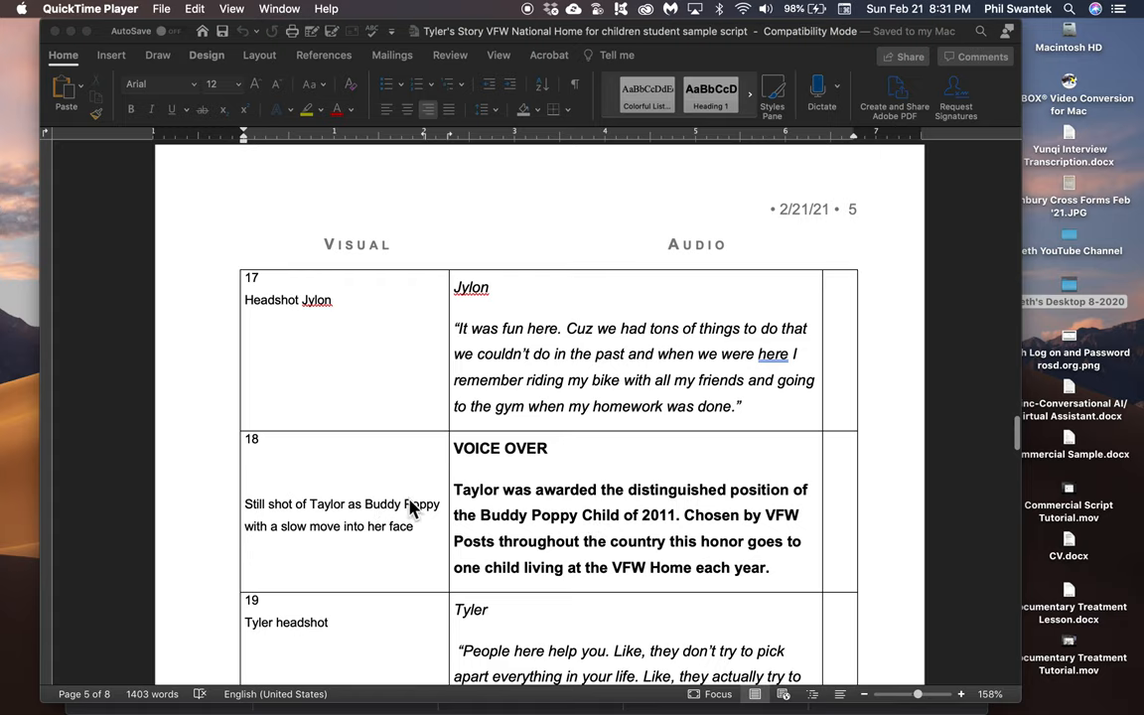
{"action": "scroll", "scroll_direction": "down", "scroll_amount": 3}
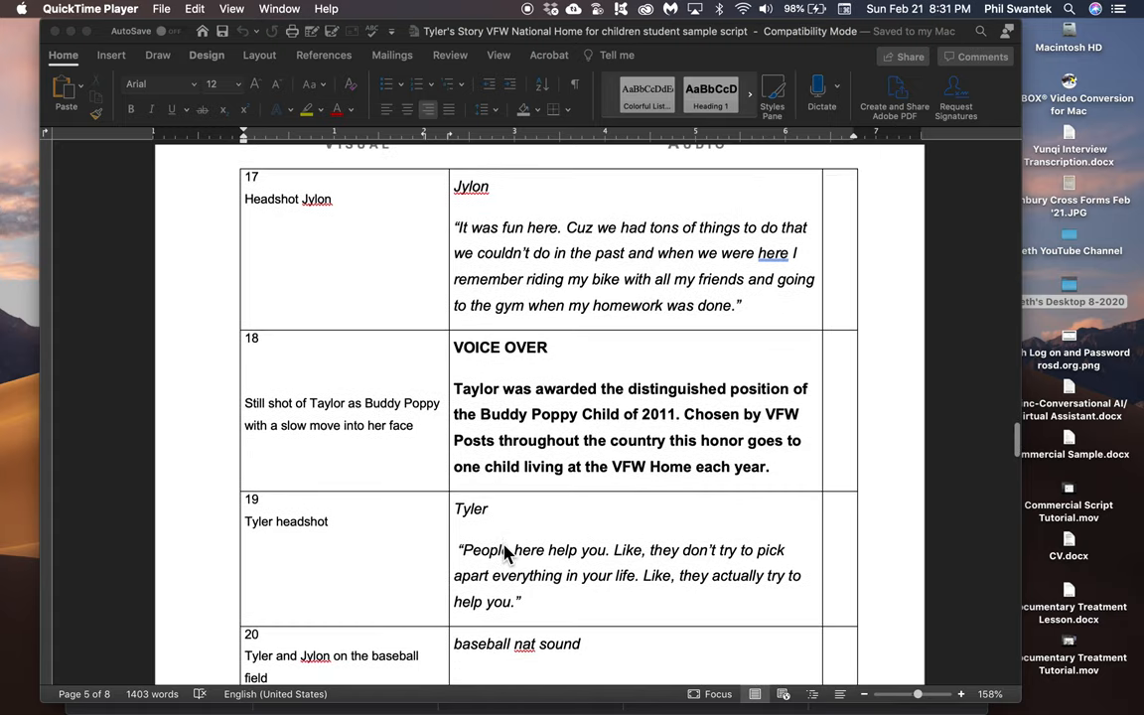
{"action": "scroll", "scroll_direction": "down", "scroll_amount": 3}
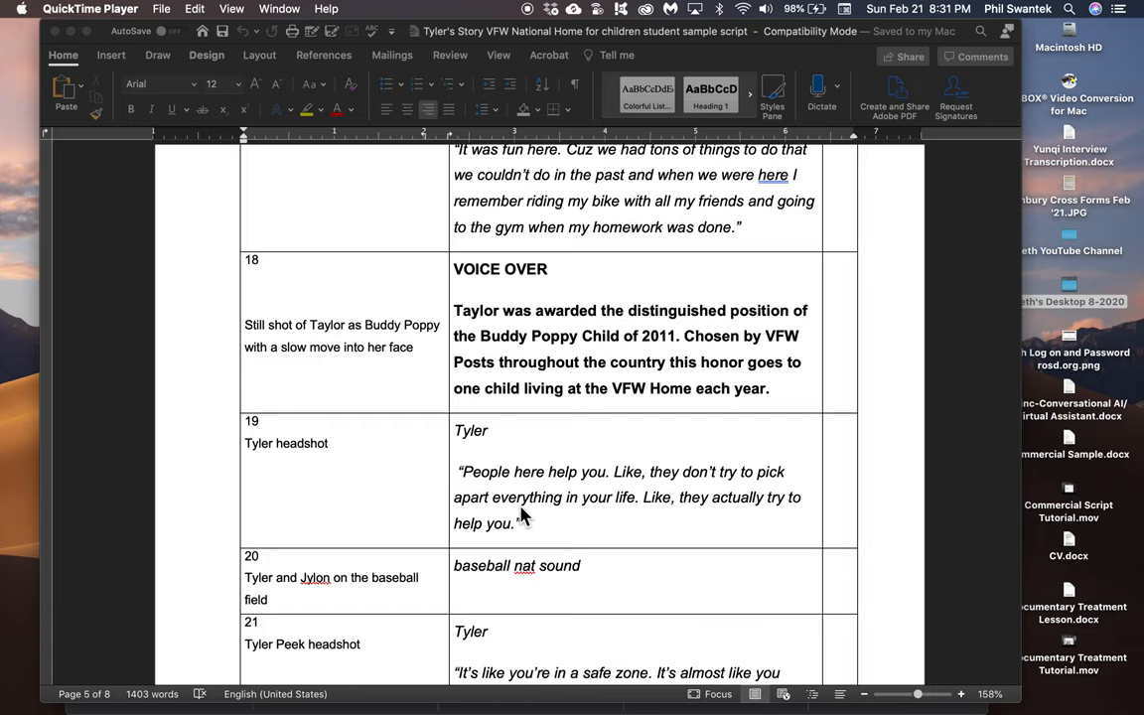
{"action": "scroll", "scroll_direction": "down", "scroll_amount": 3}
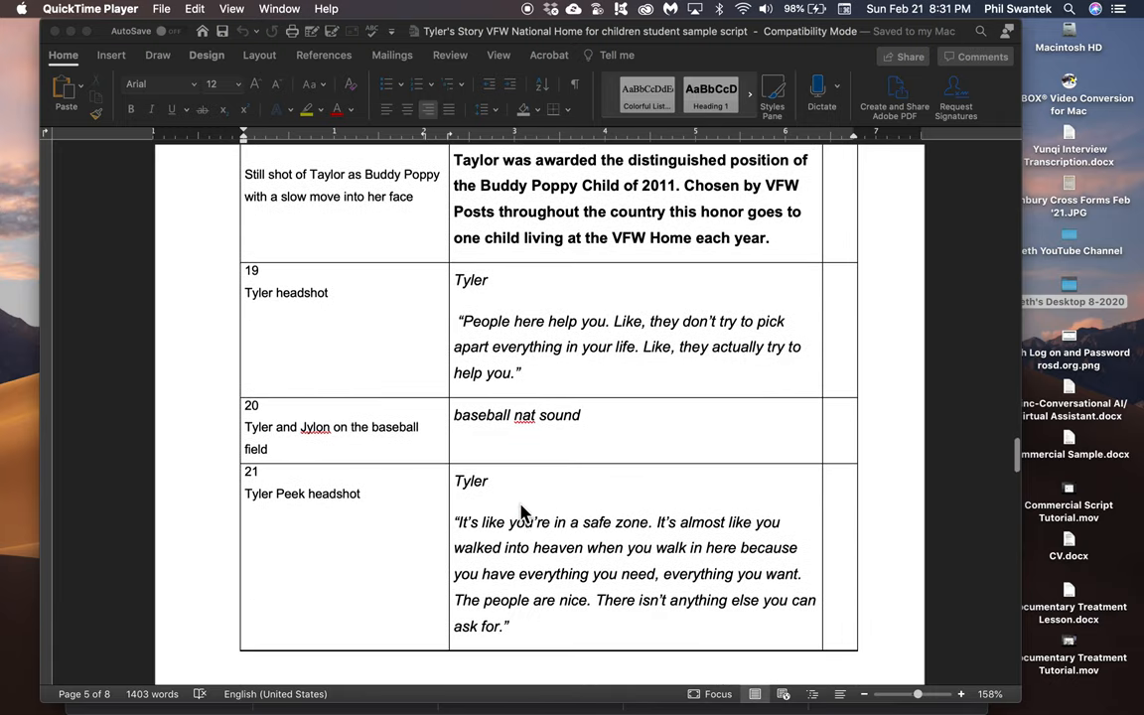
{"action": "mouse_move", "coordinate": [463, 437]}
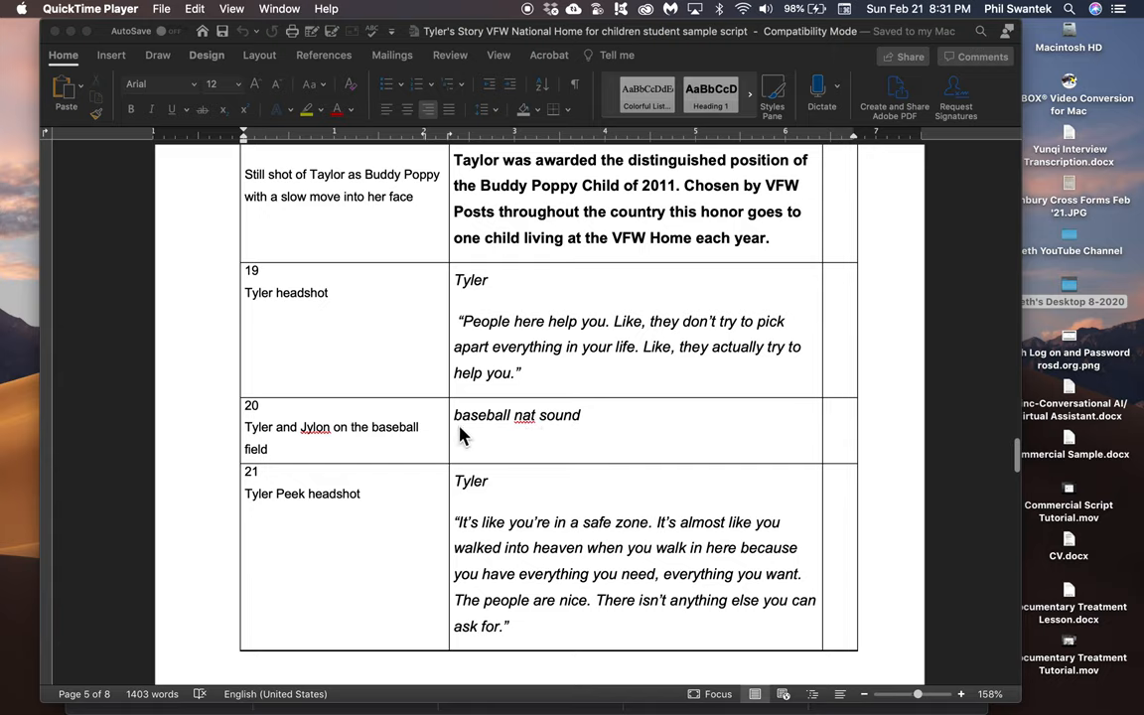
{"action": "mouse_move", "coordinate": [498, 431]}
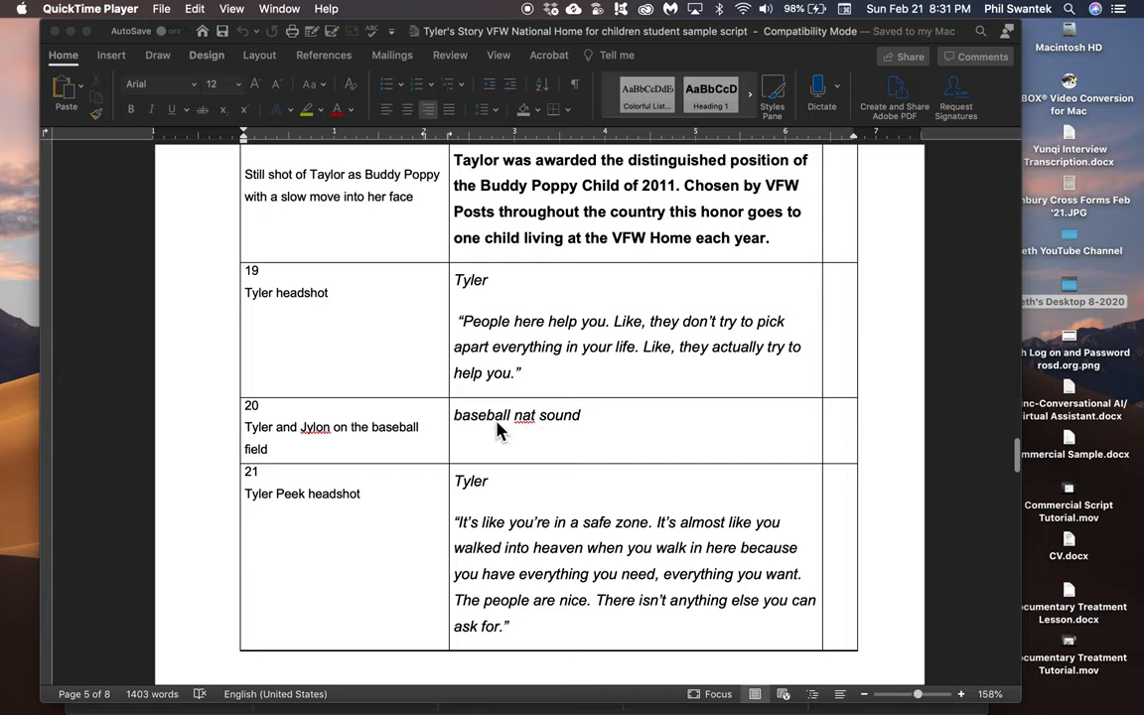
{"action": "mouse_move", "coordinate": [515, 425]}
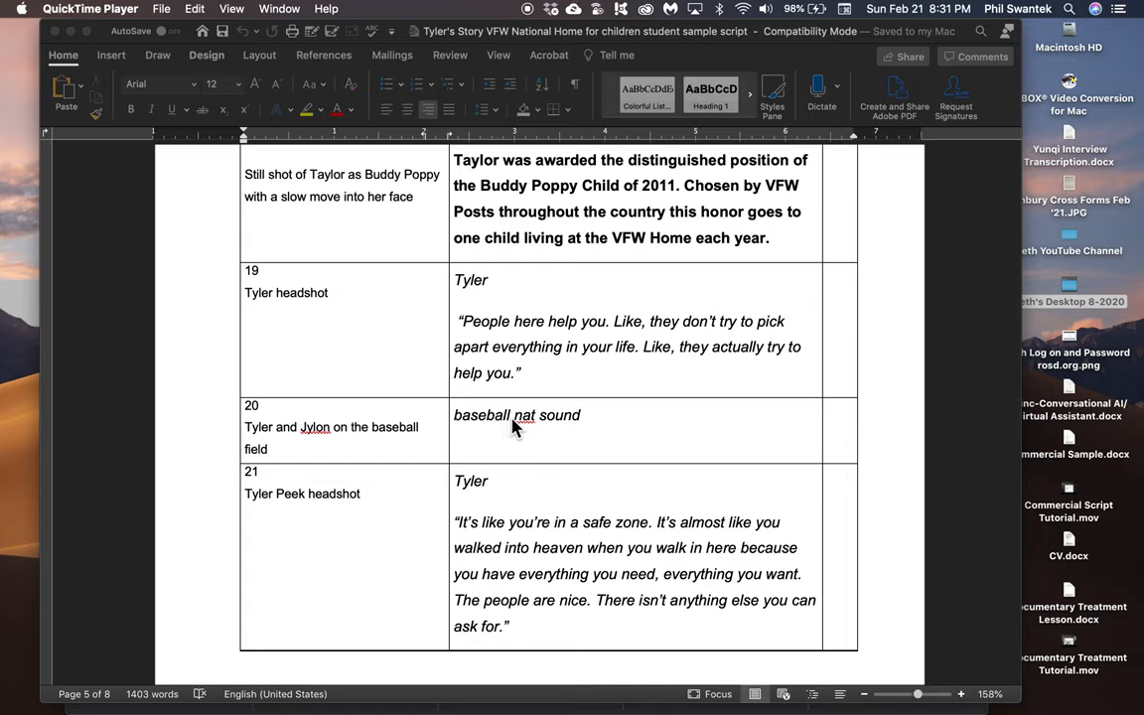
{"action": "mouse_move", "coordinate": [495, 429]}
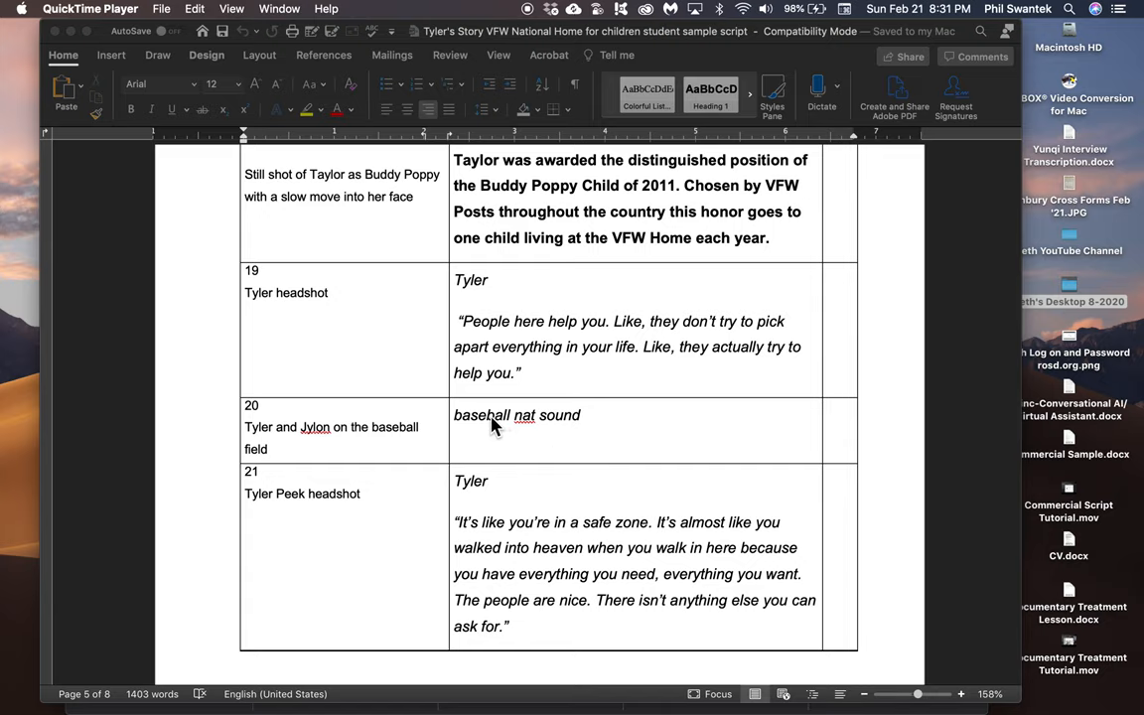
{"action": "mouse_move", "coordinate": [520, 429]}
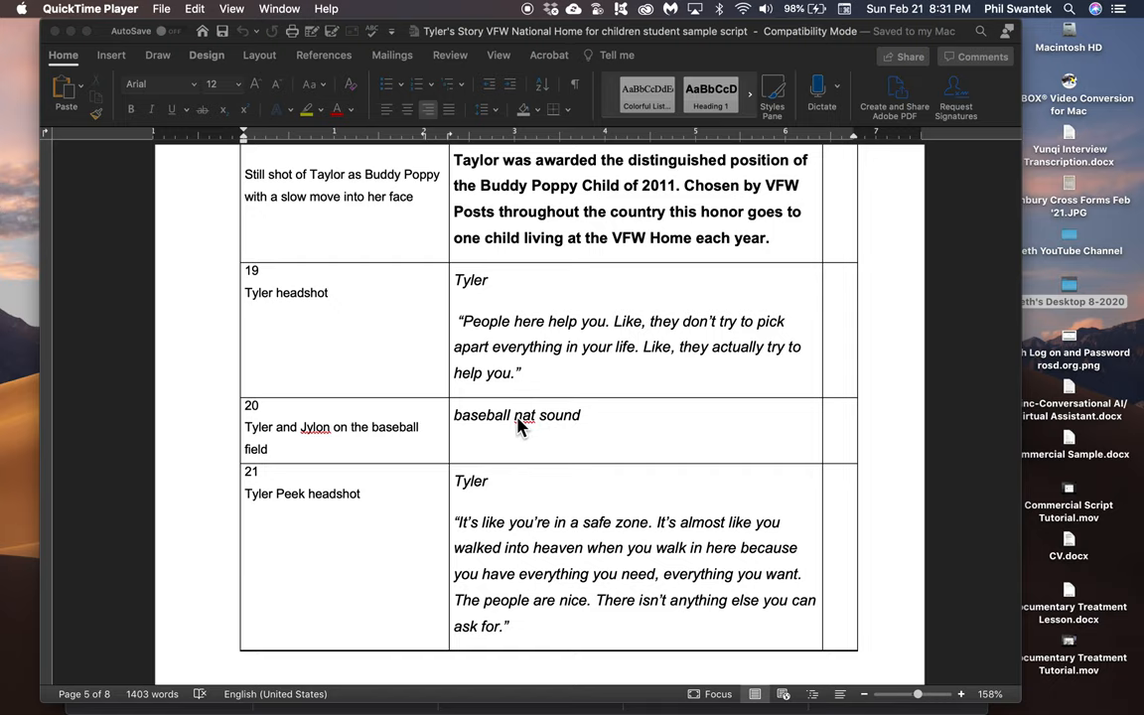
{"action": "scroll", "scroll_direction": "down", "scroll_amount": 3}
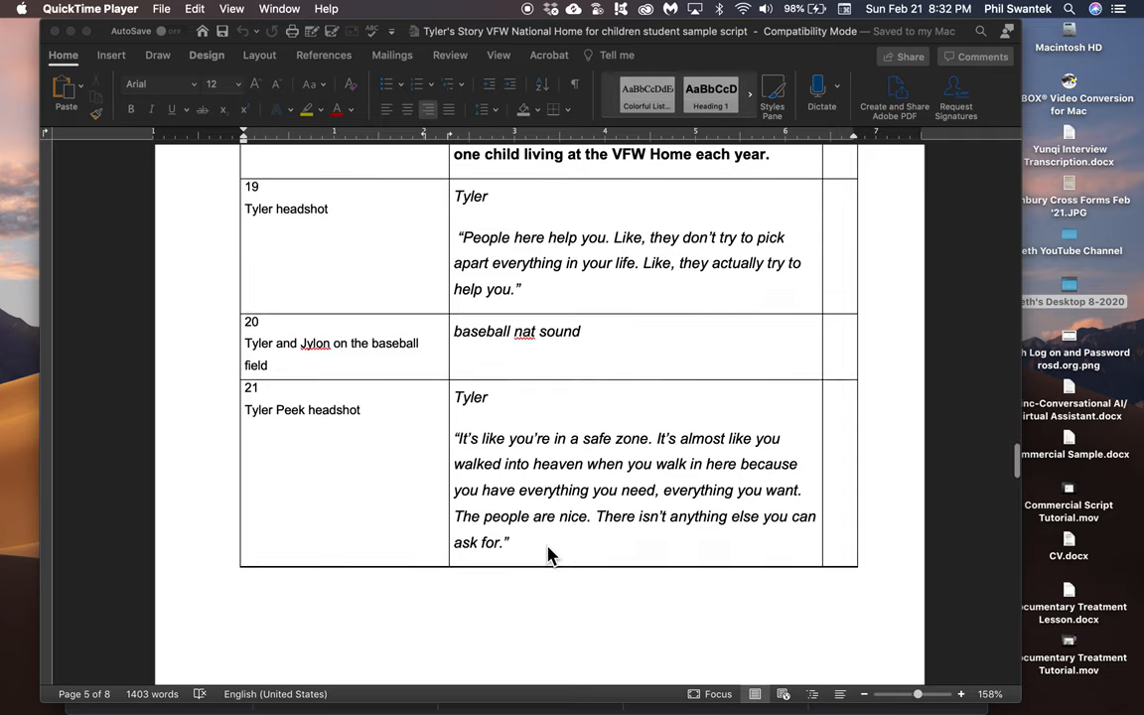
{"action": "scroll", "scroll_direction": "down", "scroll_amount": 3}
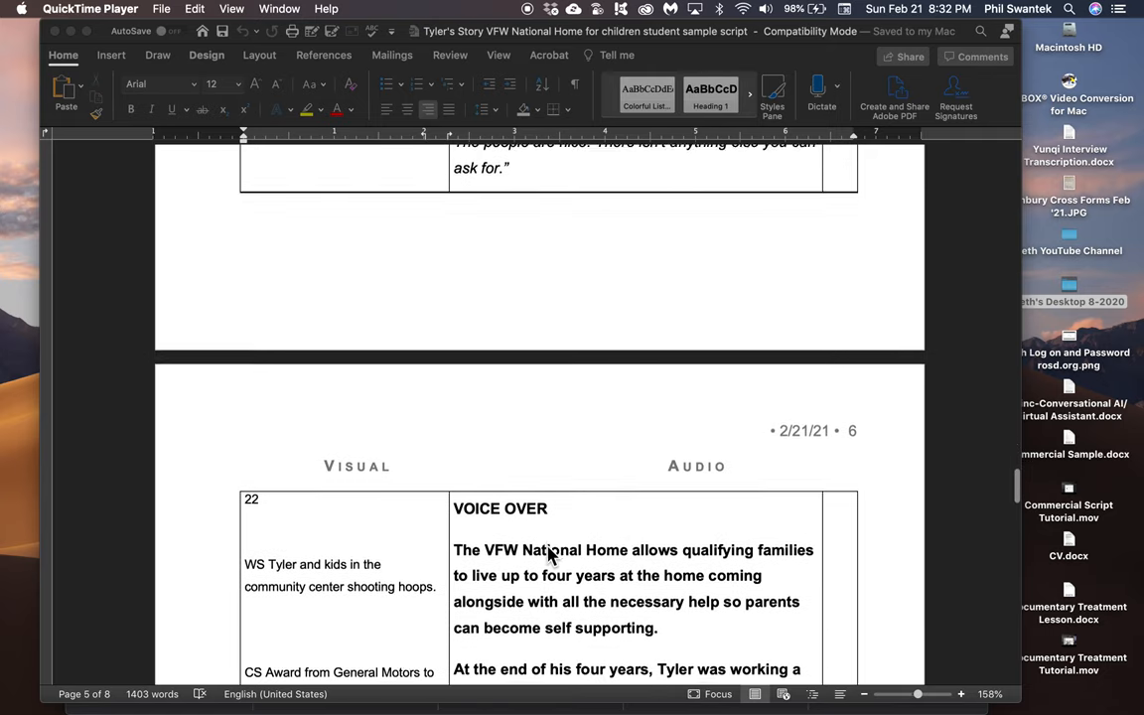
{"action": "scroll", "scroll_direction": "down", "scroll_amount": 3}
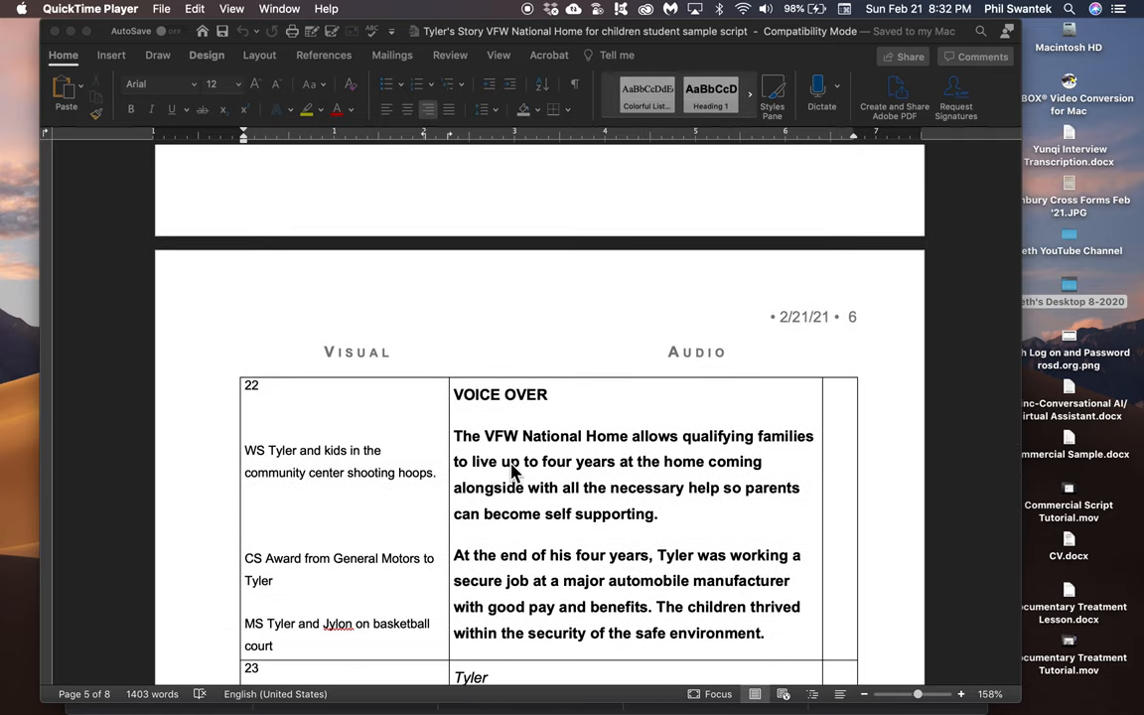
{"action": "mouse_move", "coordinate": [560, 461]}
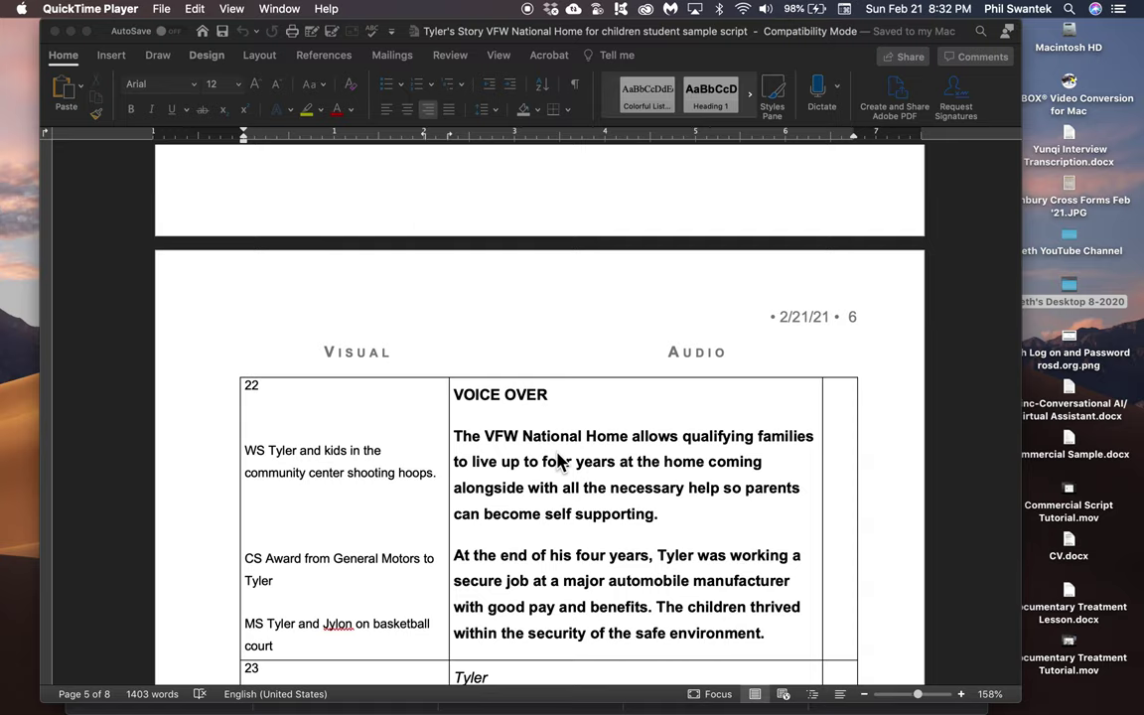
{"action": "mouse_move", "coordinate": [509, 437]}
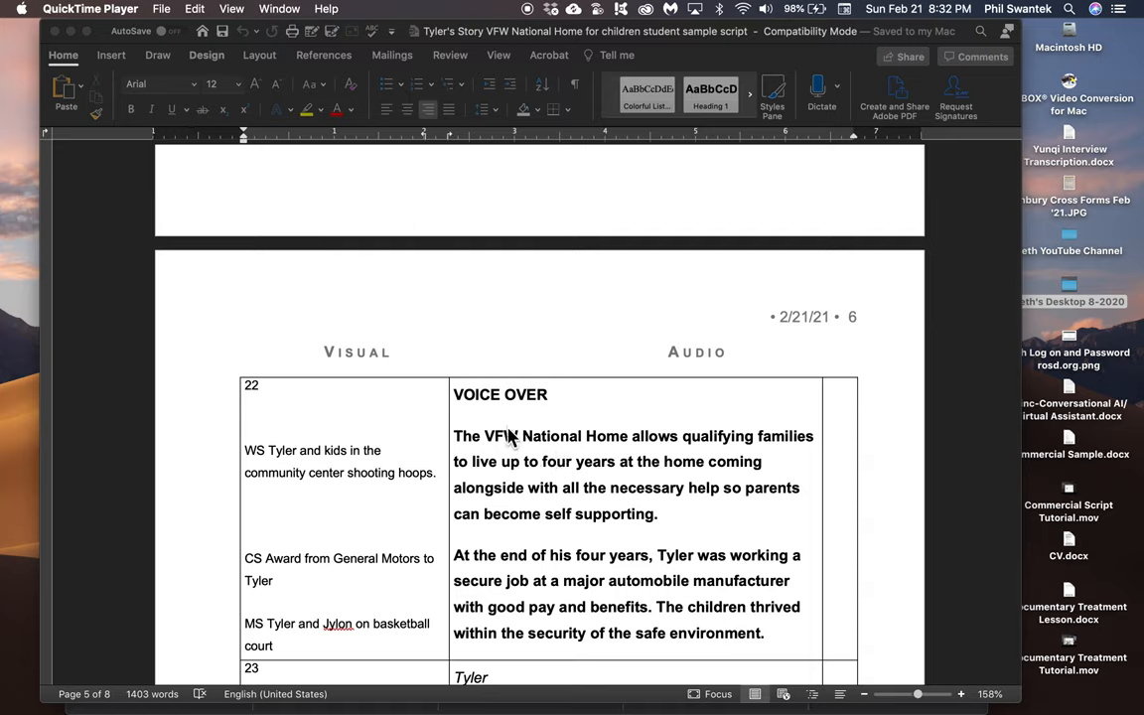
{"action": "mouse_move", "coordinate": [552, 486]}
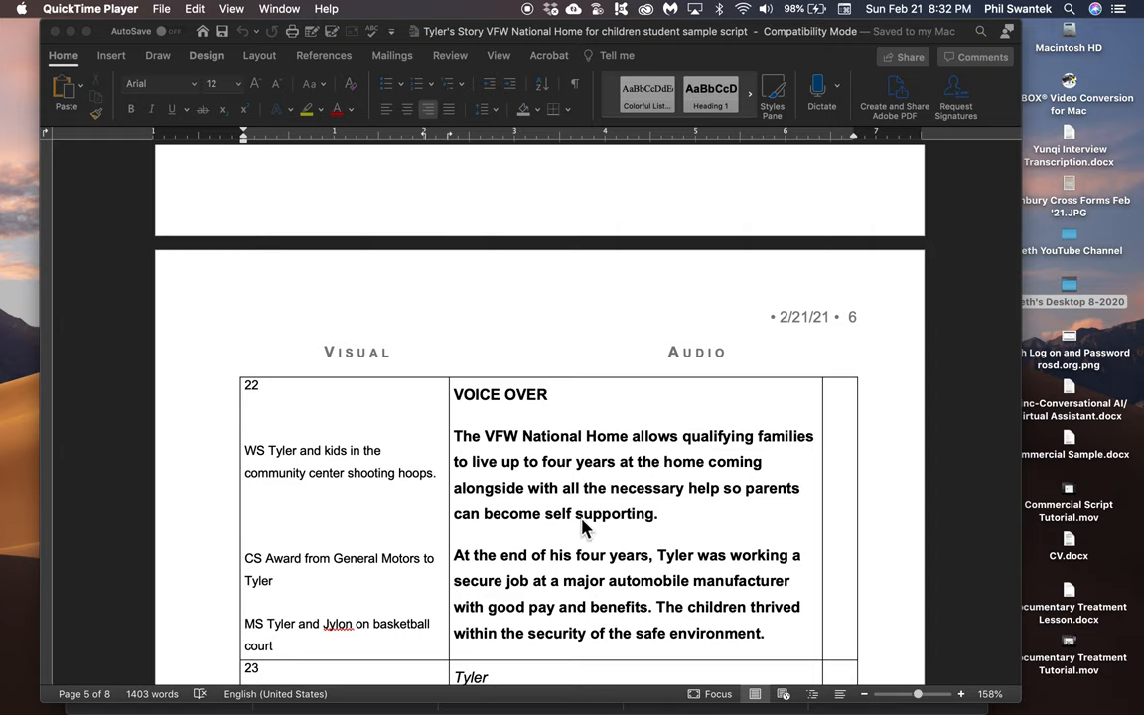
{"action": "scroll", "scroll_direction": "down", "scroll_amount": 3}
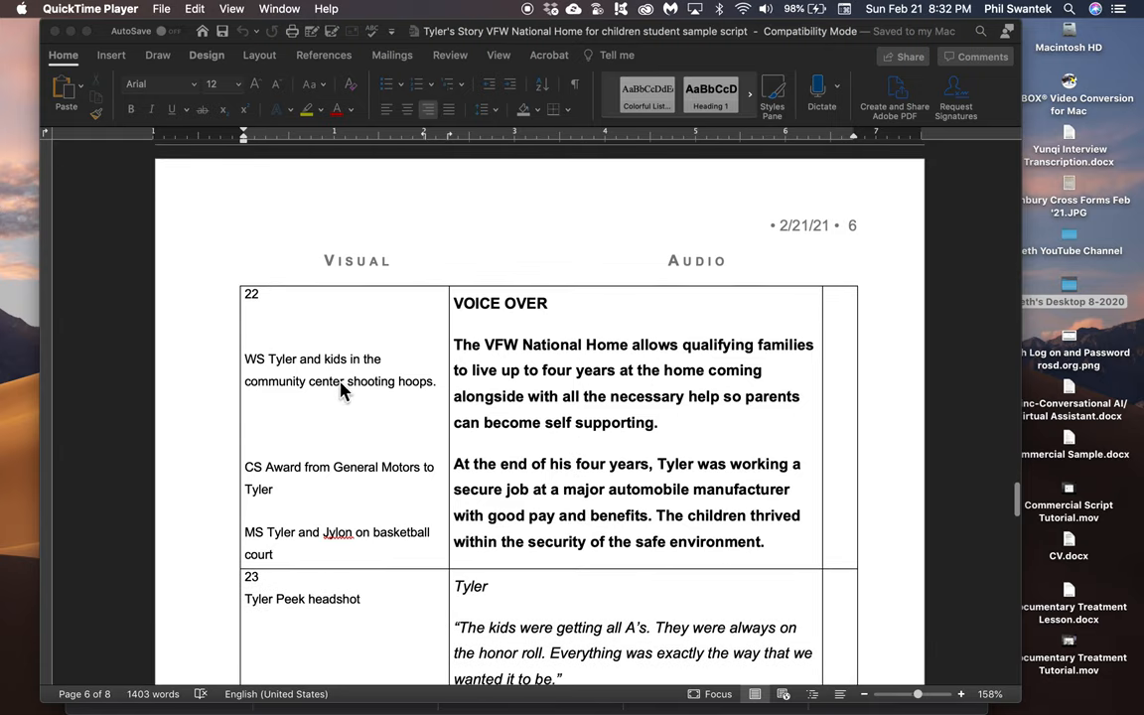
{"action": "scroll", "scroll_direction": "down", "scroll_amount": 3}
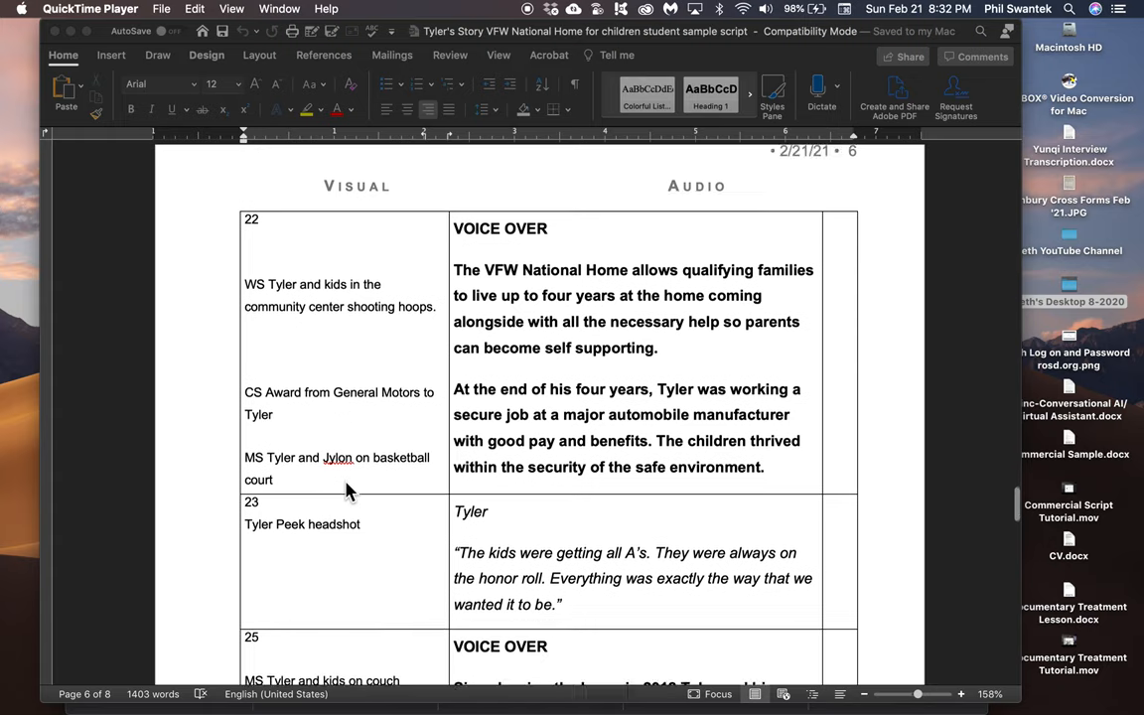
{"action": "scroll", "scroll_direction": "down", "scroll_amount": 3}
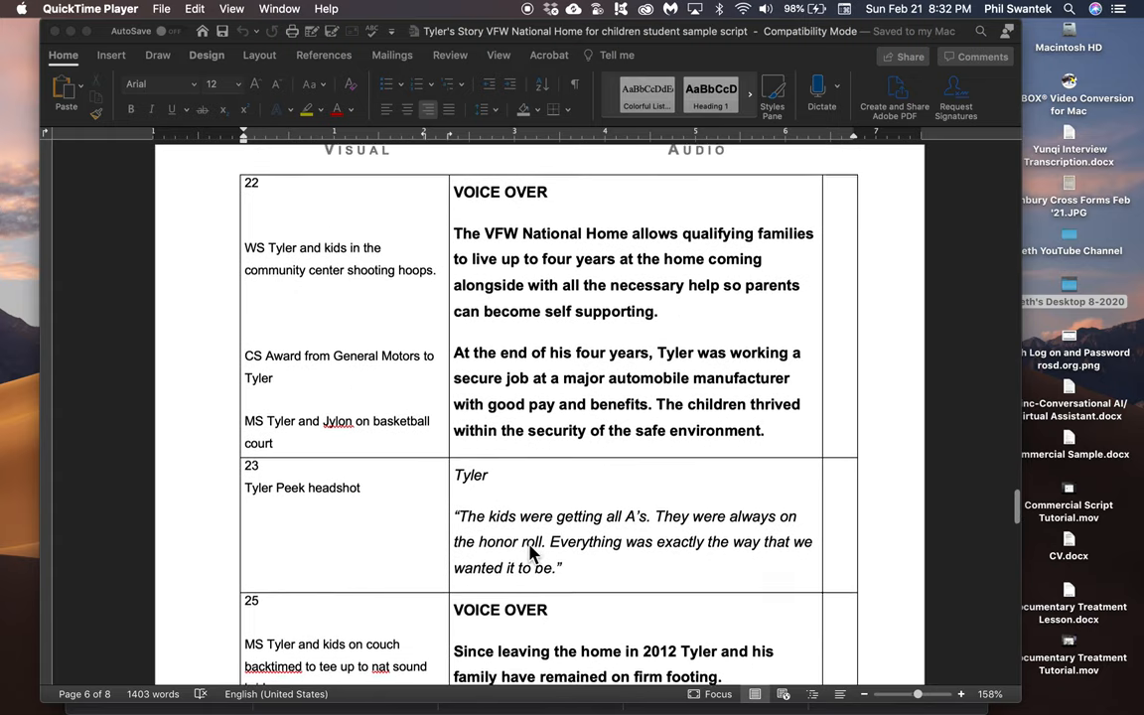
{"action": "scroll", "scroll_direction": "down", "scroll_amount": 3}
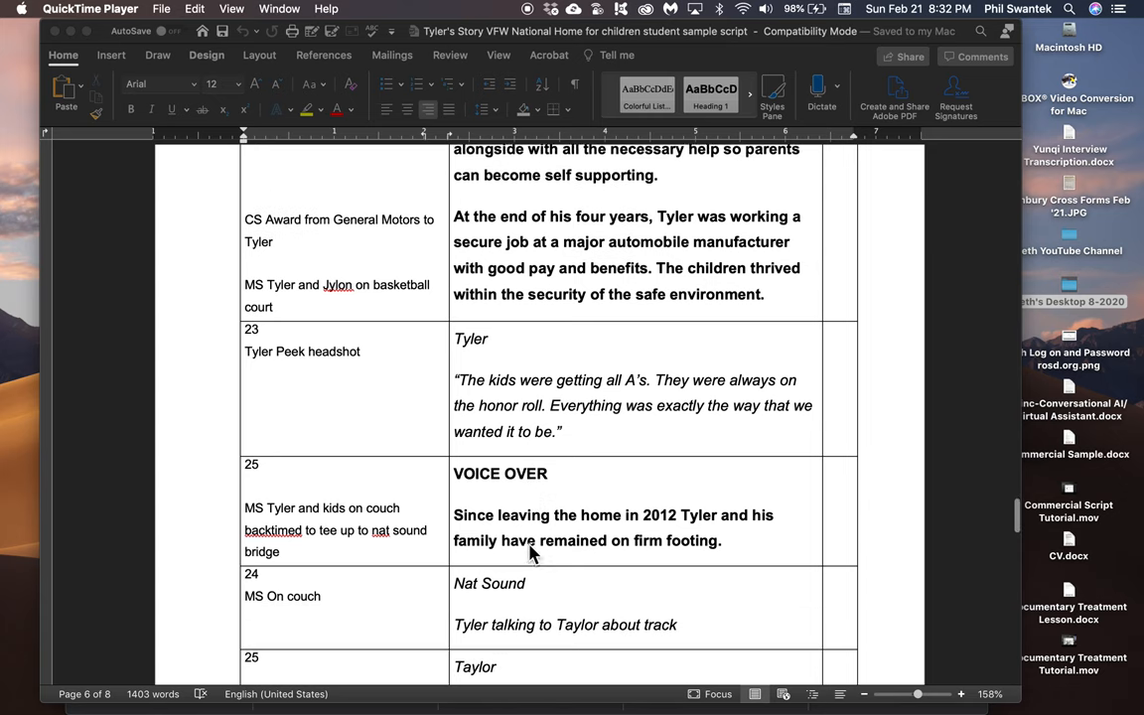
{"action": "scroll", "scroll_direction": "down", "scroll_amount": 3}
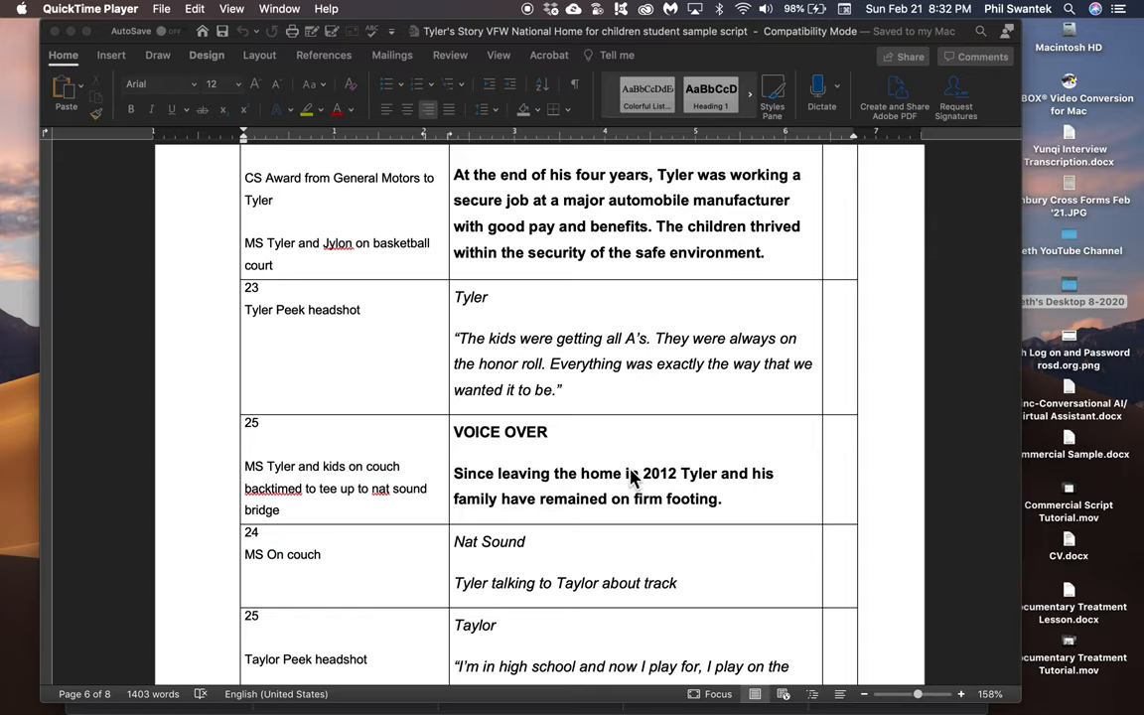
{"action": "mouse_move", "coordinate": [410, 493]}
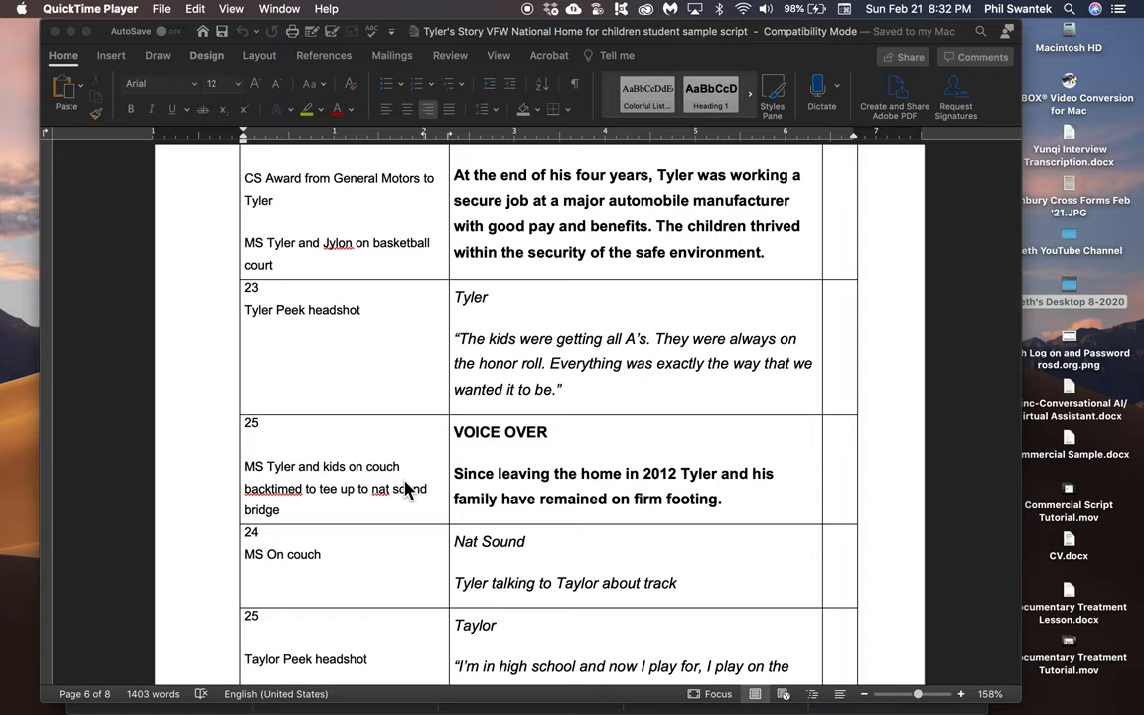
{"action": "scroll", "scroll_direction": "down", "scroll_amount": 3}
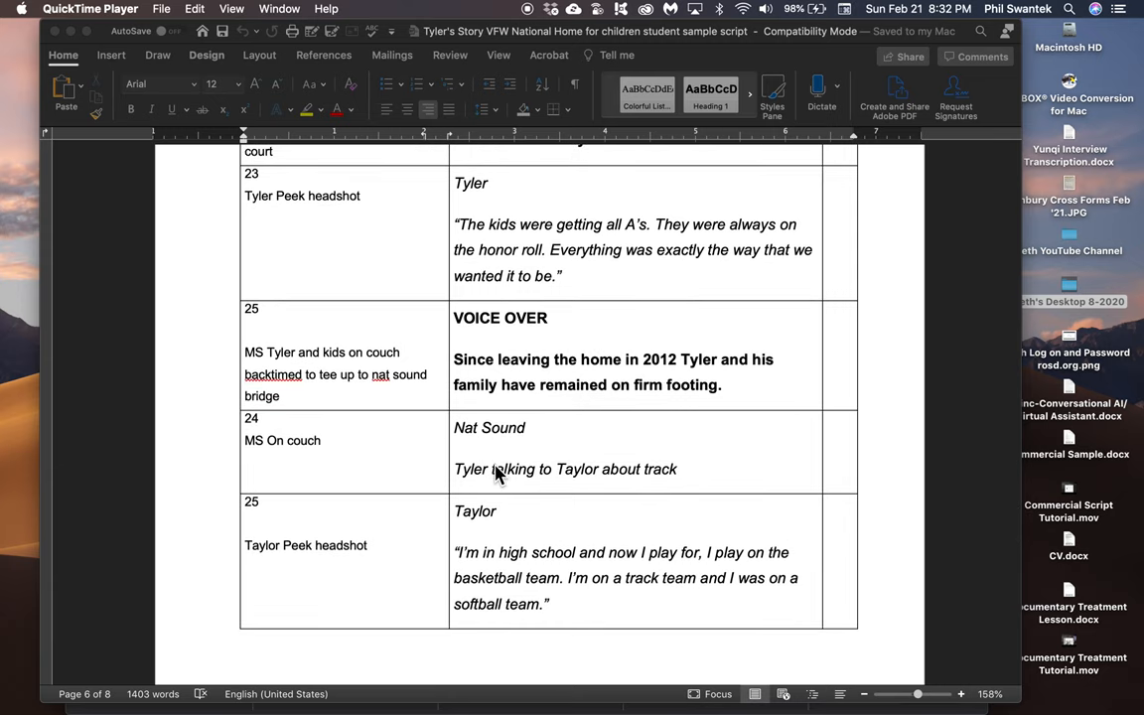
{"action": "scroll", "scroll_direction": "down", "scroll_amount": 3}
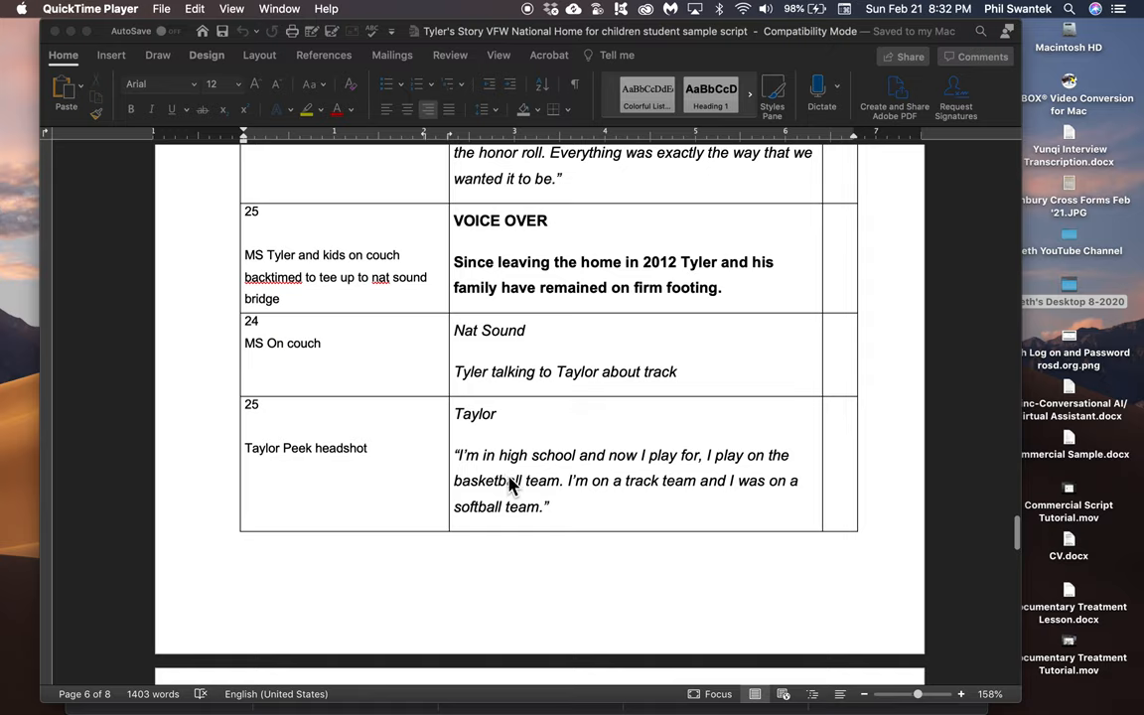
{"action": "scroll", "scroll_direction": "down", "scroll_amount": 3}
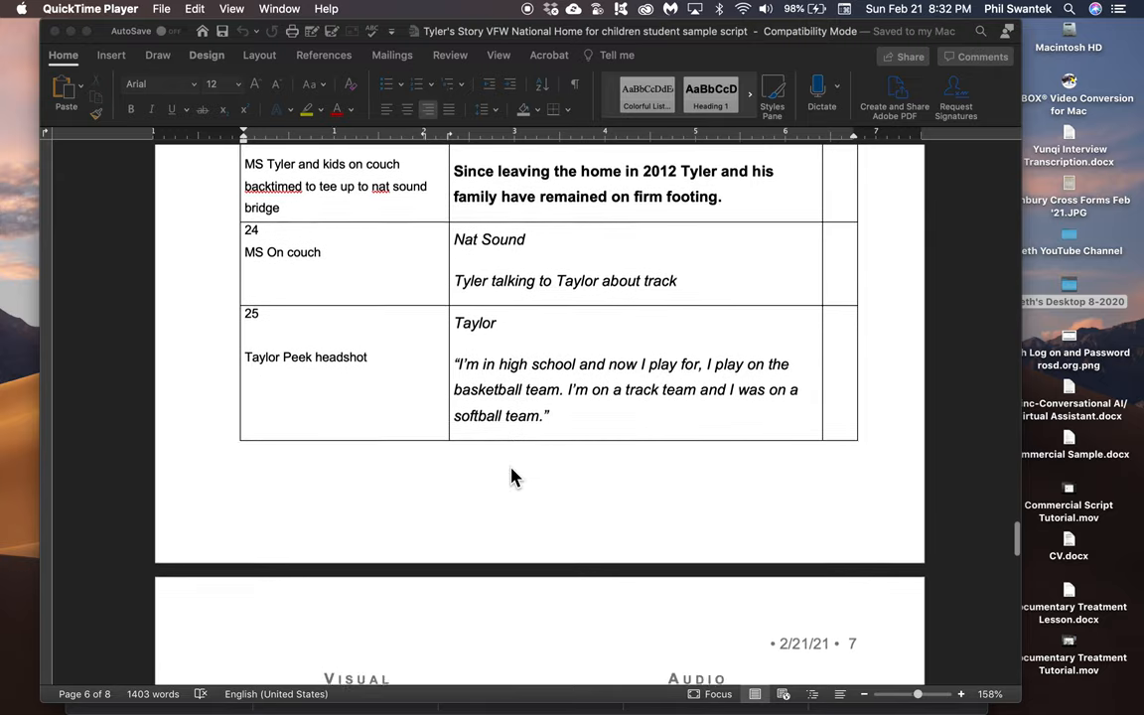
{"action": "scroll", "scroll_direction": "down", "scroll_amount": 3}
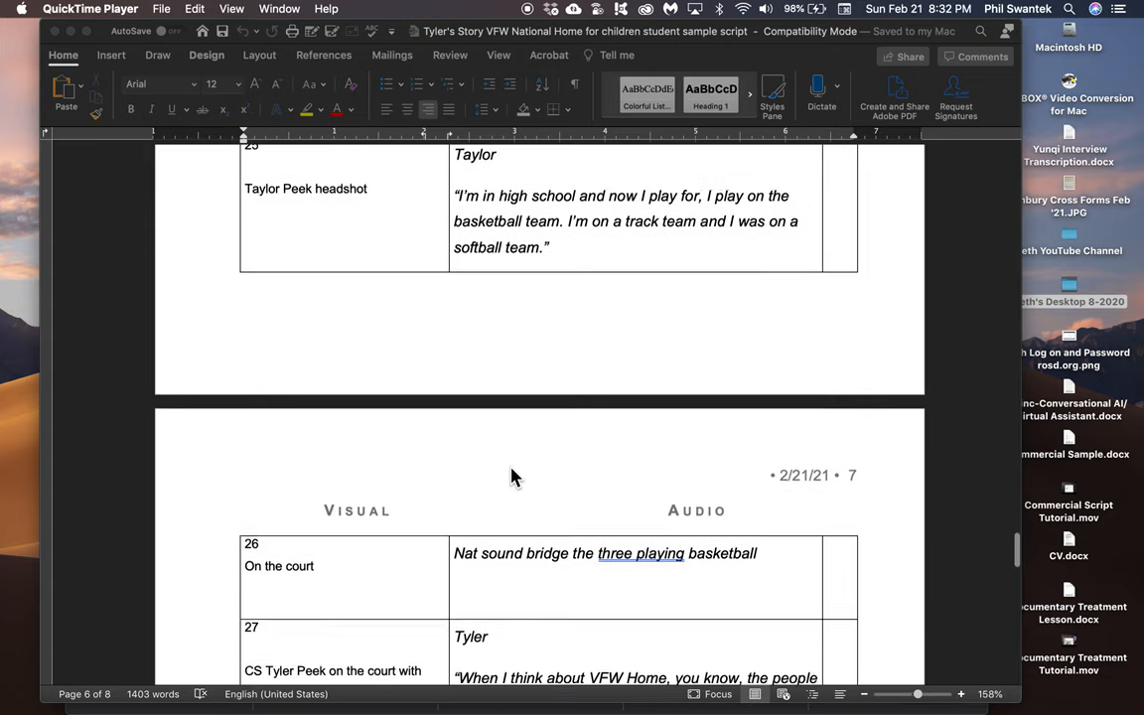
{"action": "scroll", "scroll_direction": "down", "scroll_amount": 3}
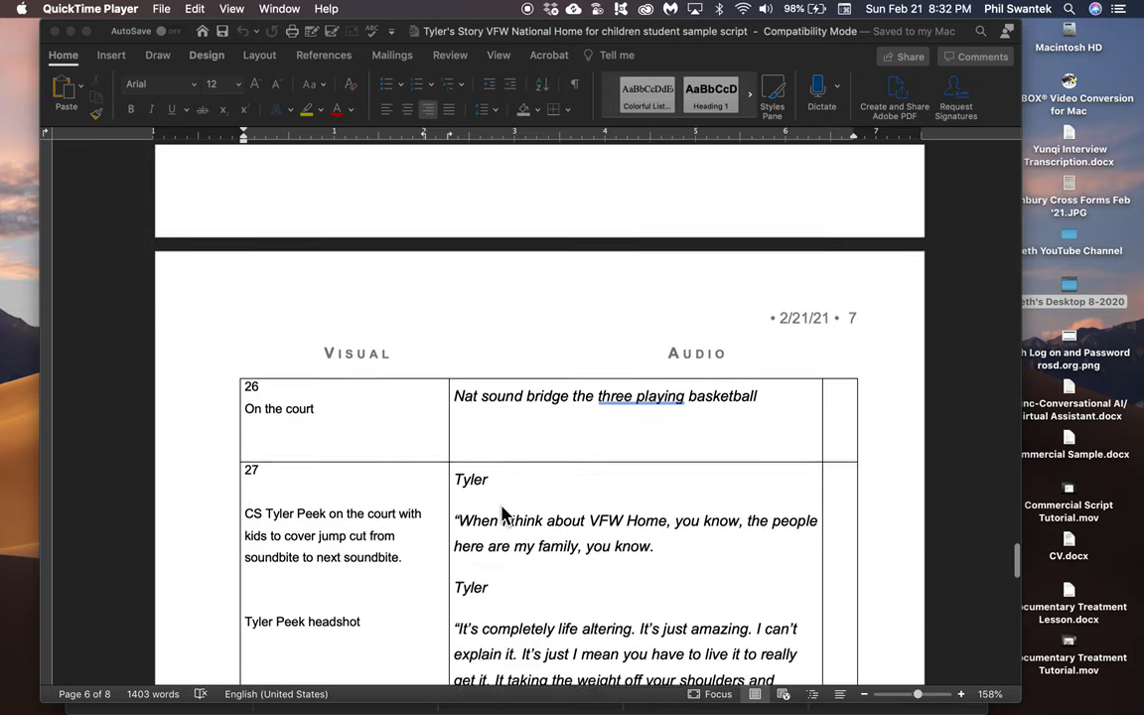
{"action": "scroll", "scroll_direction": "down", "scroll_amount": 3}
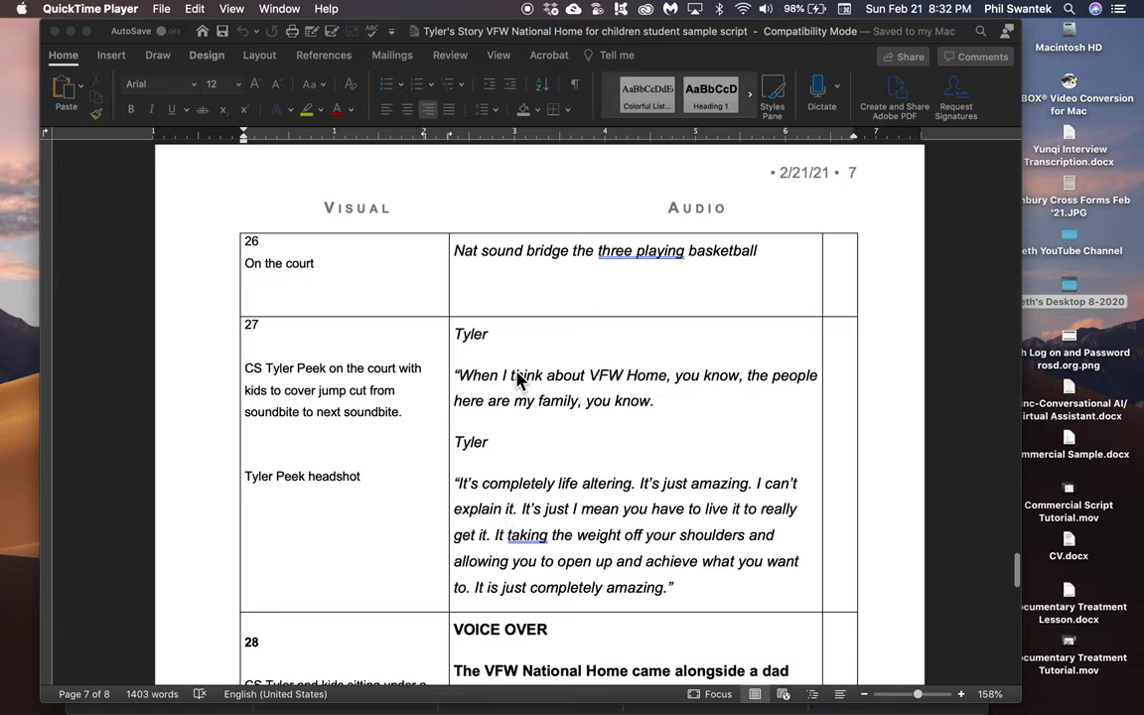
{"action": "mouse_move", "coordinate": [546, 394]}
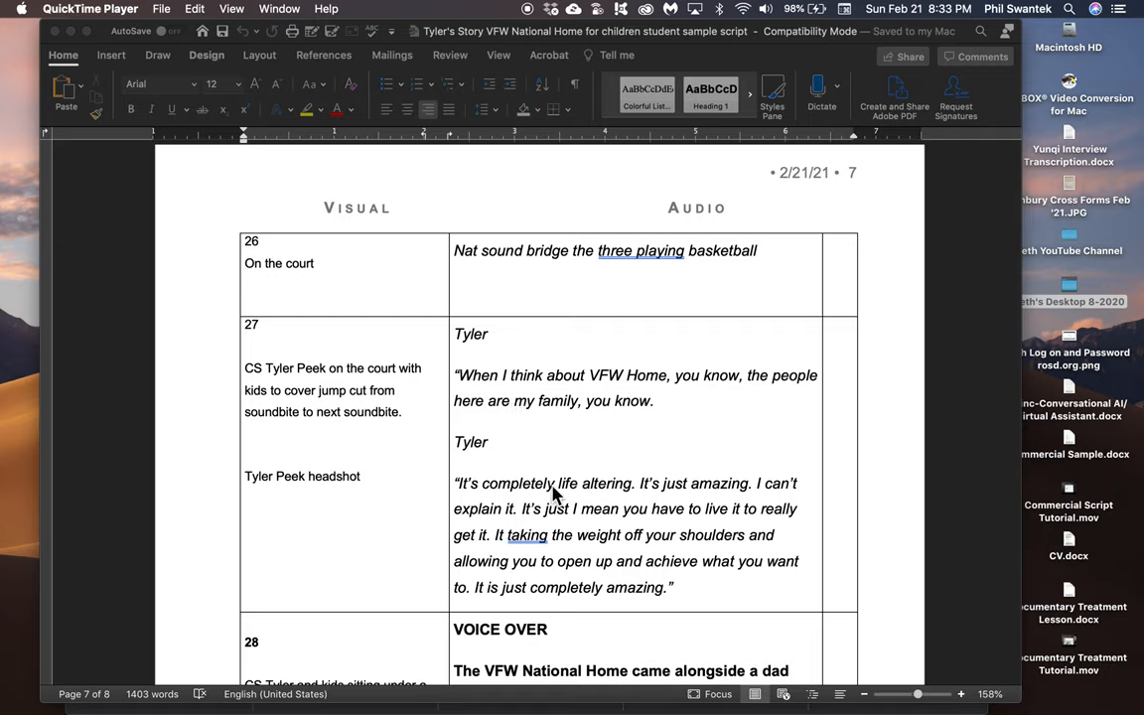
{"action": "mouse_move", "coordinate": [361, 393]}
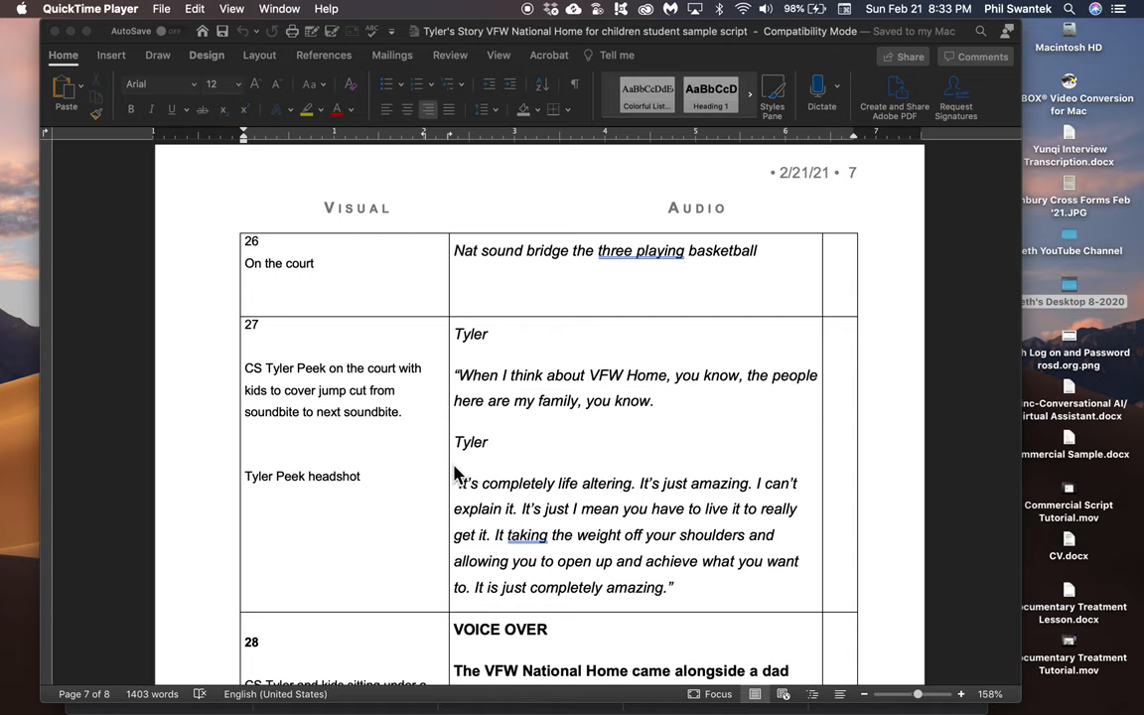
{"action": "scroll", "scroll_direction": "down", "scroll_amount": 3}
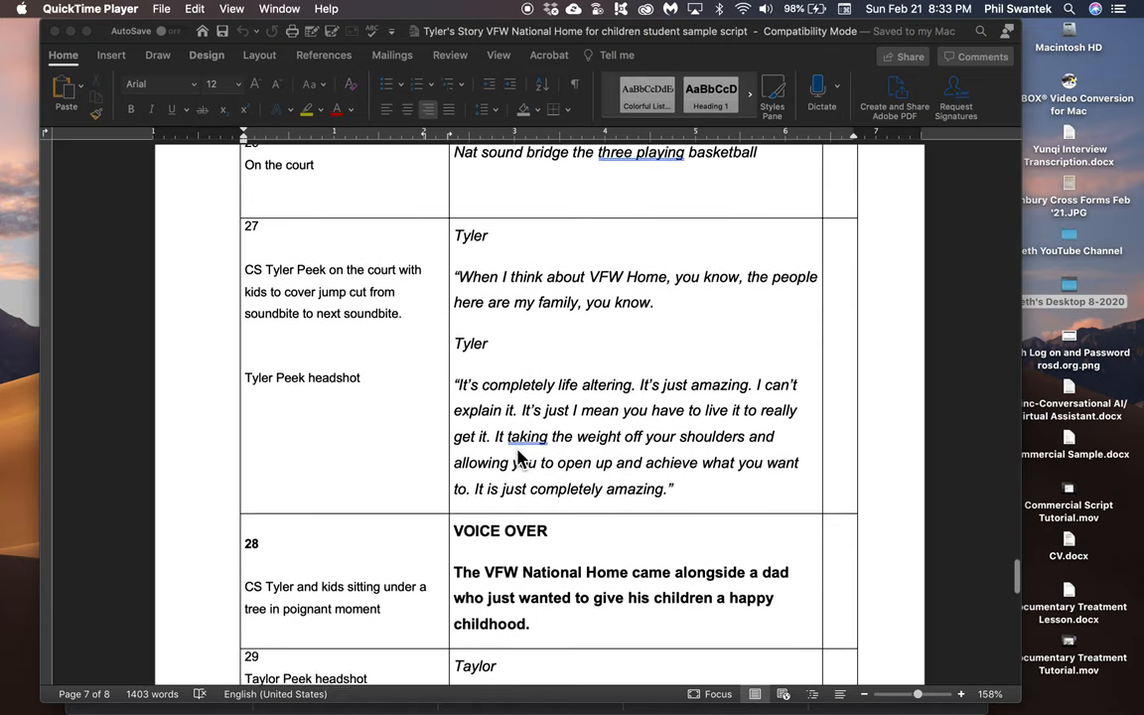
{"action": "scroll", "scroll_direction": "down", "scroll_amount": 3}
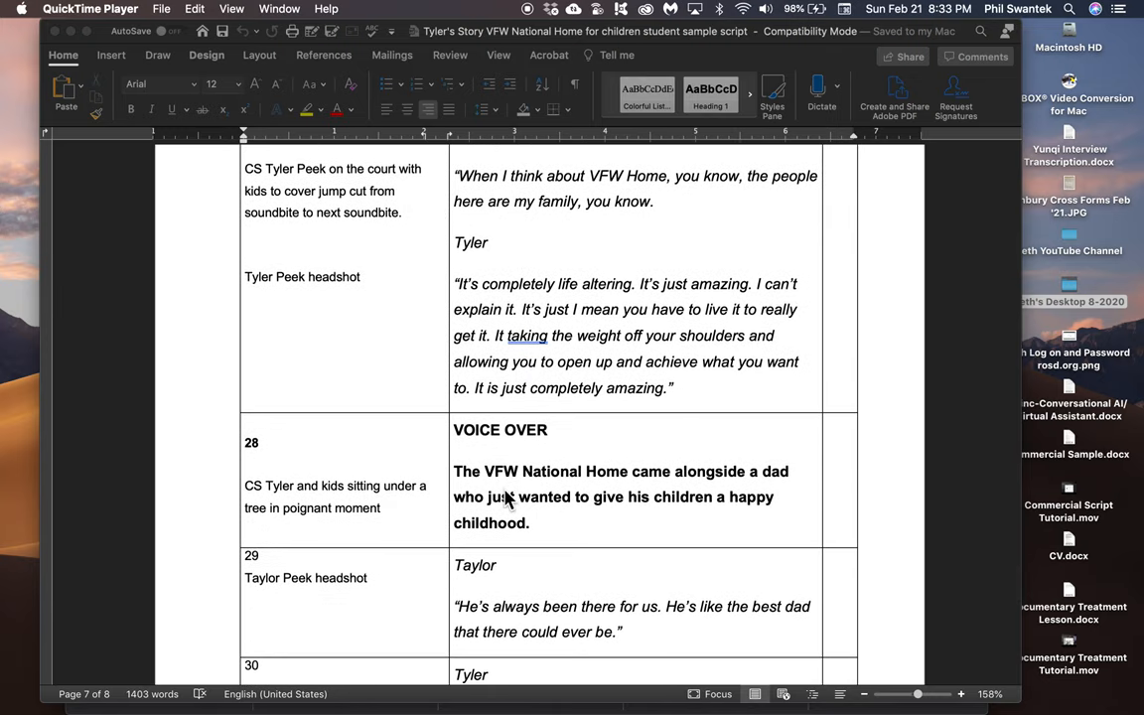
{"action": "scroll", "scroll_direction": "down", "scroll_amount": 3}
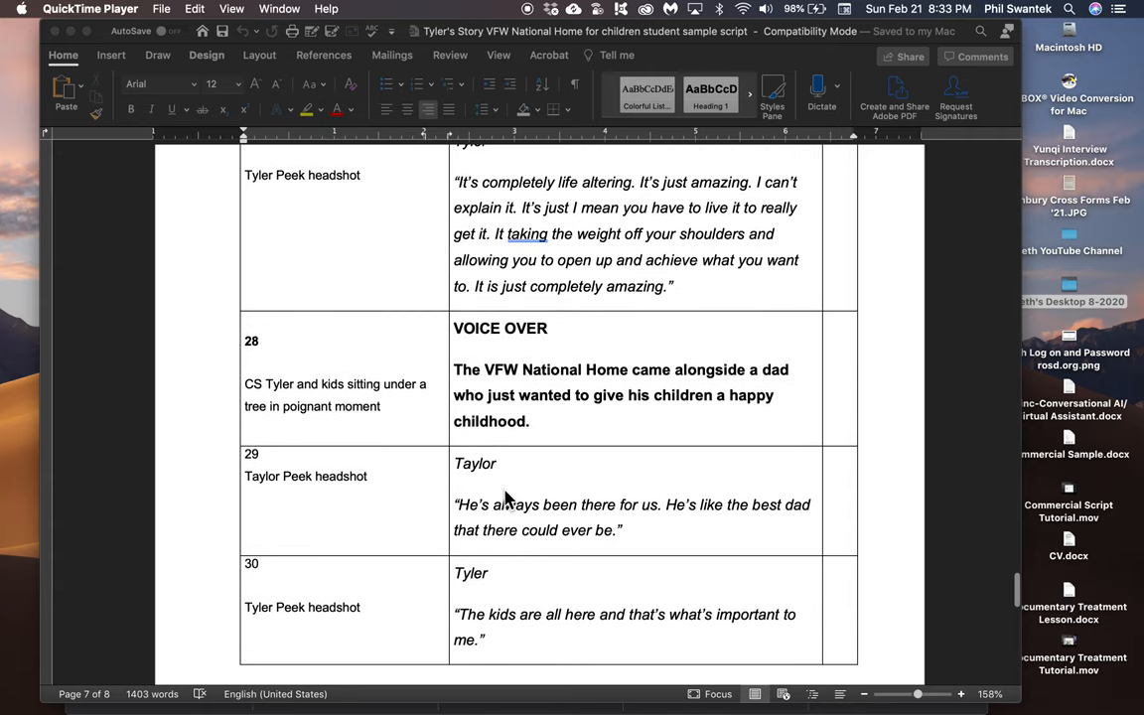
{"action": "scroll", "scroll_direction": "down", "scroll_amount": 3}
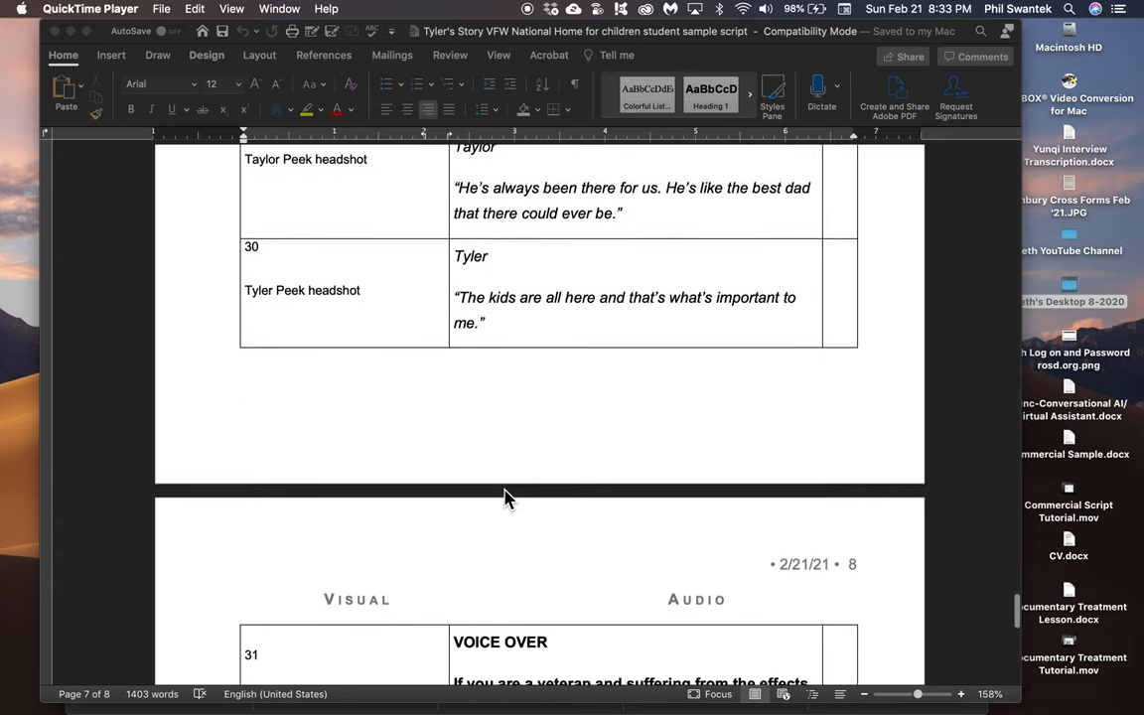
{"action": "scroll", "scroll_direction": "down", "scroll_amount": 3}
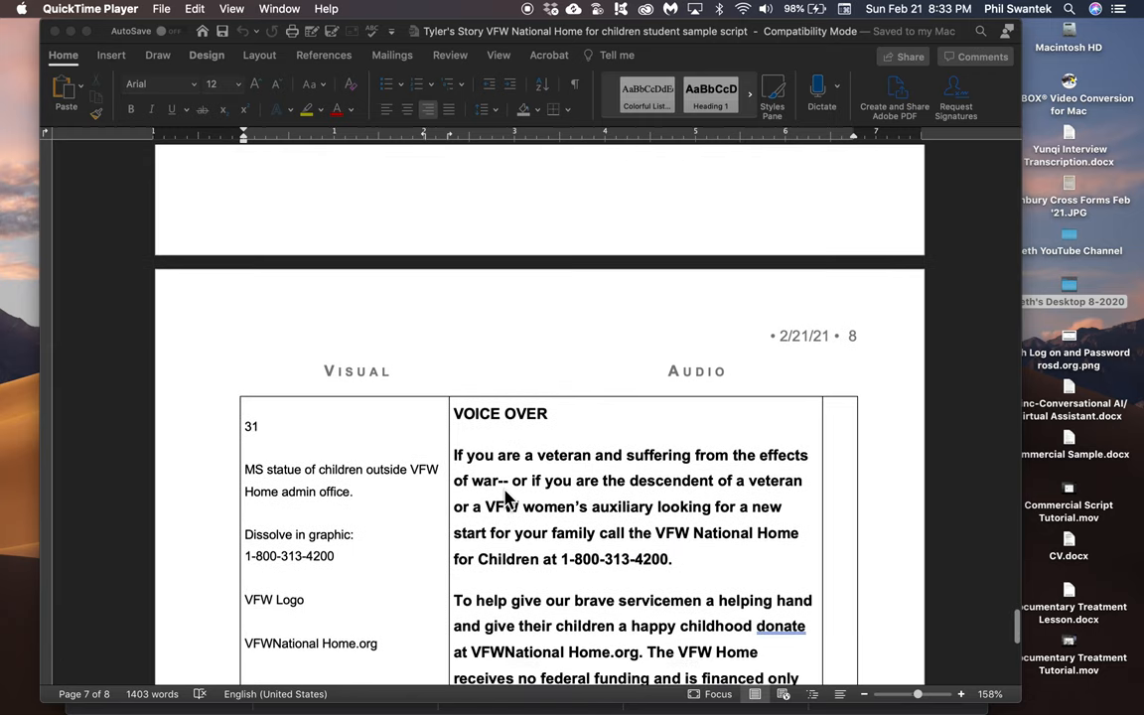
{"action": "scroll", "scroll_direction": "down", "scroll_amount": 3}
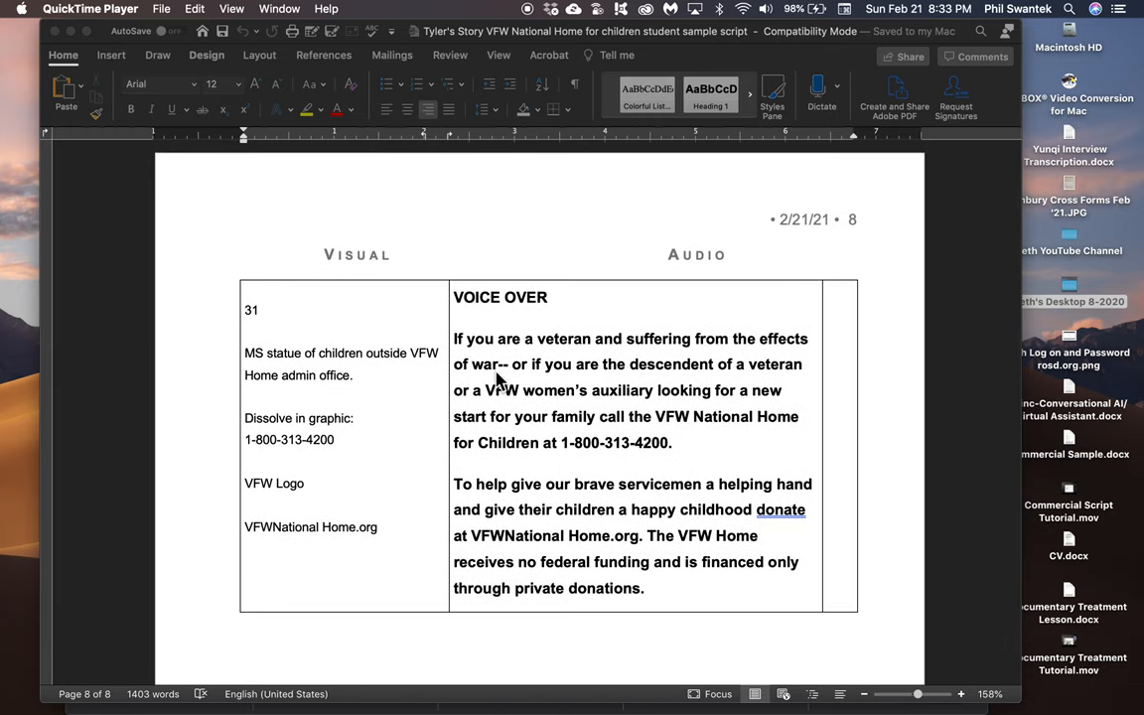
{"action": "mouse_move", "coordinate": [526, 435]}
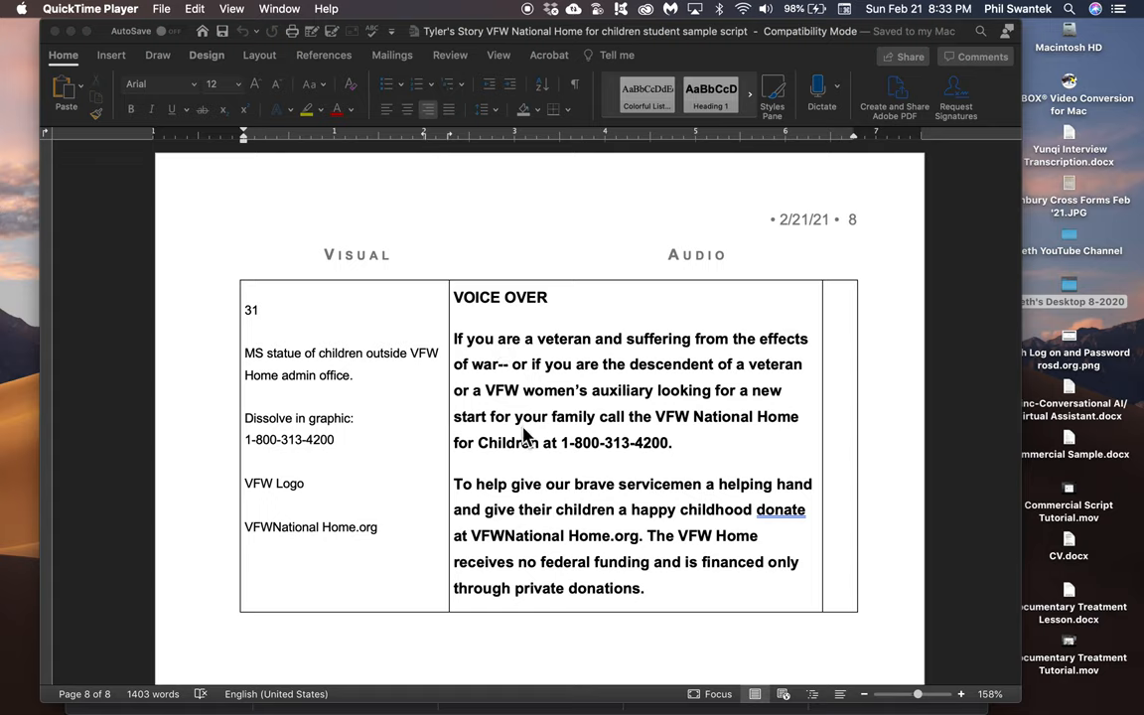
{"action": "mouse_move", "coordinate": [572, 488]}
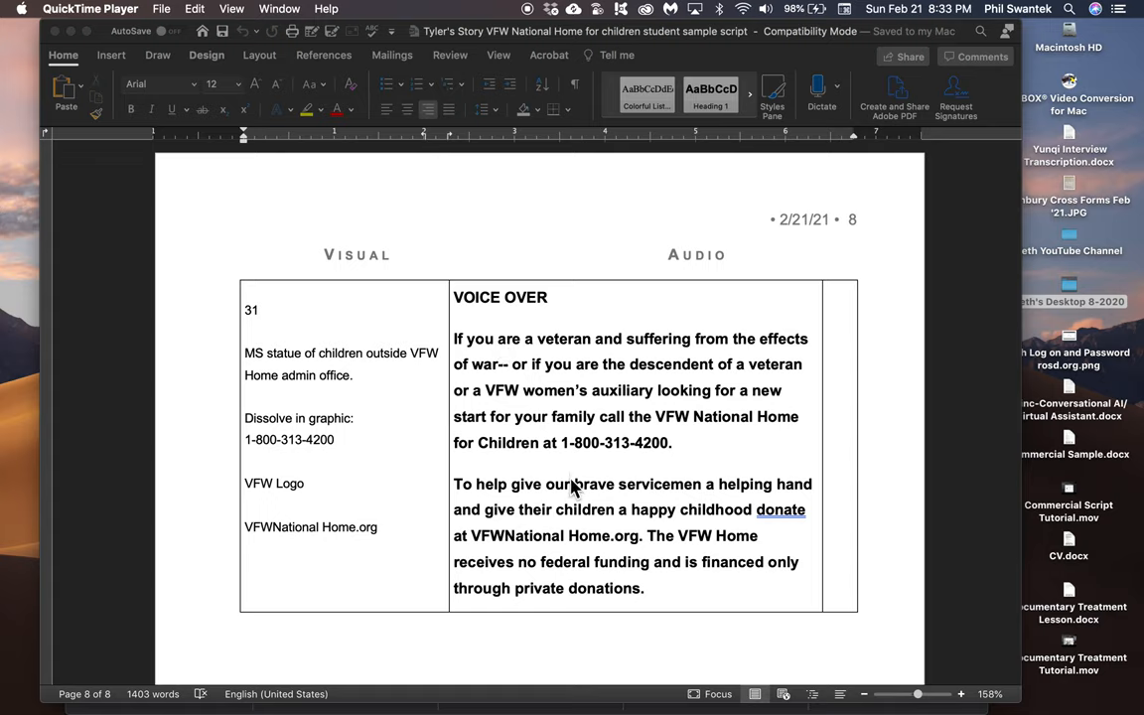
{"action": "mouse_move", "coordinate": [527, 366]}
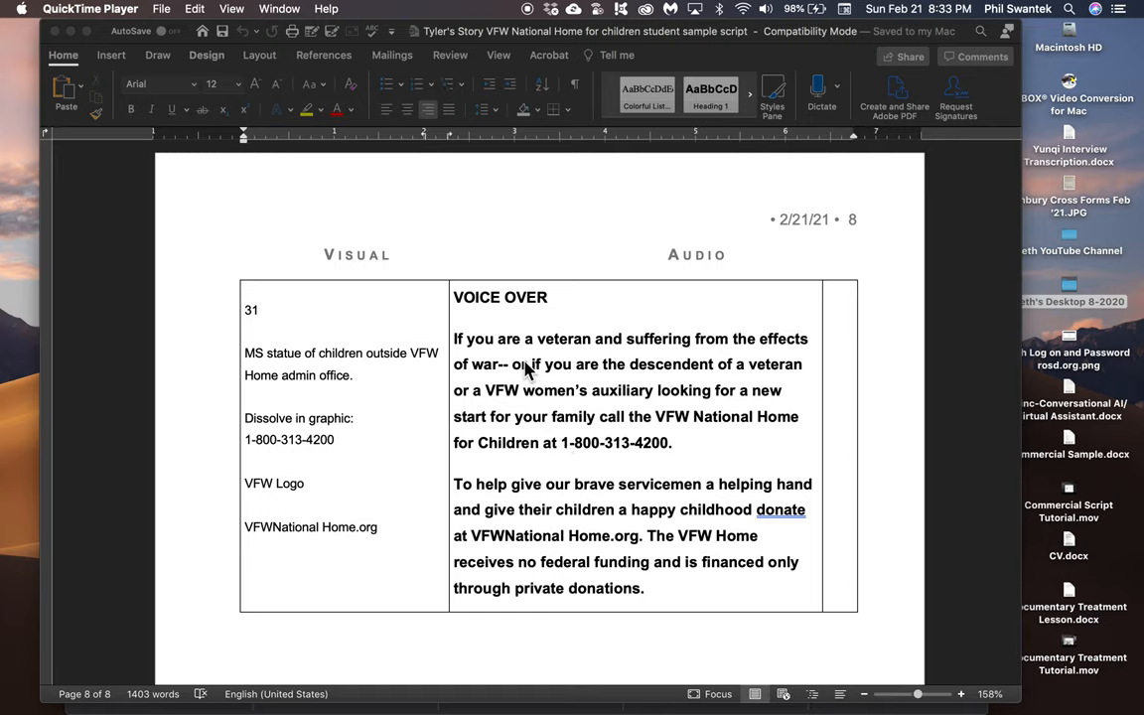
{"action": "mouse_move", "coordinate": [548, 469]}
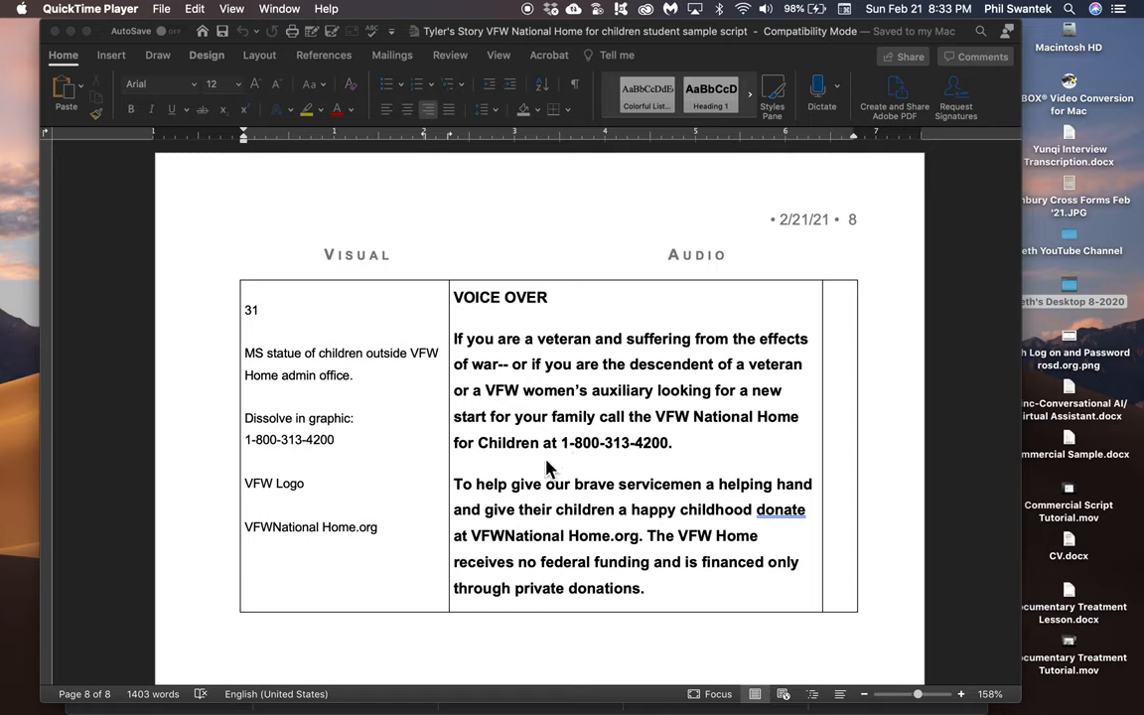
{"action": "mouse_move", "coordinate": [509, 427]}
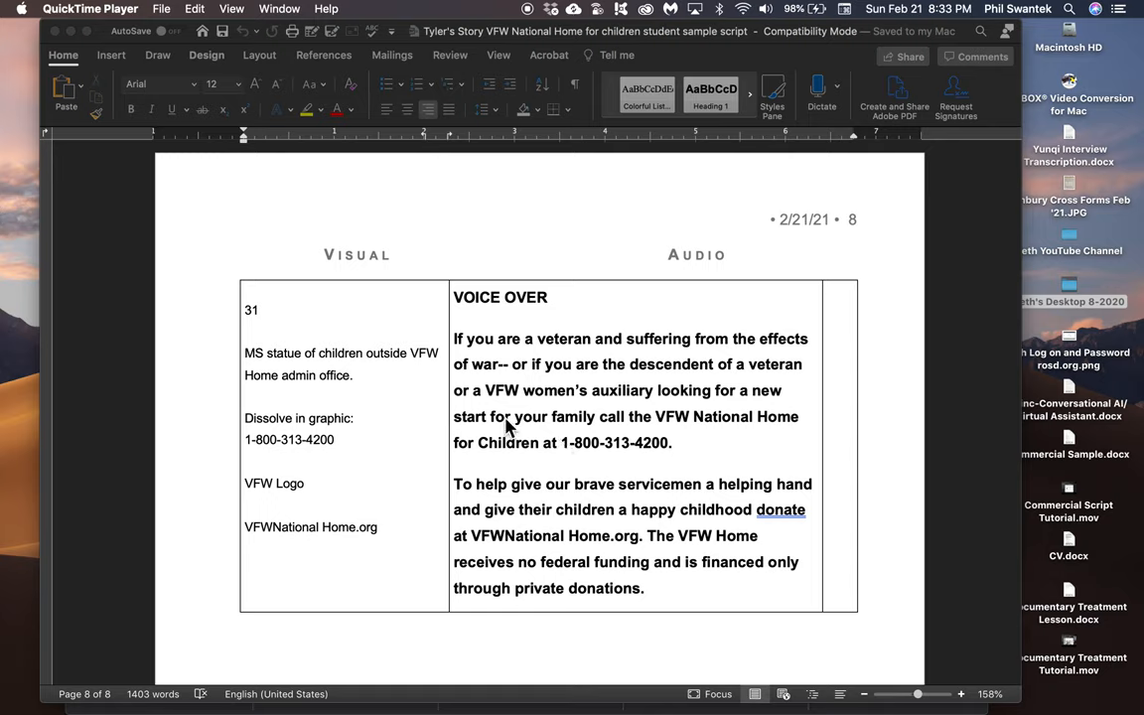
{"action": "mouse_move", "coordinate": [691, 361]}
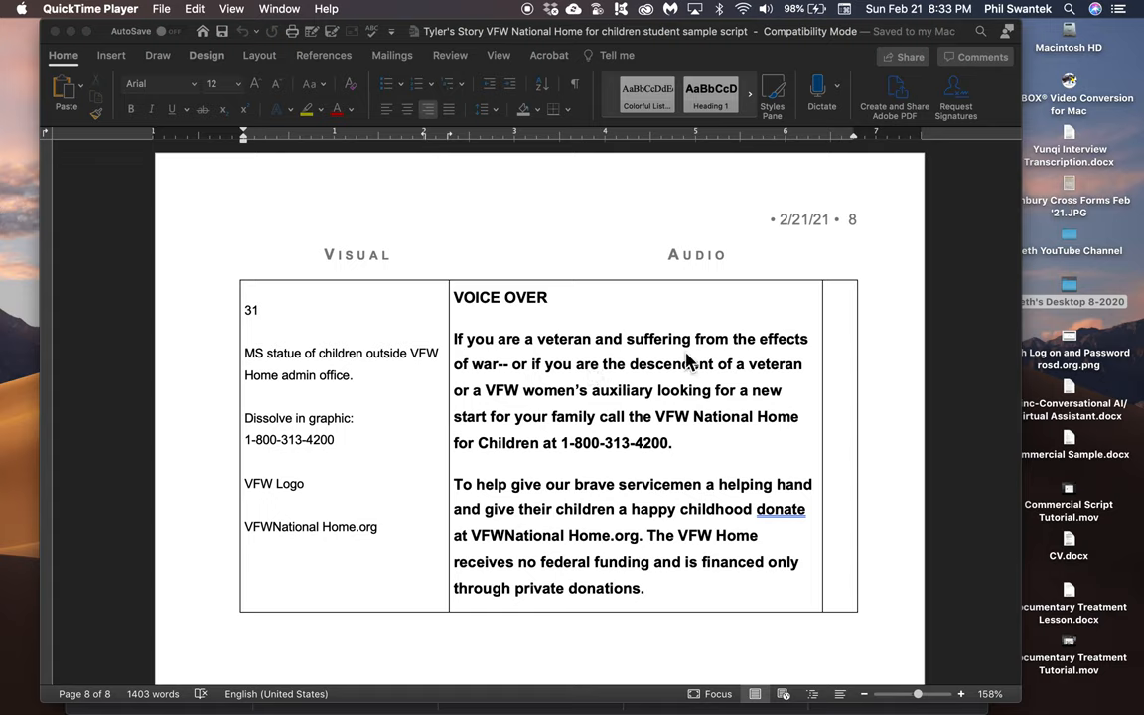
{"action": "mouse_move", "coordinate": [612, 384]}
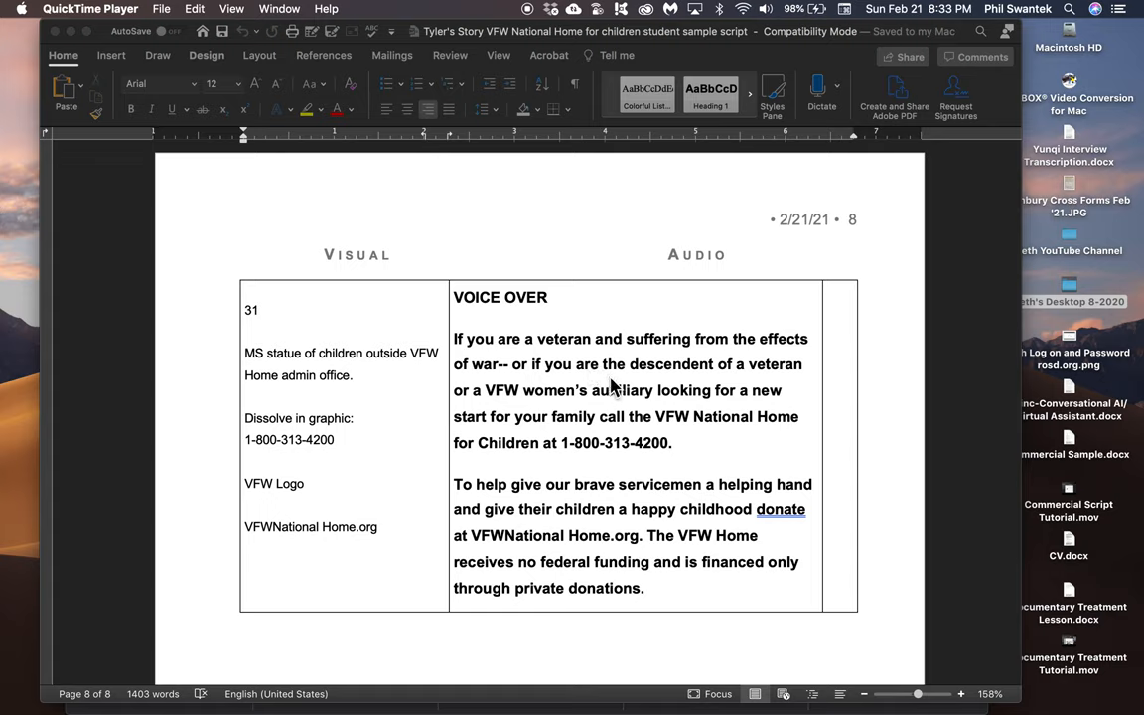
{"action": "mouse_move", "coordinate": [568, 406]}
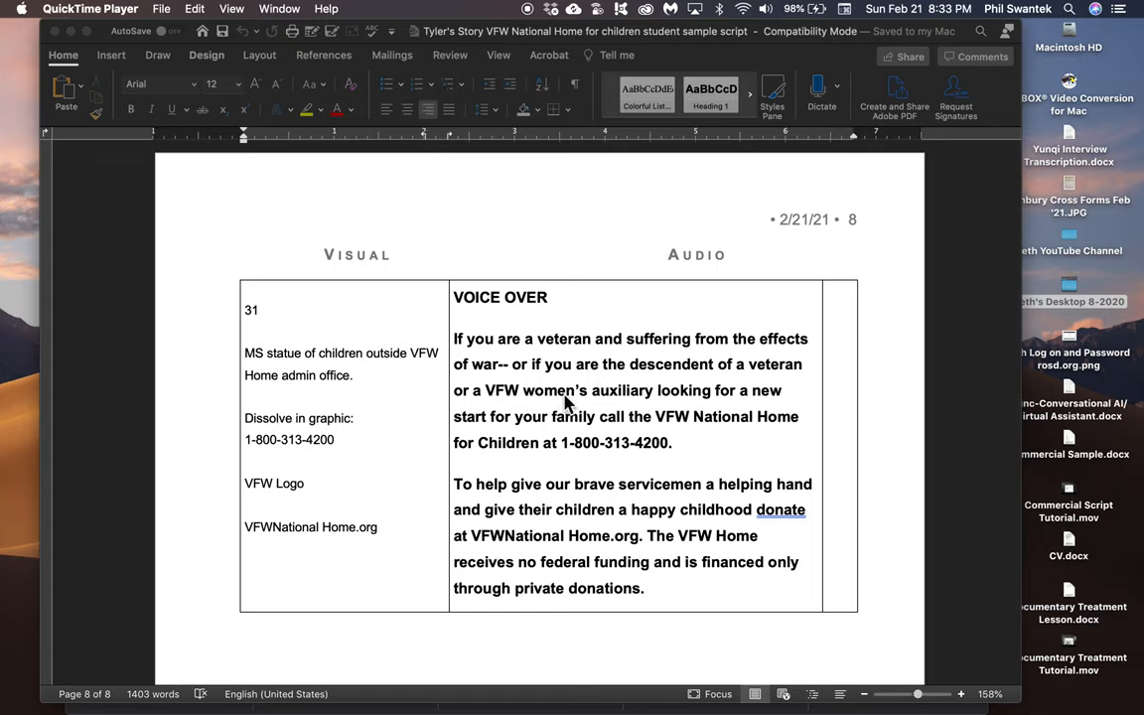
{"action": "mouse_move", "coordinate": [541, 443]}
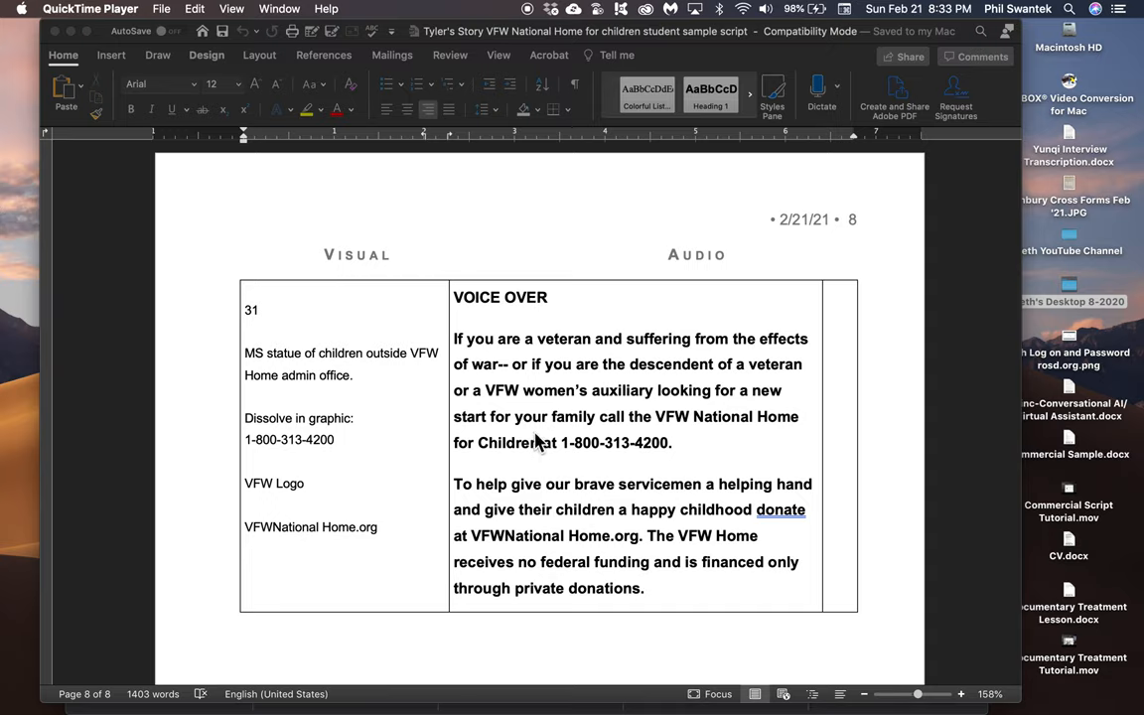
{"action": "mouse_move", "coordinate": [606, 455]}
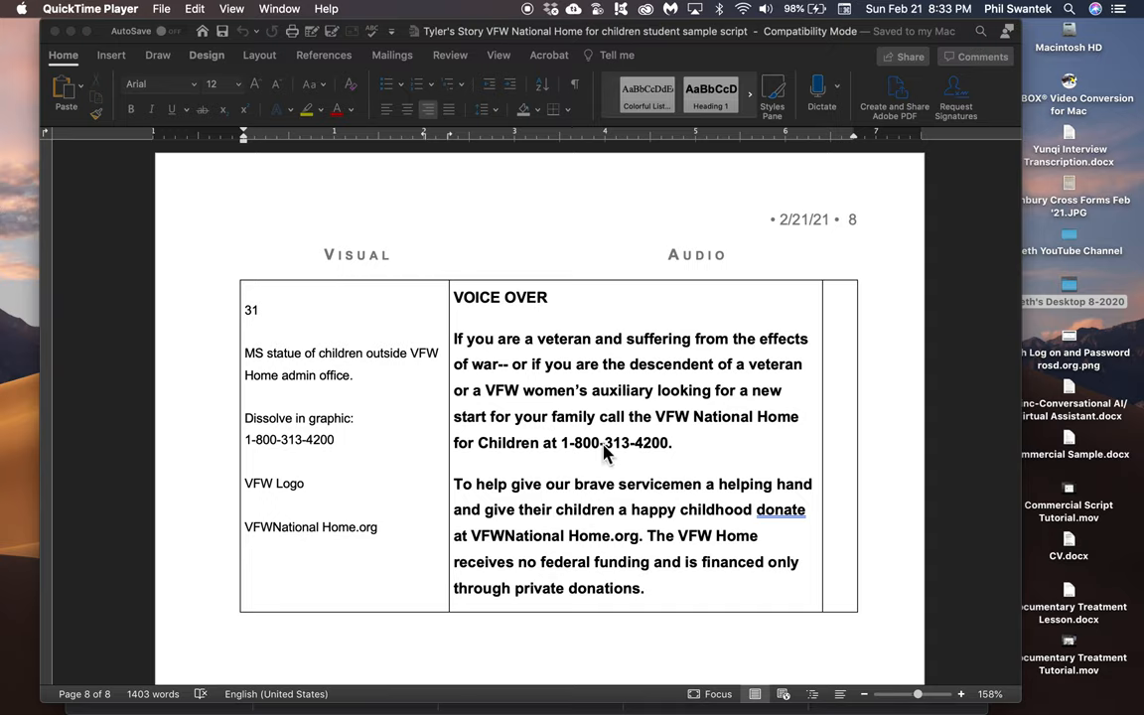
{"action": "mouse_move", "coordinate": [531, 488]}
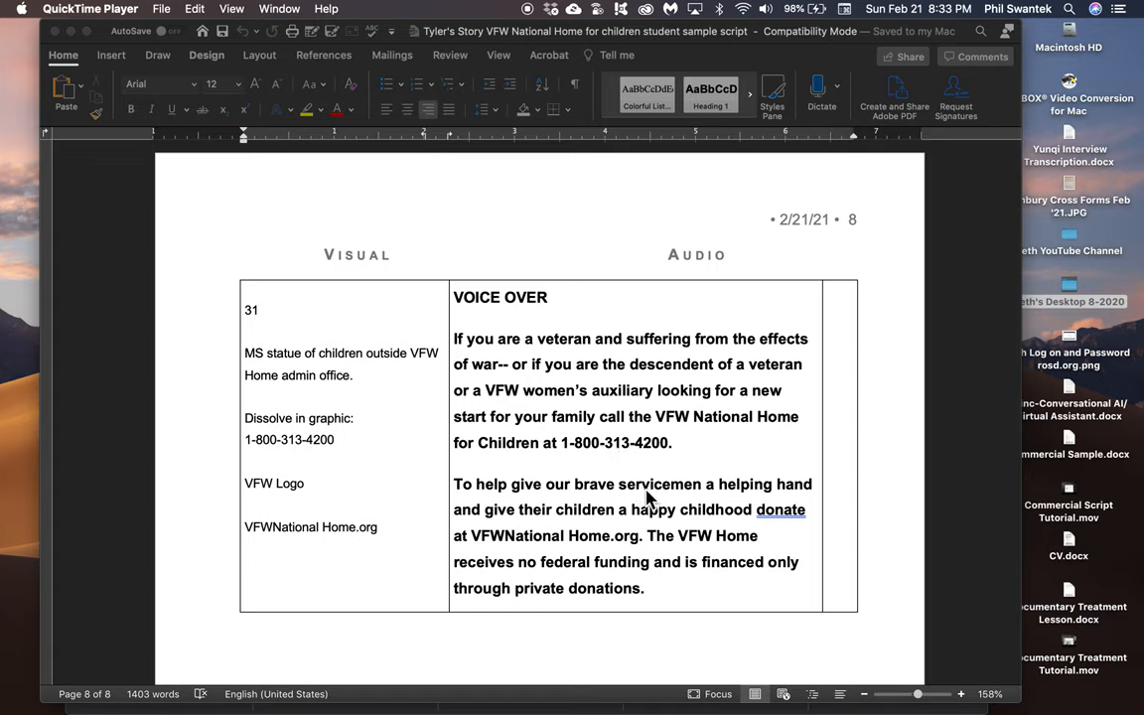
{"action": "mouse_move", "coordinate": [628, 527]}
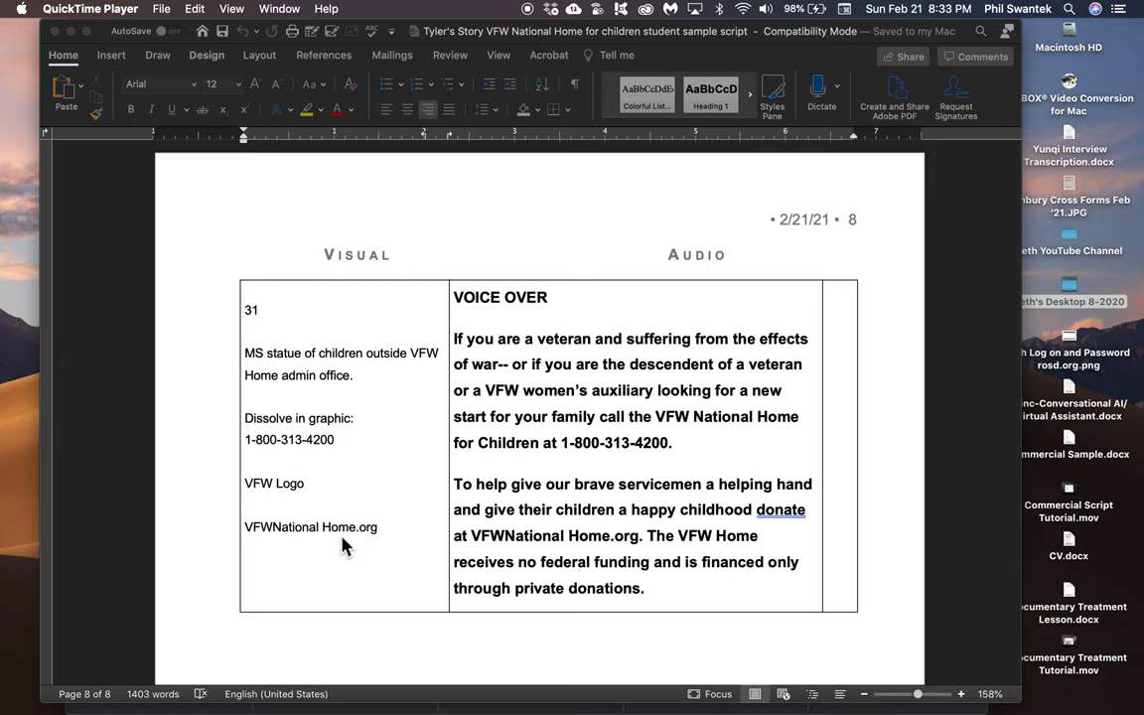
{"action": "mouse_move", "coordinate": [328, 537]}
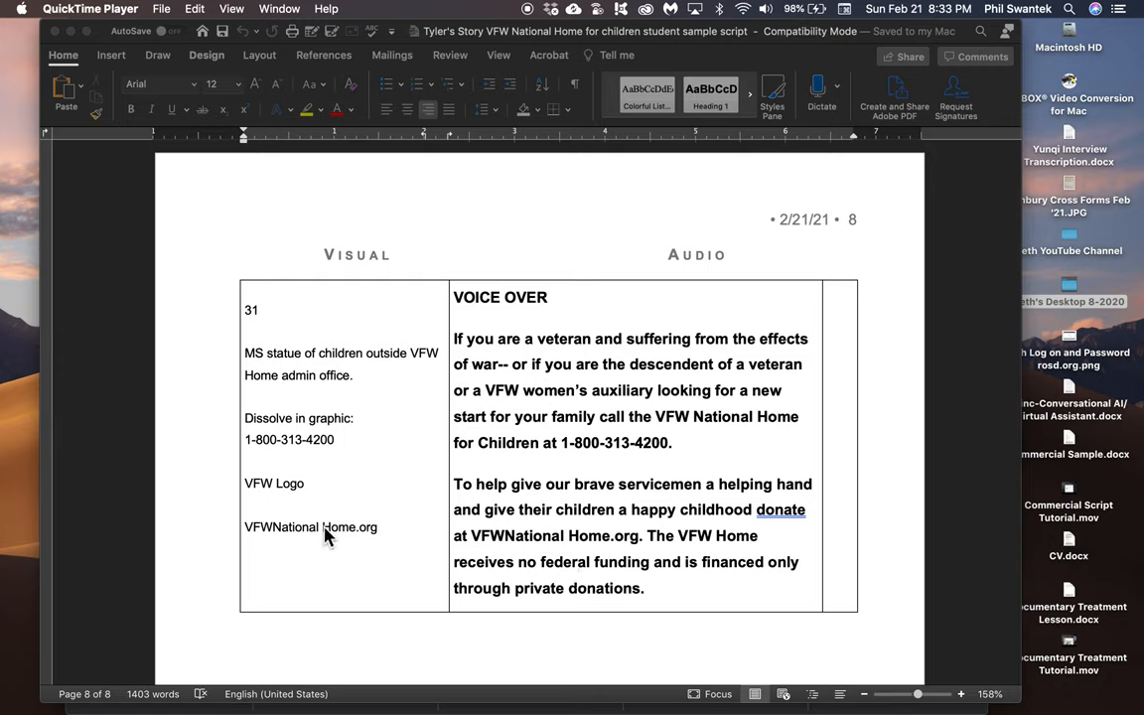
{"action": "mouse_move", "coordinate": [572, 425]}
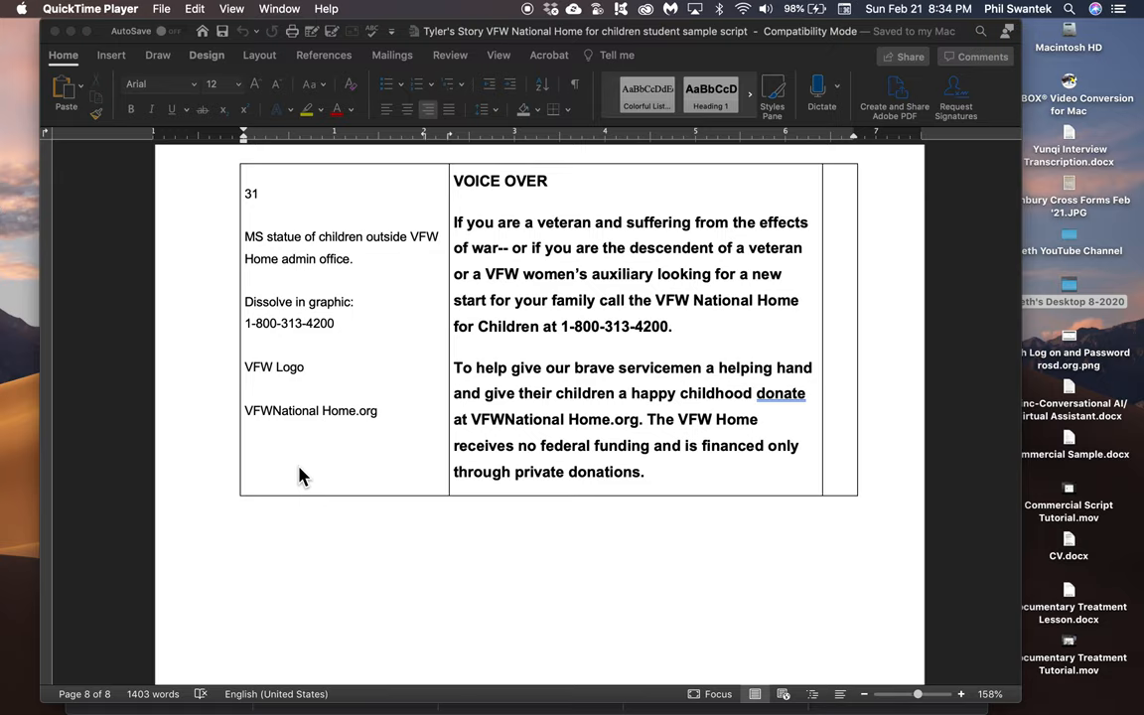
{"action": "mouse_move", "coordinate": [592, 388]}
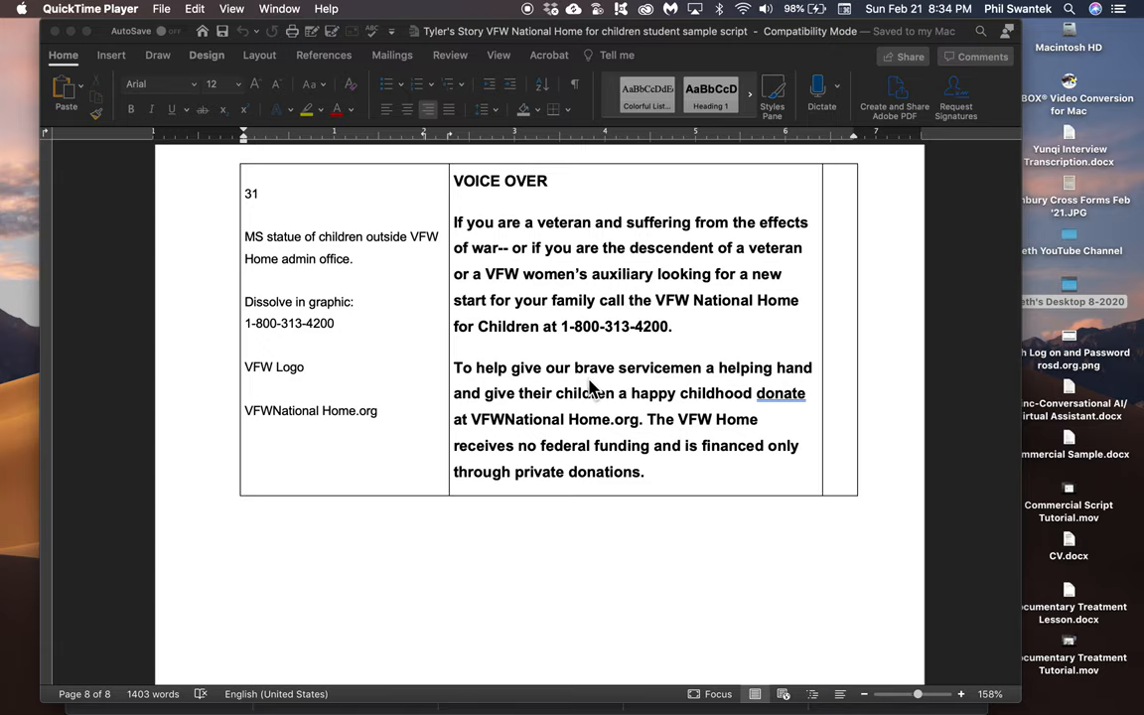
{"action": "mouse_move", "coordinate": [516, 367]}
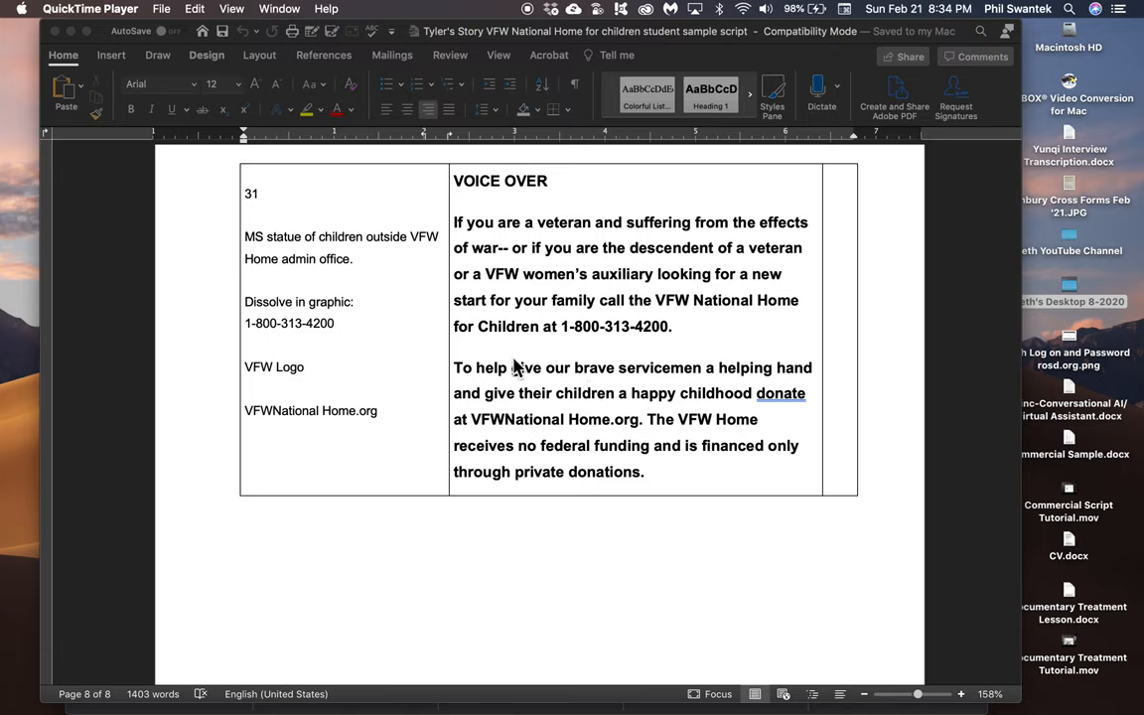
{"action": "mouse_move", "coordinate": [538, 354]}
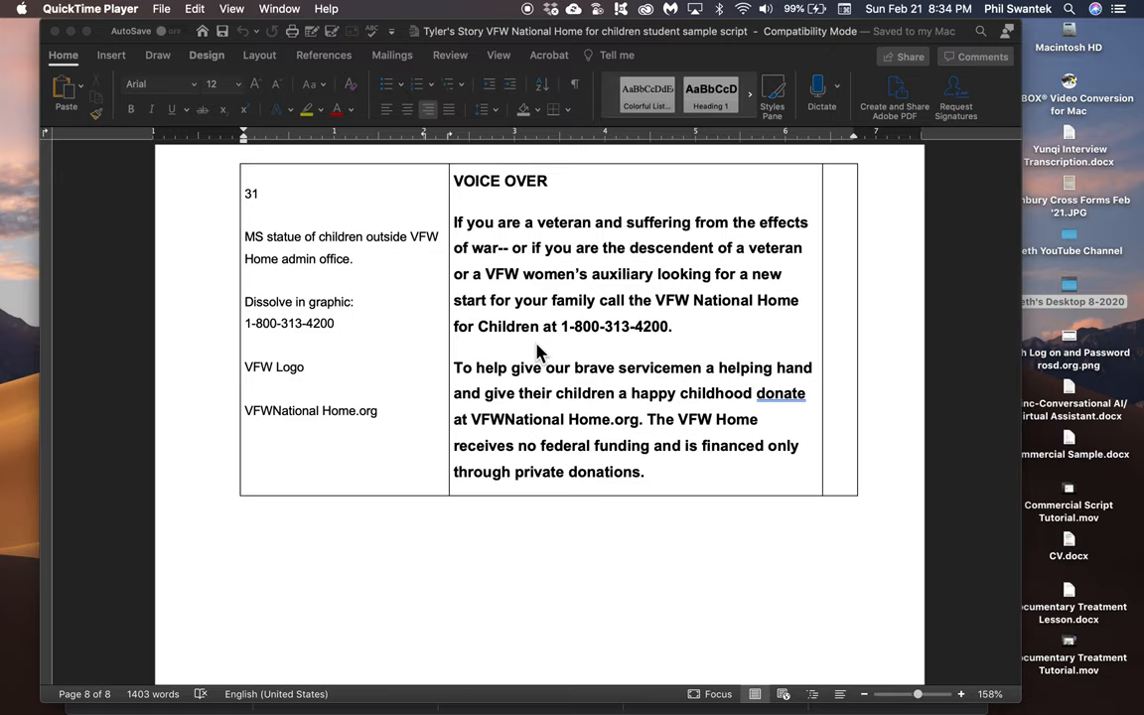
{"action": "mouse_move", "coordinate": [516, 350]}
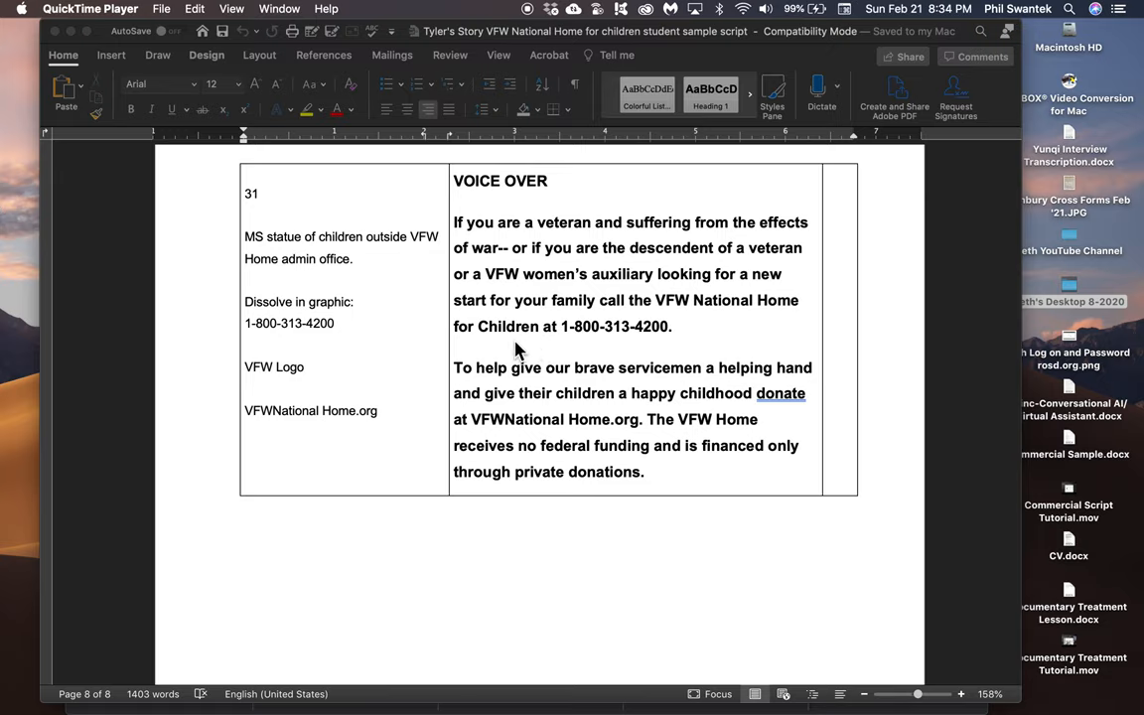